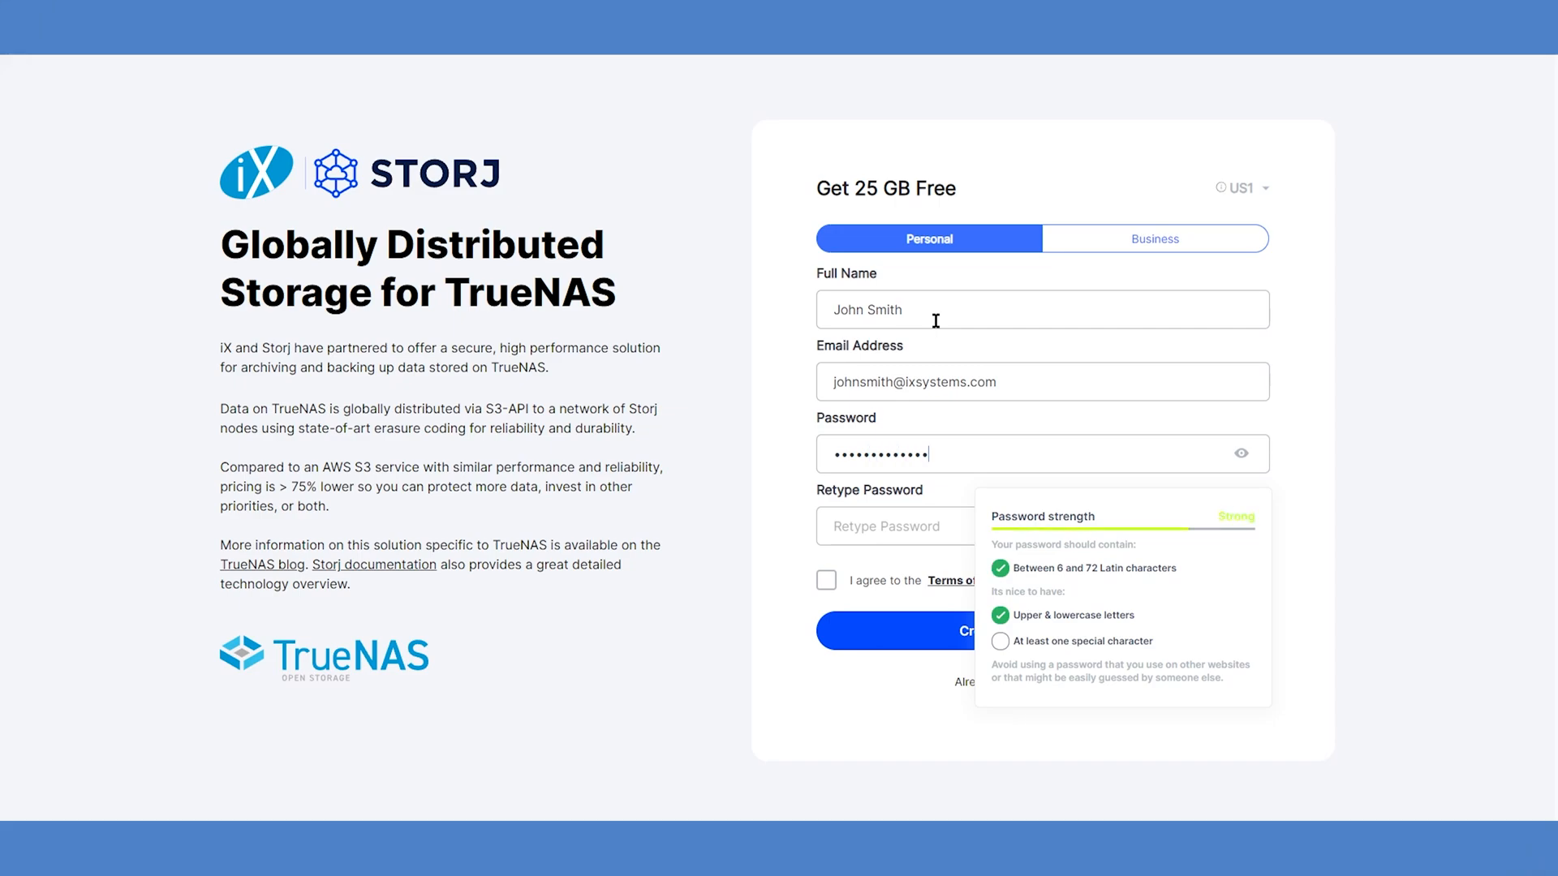
Retype the password and submit the iX-Storj account registration
text(••)
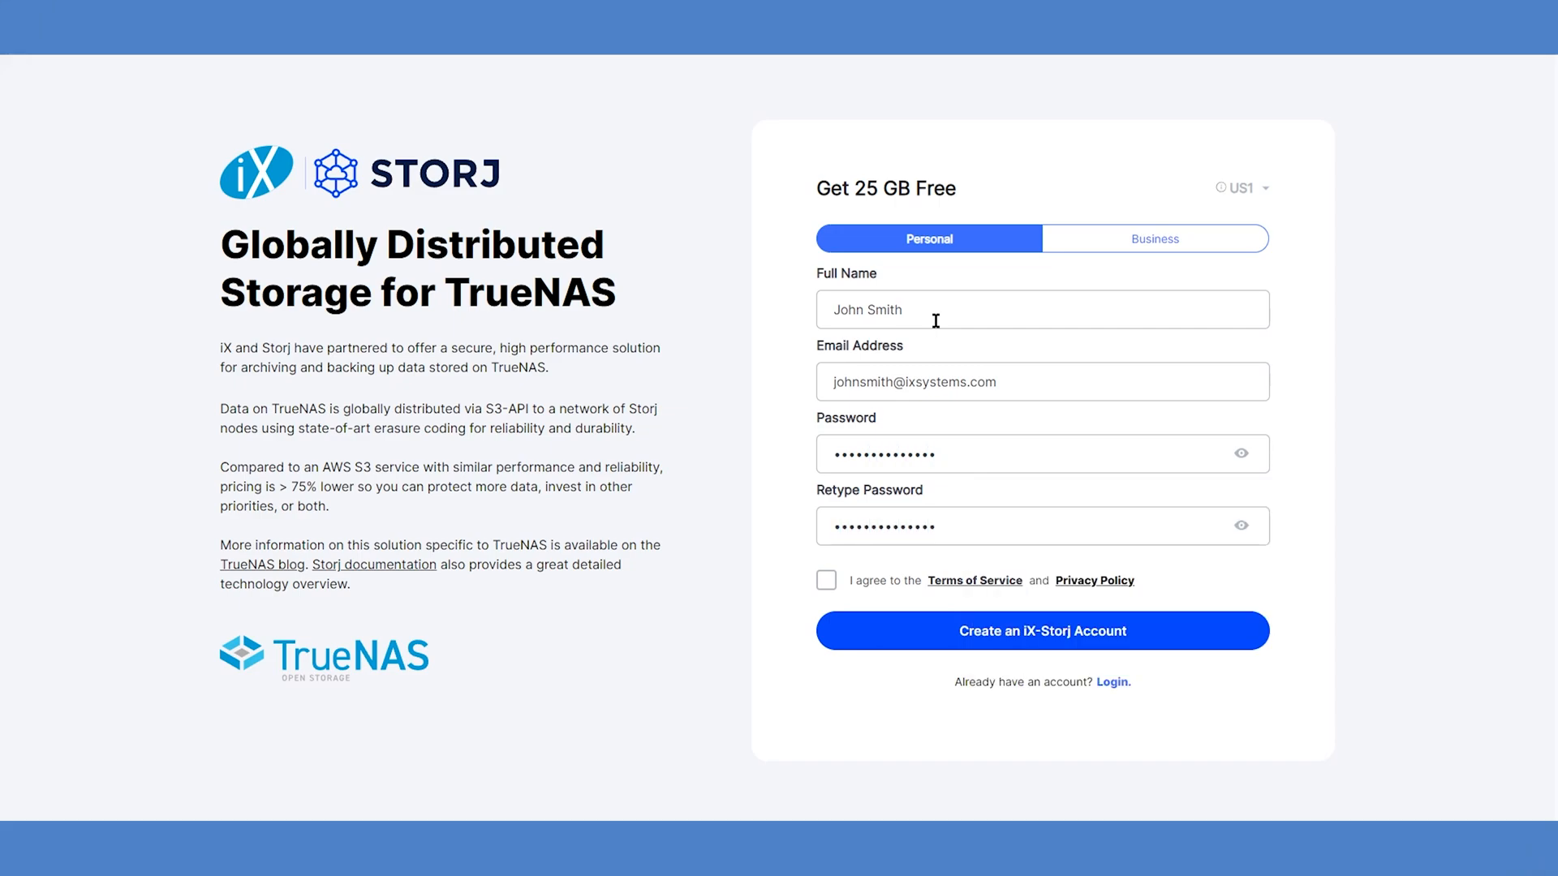
click(826, 580)
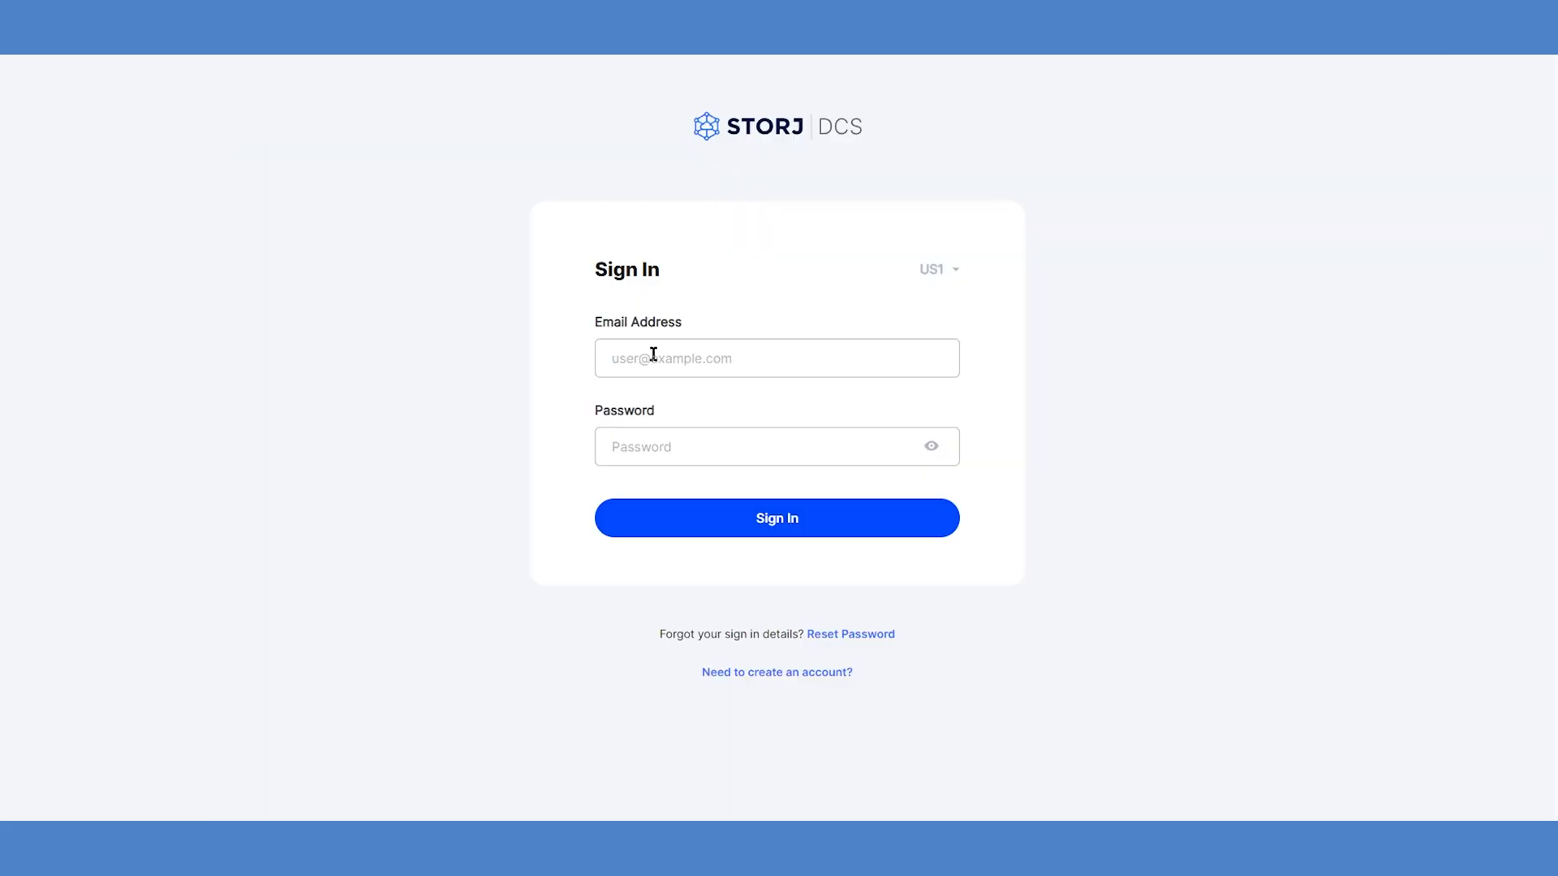
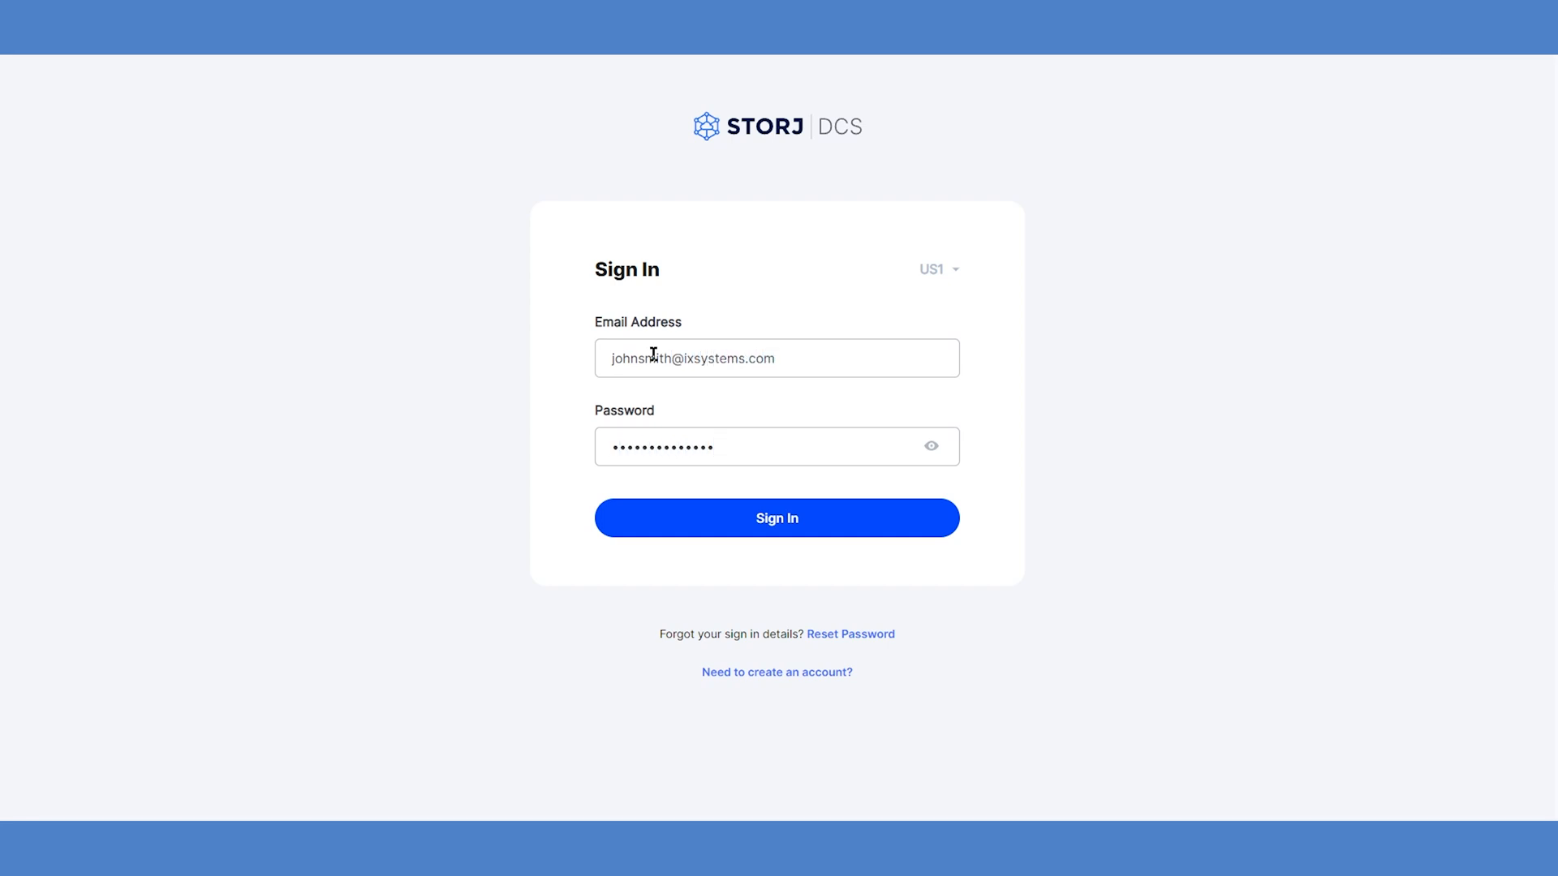
click(776, 518)
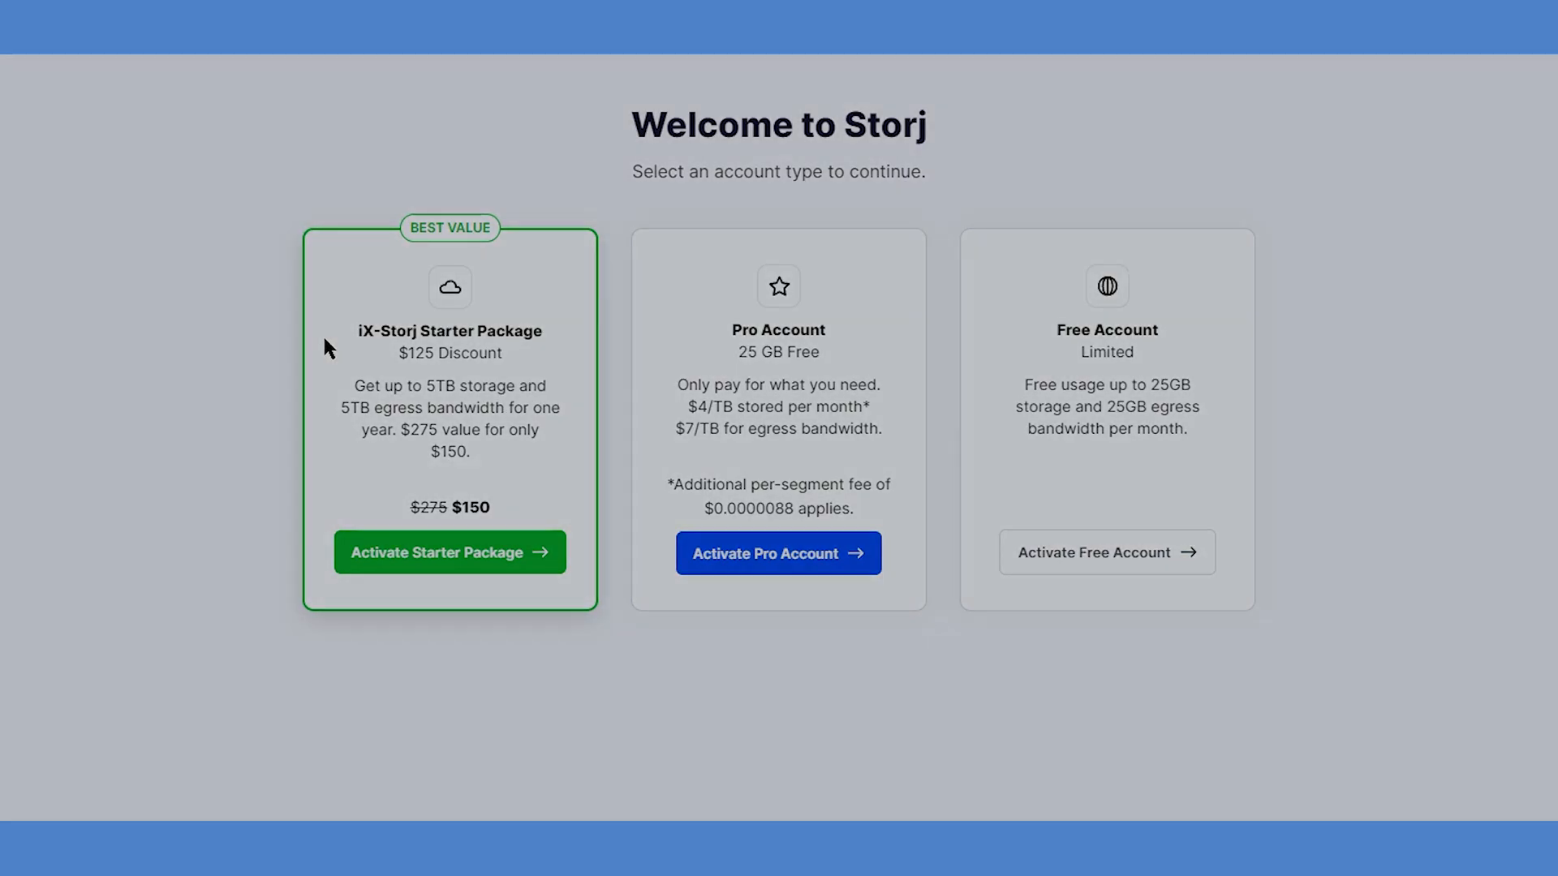
click(1105, 419)
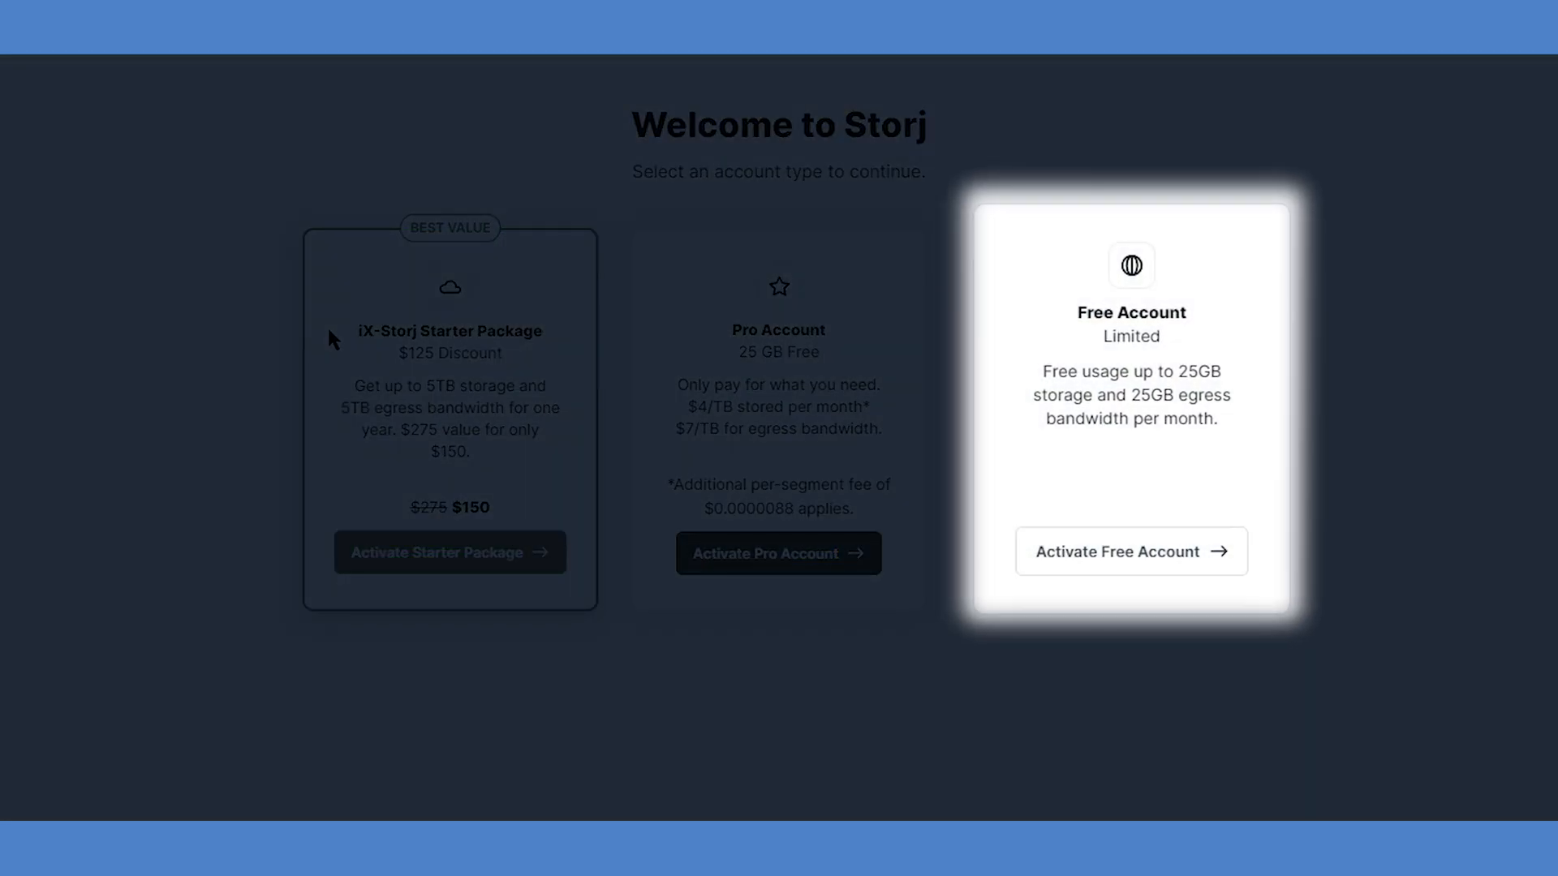
click(450, 419)
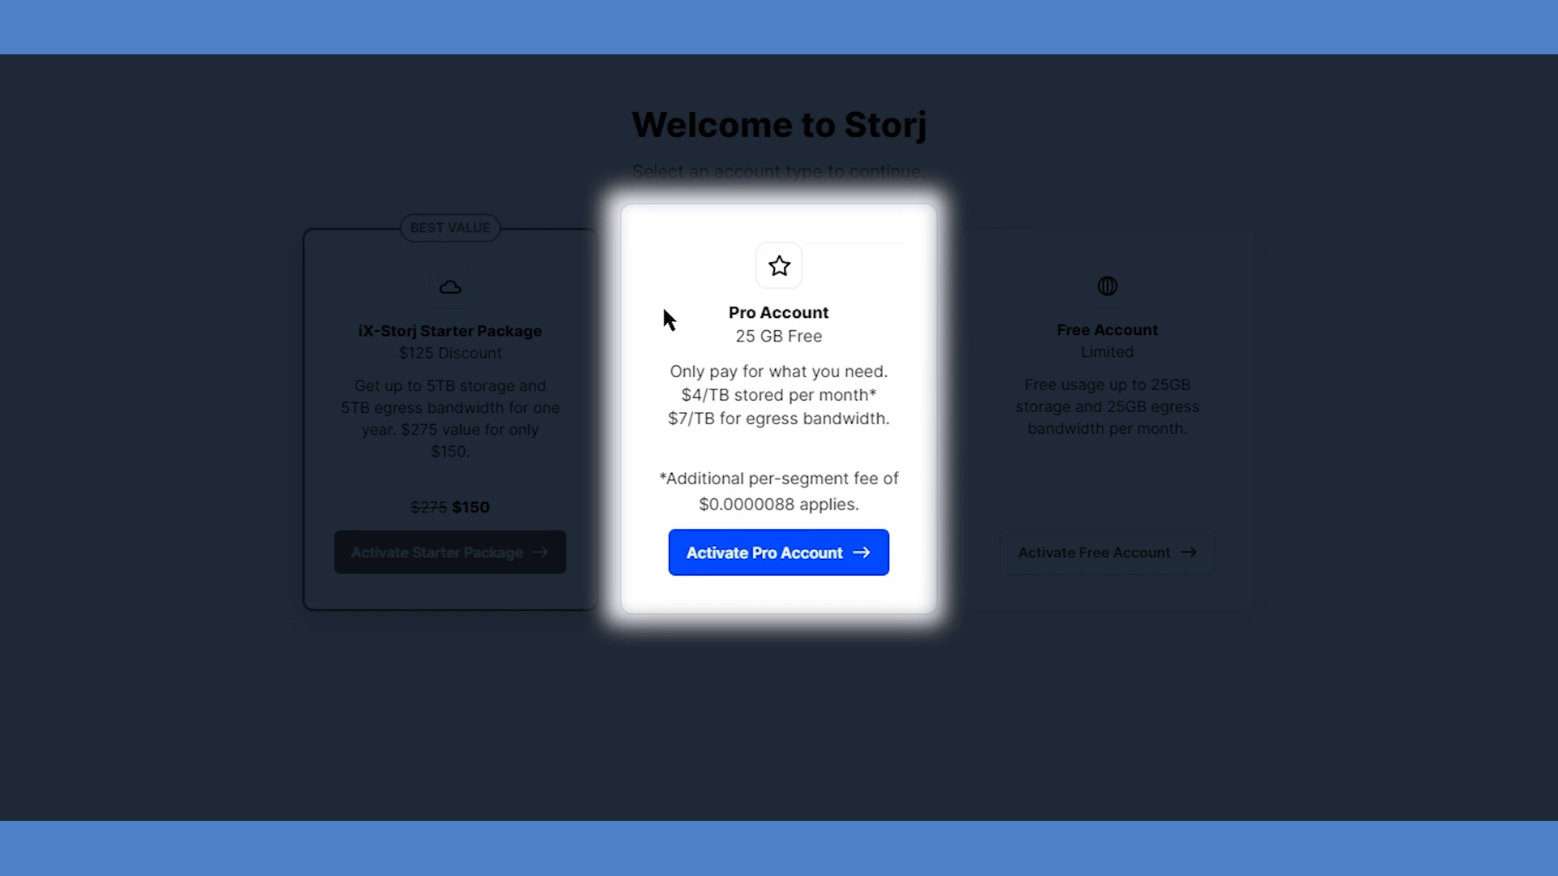
mouse_move(935, 283)
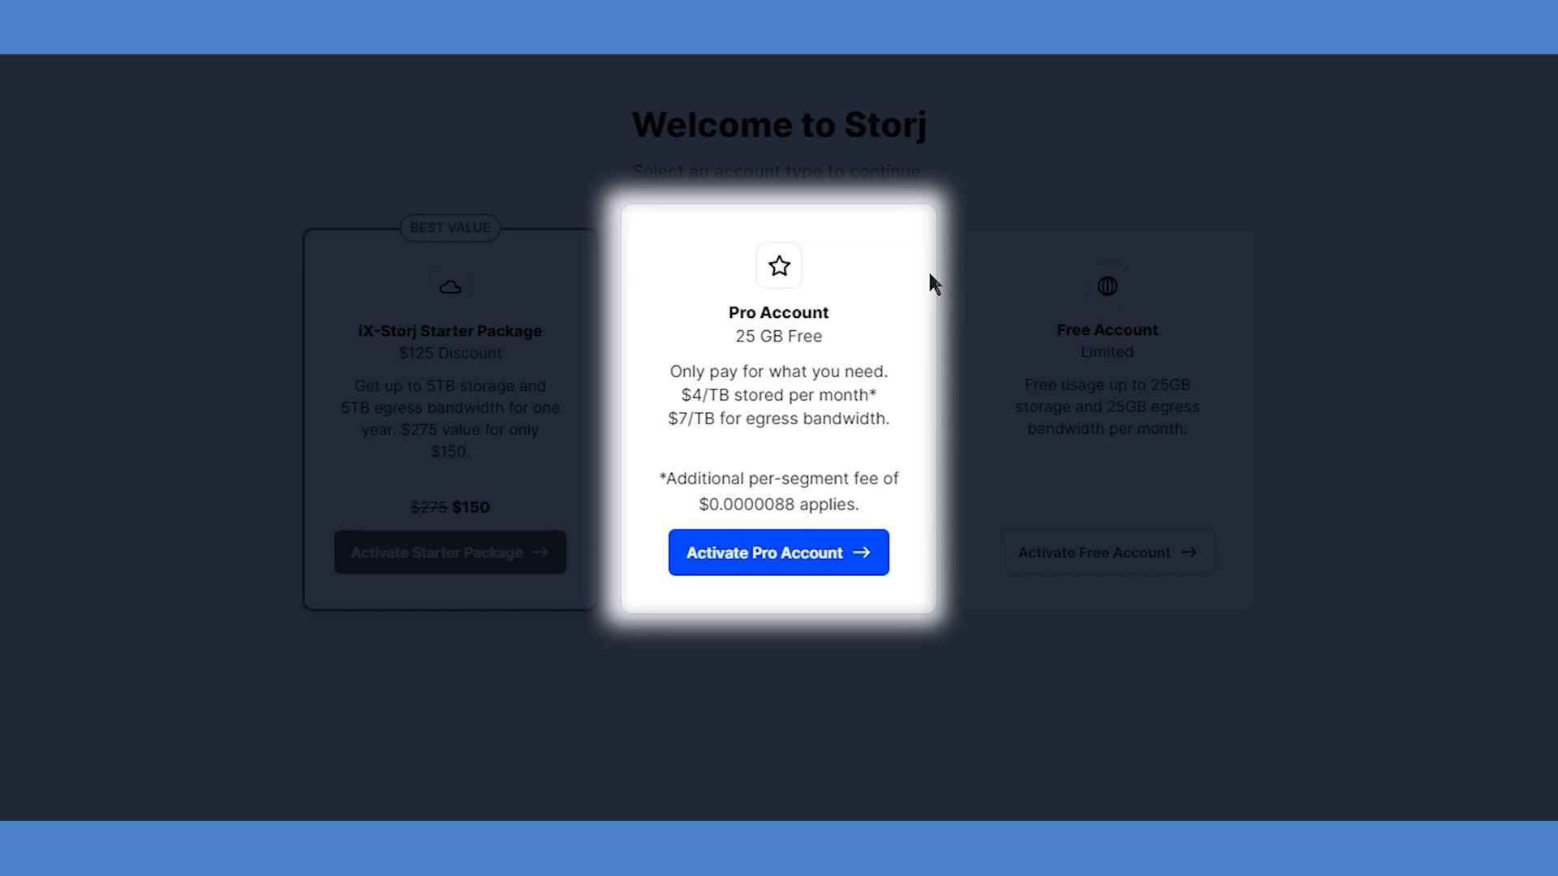
mouse_move(1020, 332)
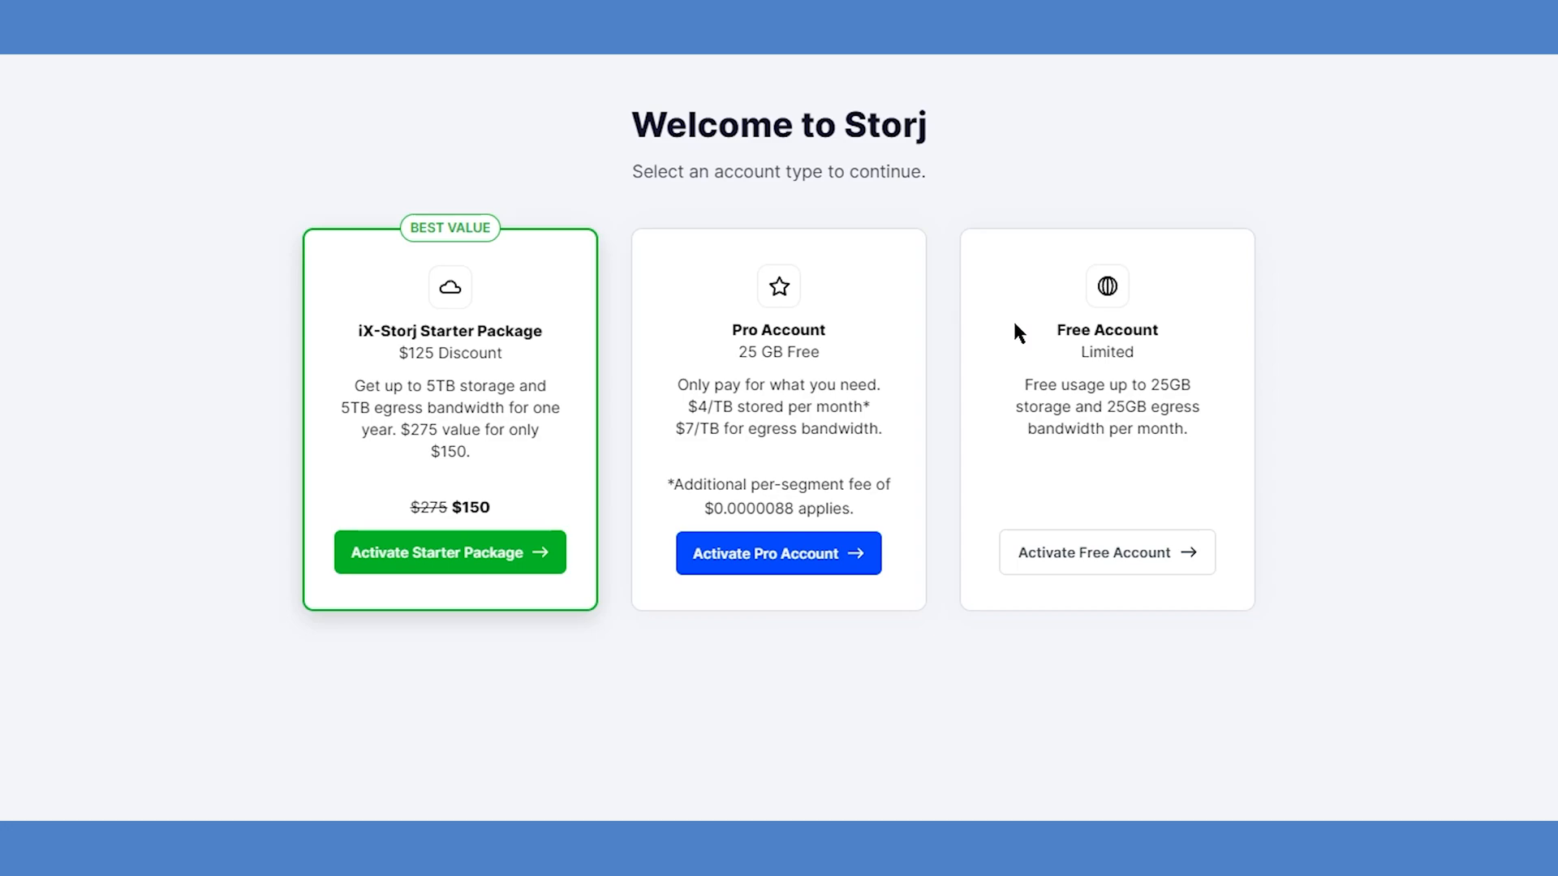
mouse_move(1011, 477)
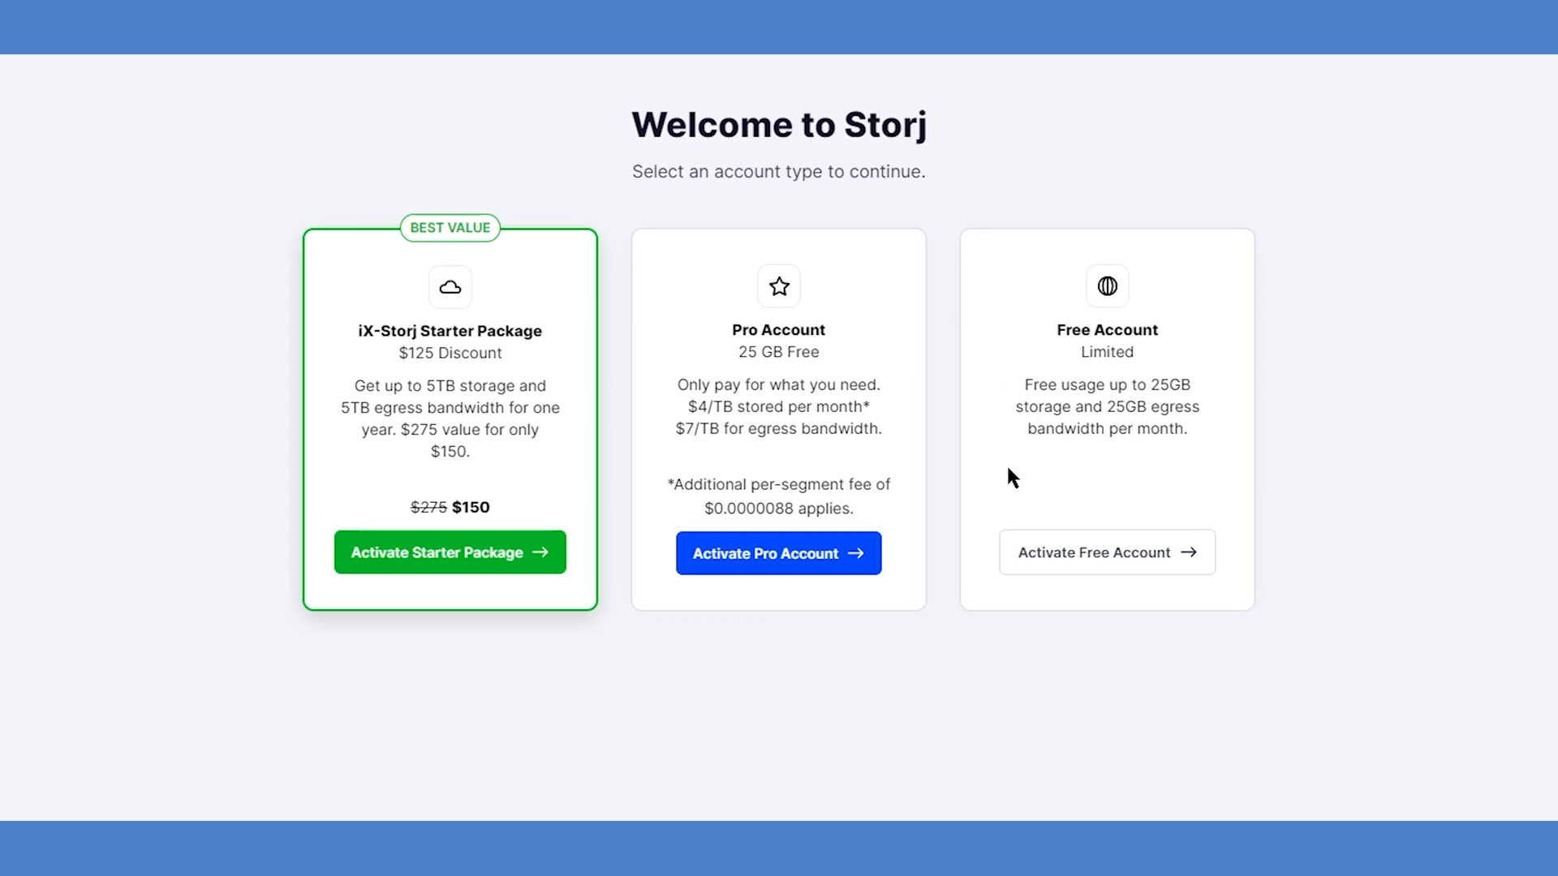
Activate the Free Account plan and continue past the success message
click(1105, 551)
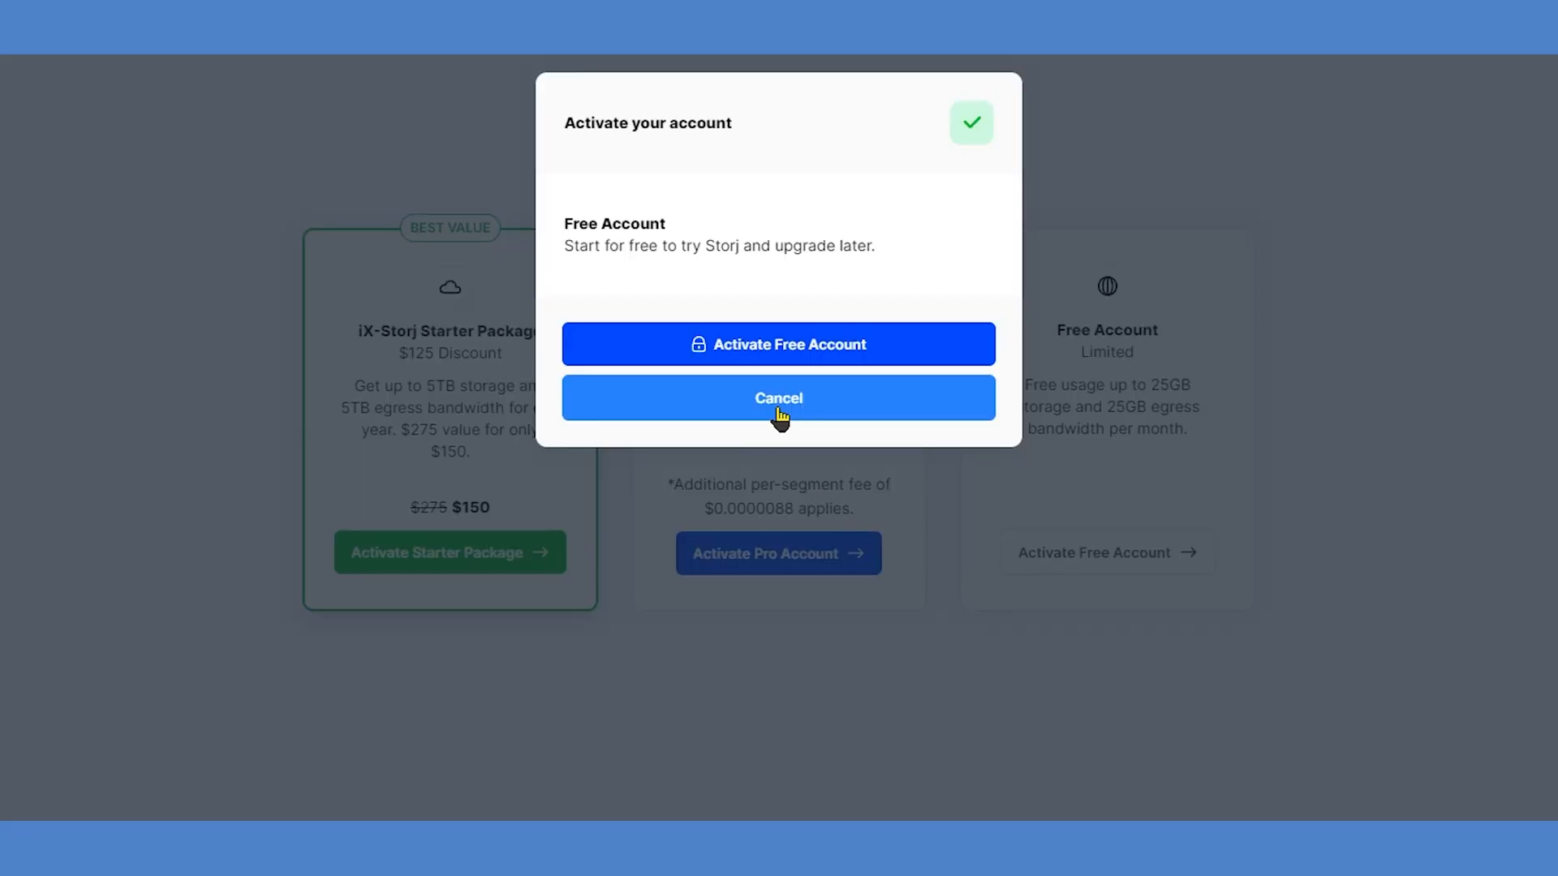
click(777, 344)
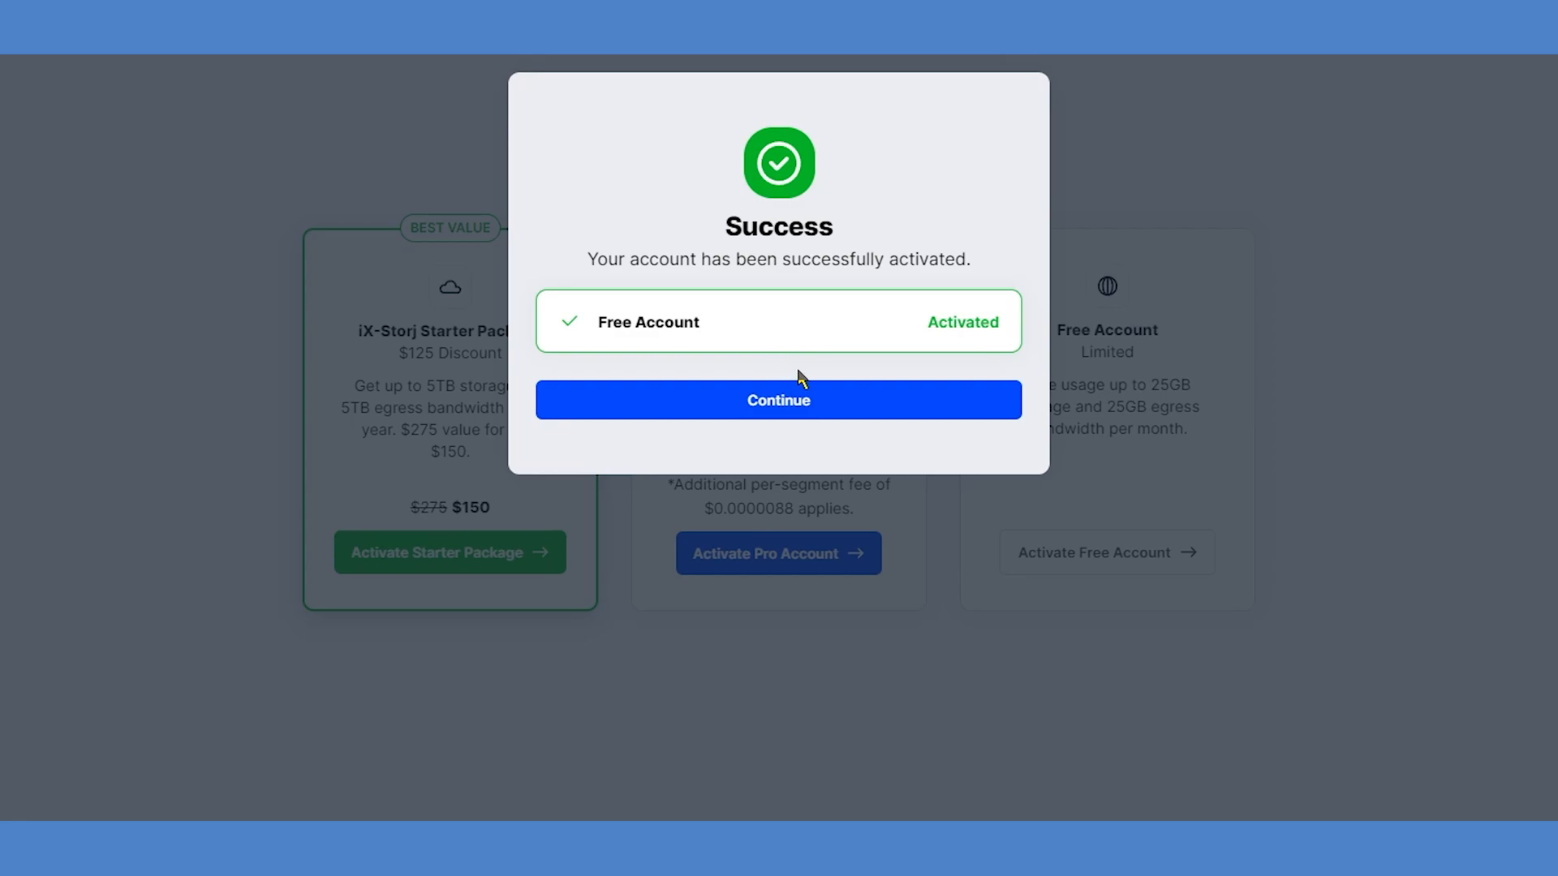
click(778, 399)
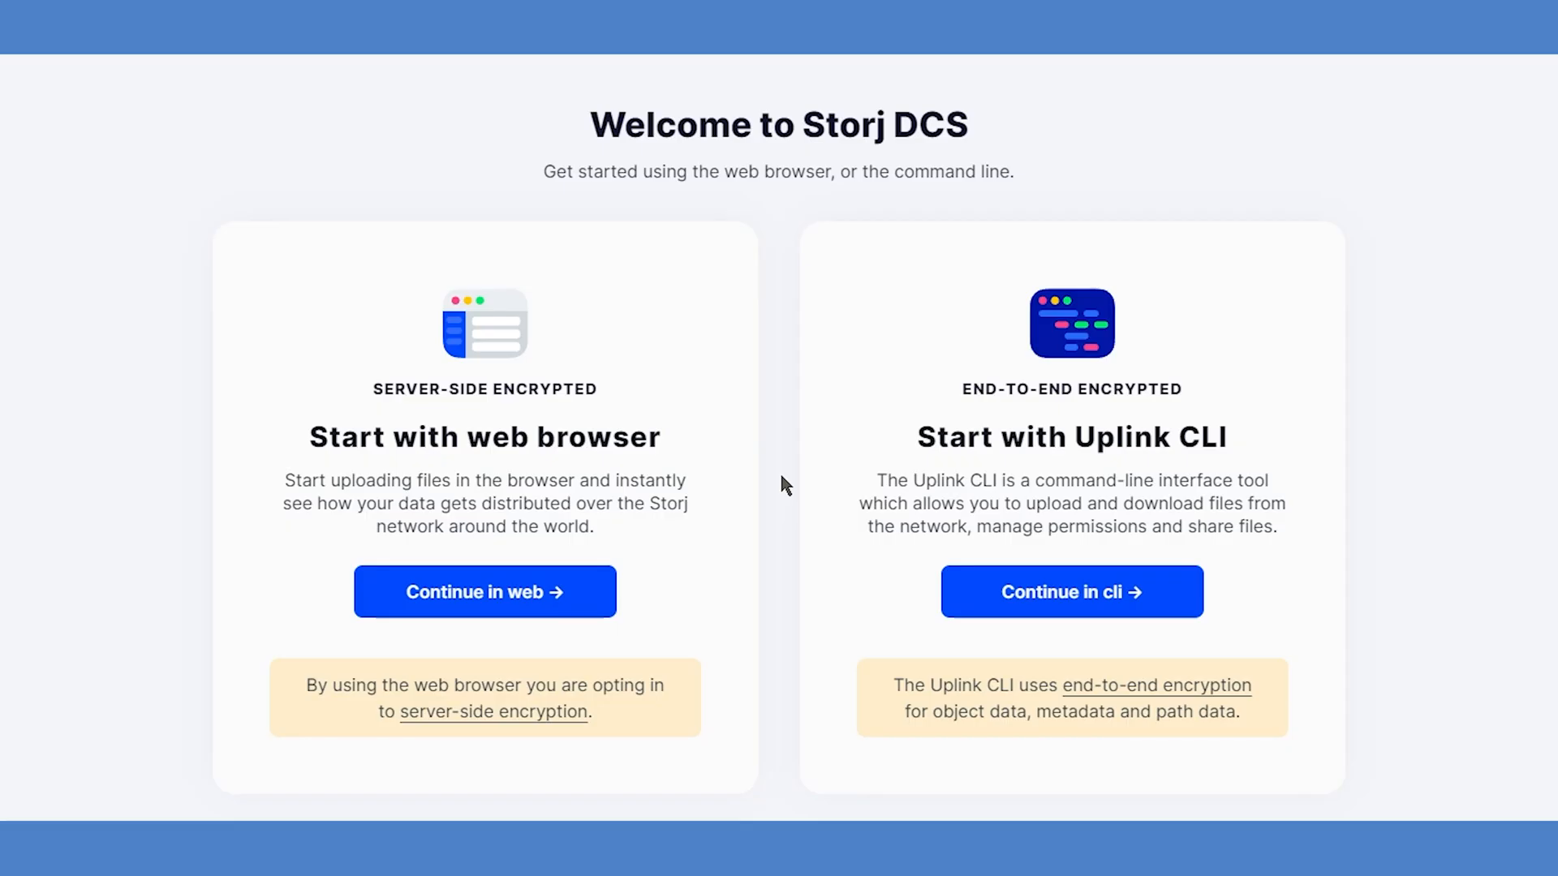
mouse_move(780, 495)
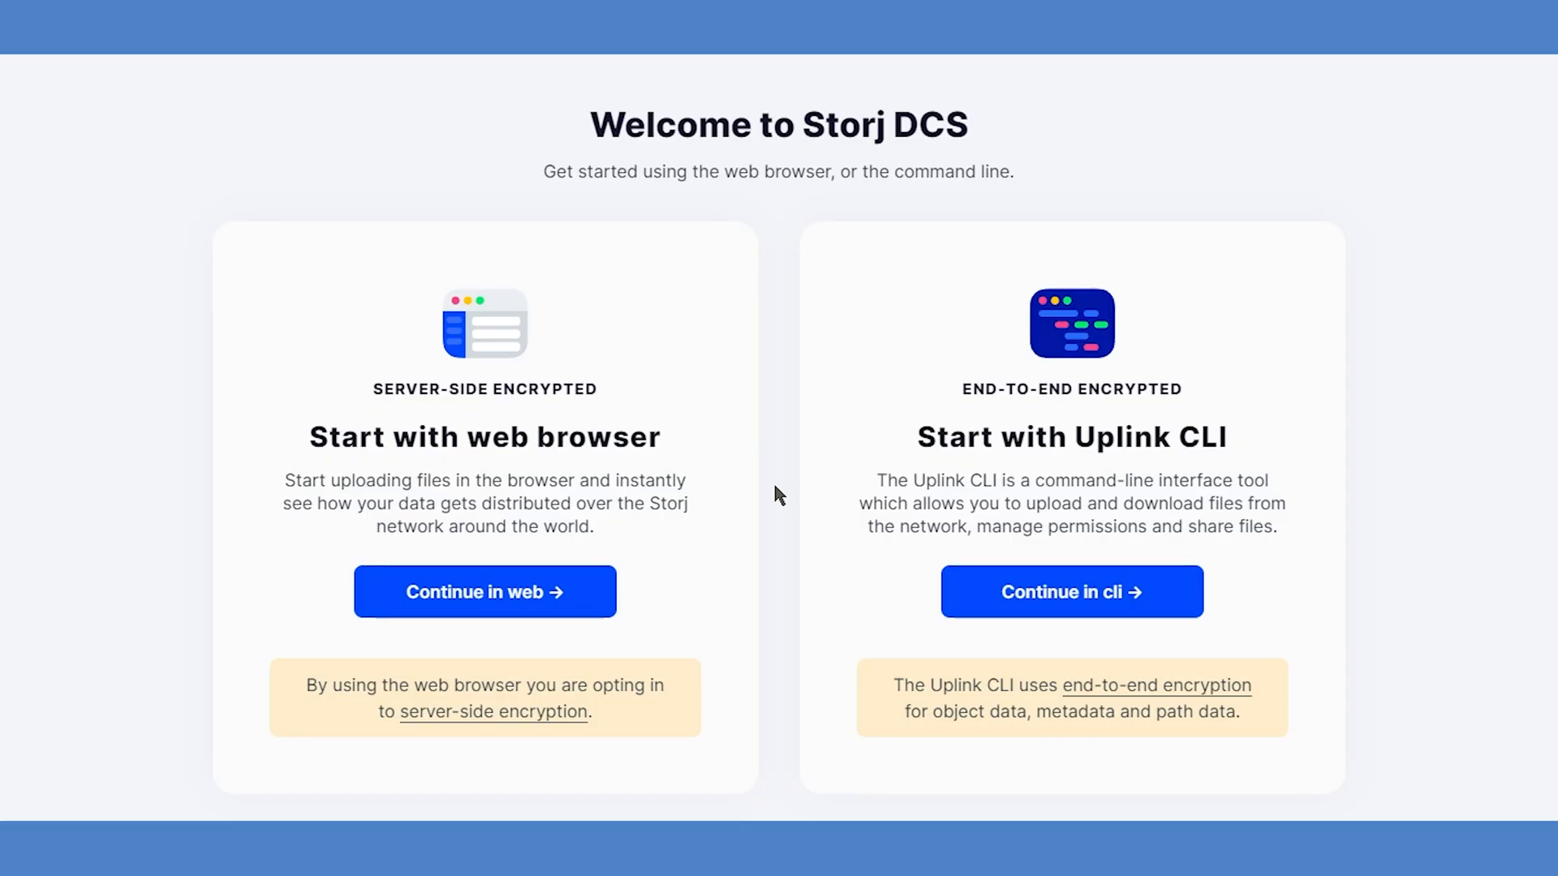
Continue in the web browser, generate a 12-word encryption passphrase and download it
click(483, 591)
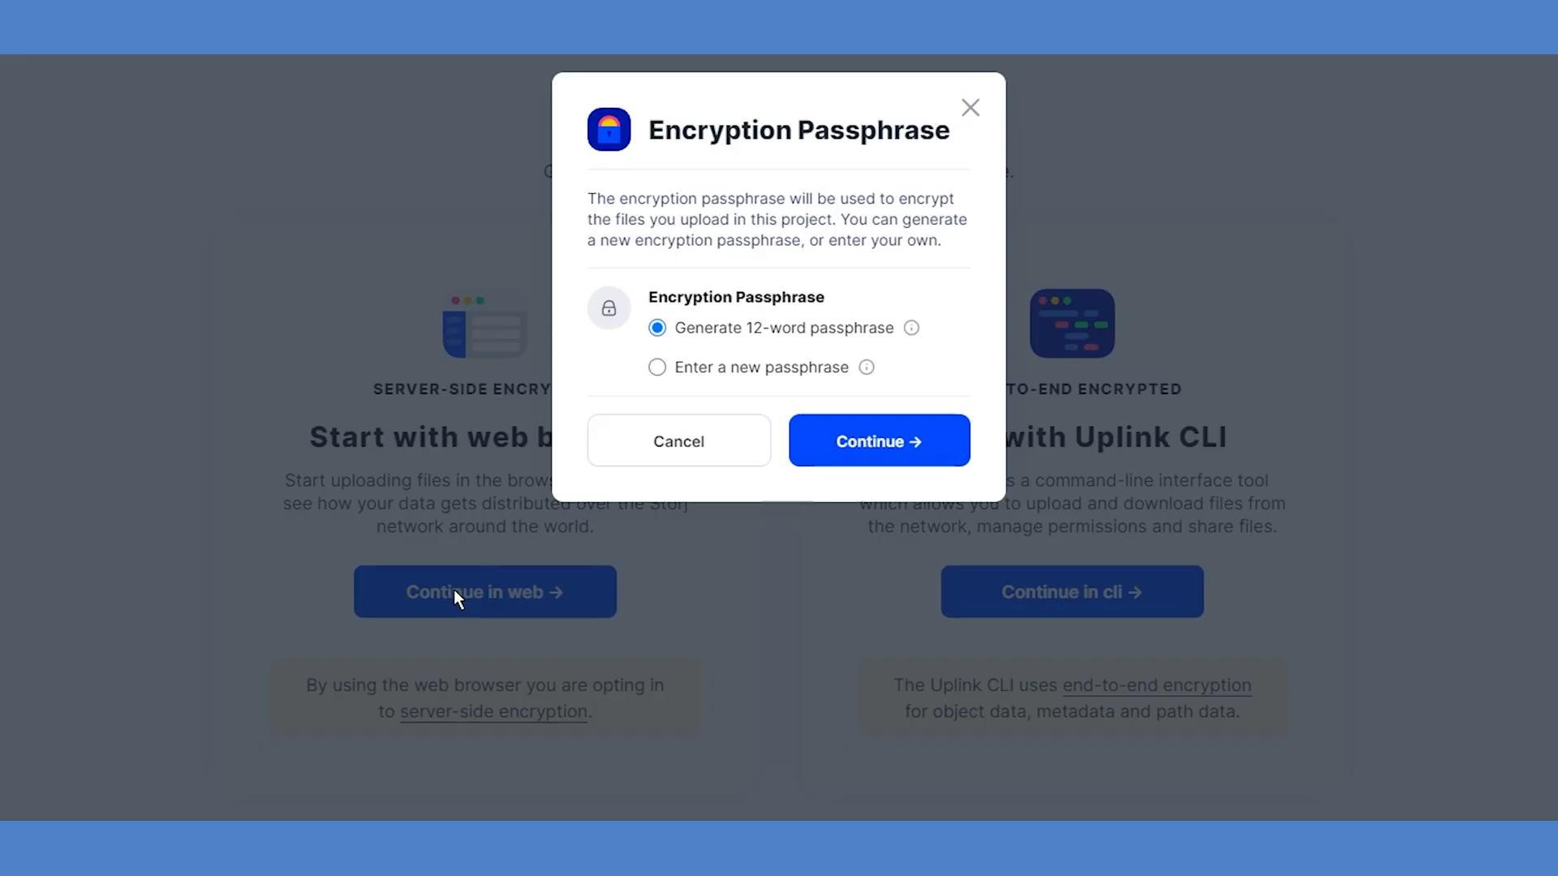
mouse_move(878, 441)
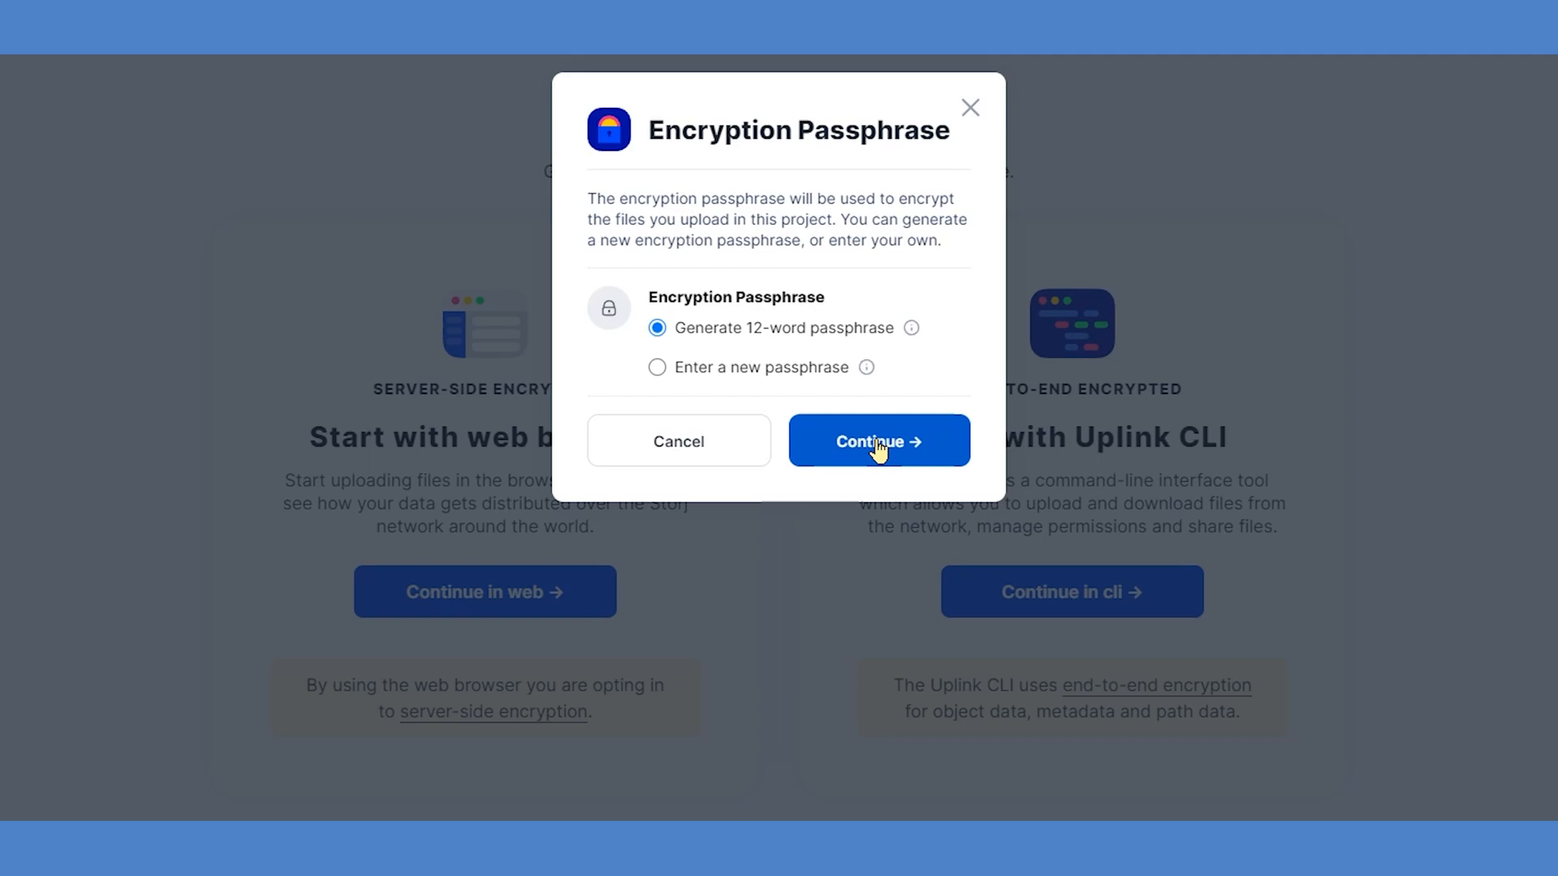
click(877, 440)
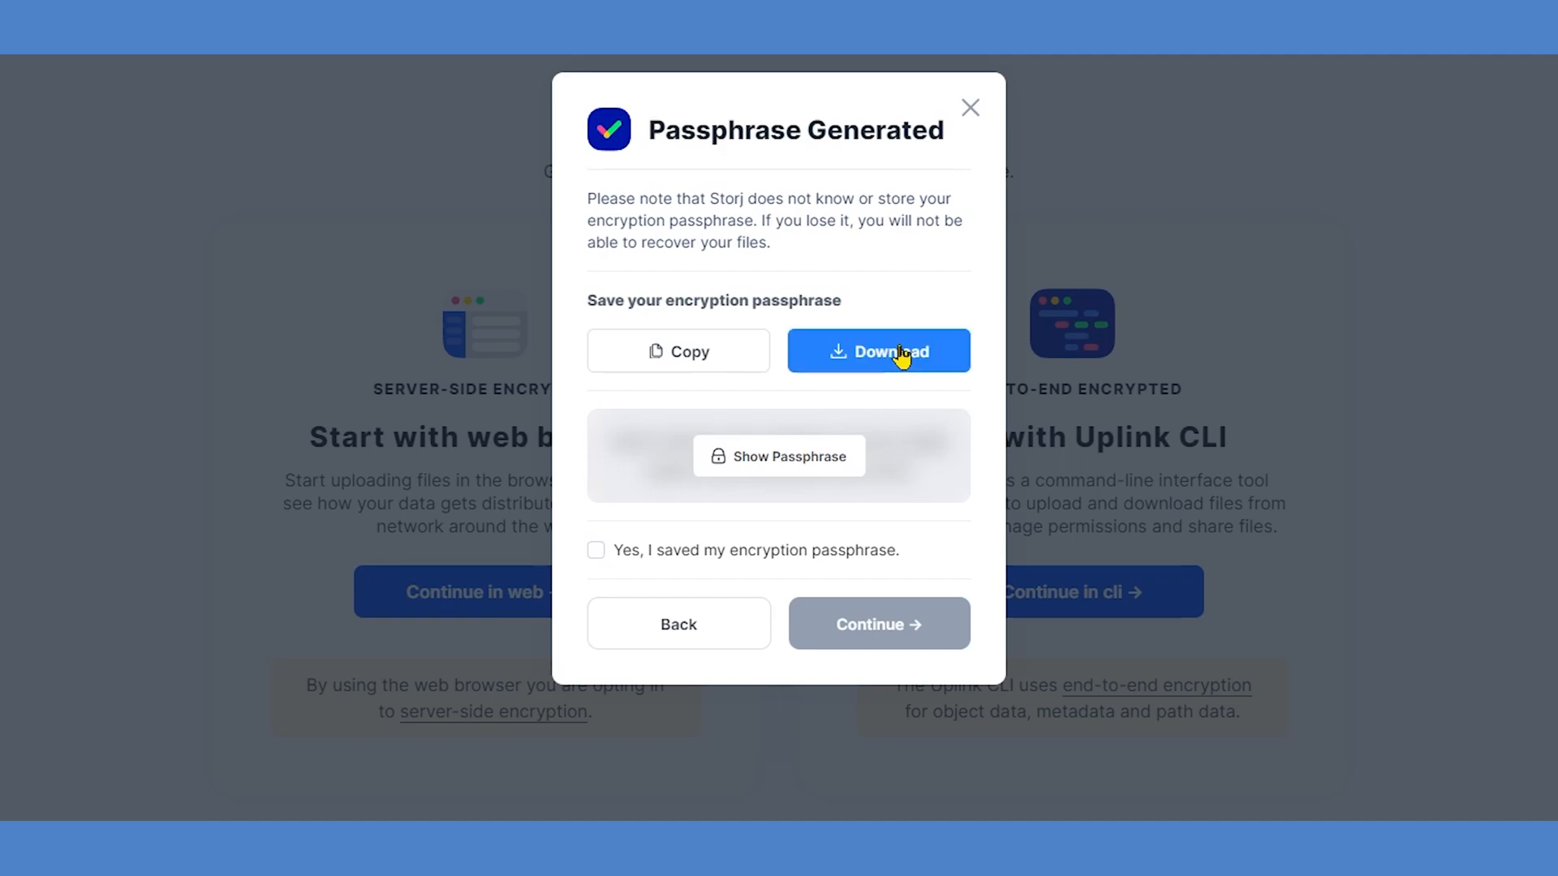
click(878, 350)
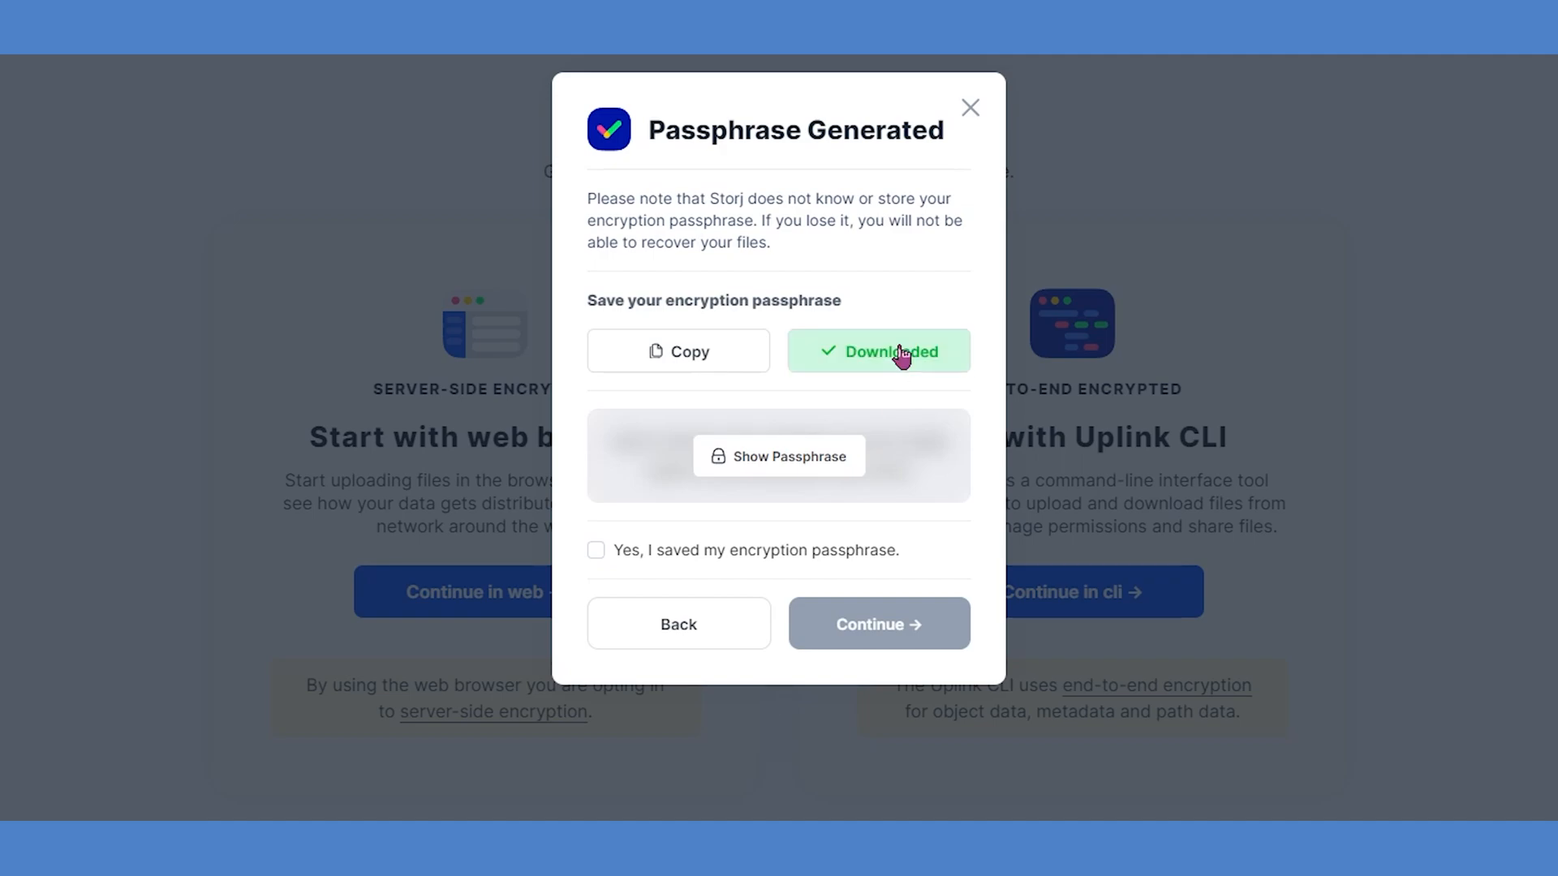
mouse_move(709, 505)
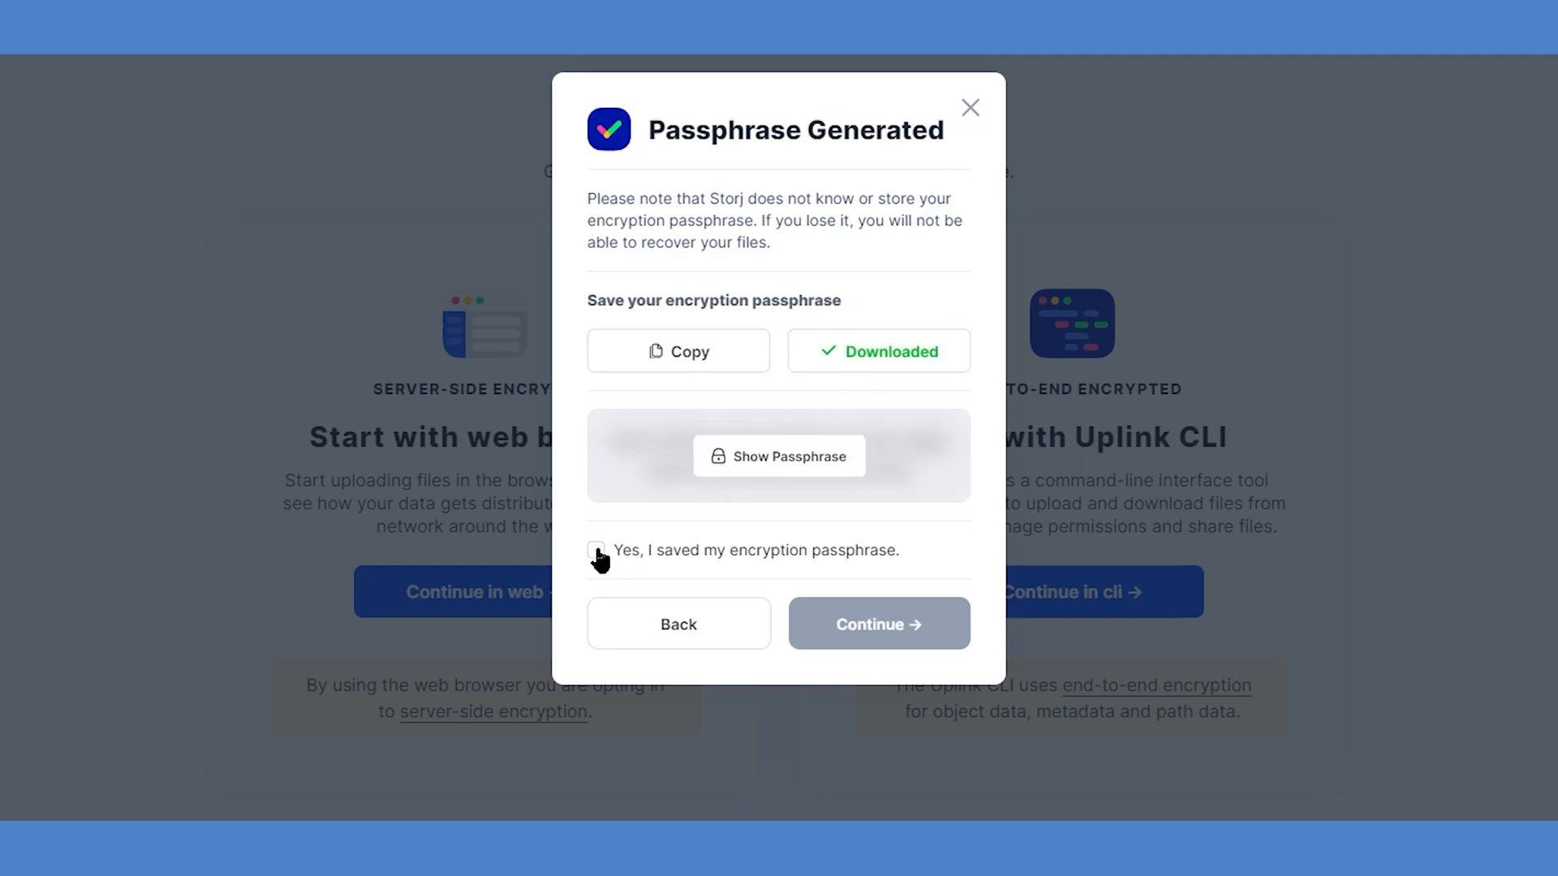
Confirm the passphrase is saved and reach the project dashboard's empty Buckets area
click(596, 550)
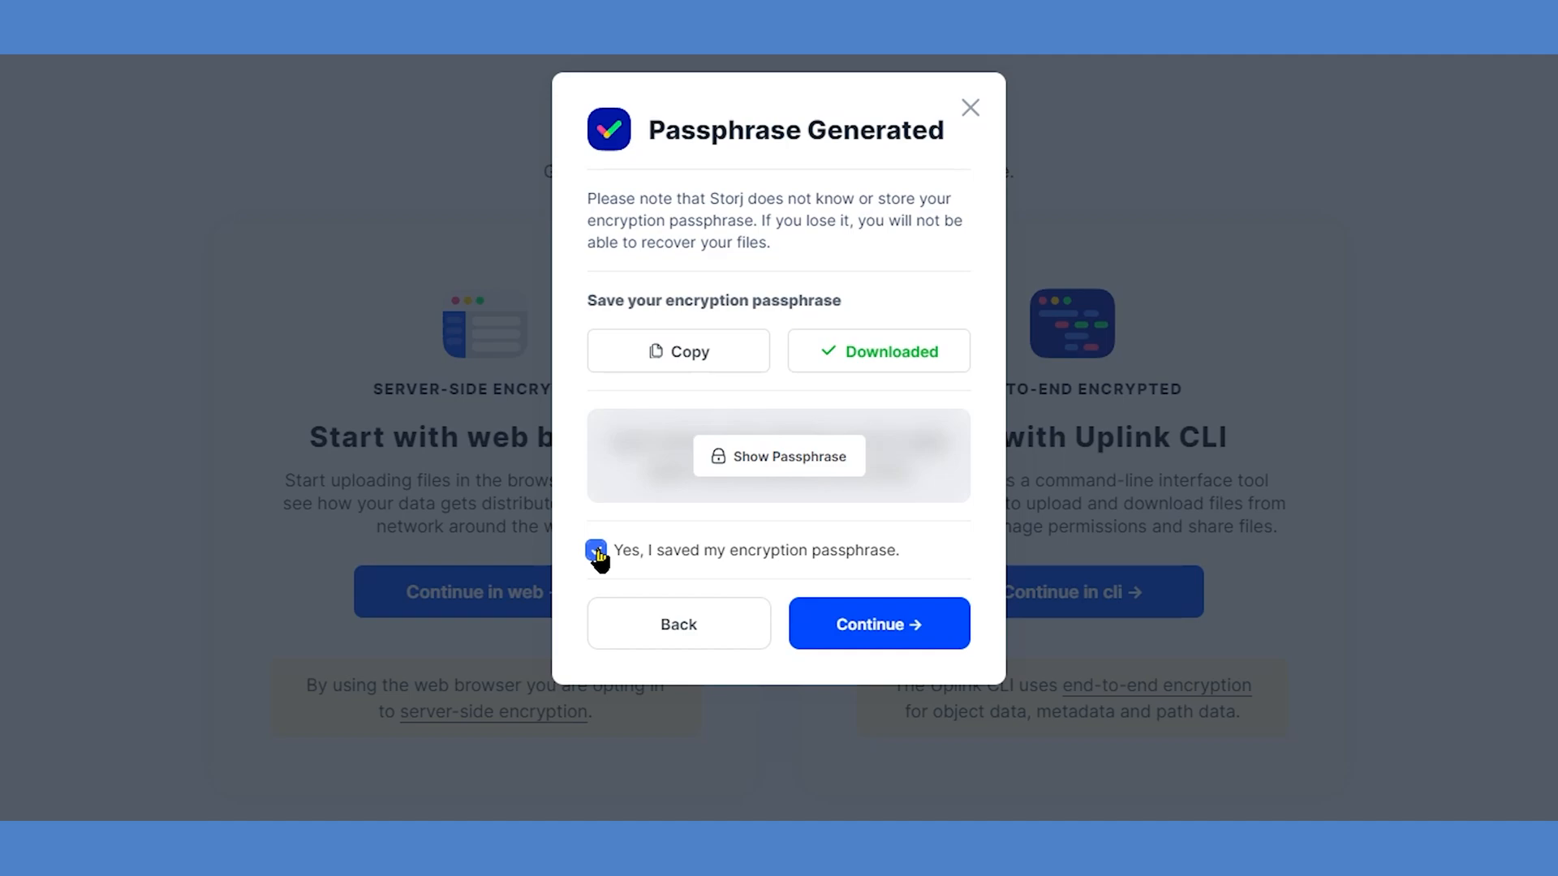
click(595, 550)
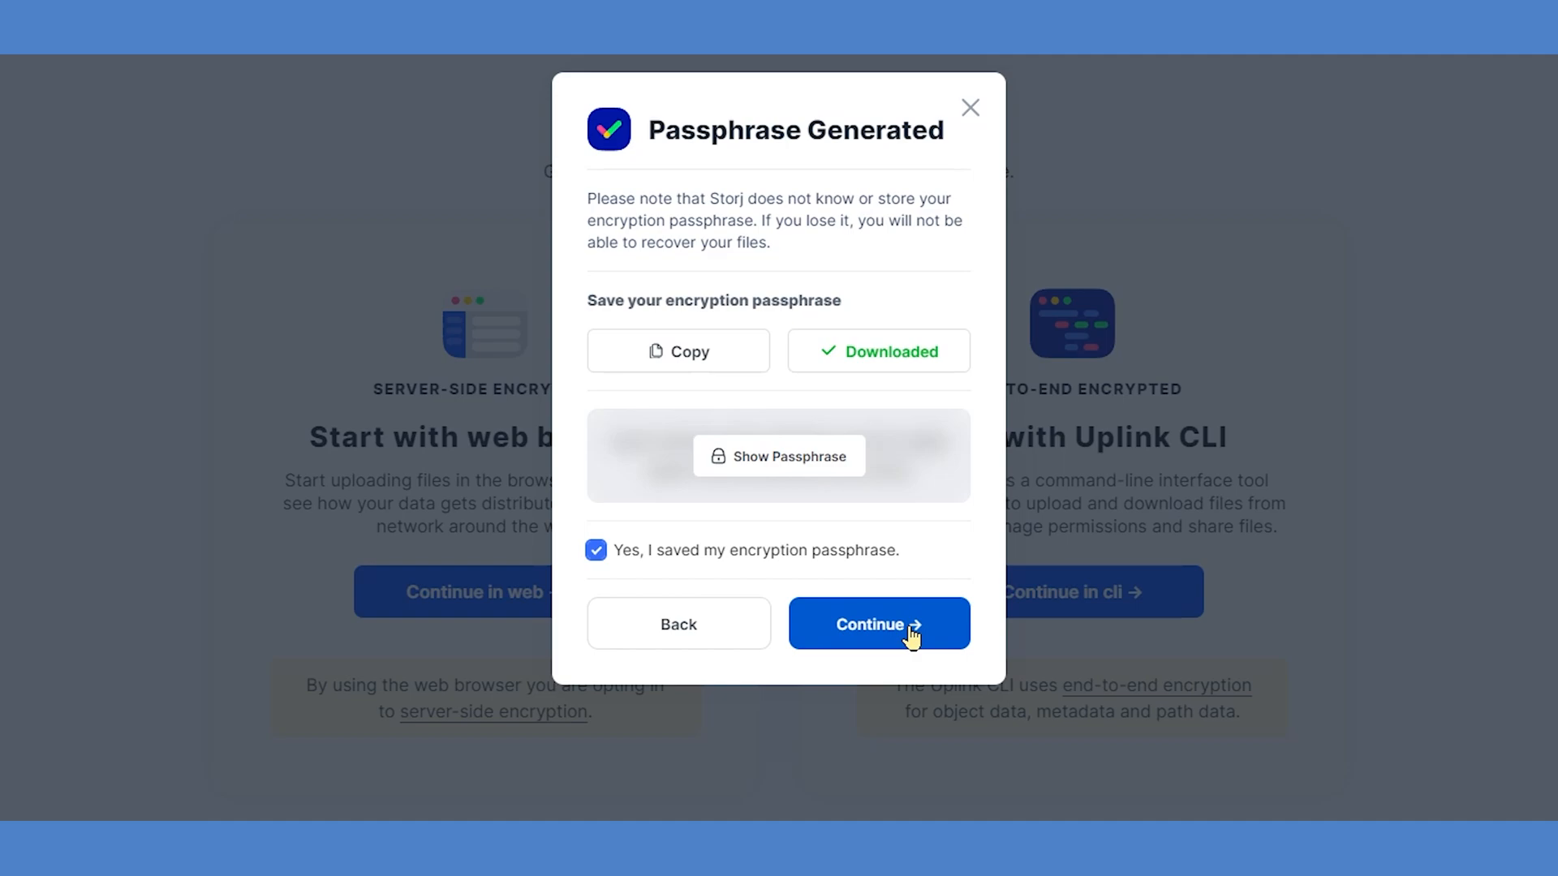
click(878, 623)
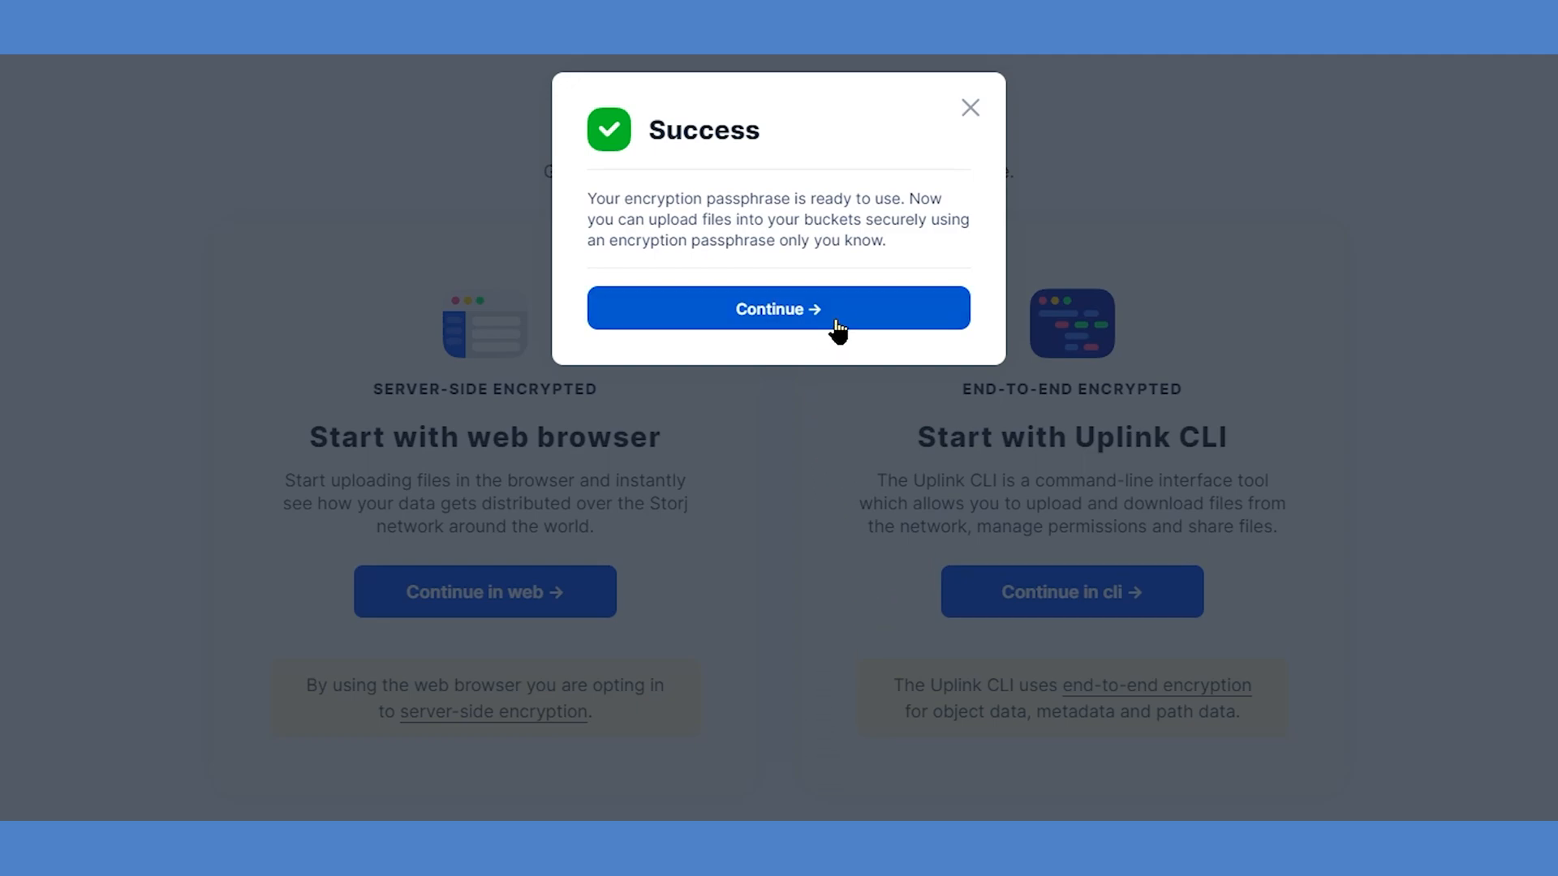
click(777, 309)
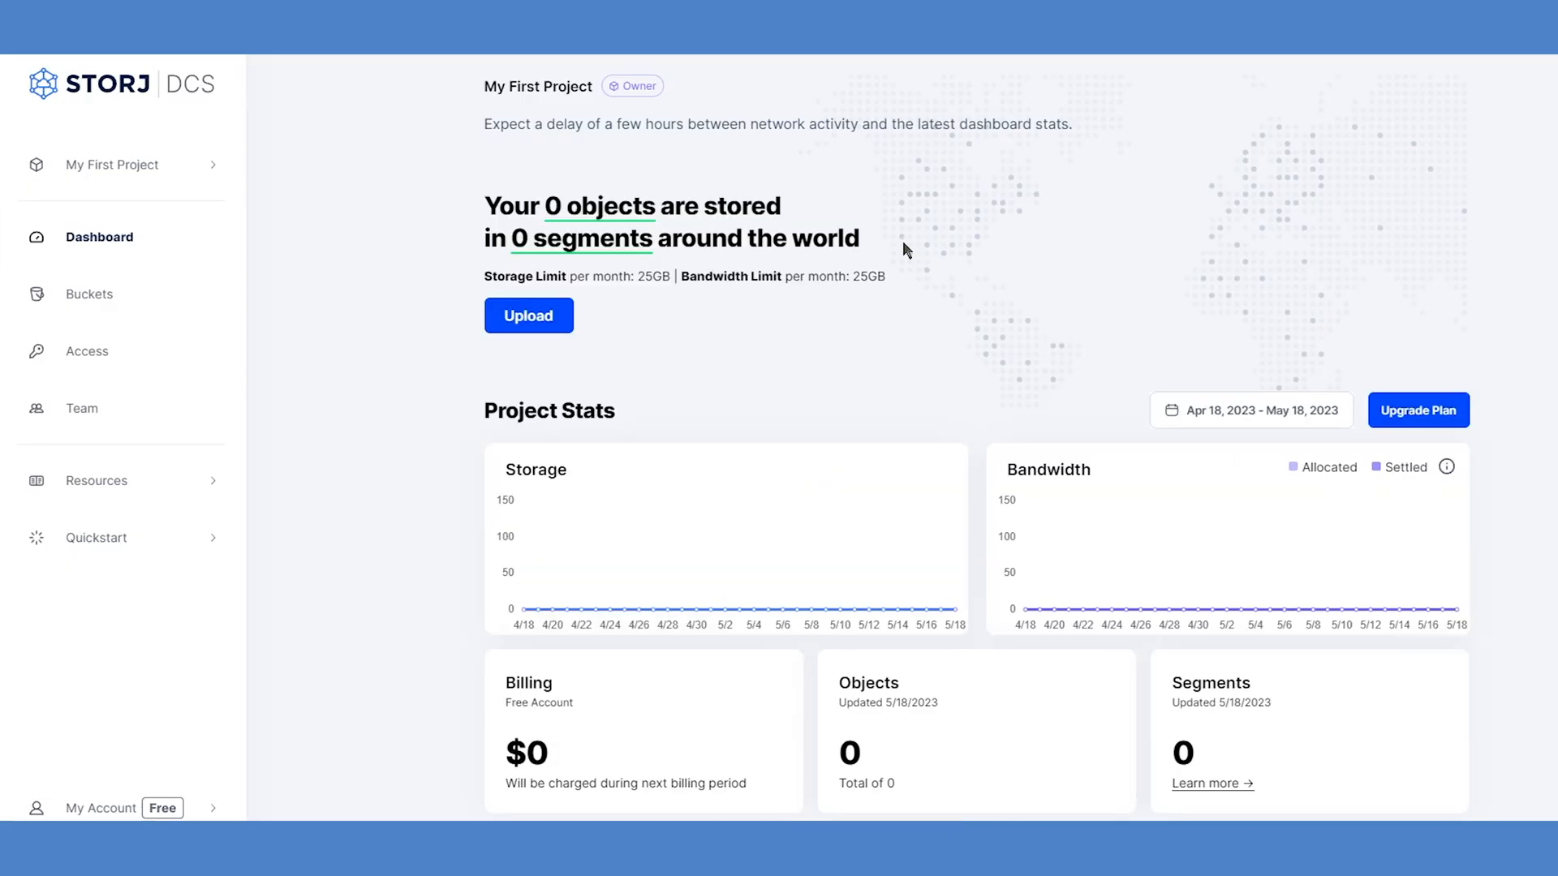
mouse_move(1018, 272)
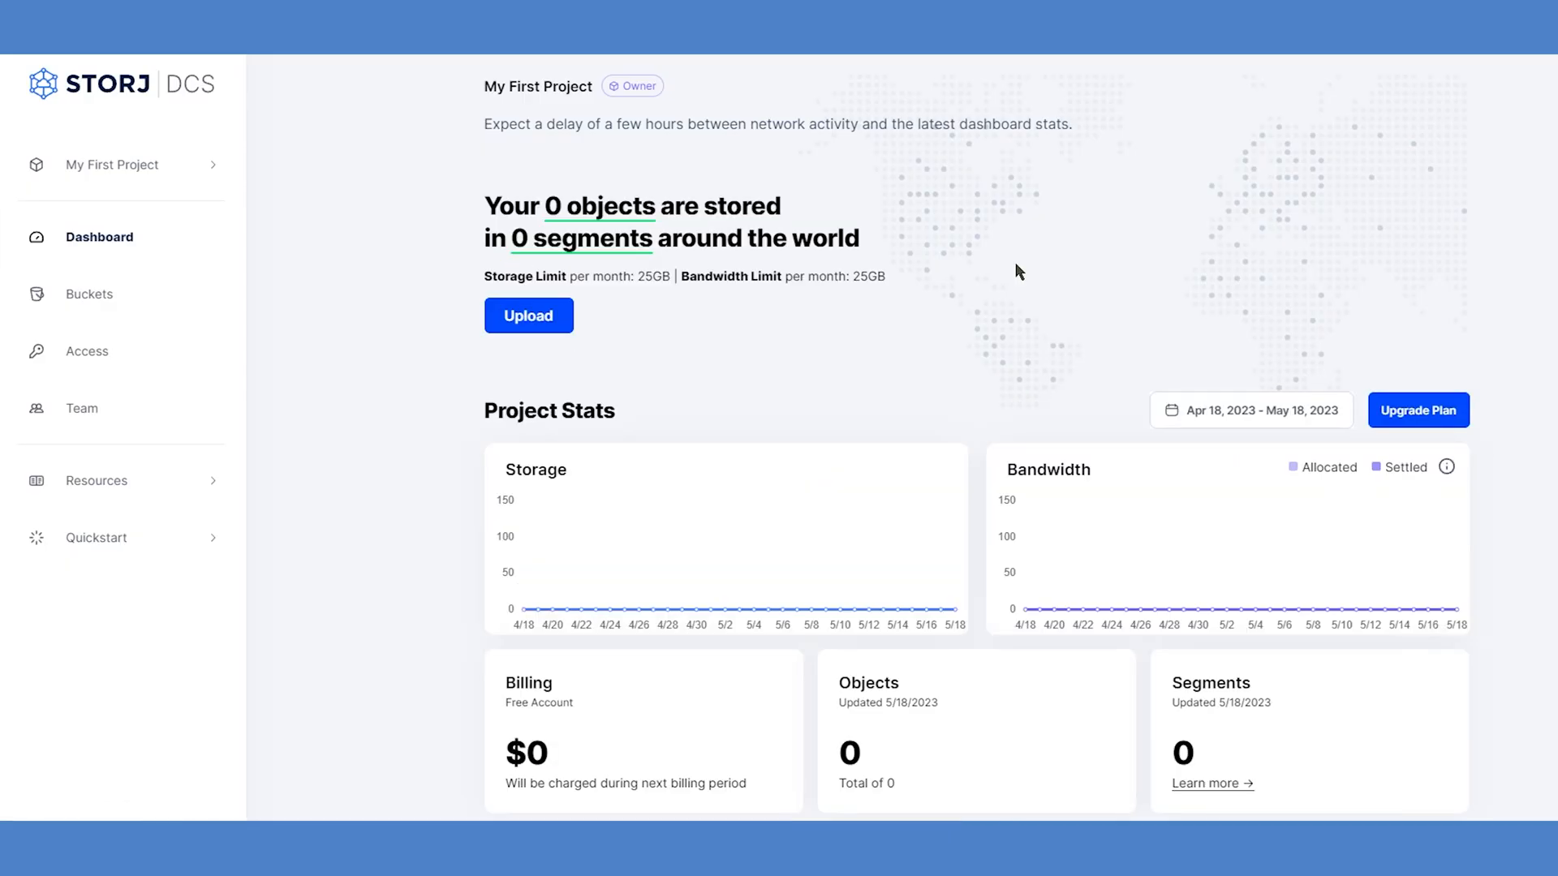
scroll(down, 3)
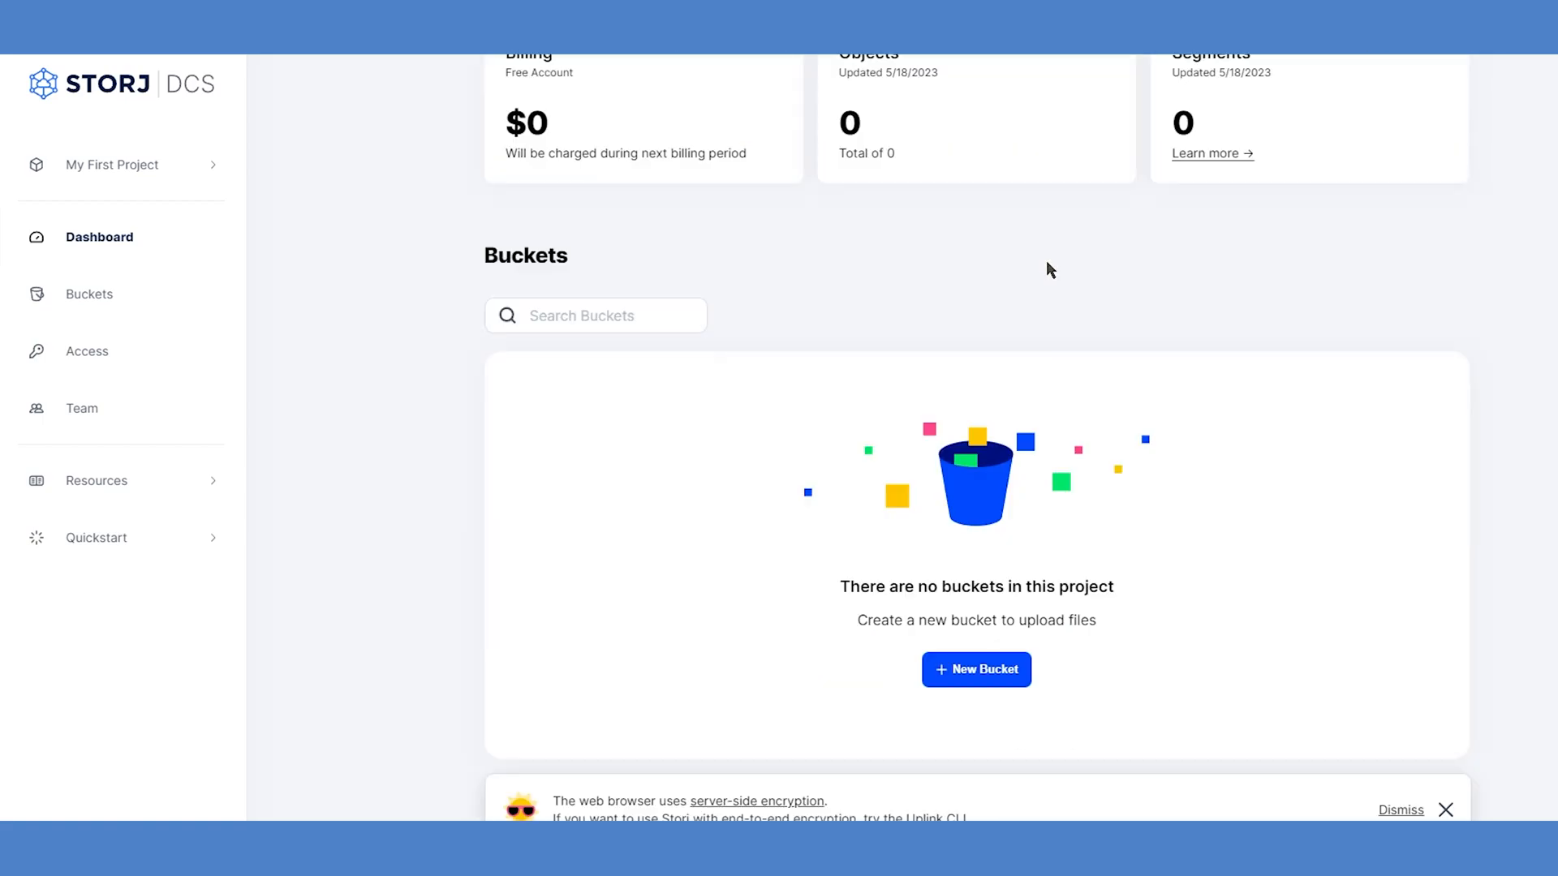
Create a new bucket named john-smith in place of demo-bucket
click(976, 669)
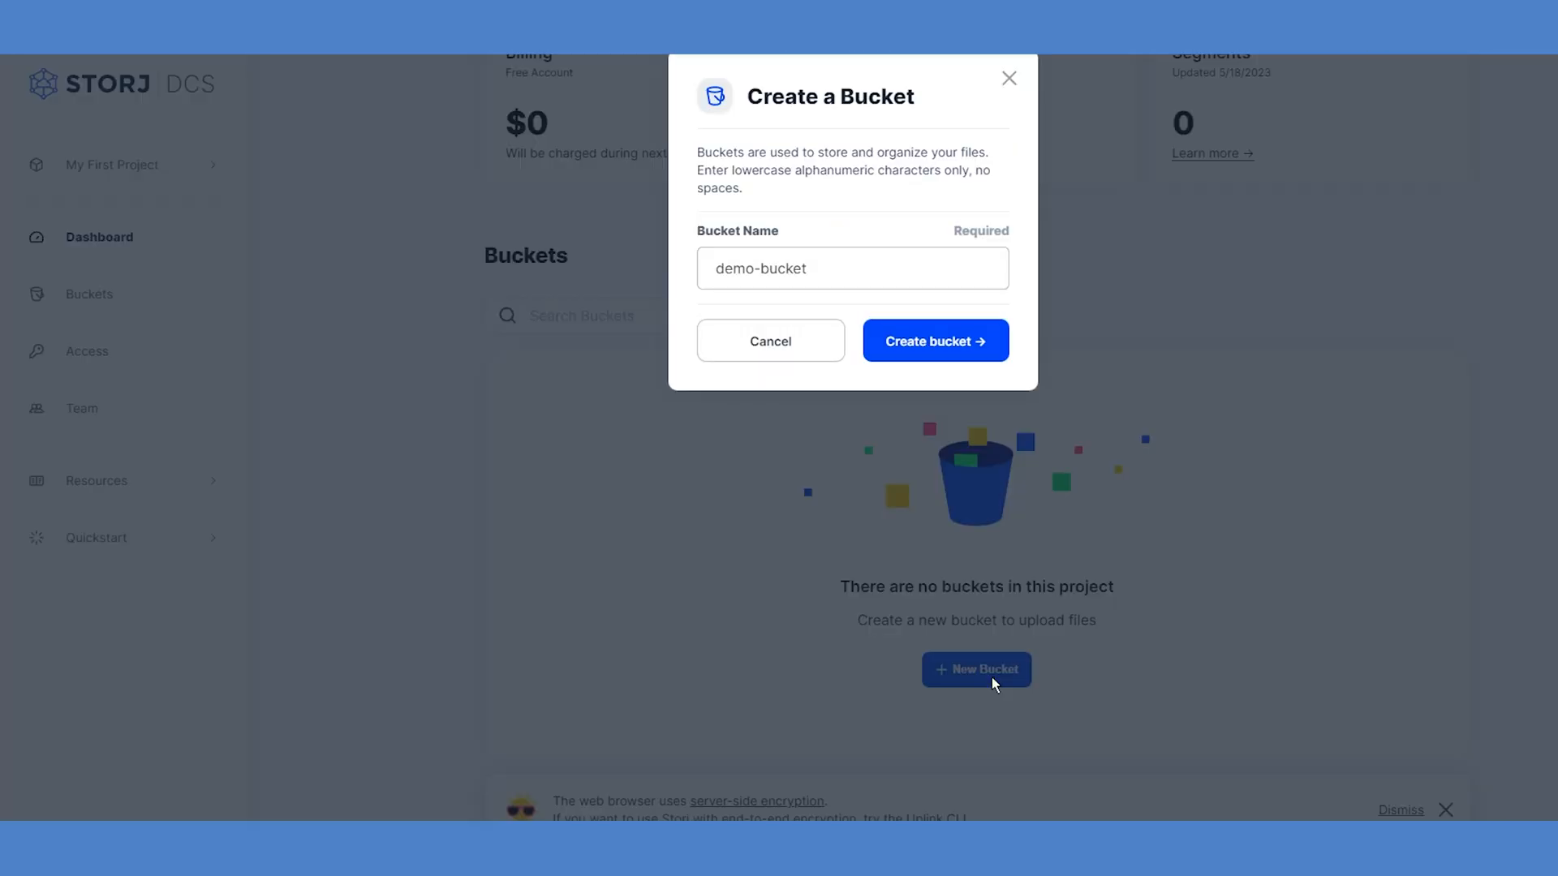
triple_click(796, 268)
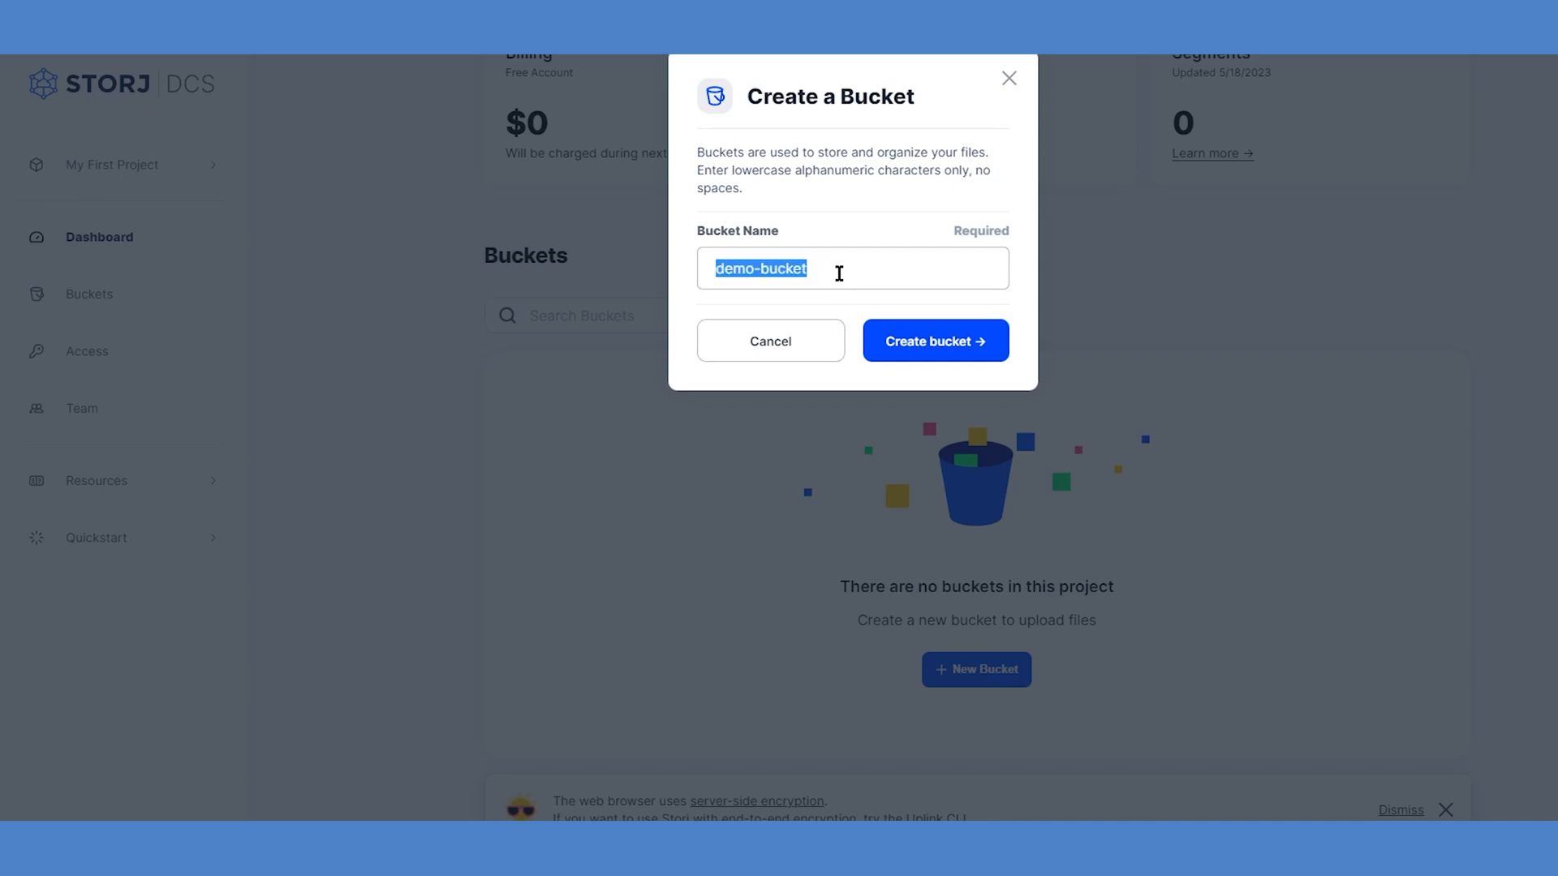
text(john-smith)
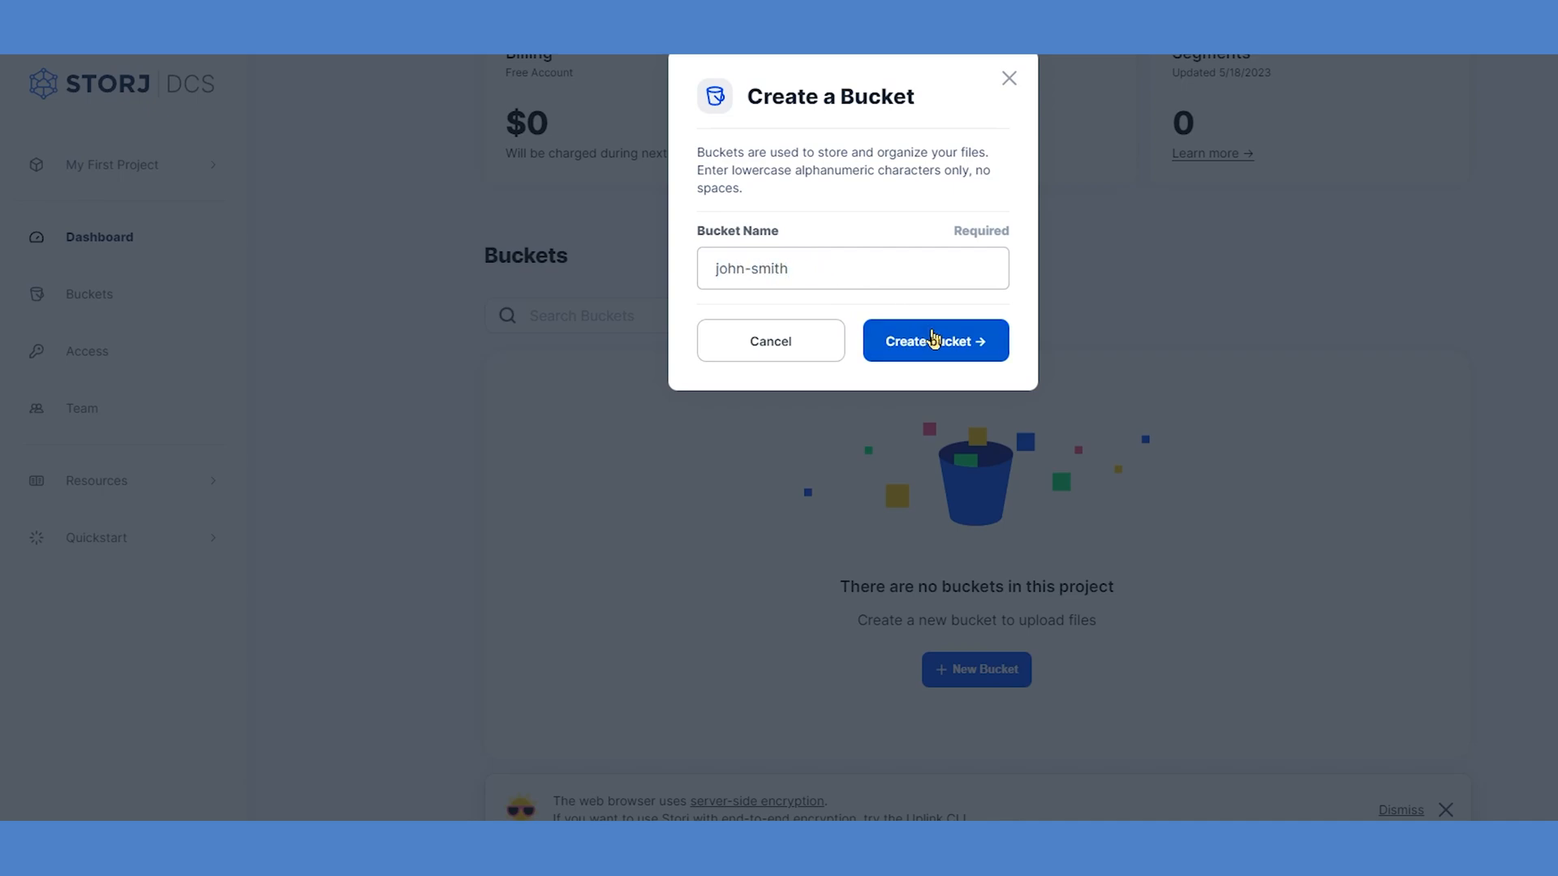
click(935, 341)
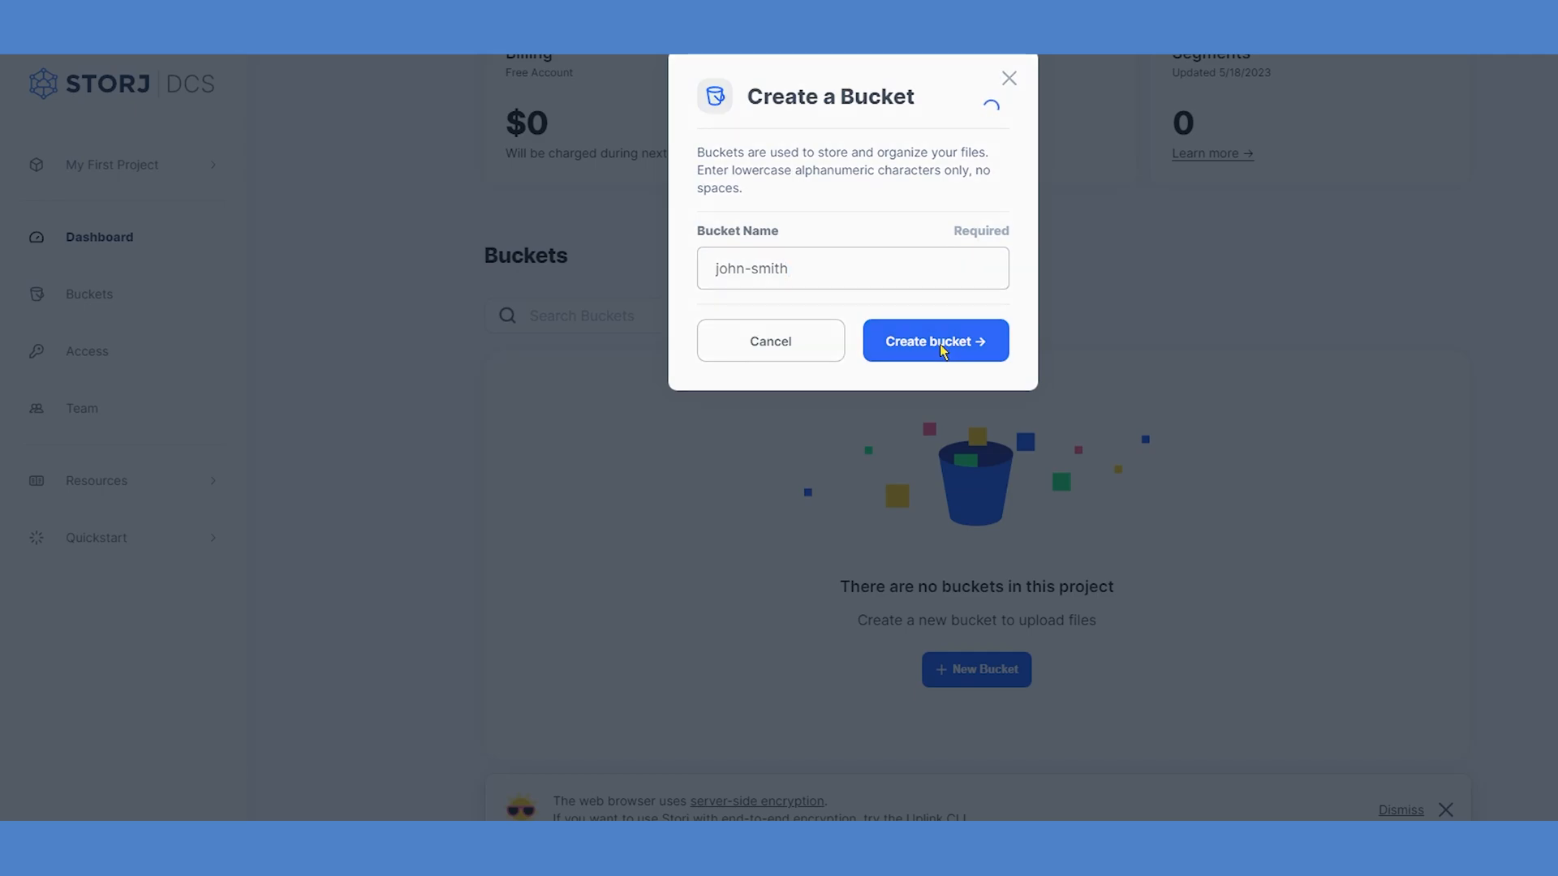
Finish bucket creation and go to Access Management listing the Web file browser key
click(934, 341)
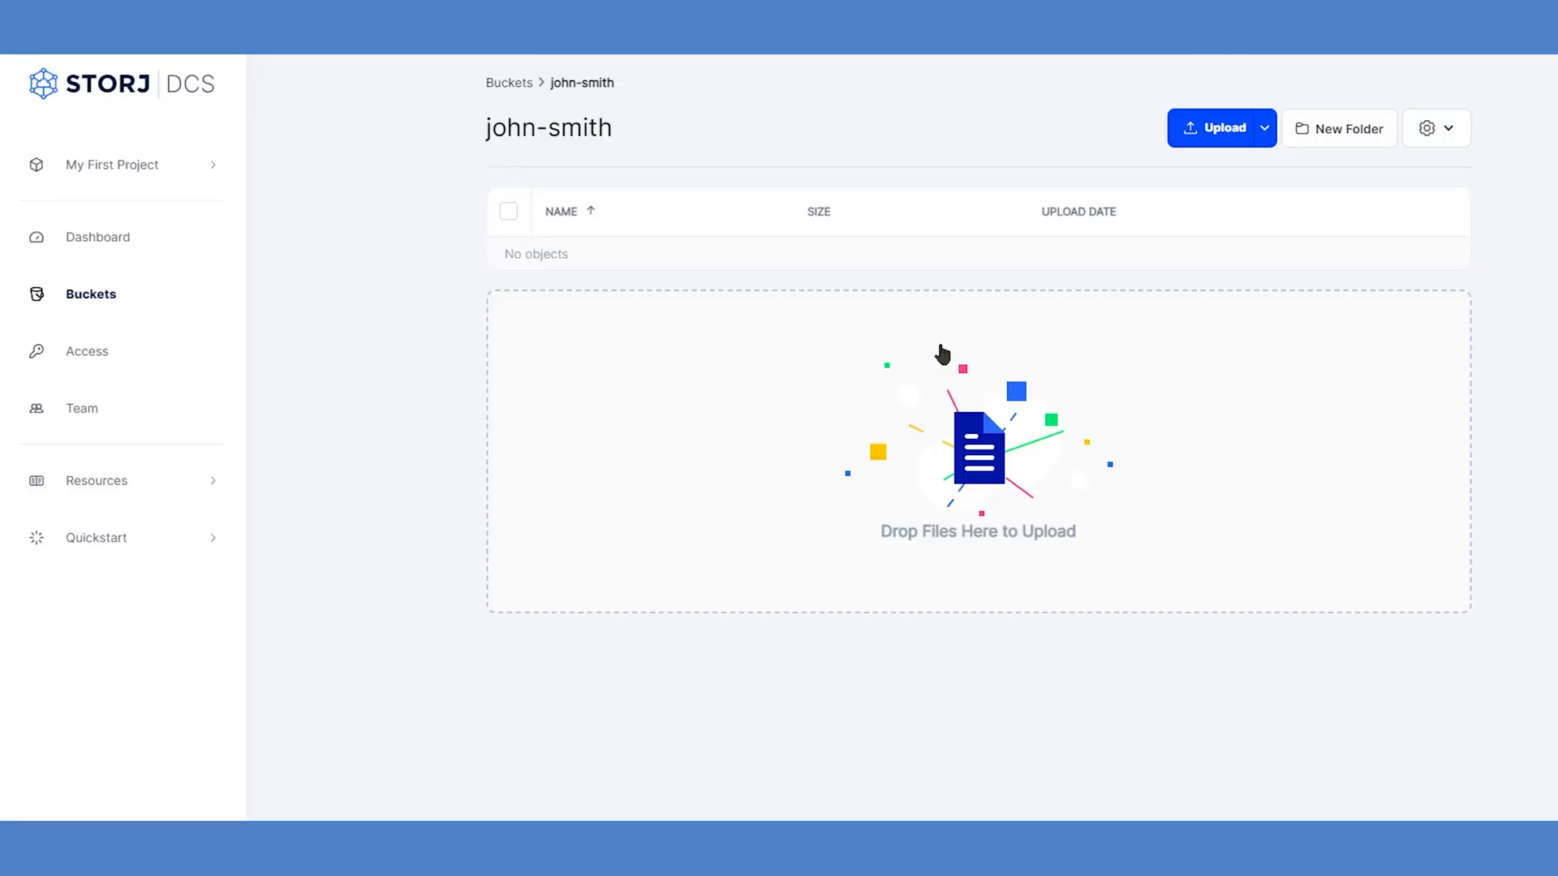
mouse_move(1123, 623)
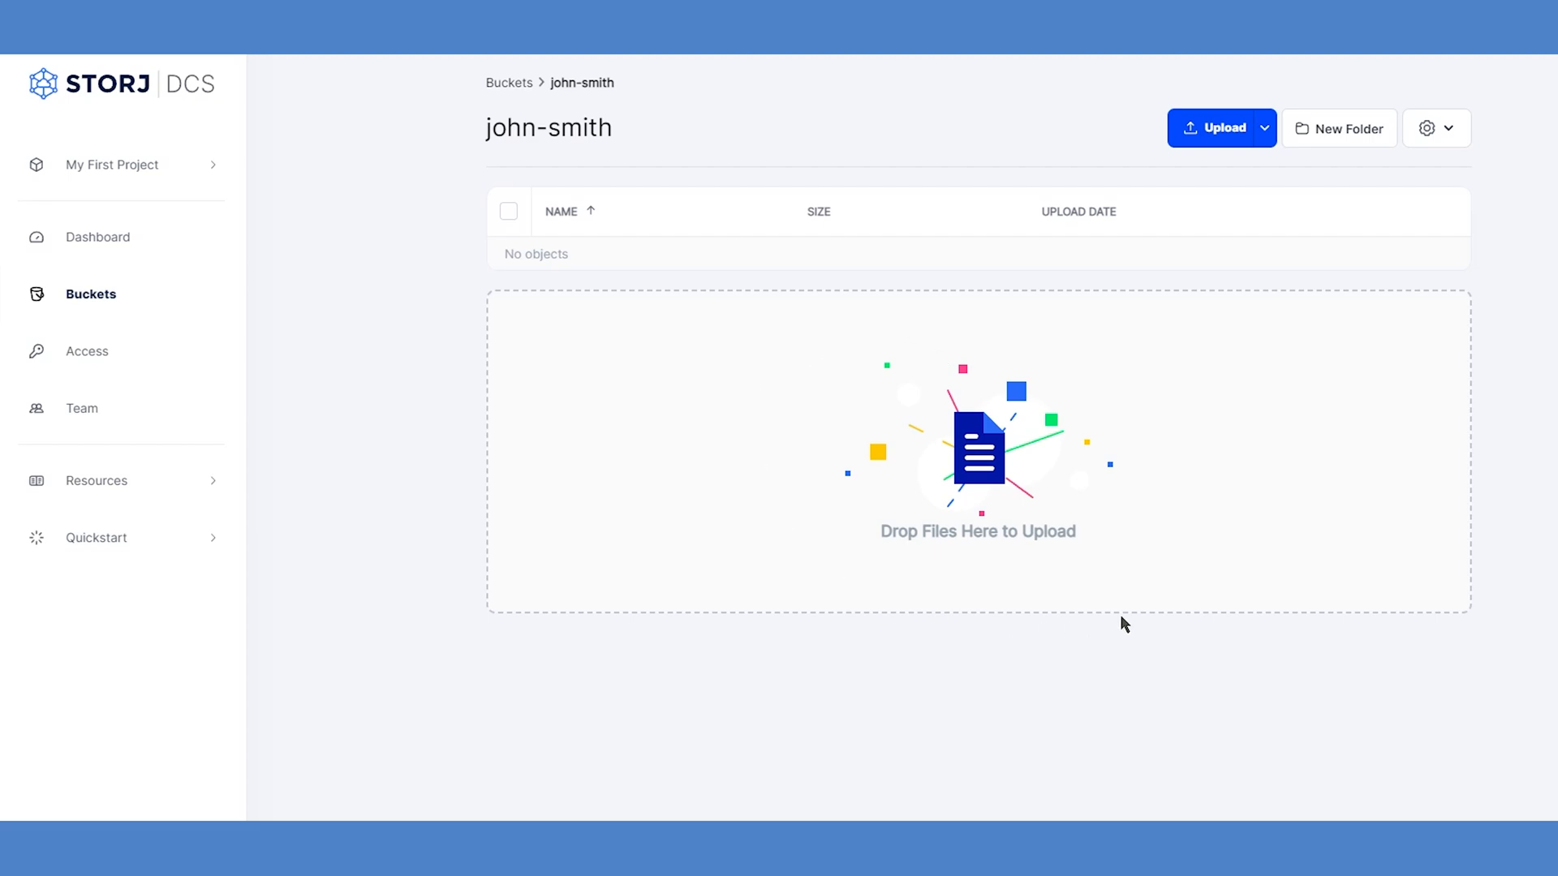
mouse_move(768, 385)
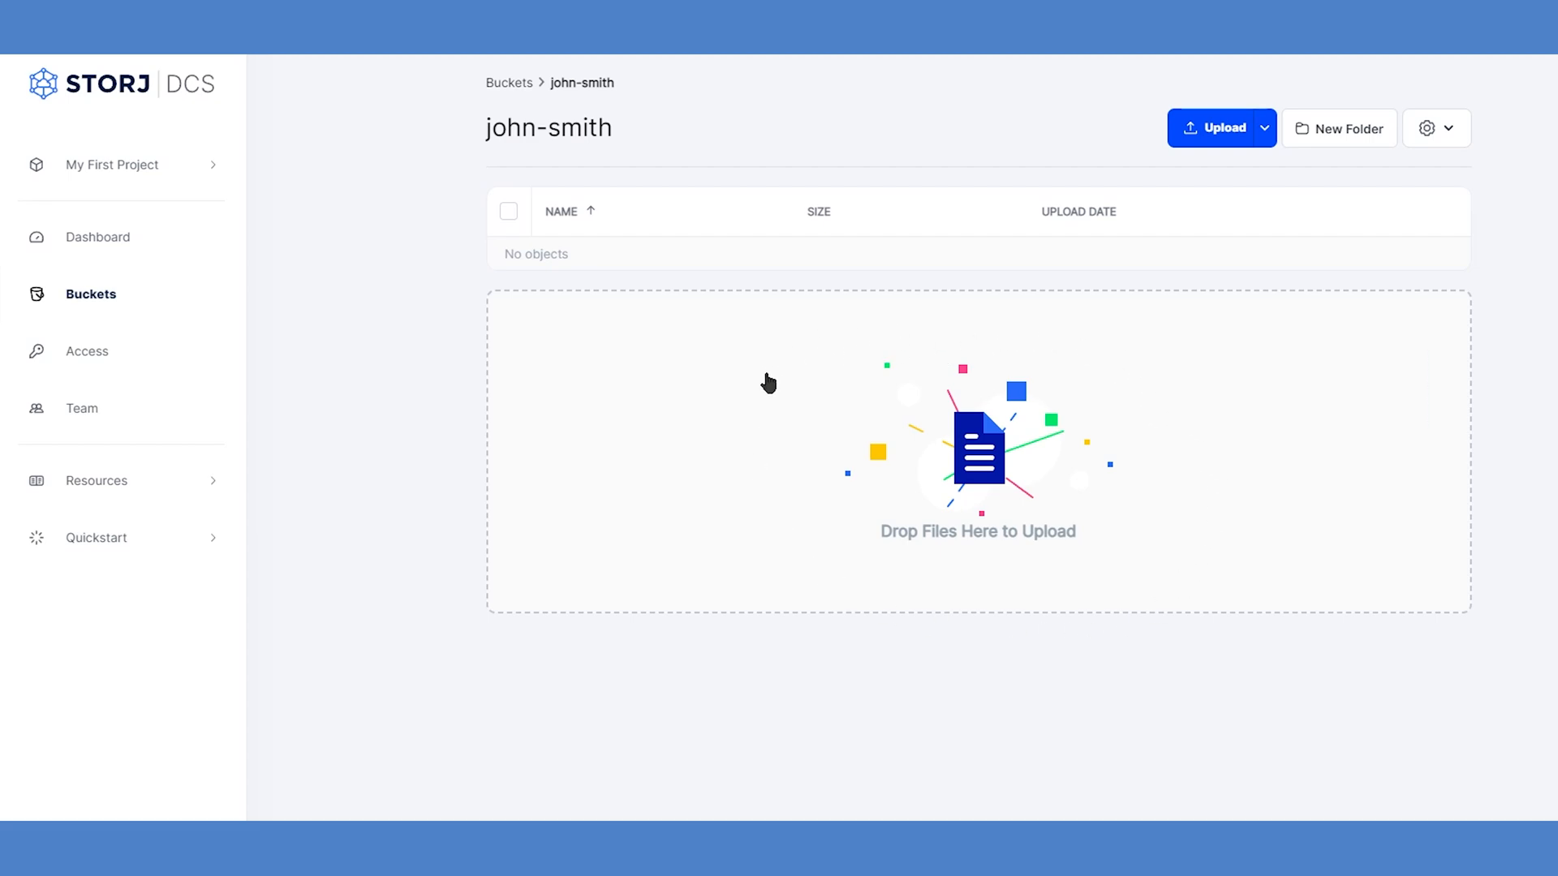
mouse_move(1209, 167)
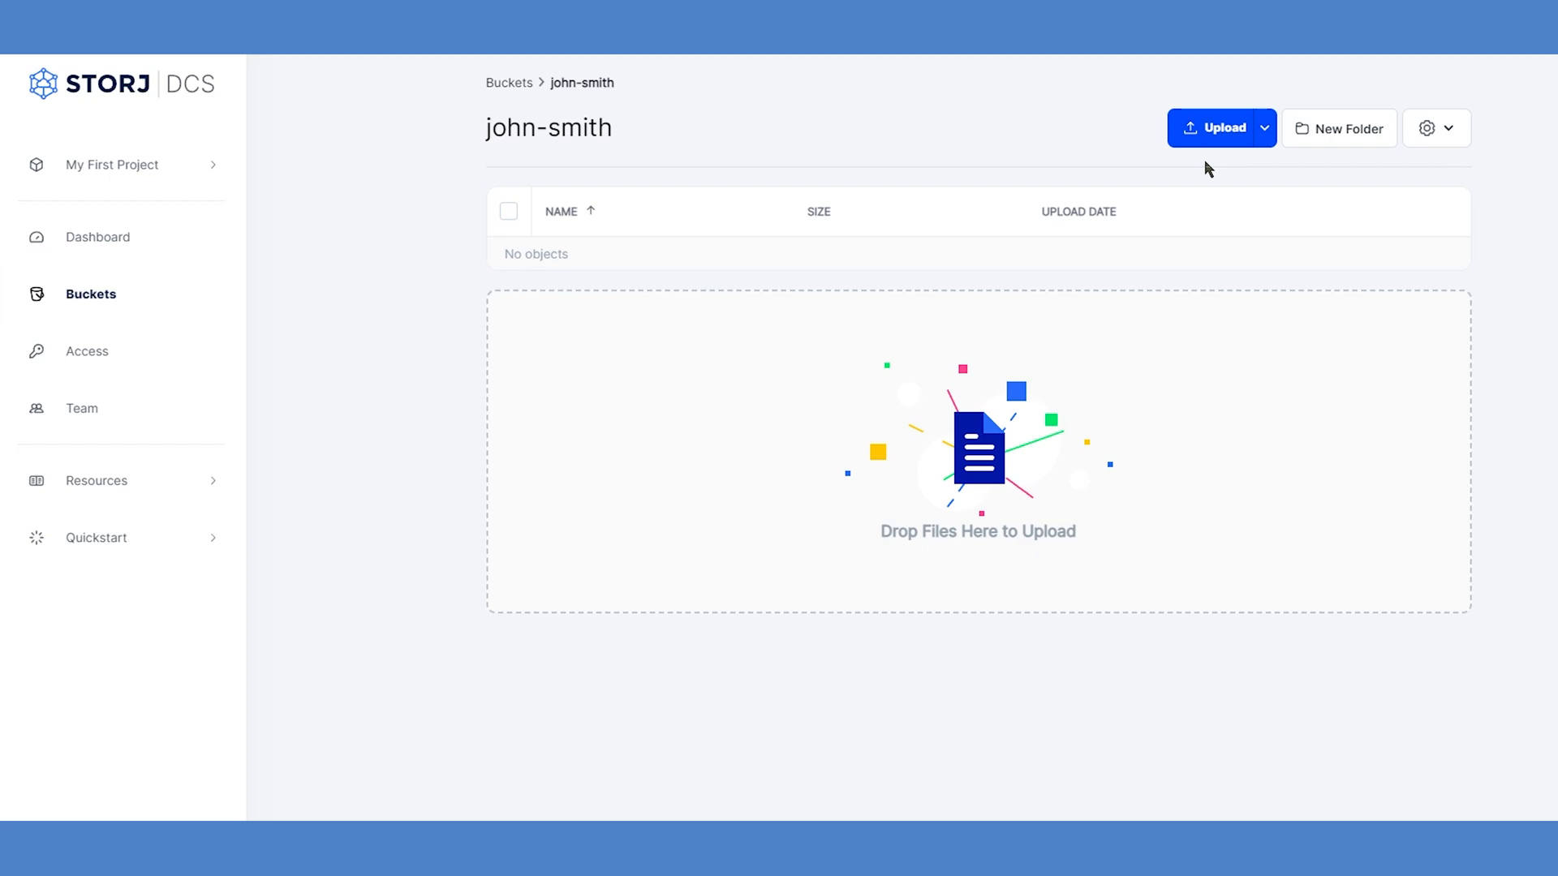
mouse_move(801, 381)
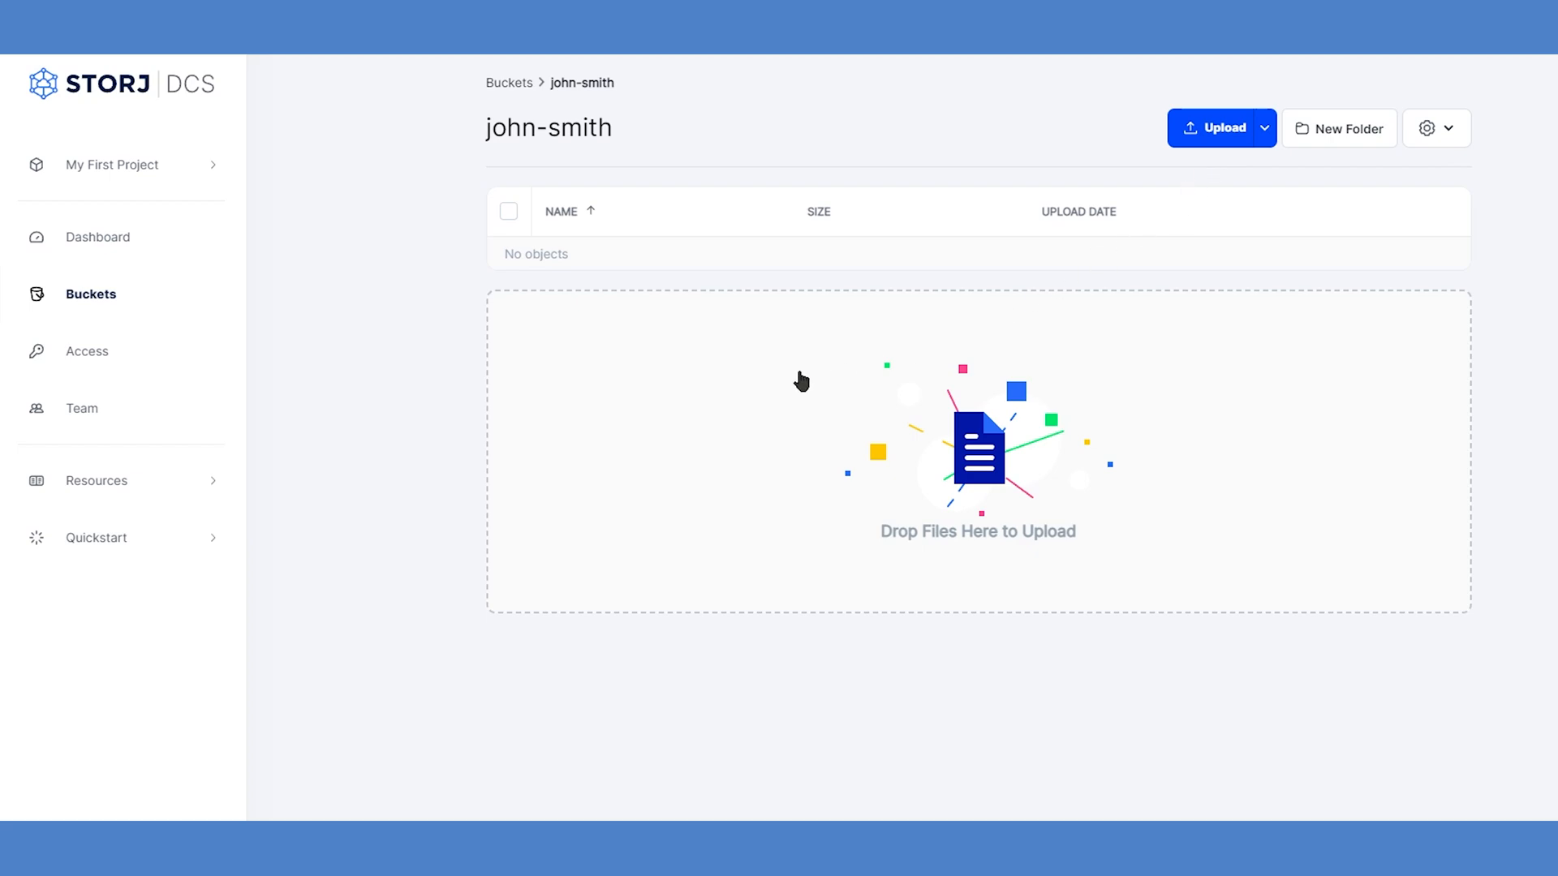
mouse_move(86, 350)
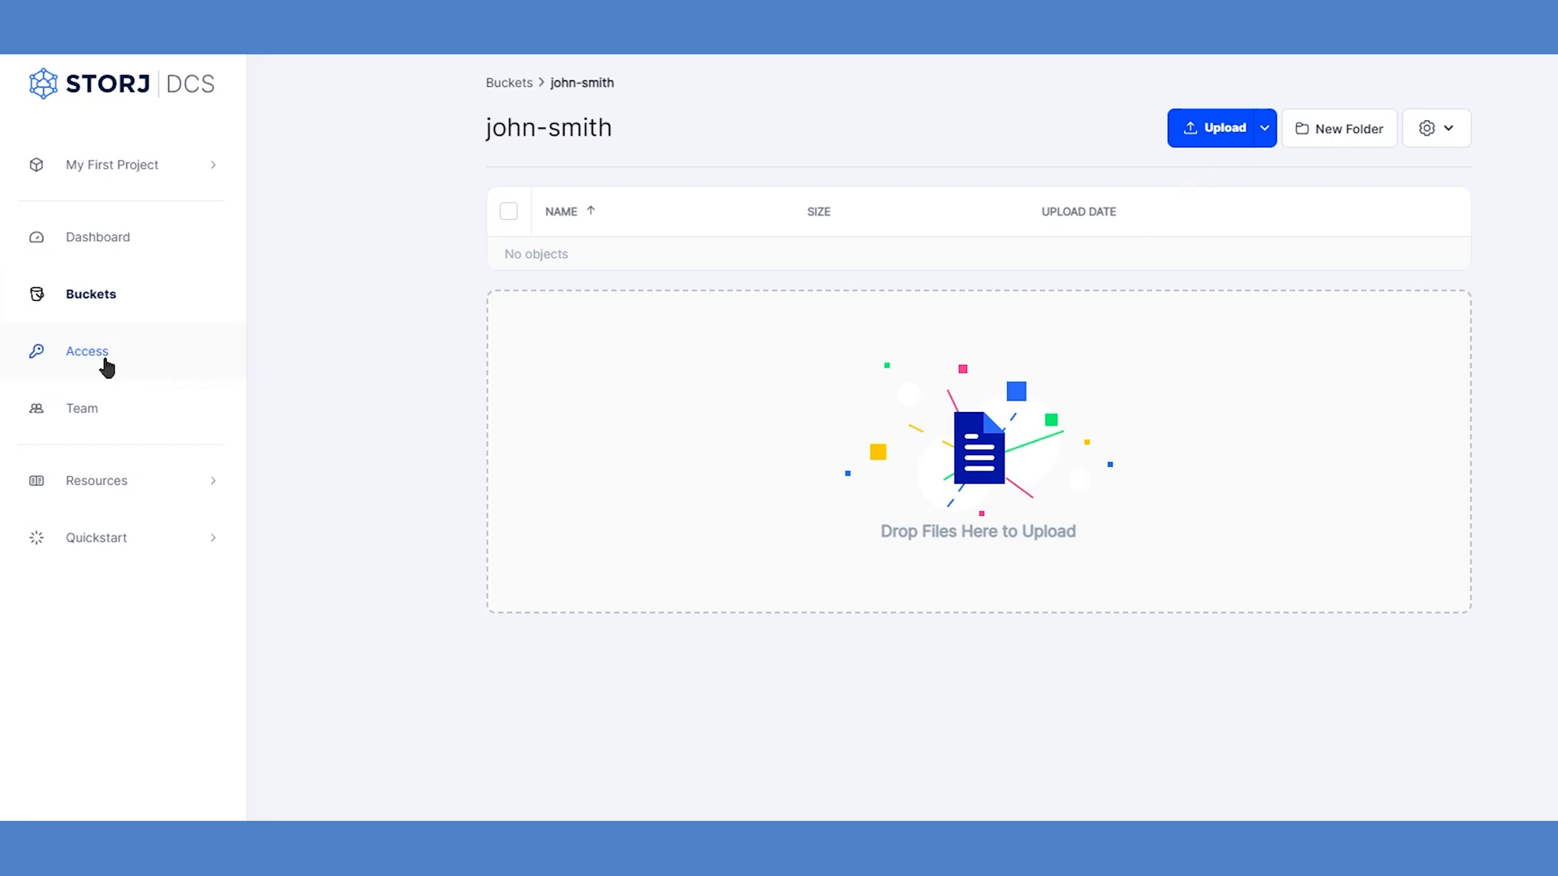
click(87, 350)
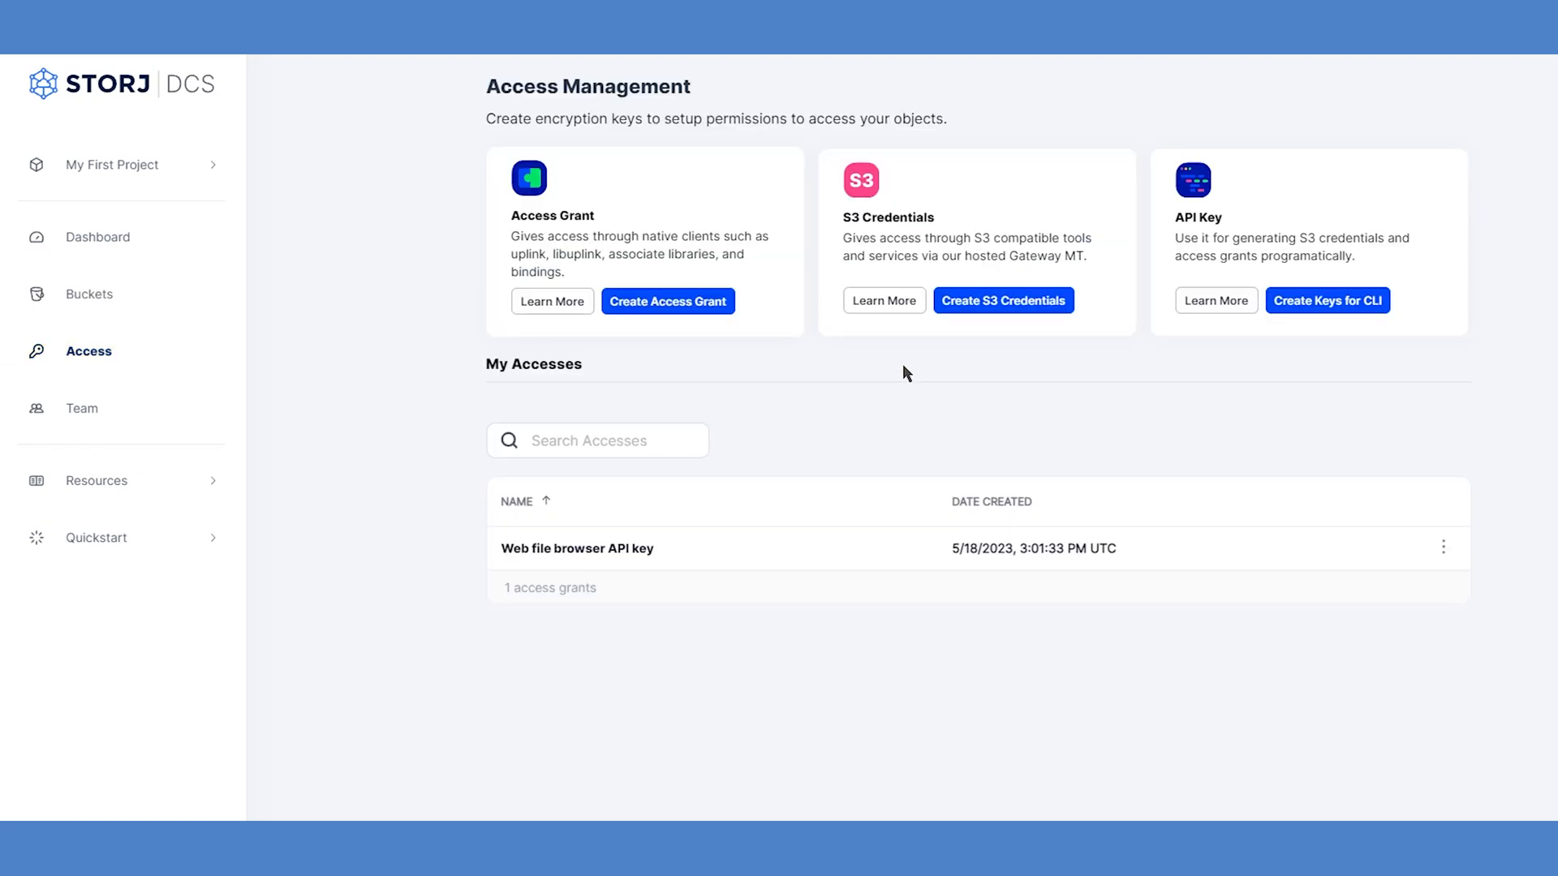
Start new S3 credentials named truenas and continue to the encryption notice
click(1003, 300)
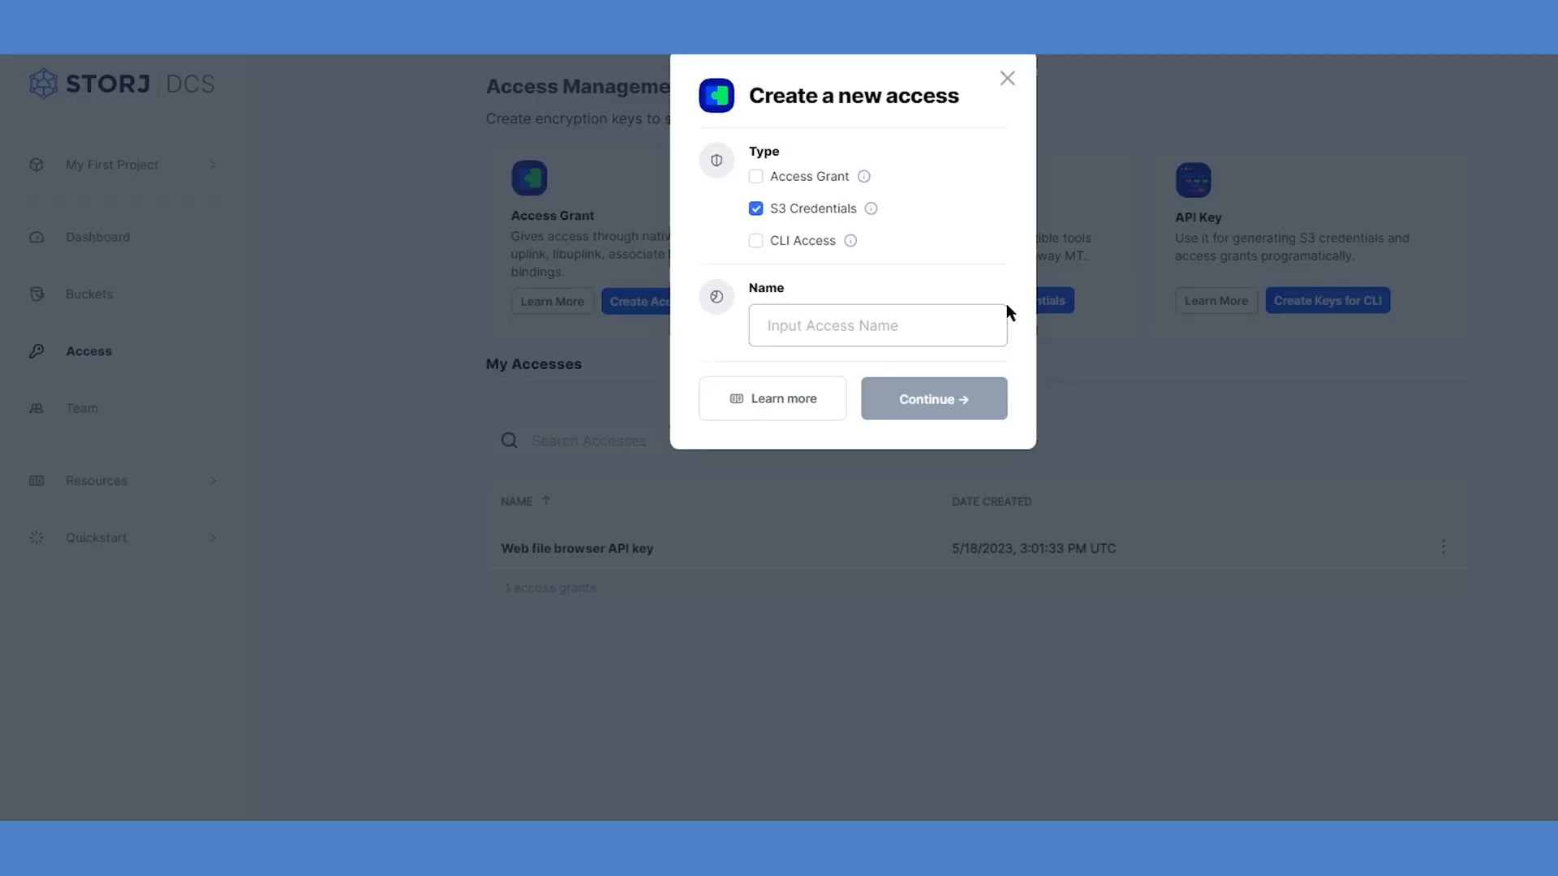
text(truenas)
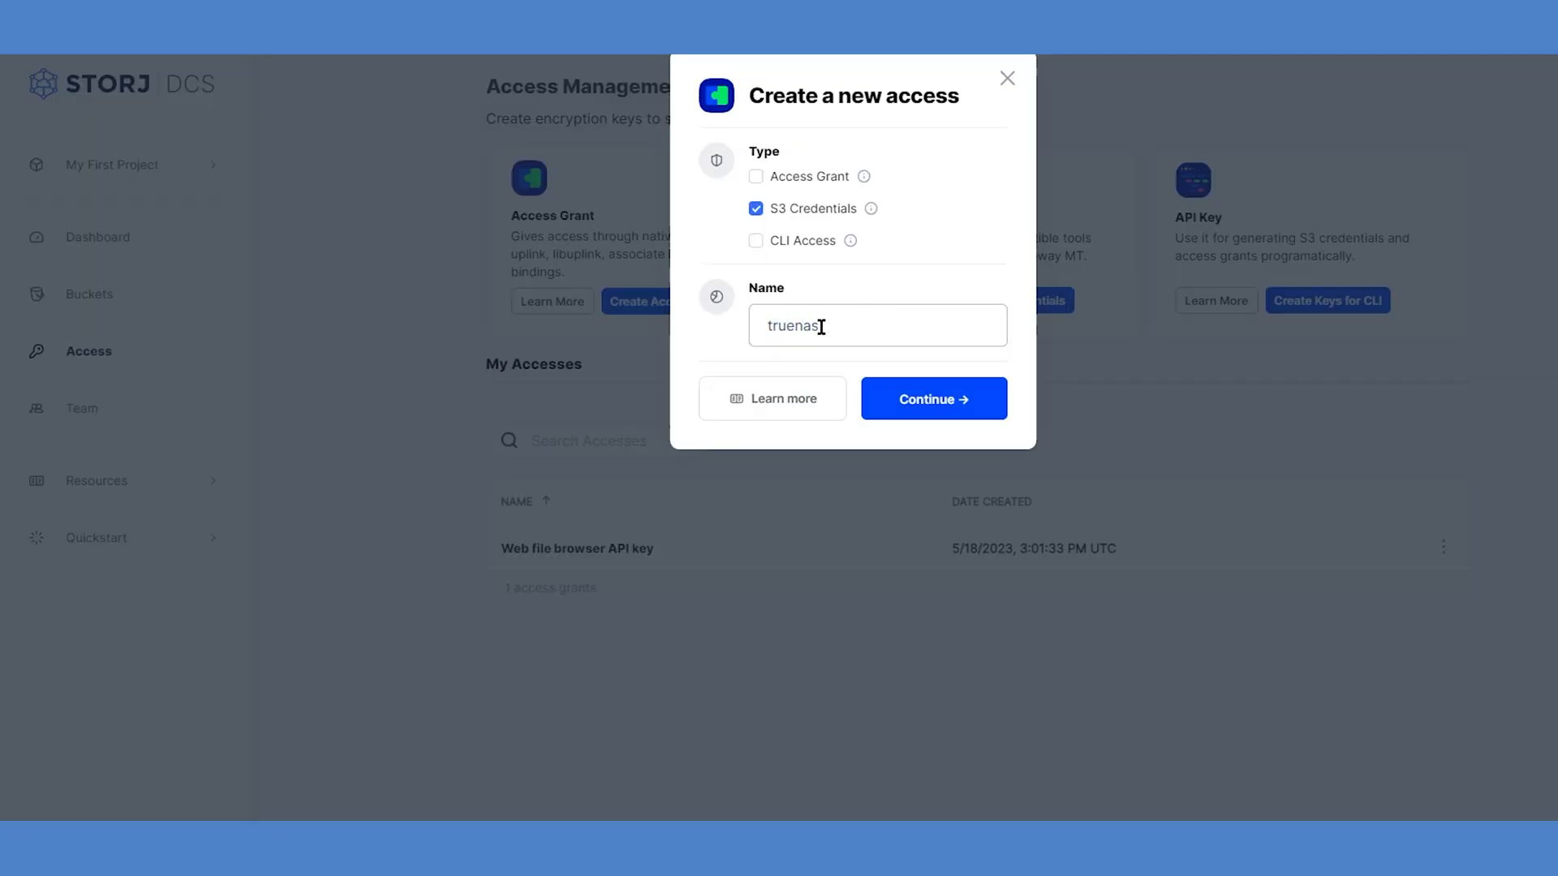
mouse_move(945, 422)
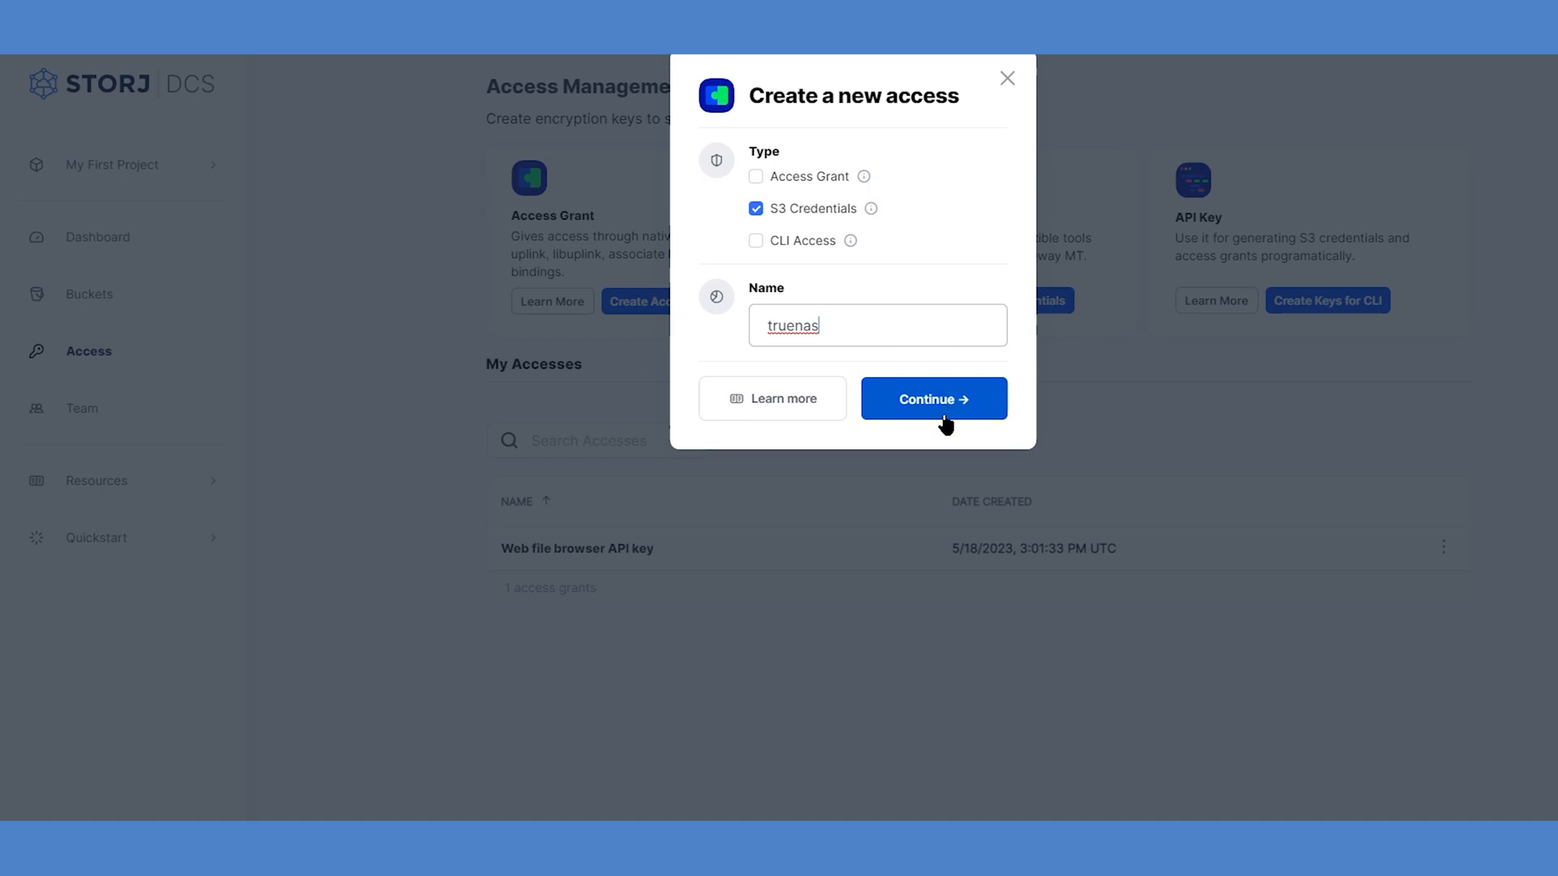
click(933, 399)
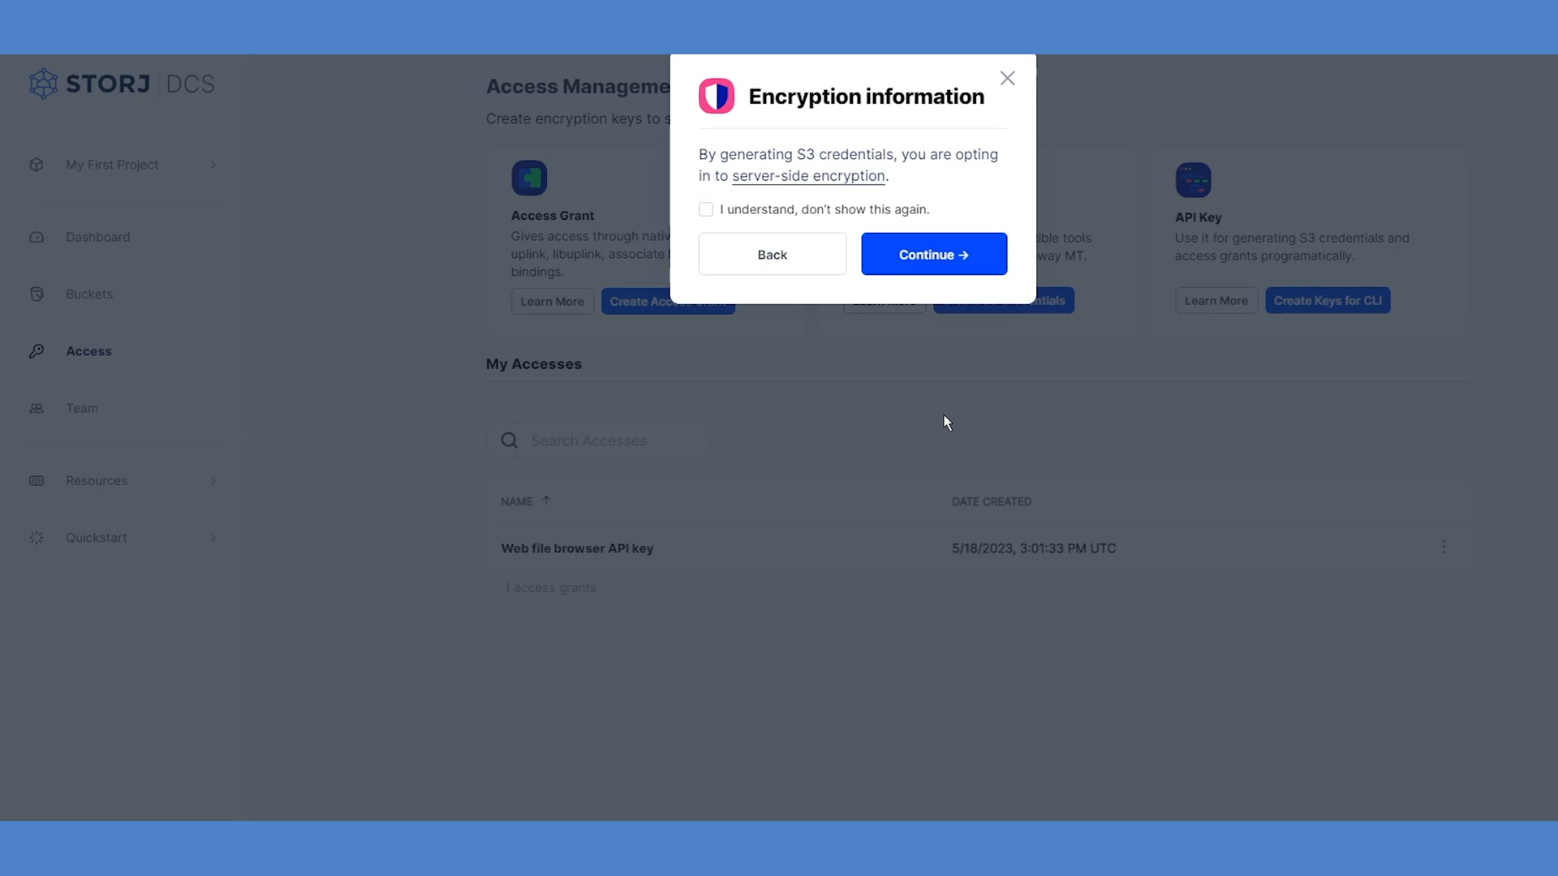
mouse_move(982, 256)
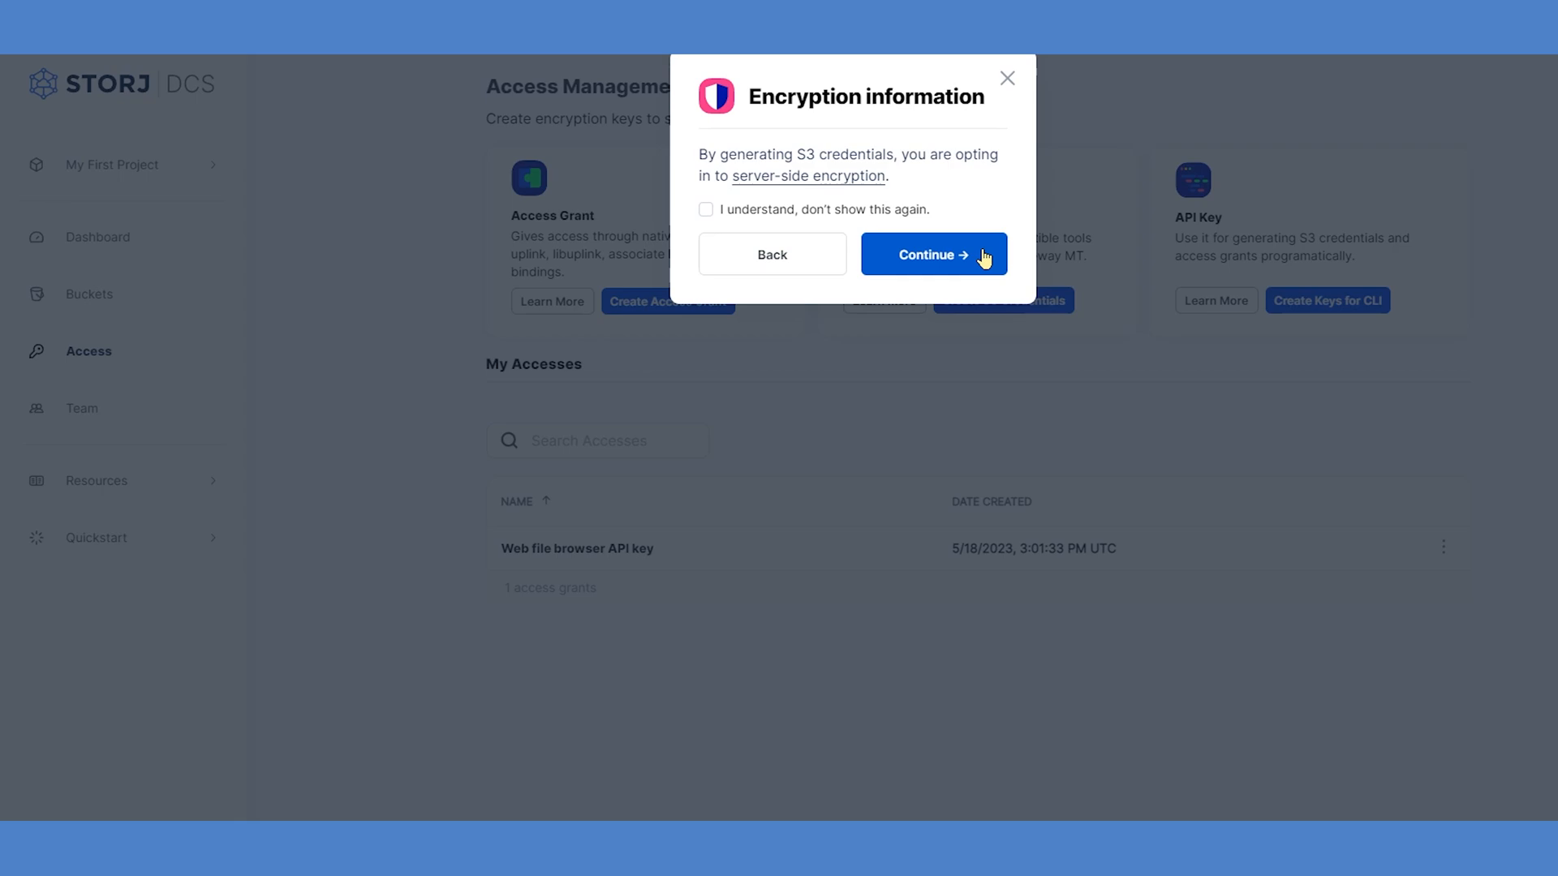
Give the truenas access all permissions, restrict it to the john-smith bucket, no end date
click(932, 255)
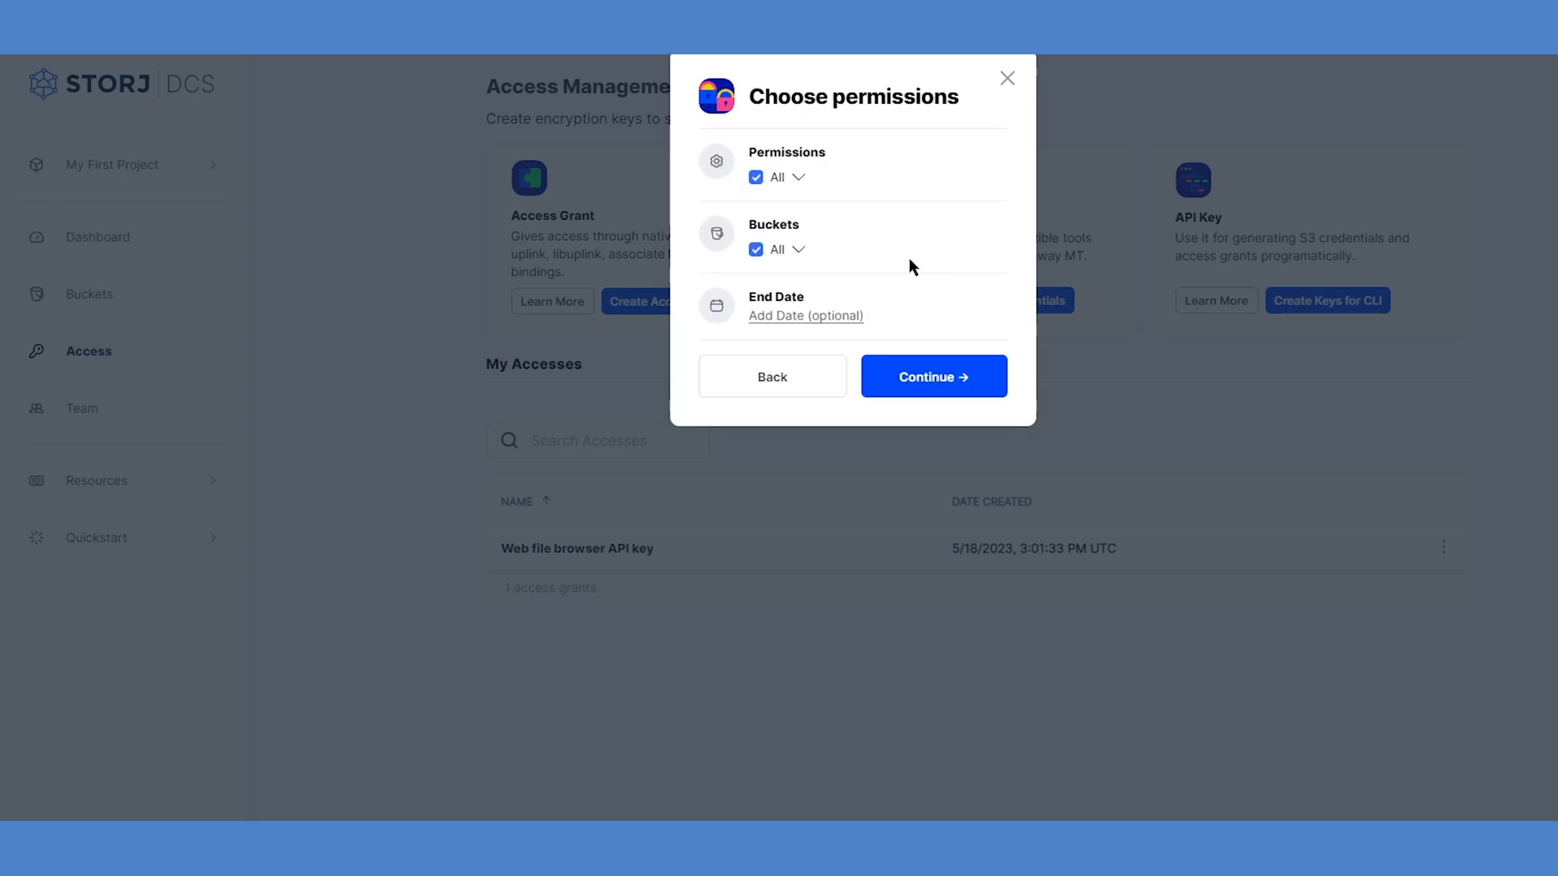
click(799, 177)
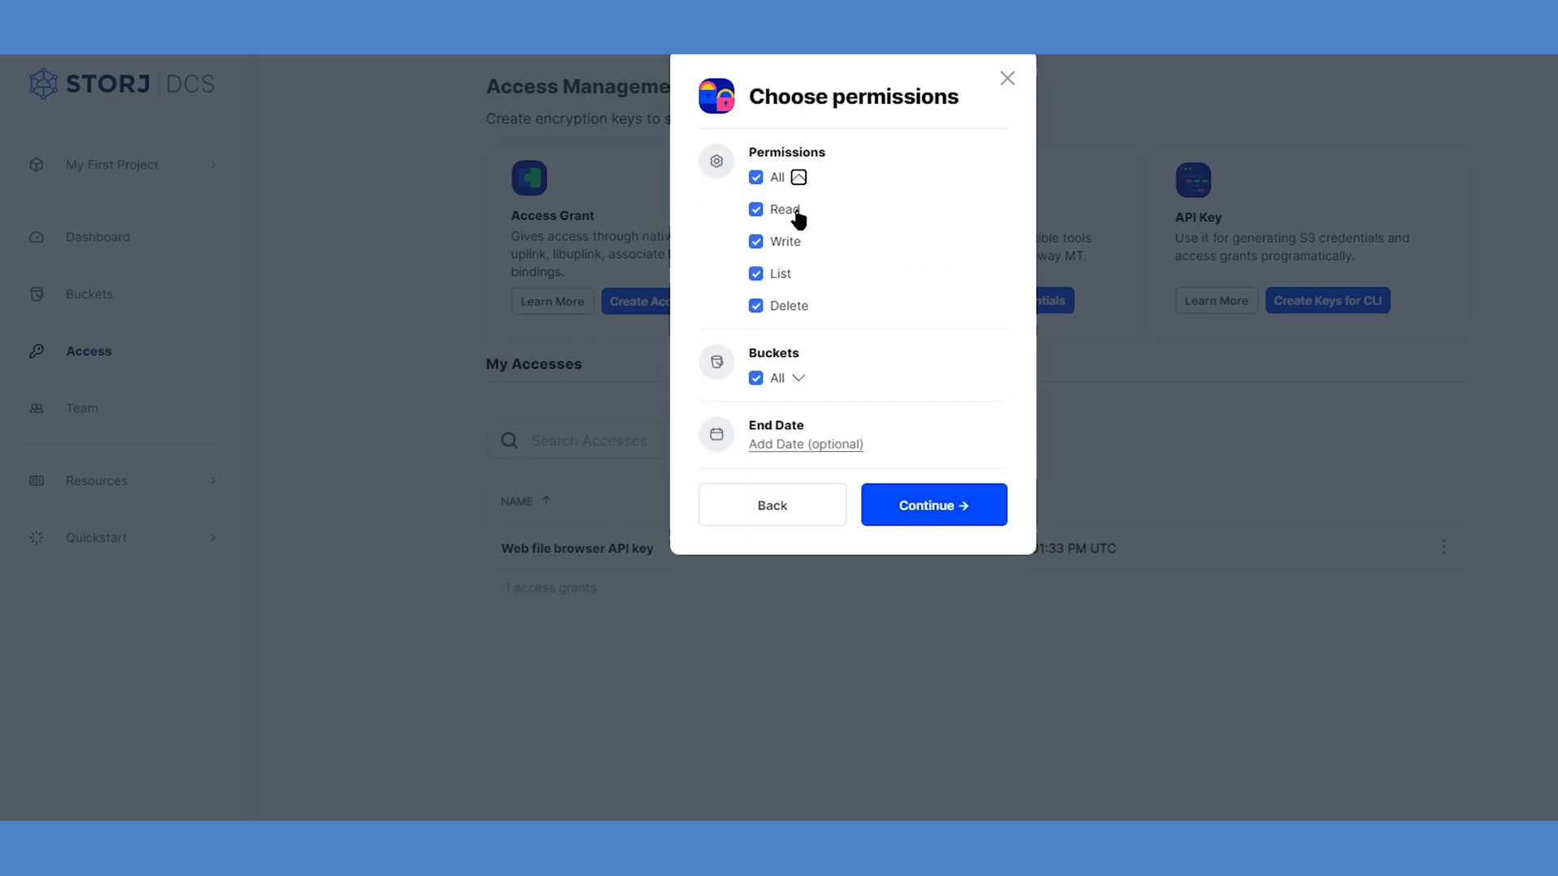
click(798, 378)
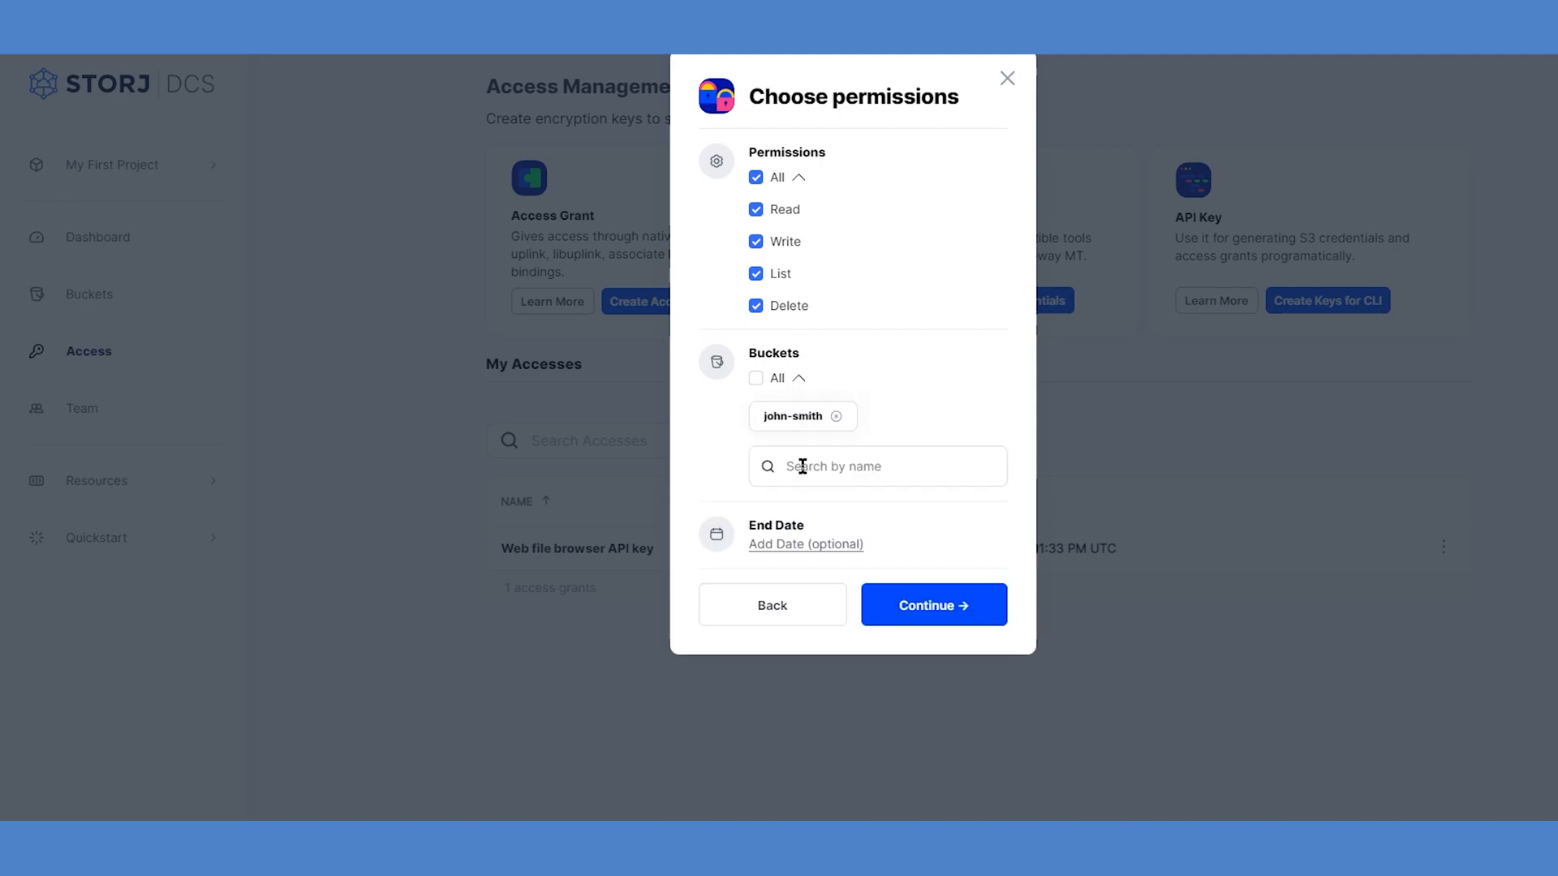
click(806, 545)
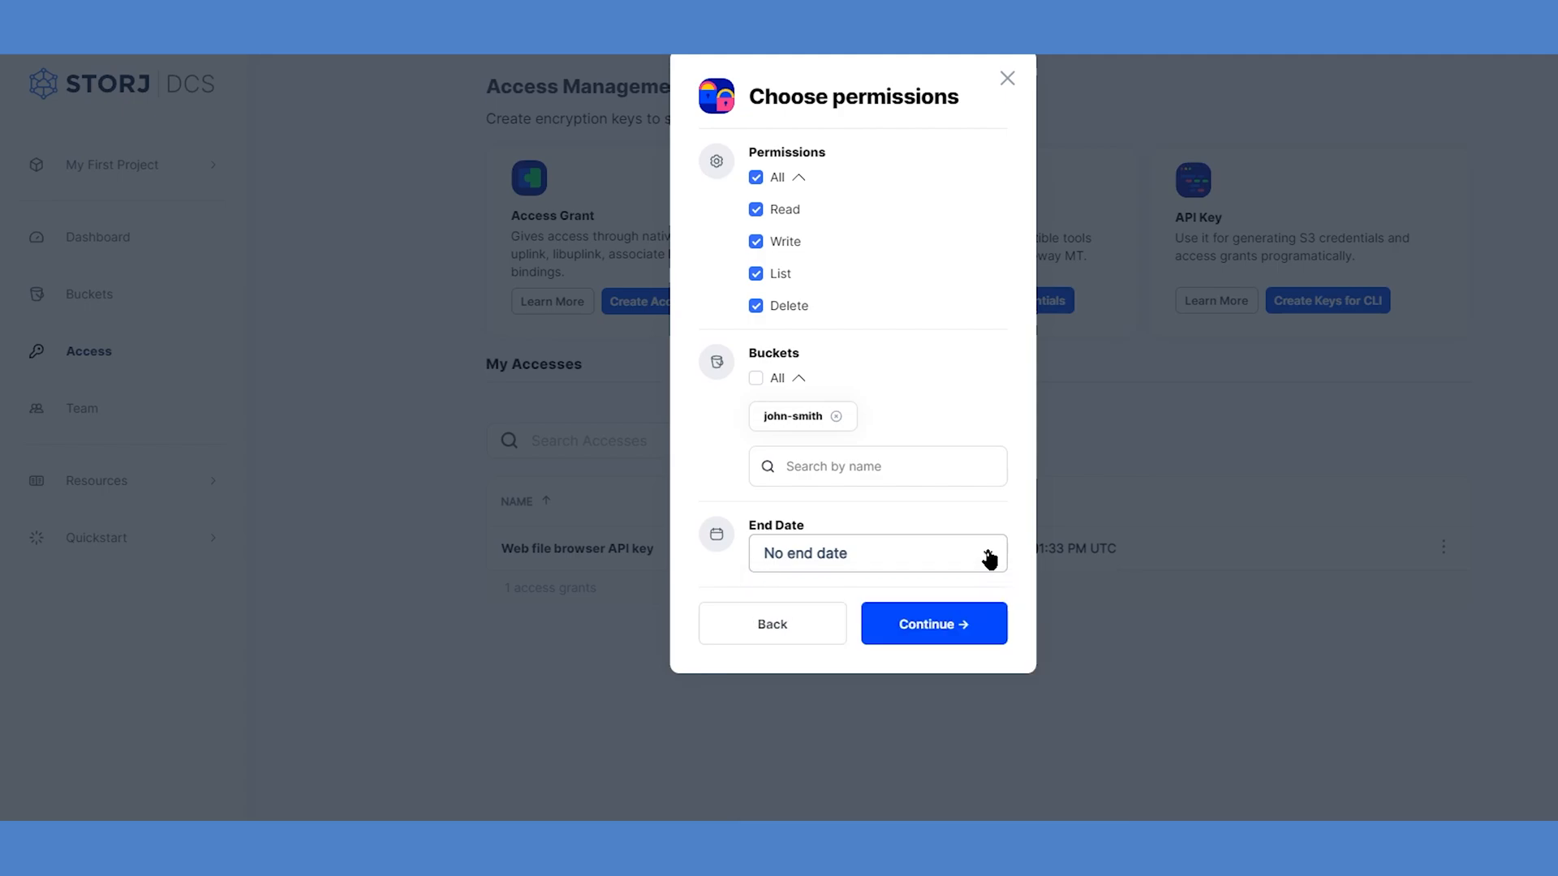
Keep the current project passphrase for the access, reviewing the Advanced options
click(931, 623)
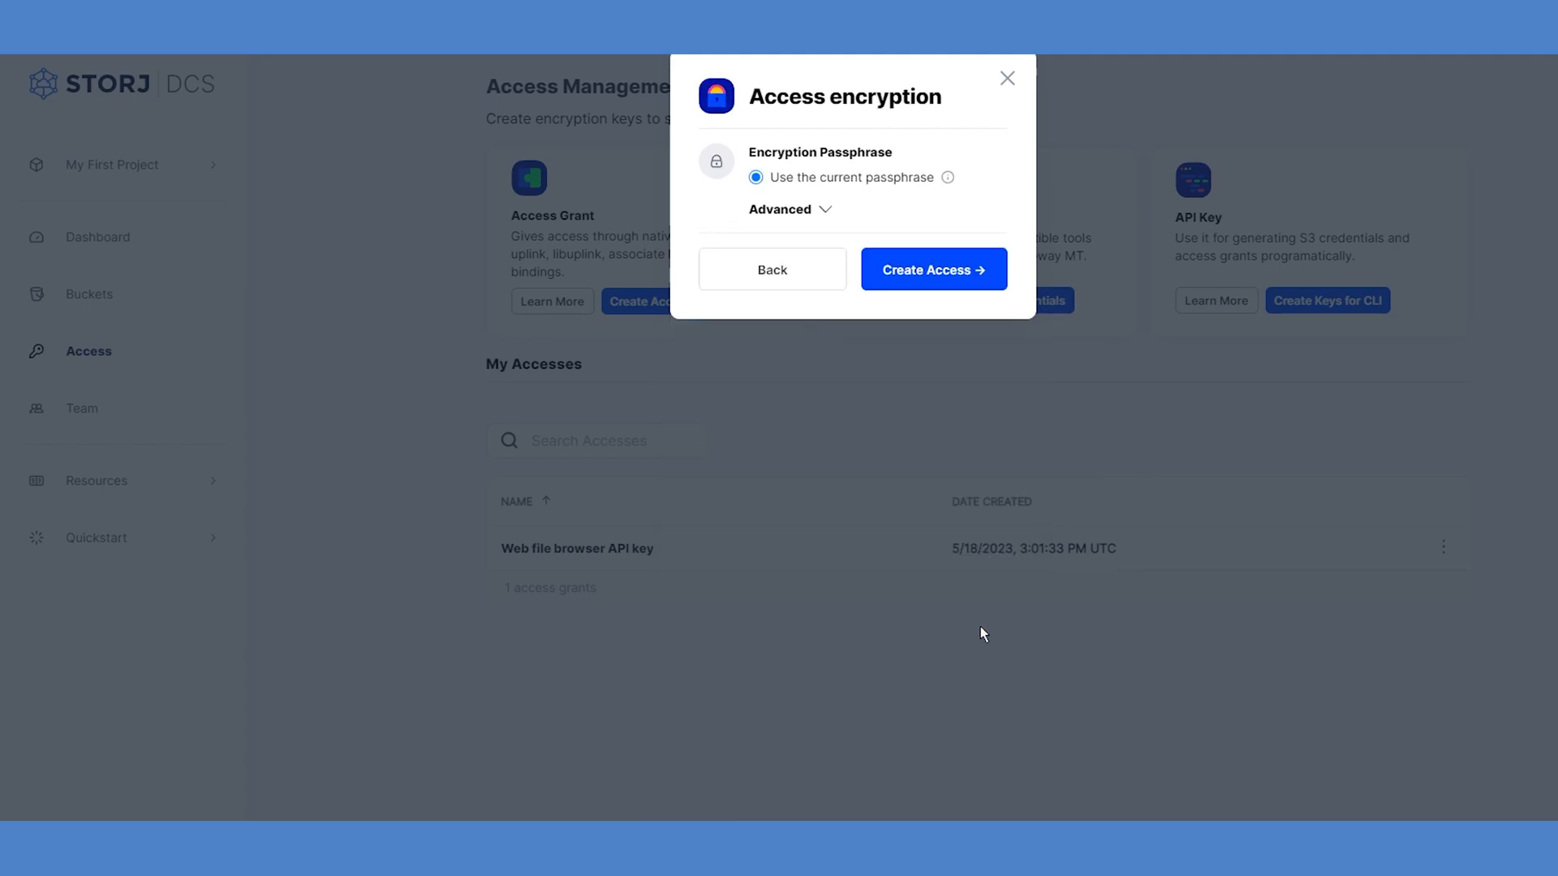
mouse_move(989, 595)
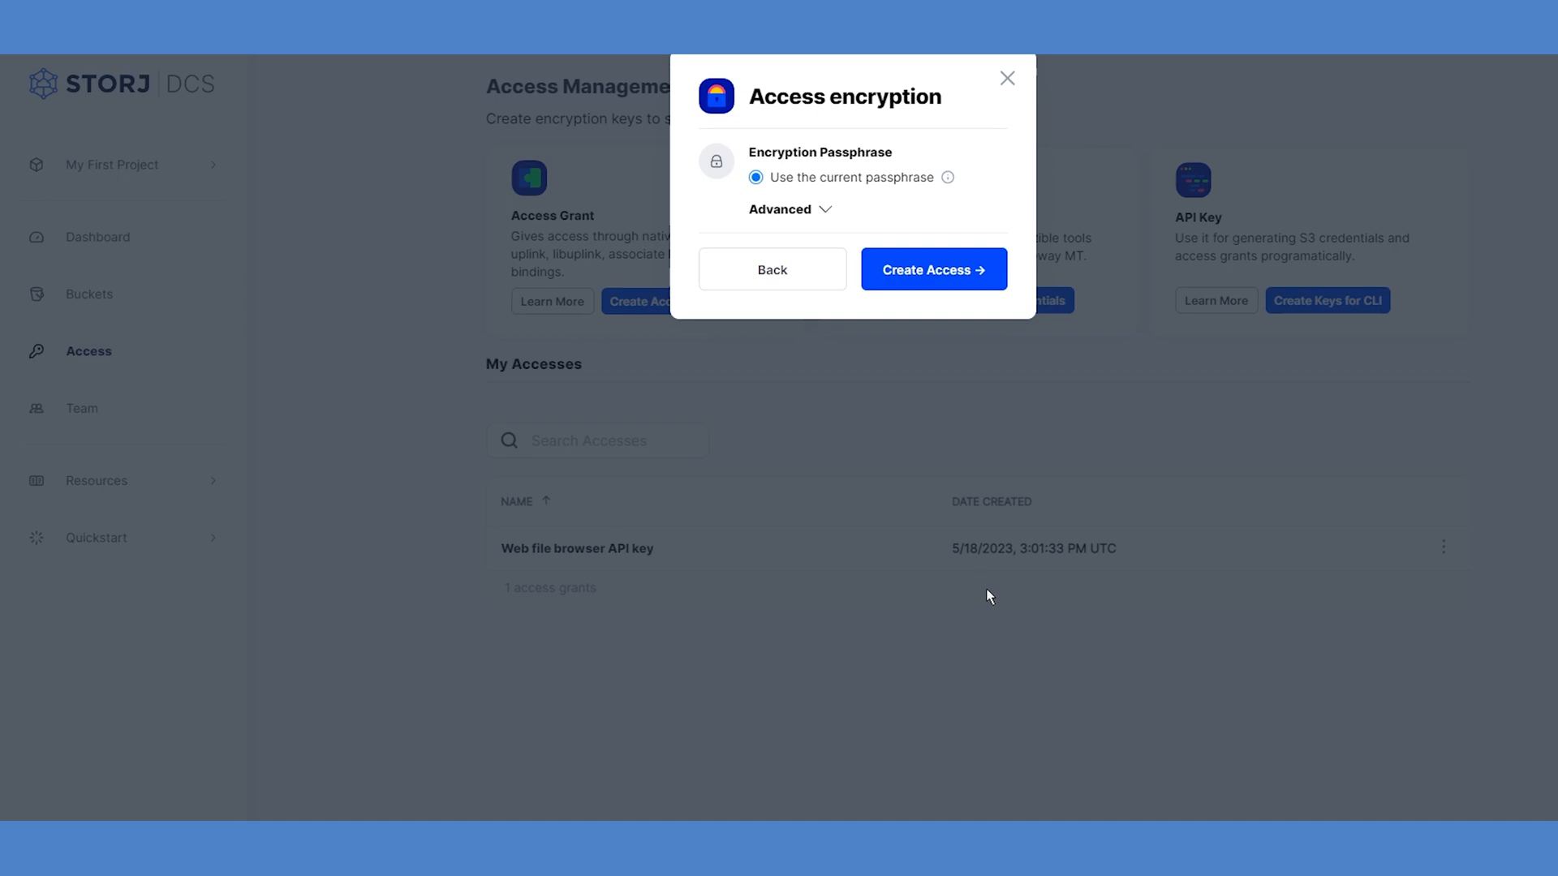
mouse_move(947, 178)
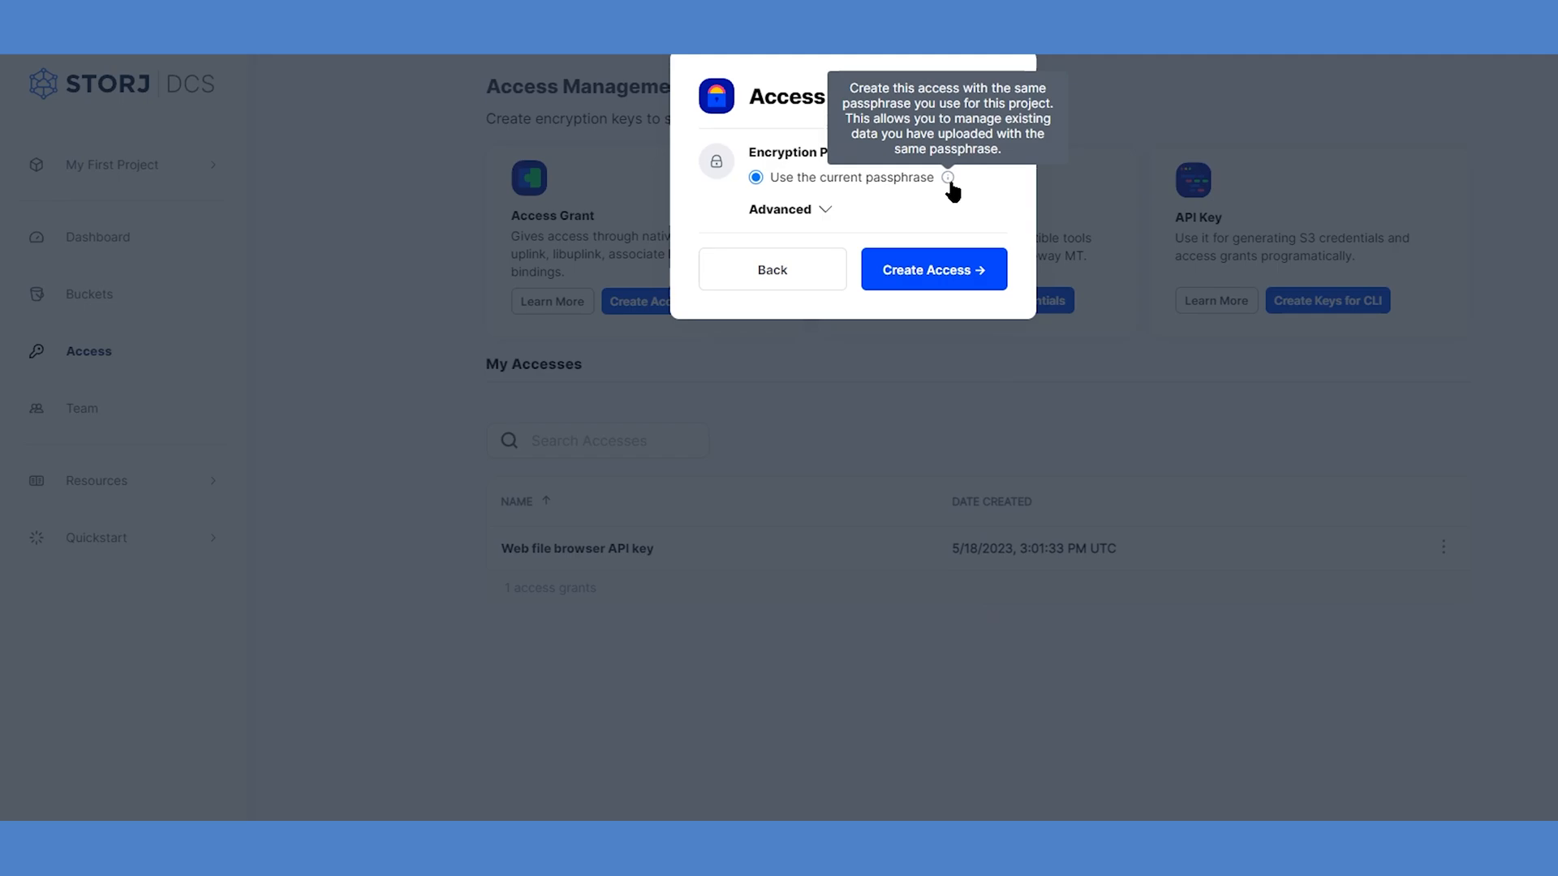
mouse_move(822, 216)
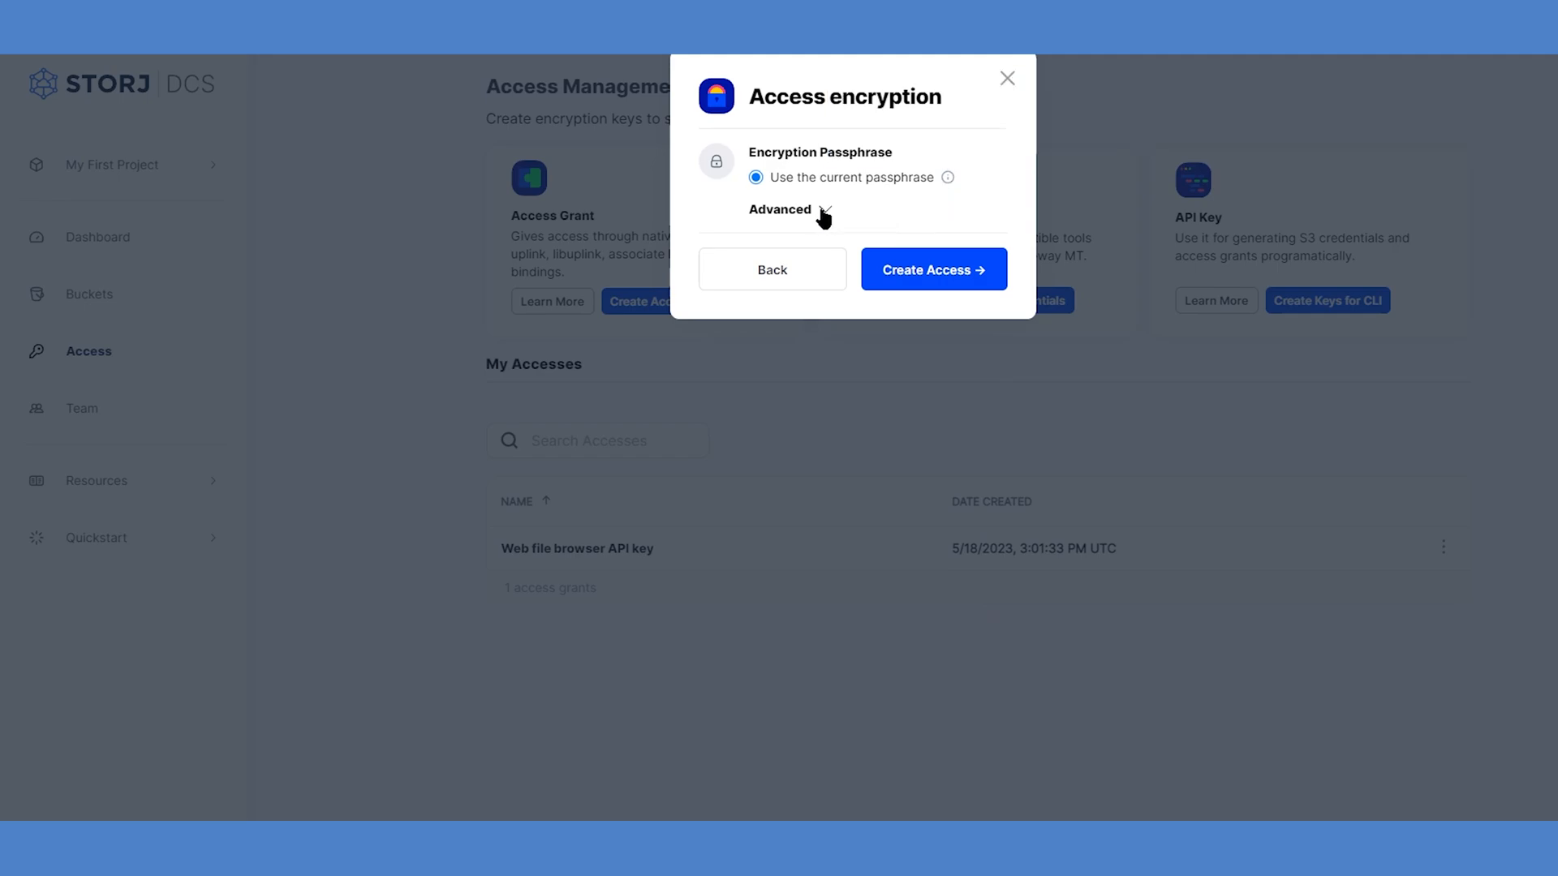
click(783, 210)
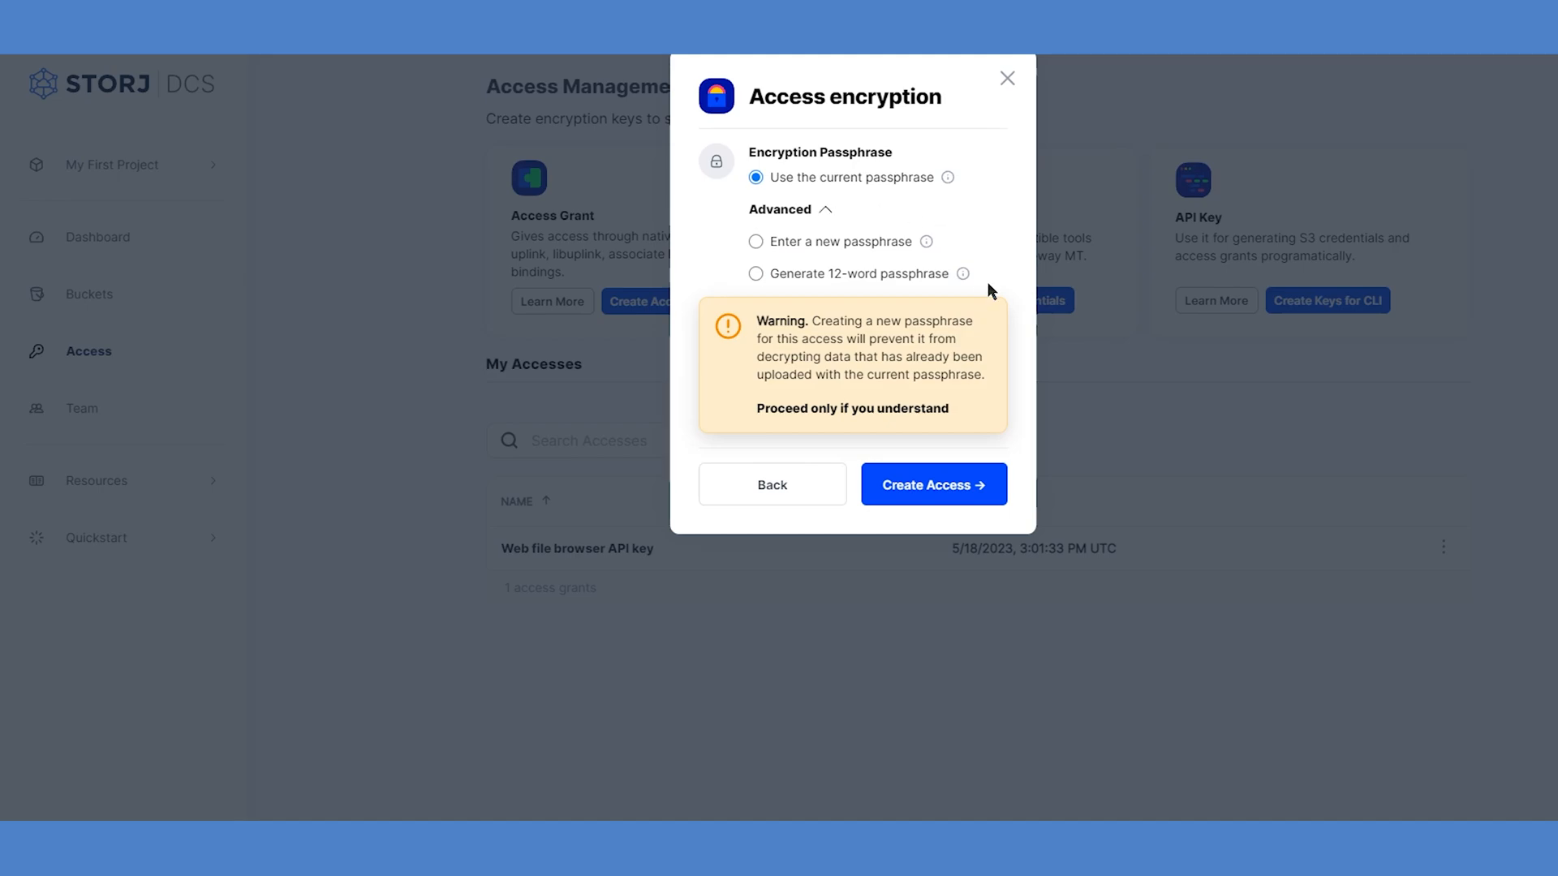
mouse_move(994, 339)
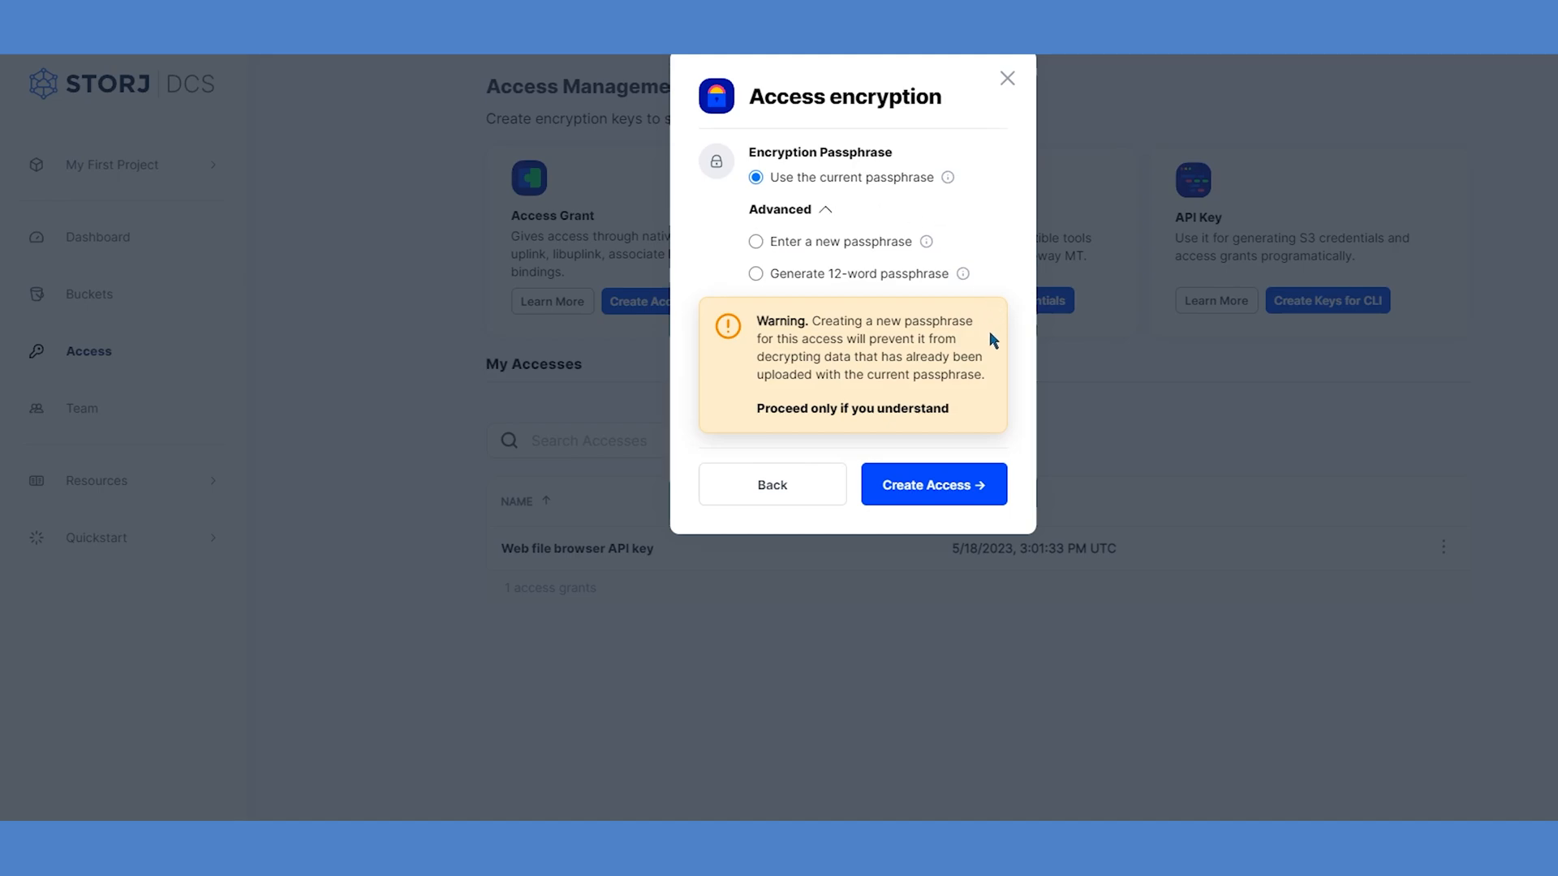
mouse_move(1001, 375)
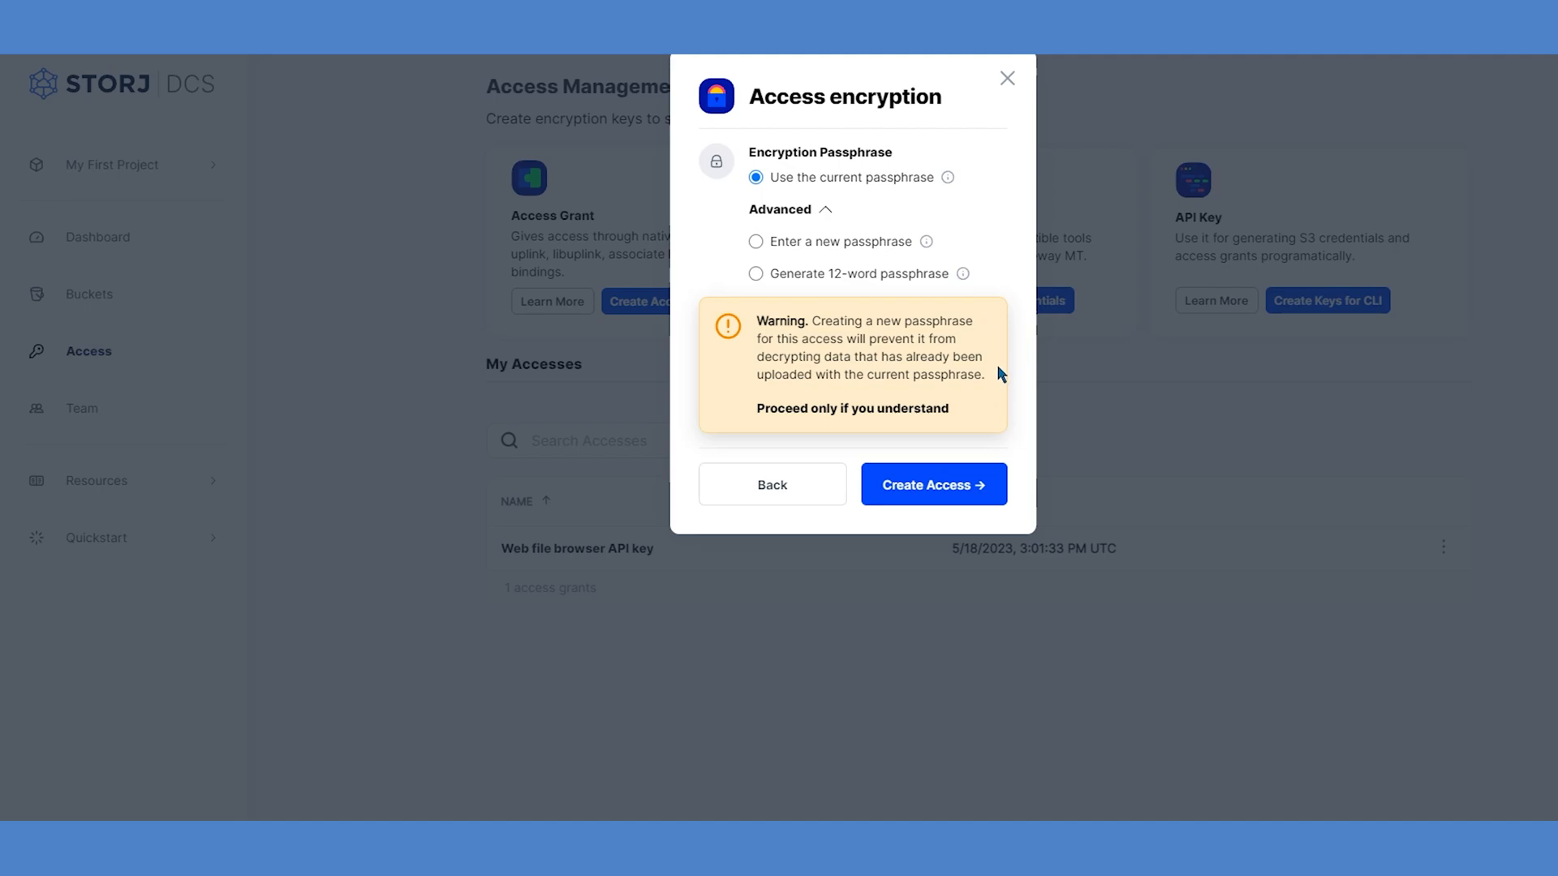
mouse_move(991, 329)
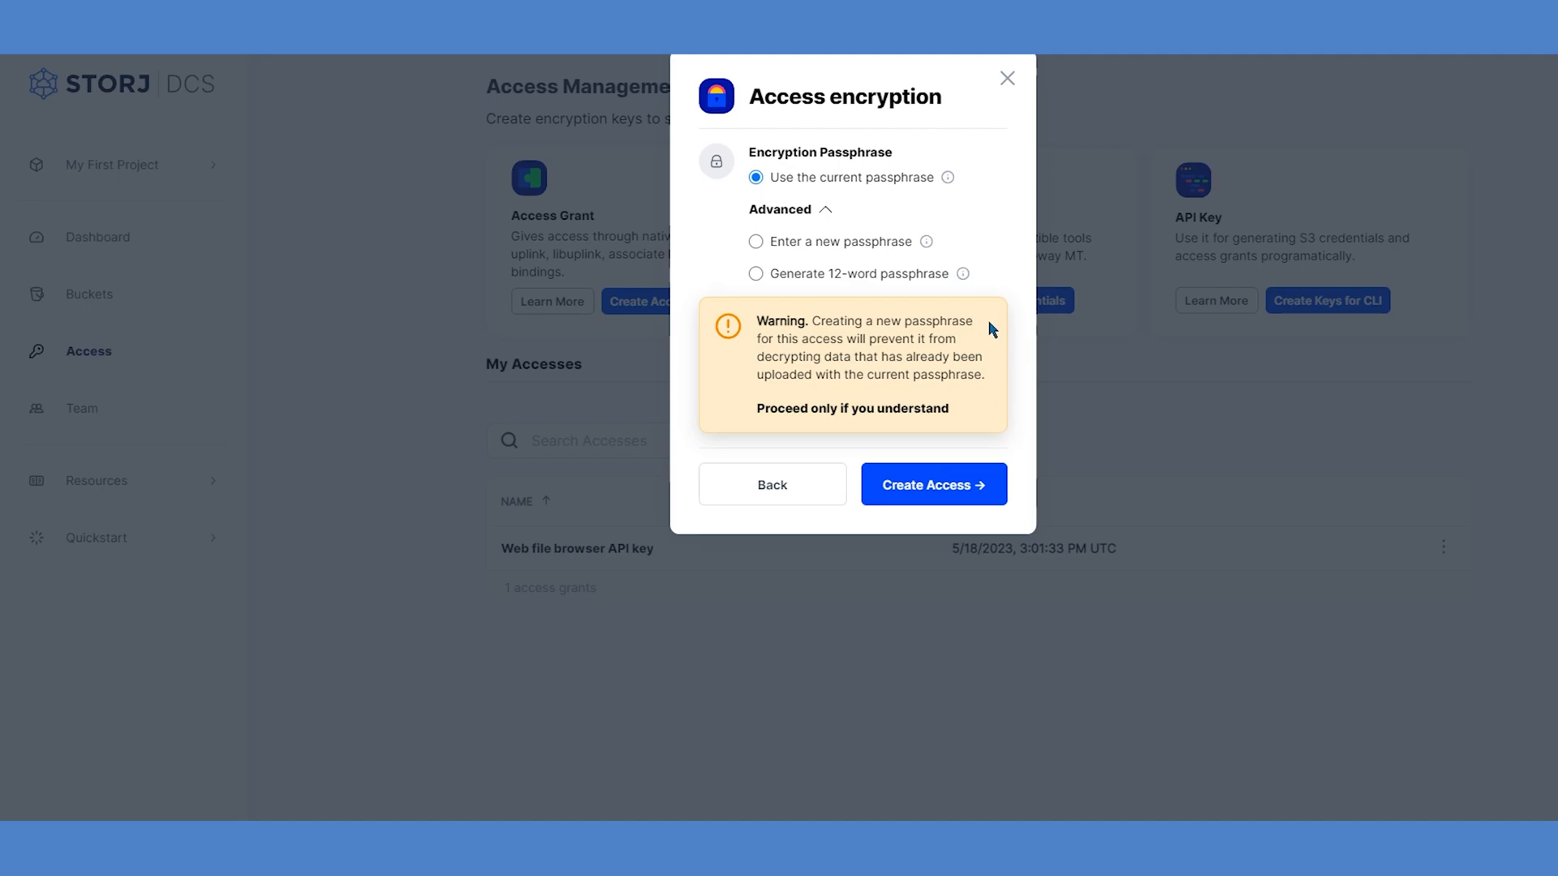
mouse_move(983, 236)
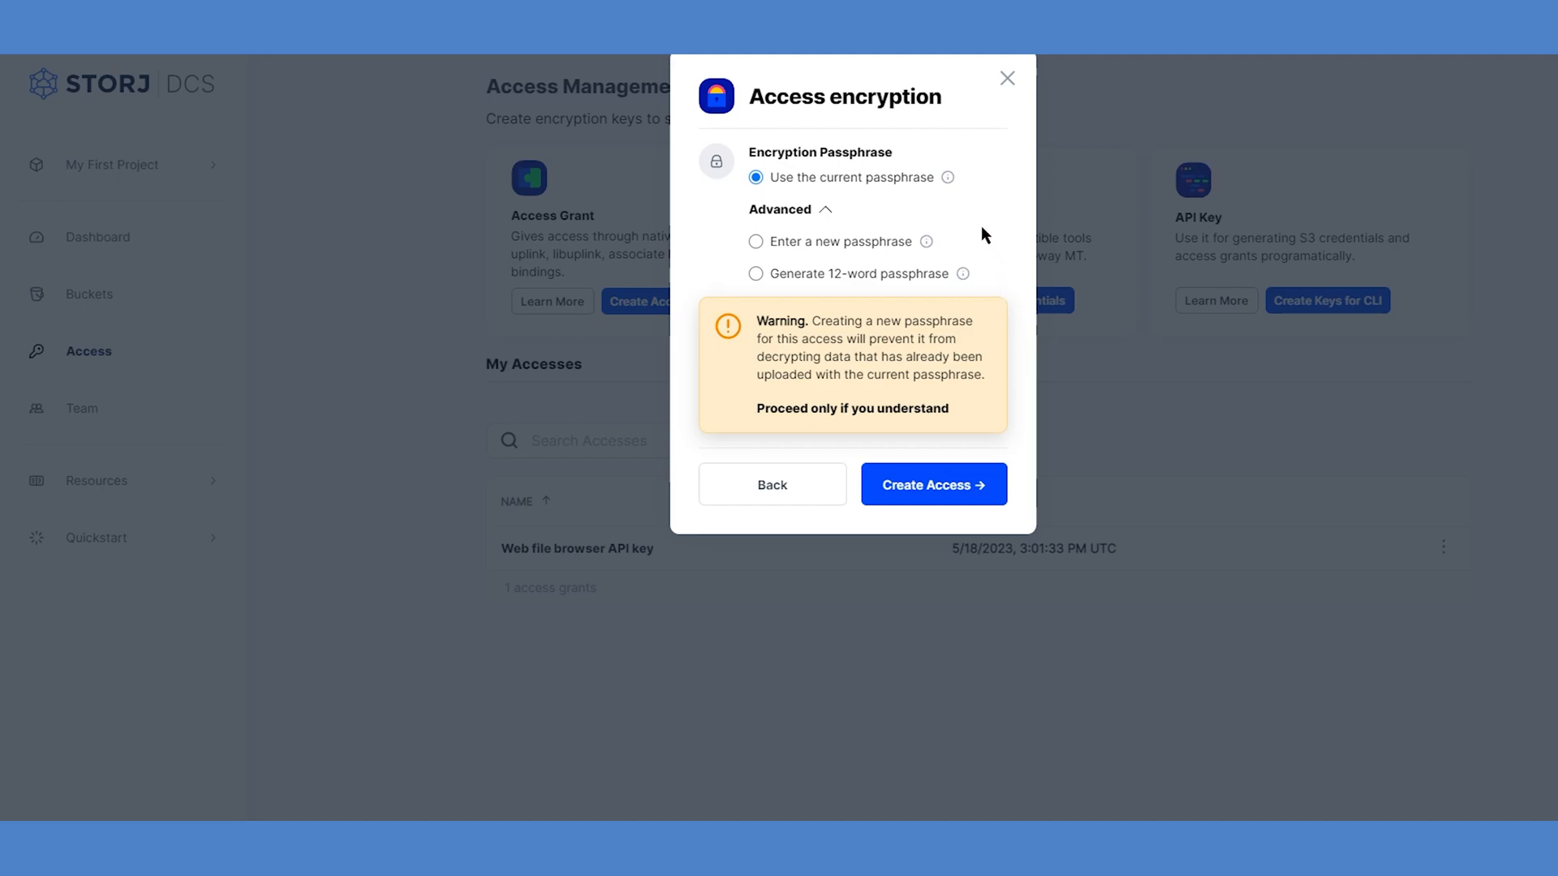
mouse_move(824, 217)
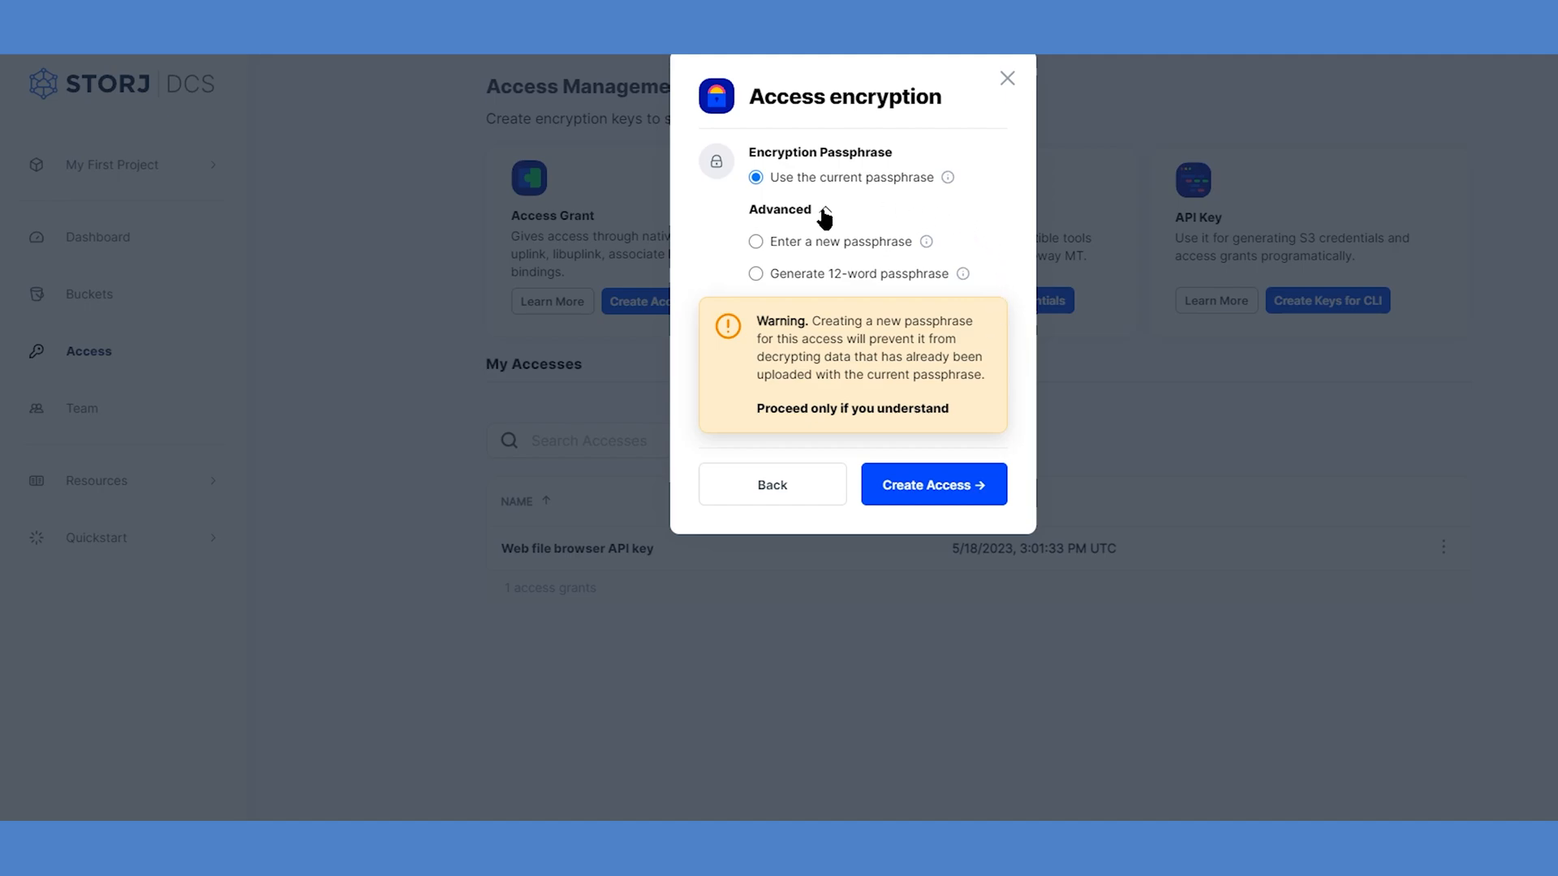
click(785, 209)
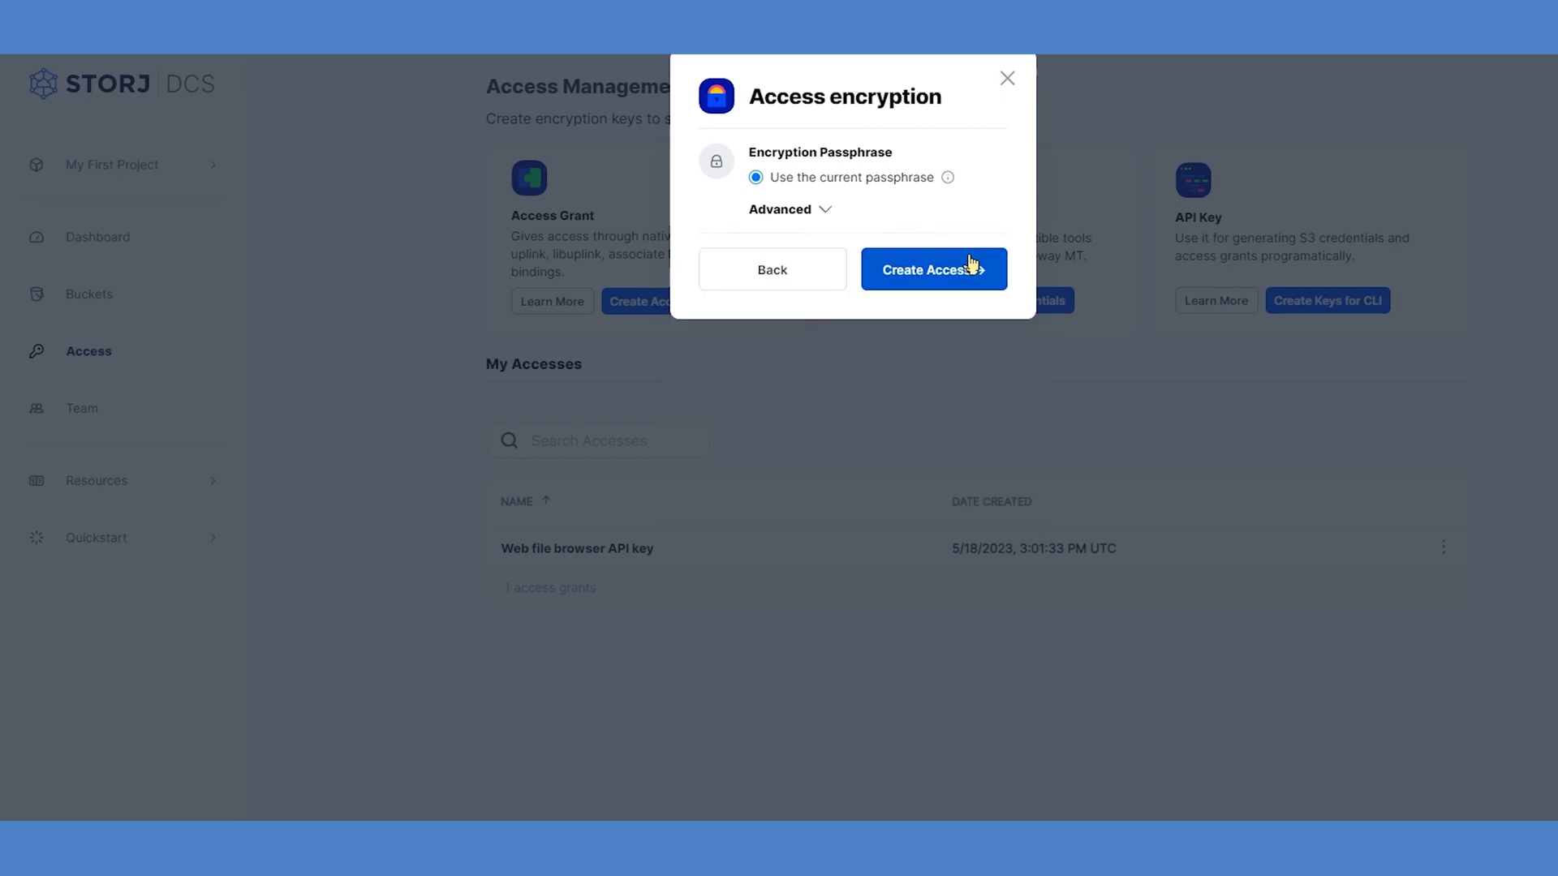
mouse_move(990, 280)
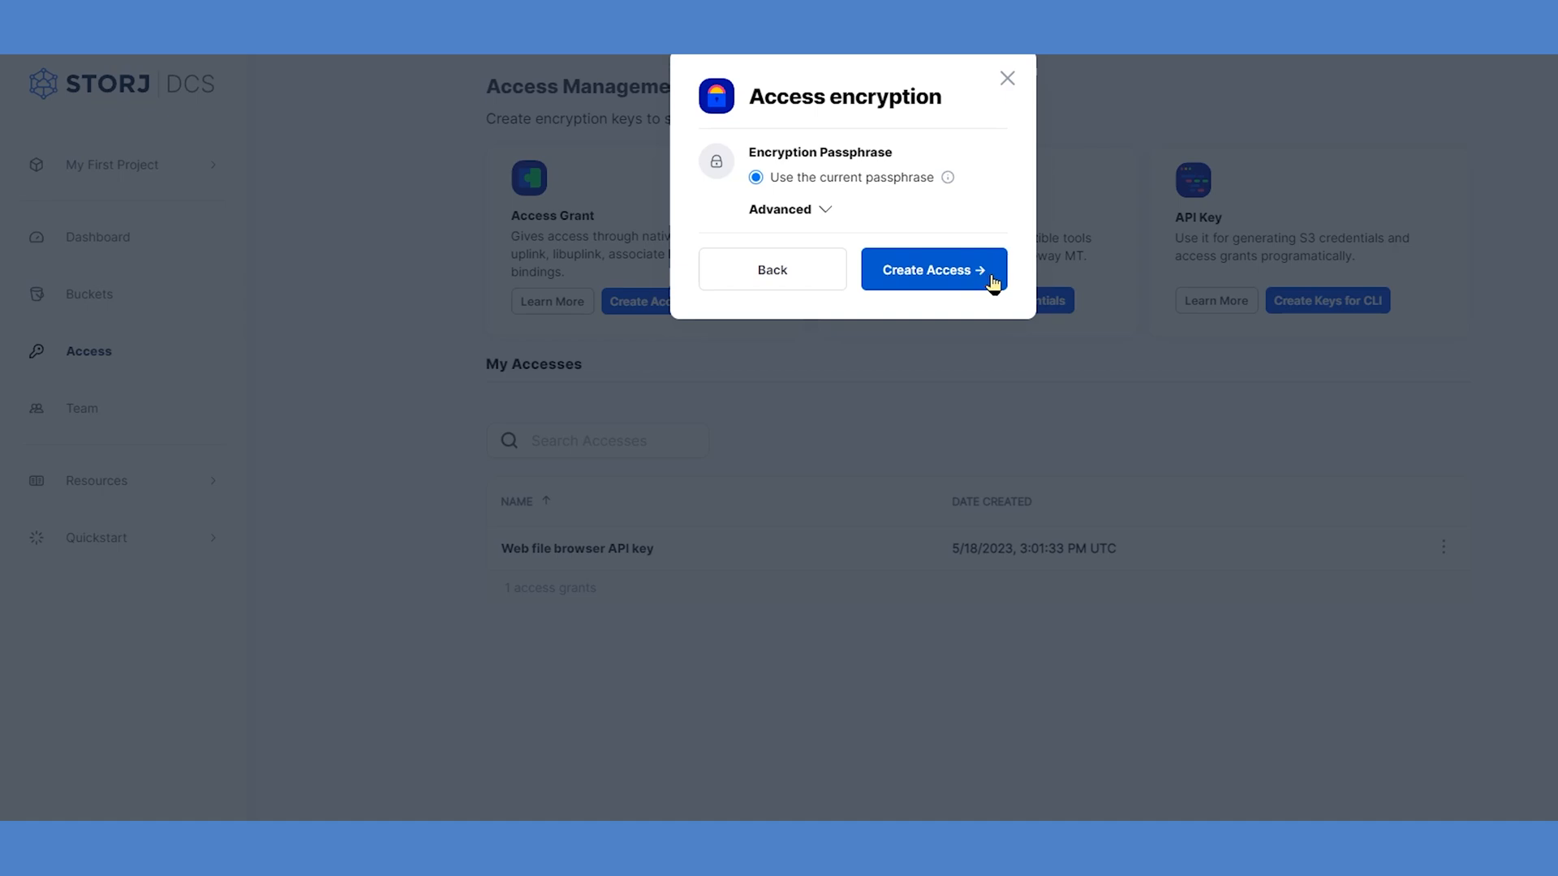
click(932, 269)
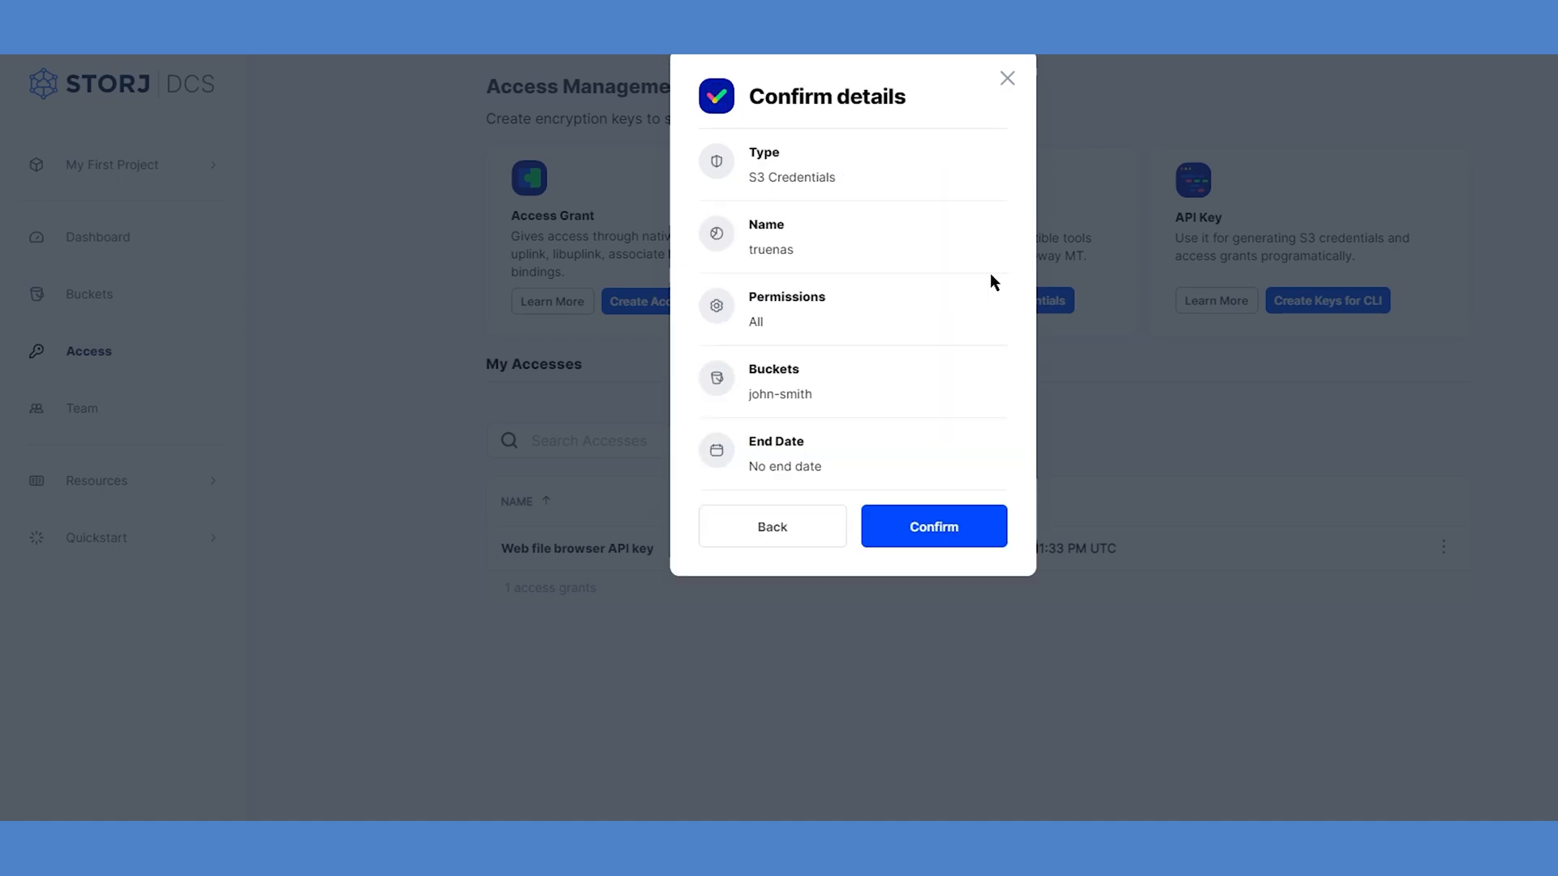
mouse_move(885, 181)
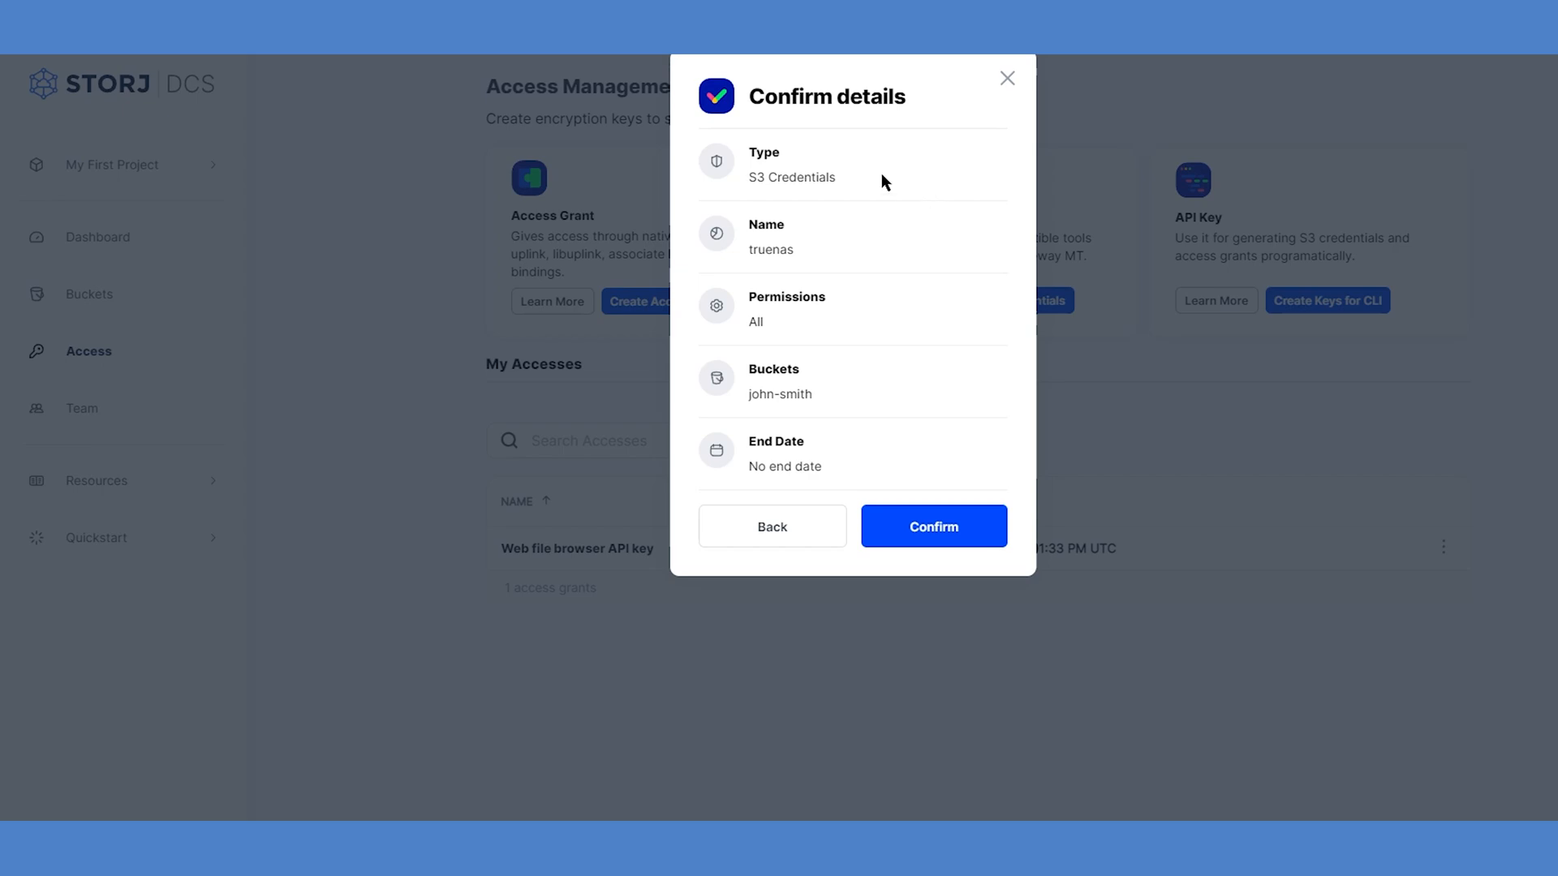
mouse_move(882, 264)
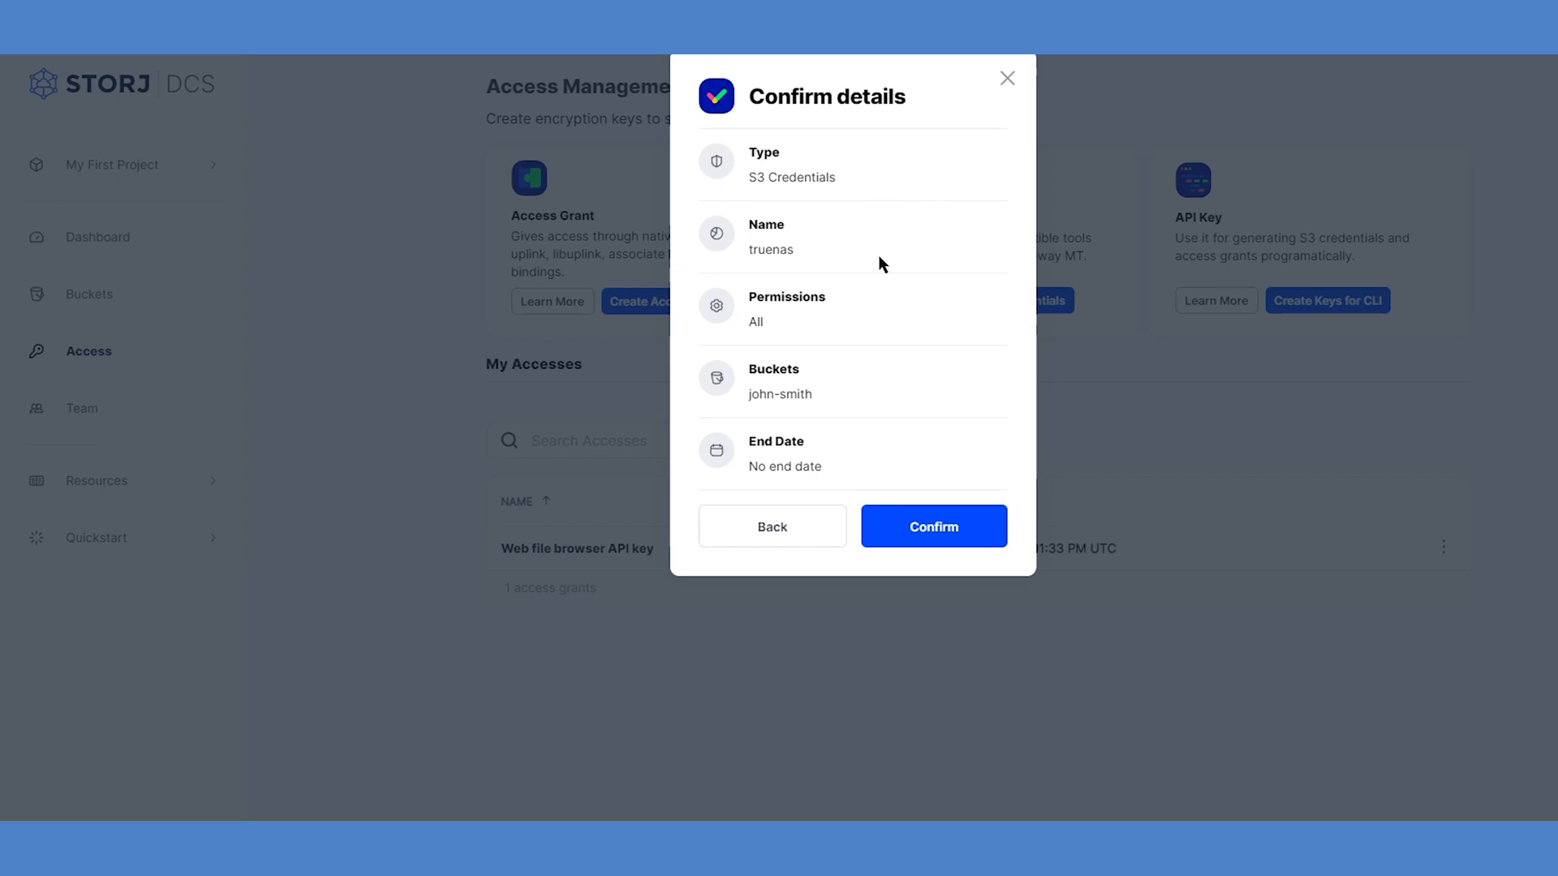
mouse_move(878, 331)
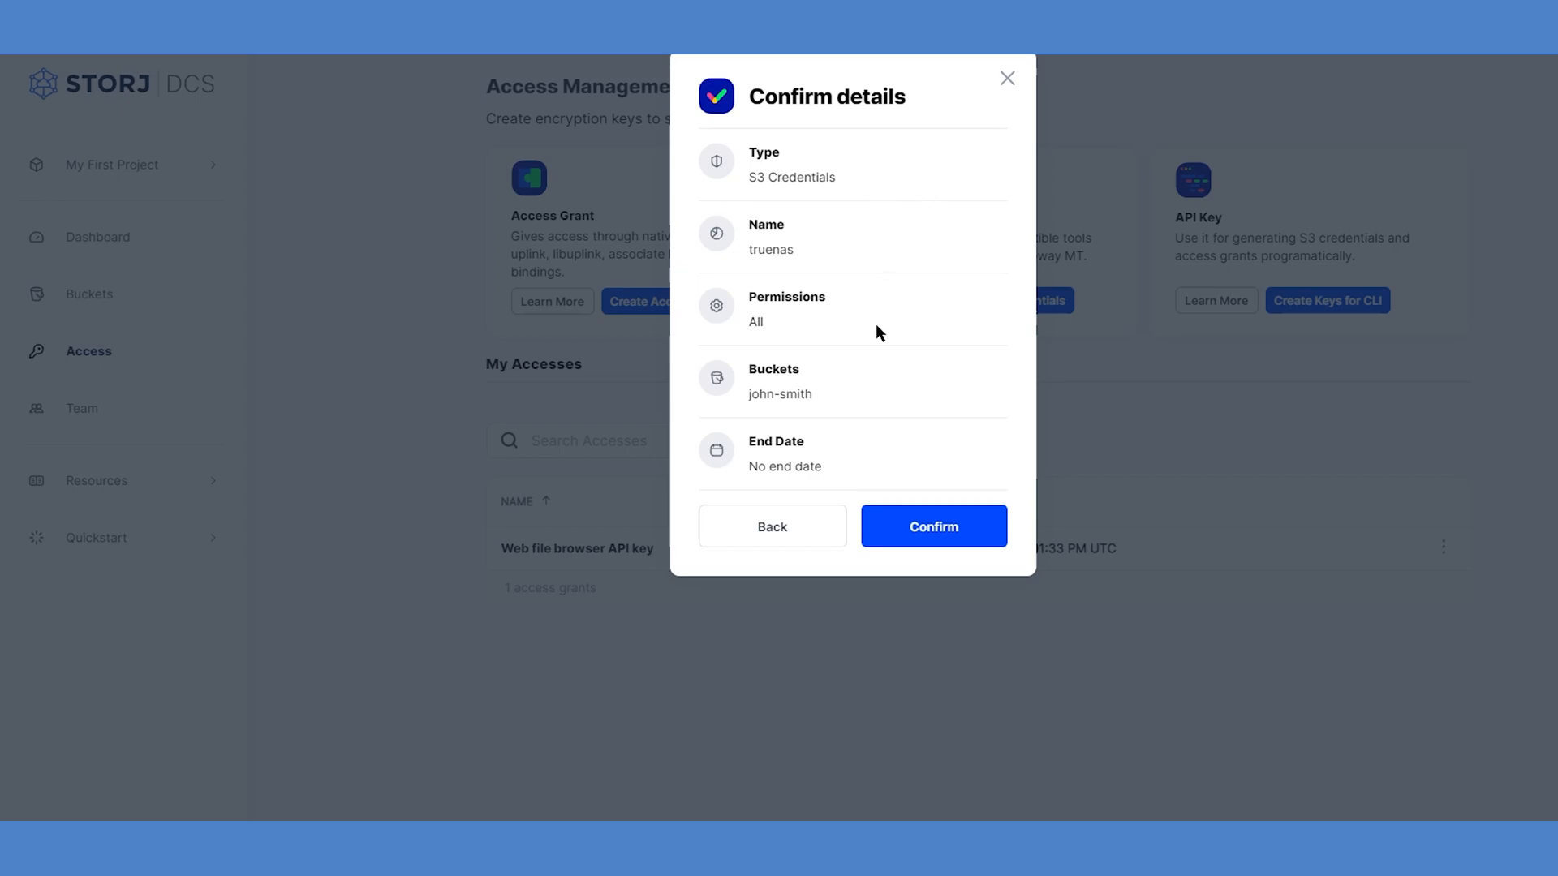
mouse_move(904, 462)
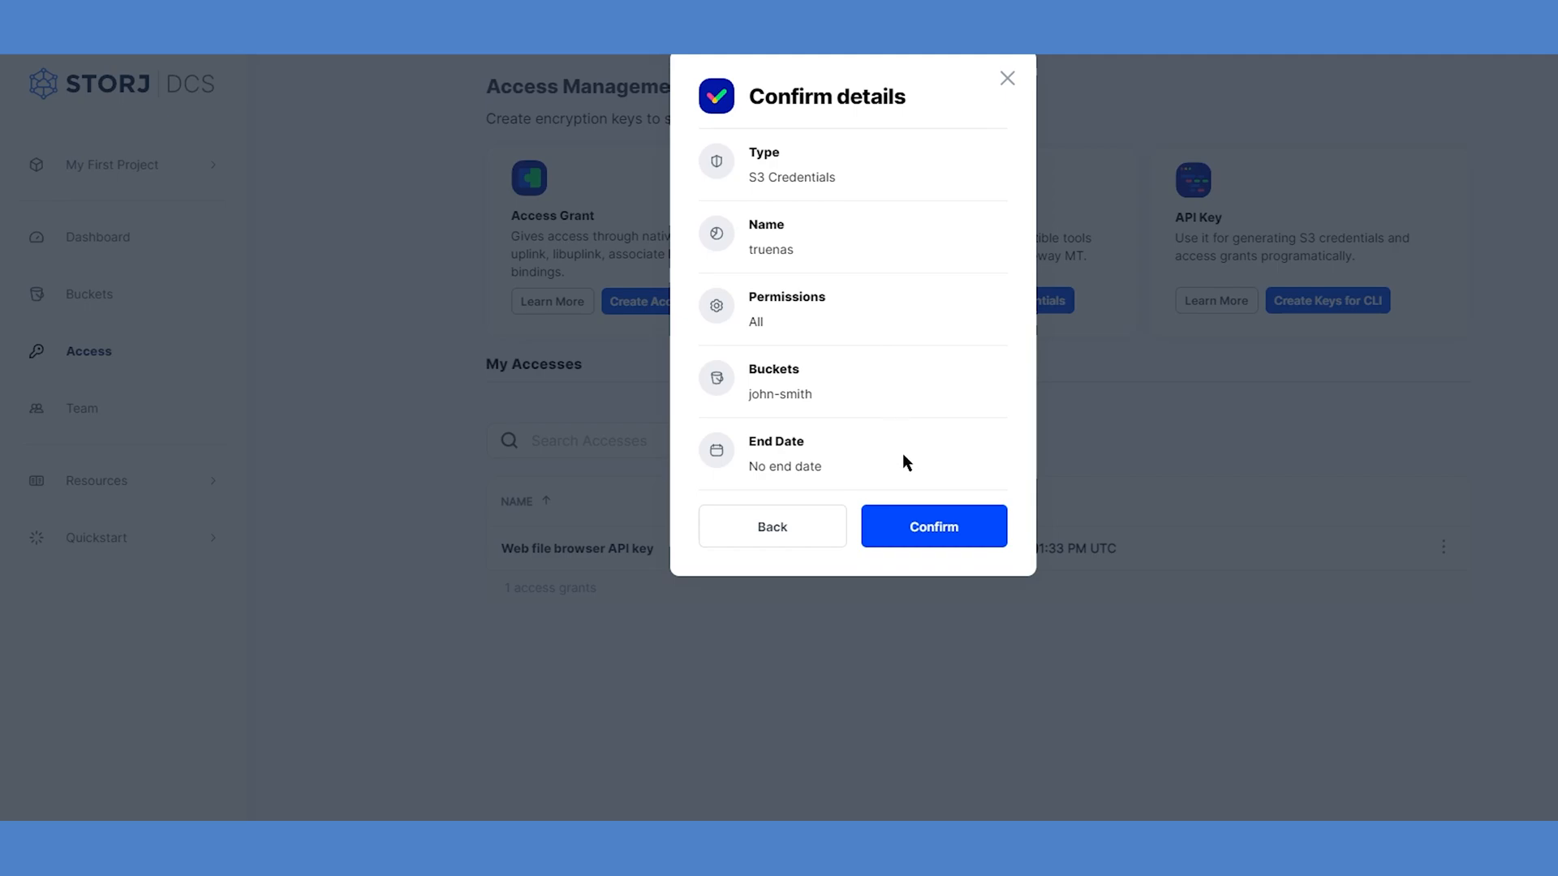
Confirm the truenas S3 credentials, download them all and finish
click(931, 525)
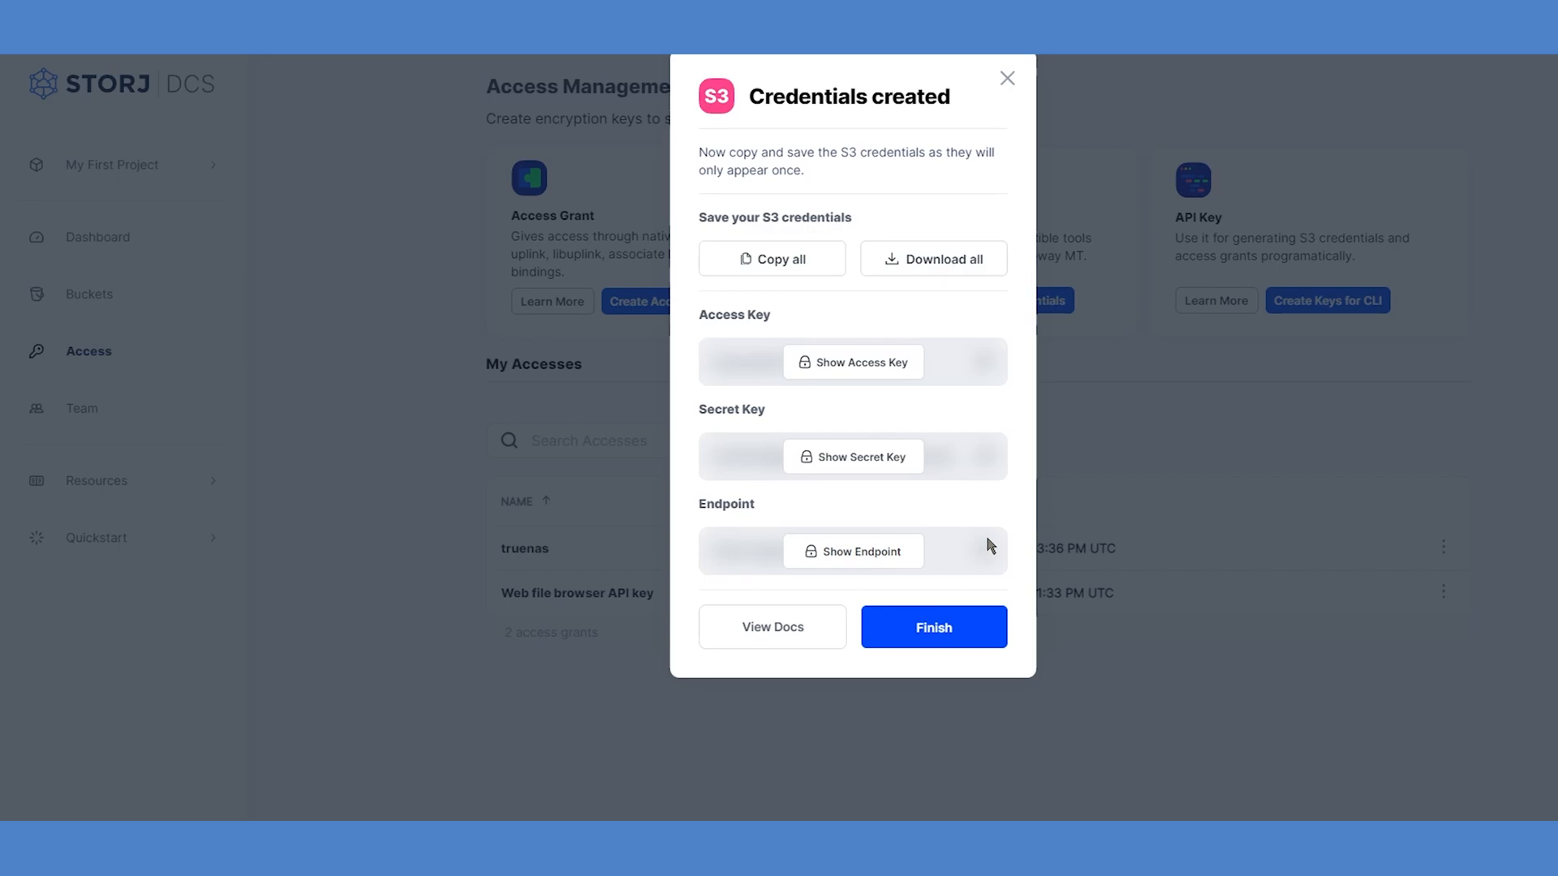
mouse_move(826, 183)
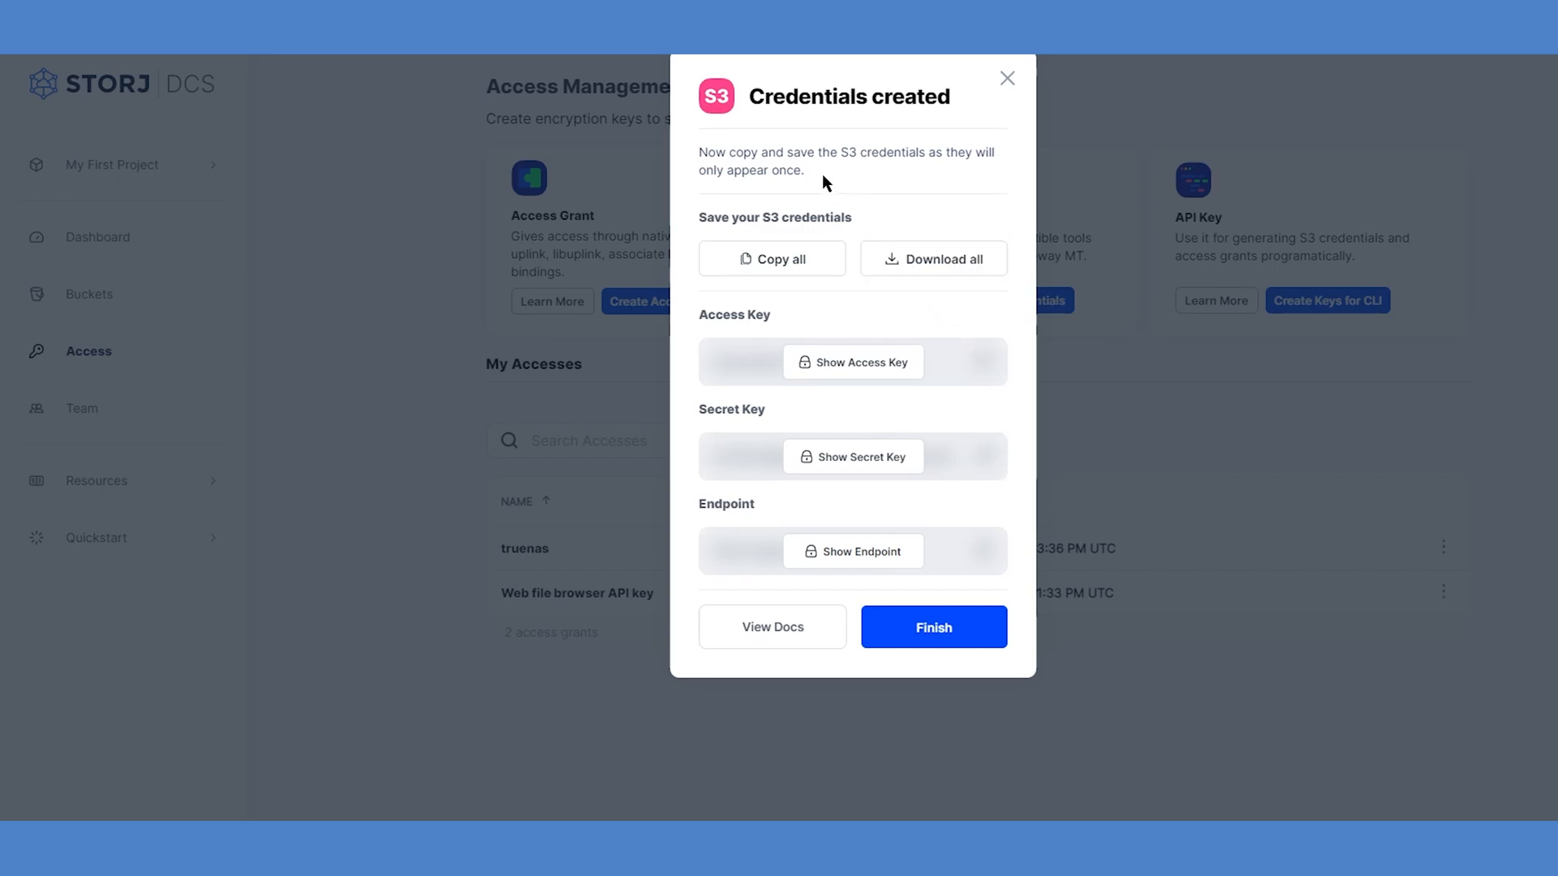
mouse_move(868, 225)
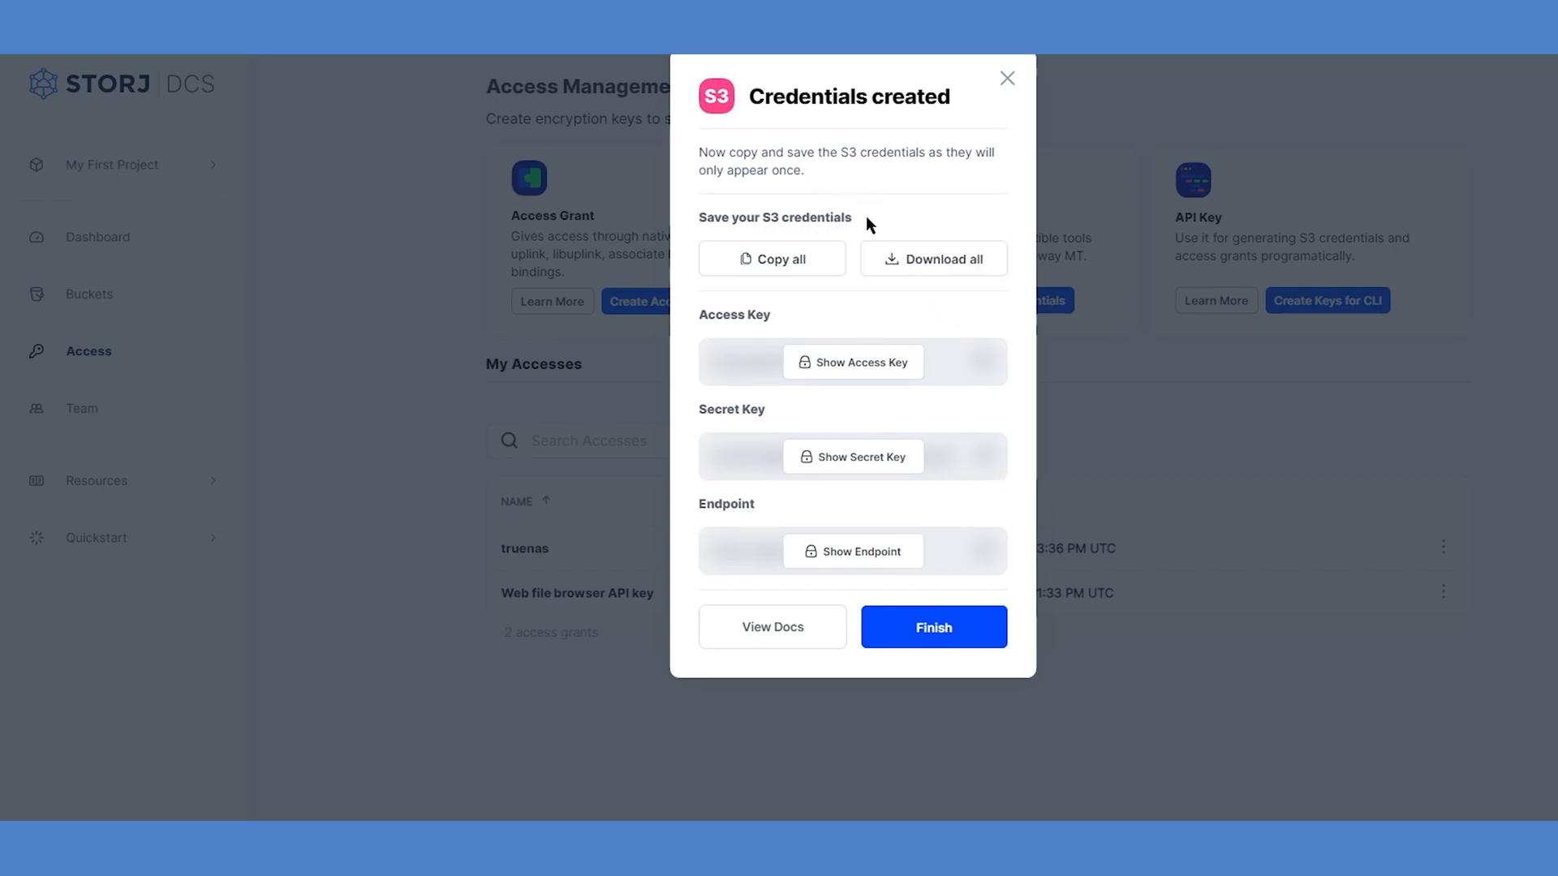
mouse_move(932, 258)
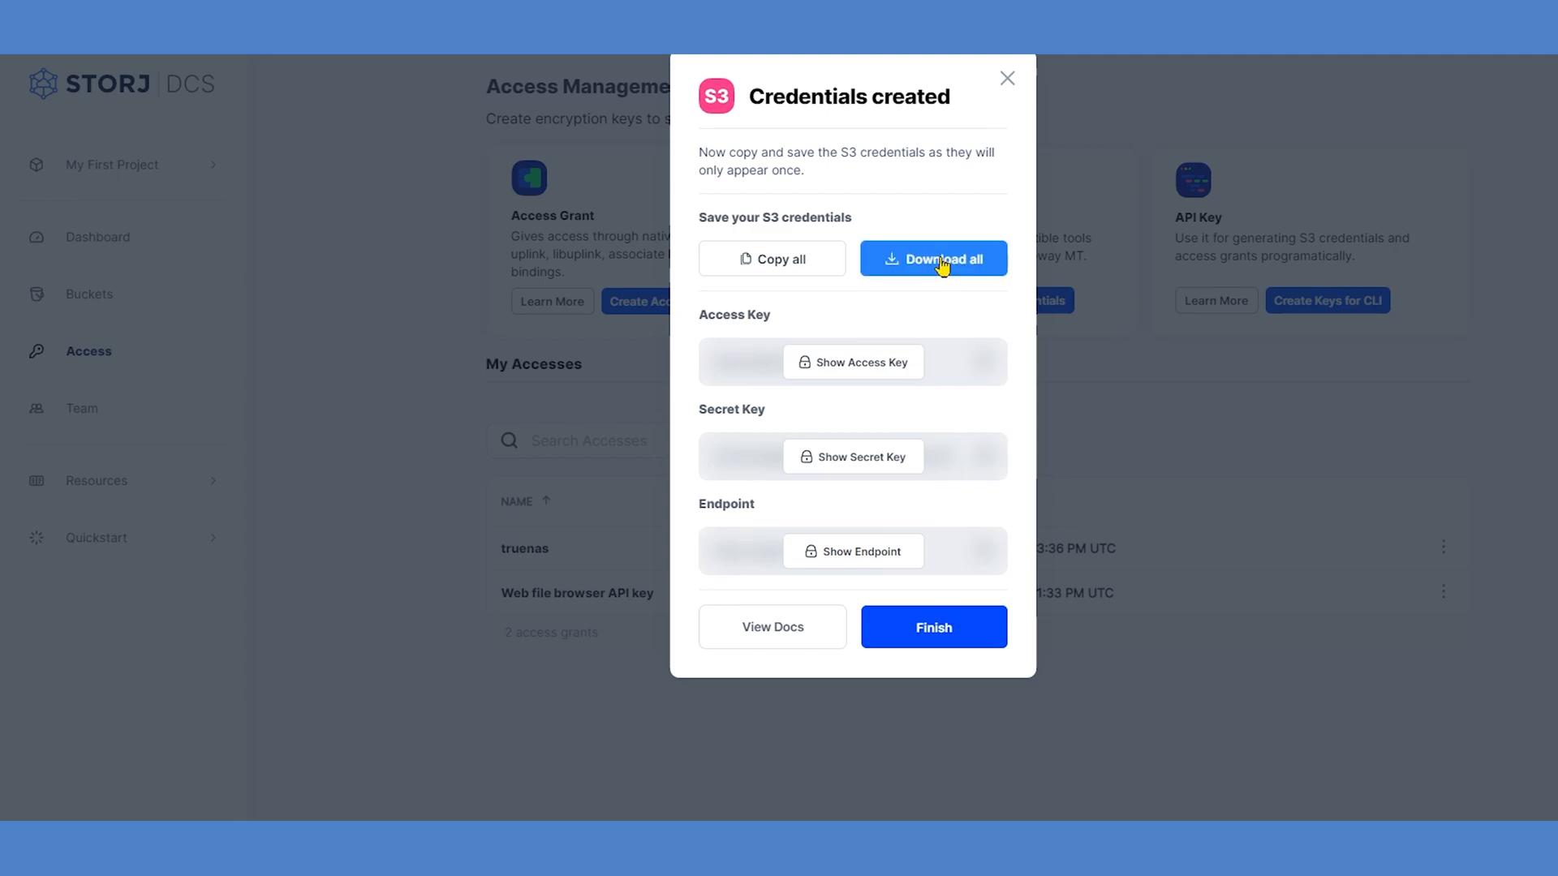
click(933, 258)
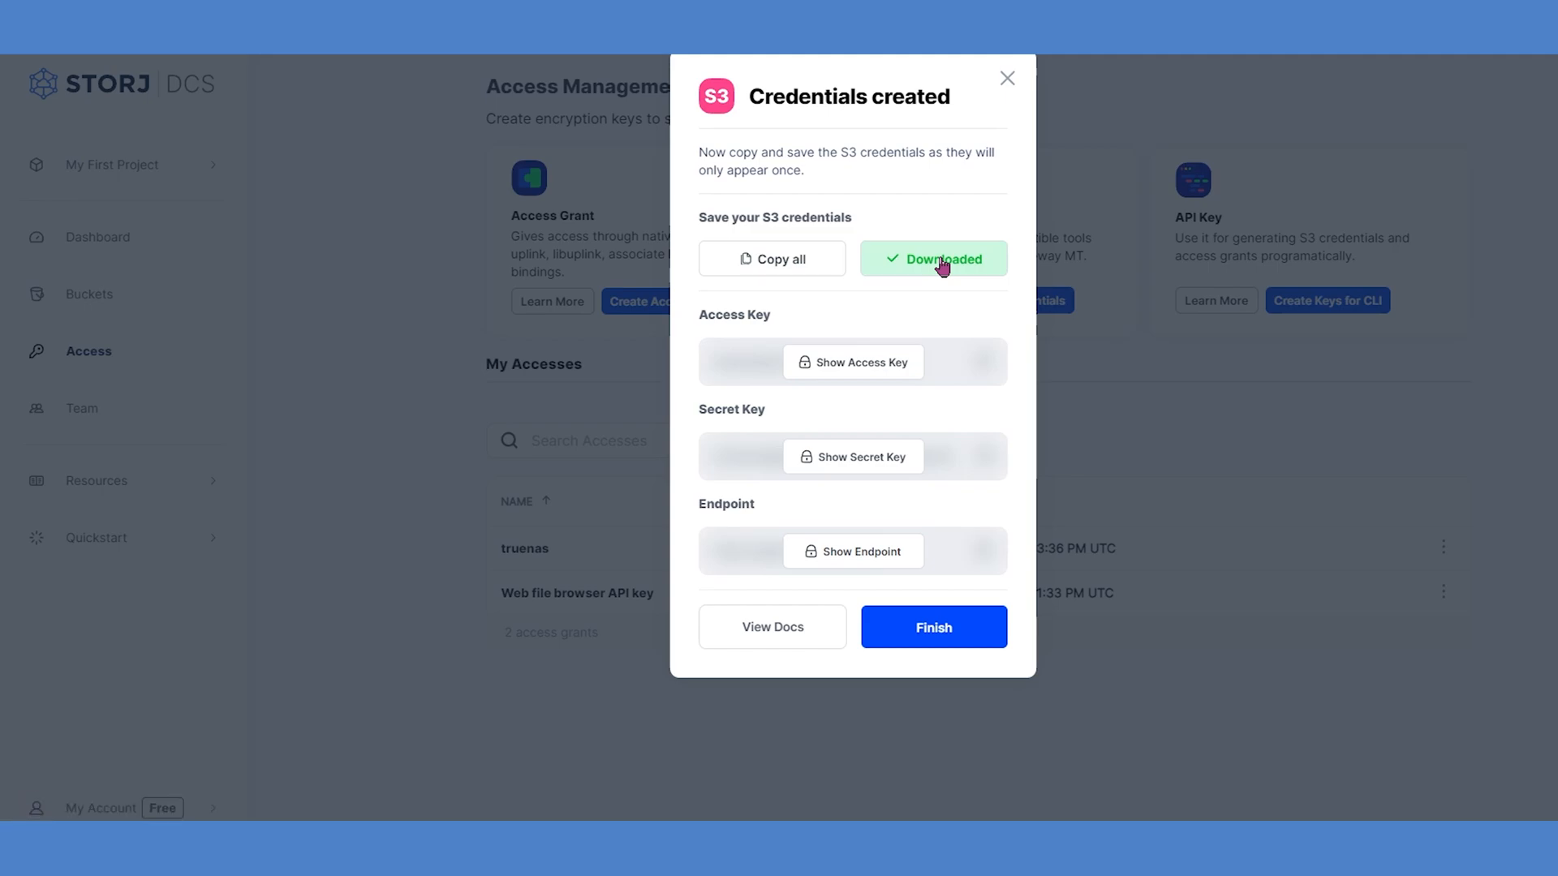
mouse_move(933, 626)
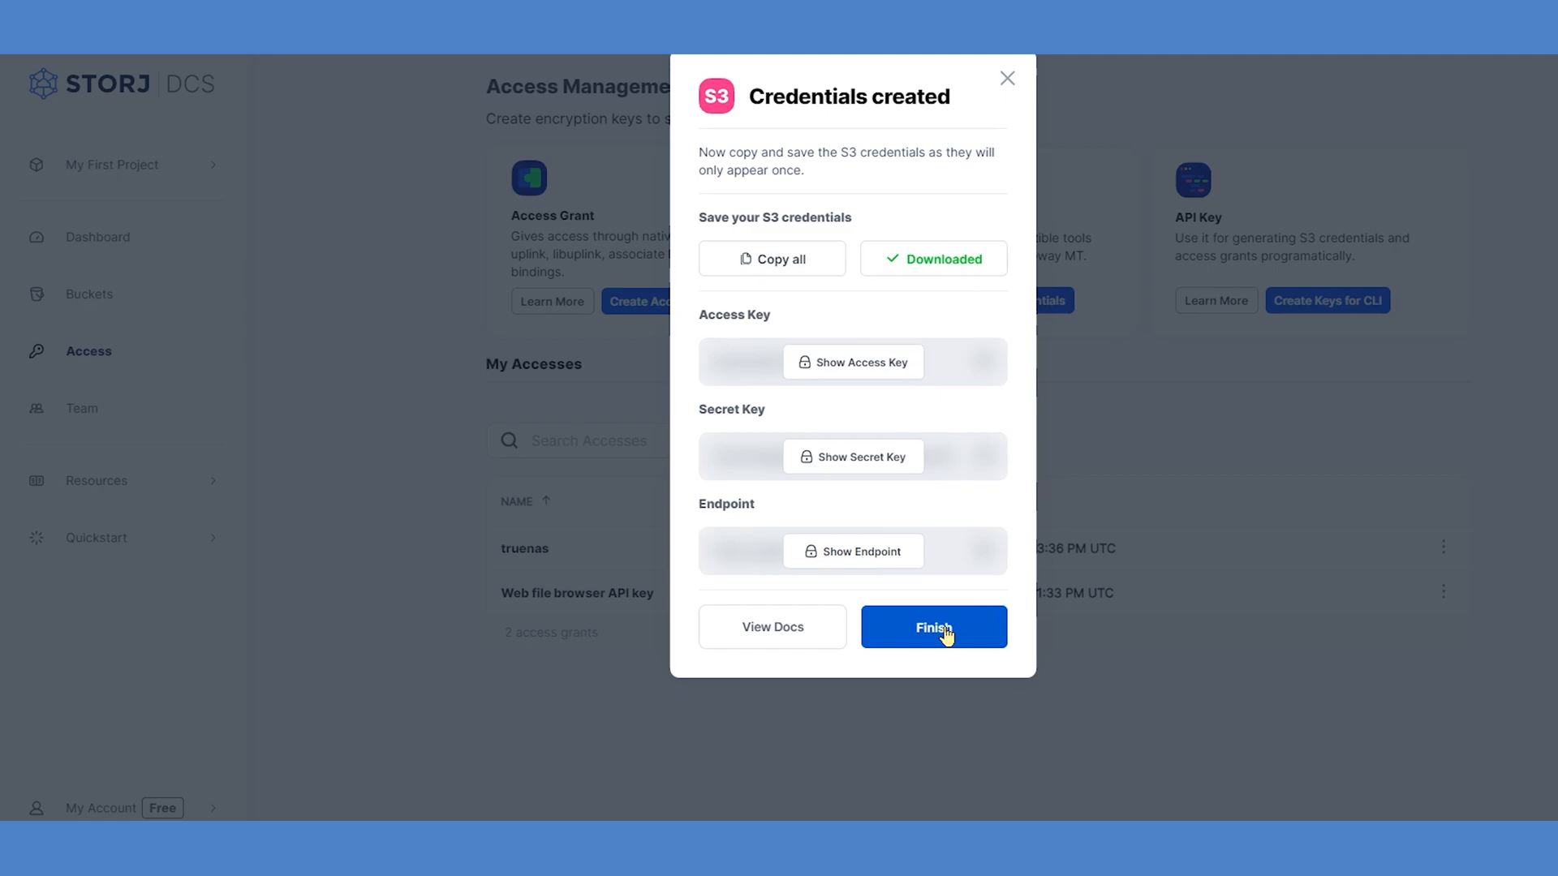
click(932, 627)
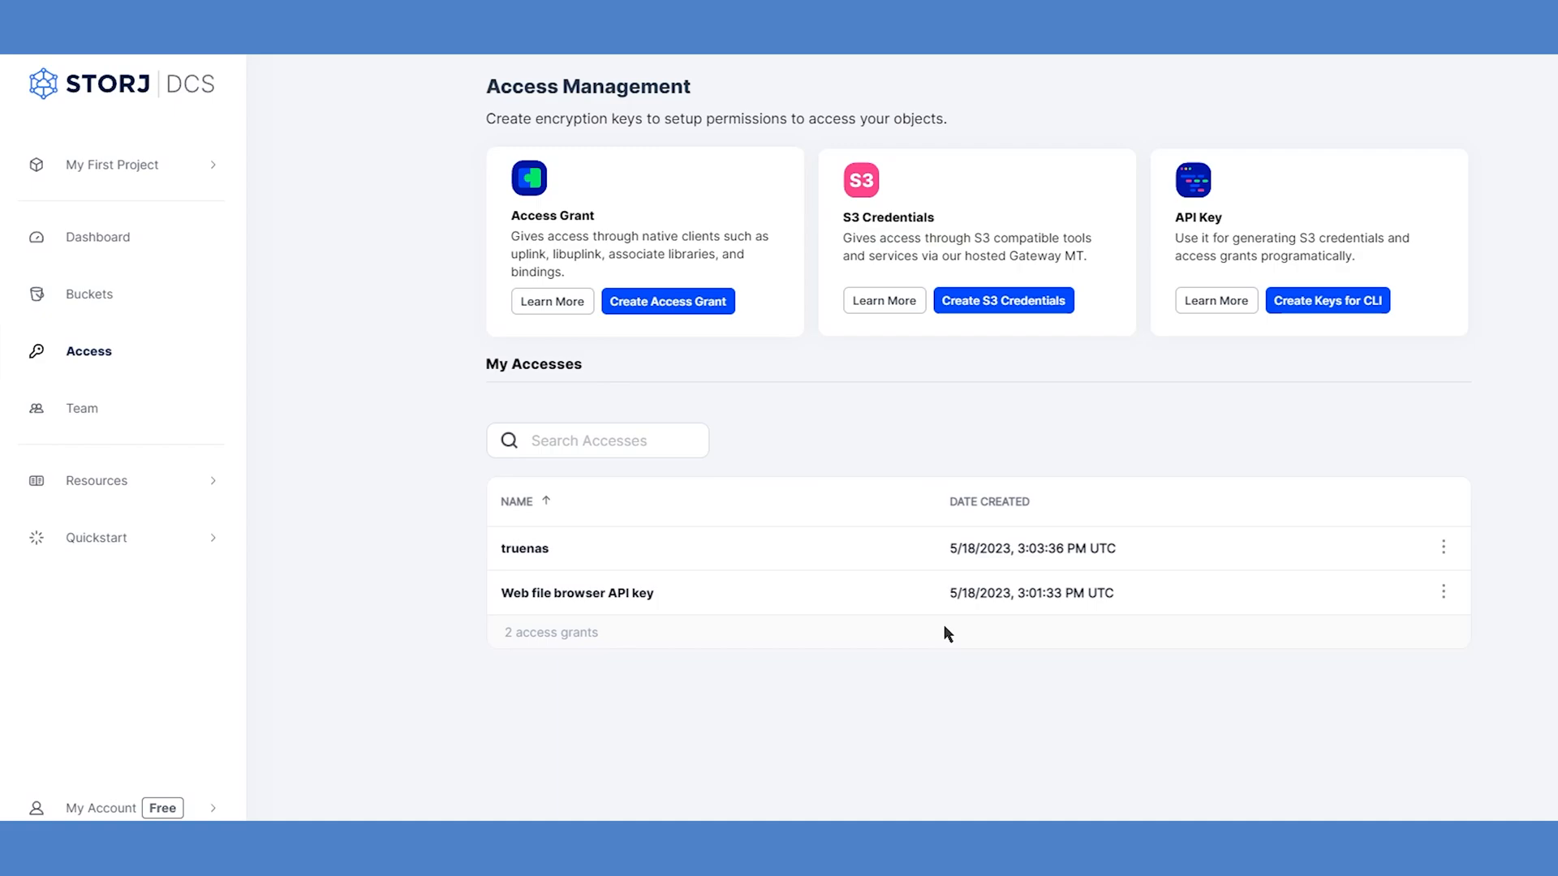
mouse_move(1011, 623)
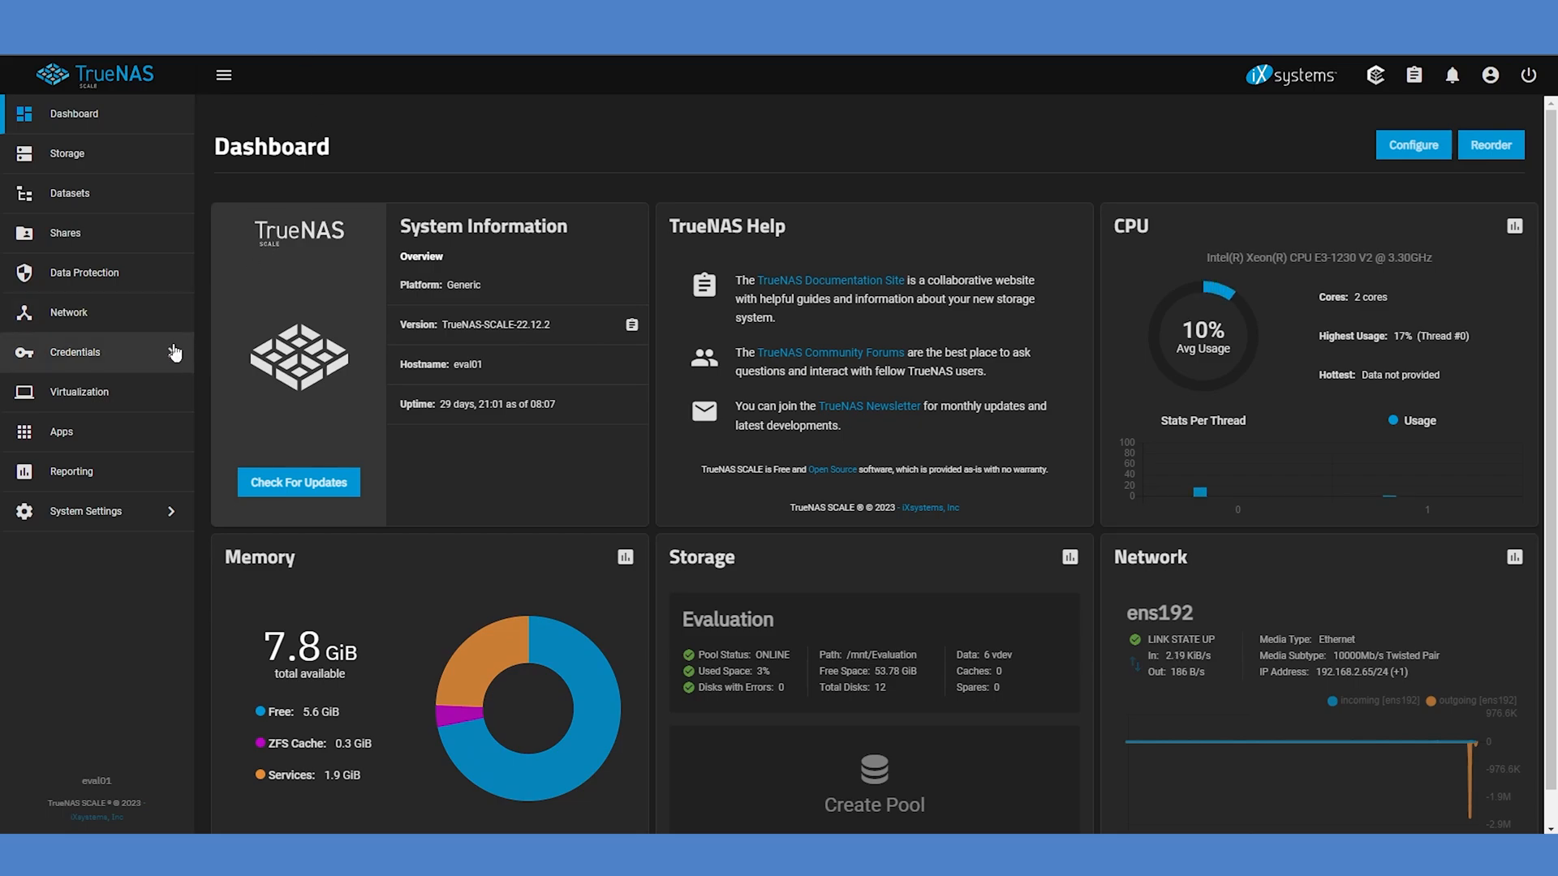
Go to the Backup Credentials page from the Credentials section of the sidebar
click(74, 352)
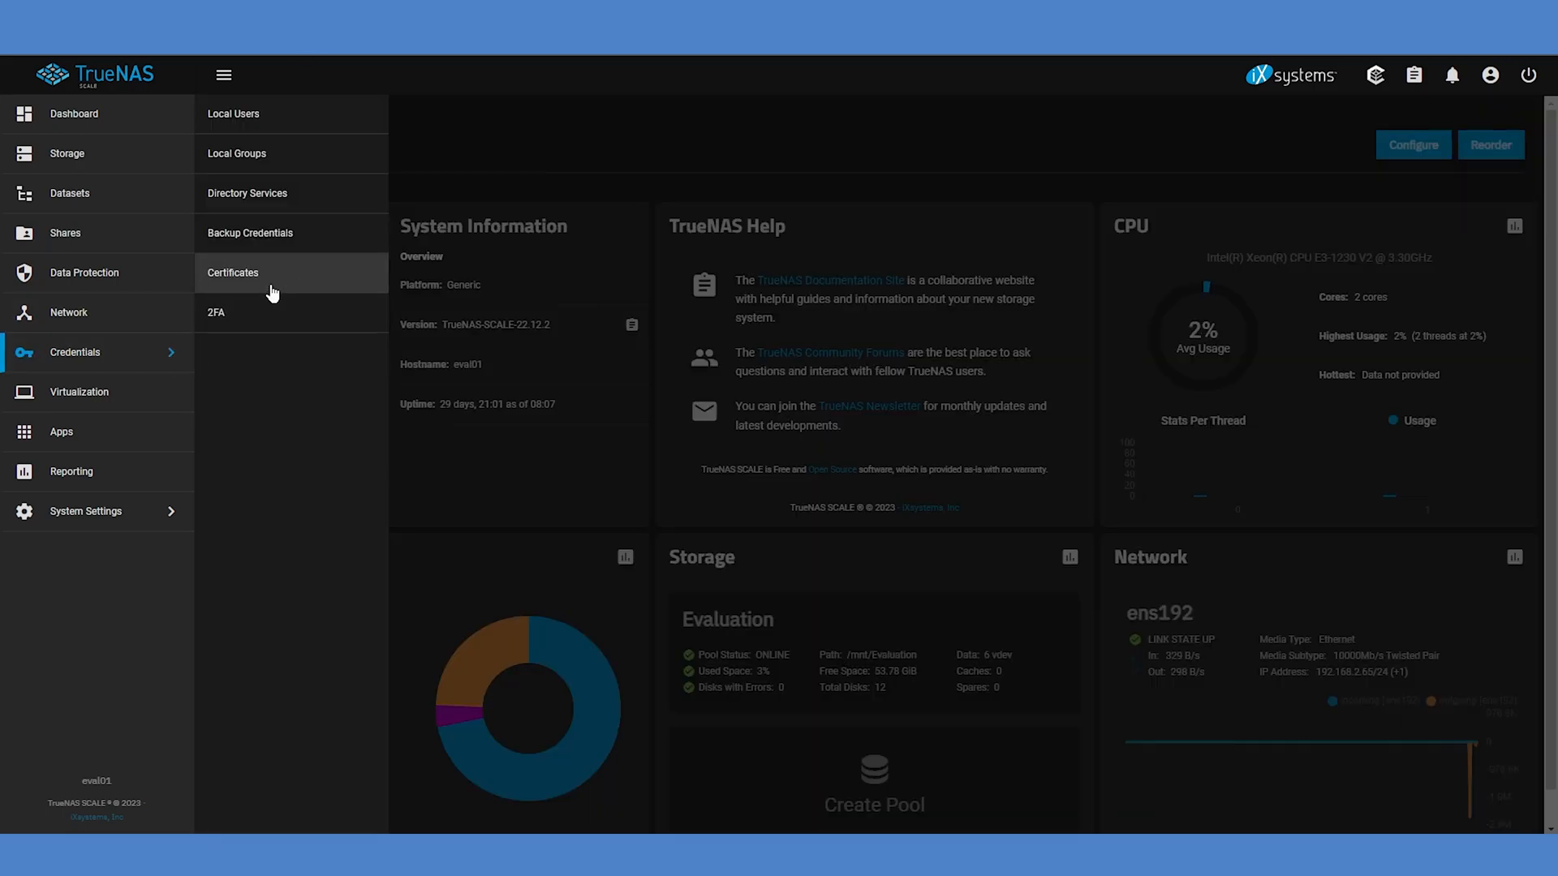
click(248, 233)
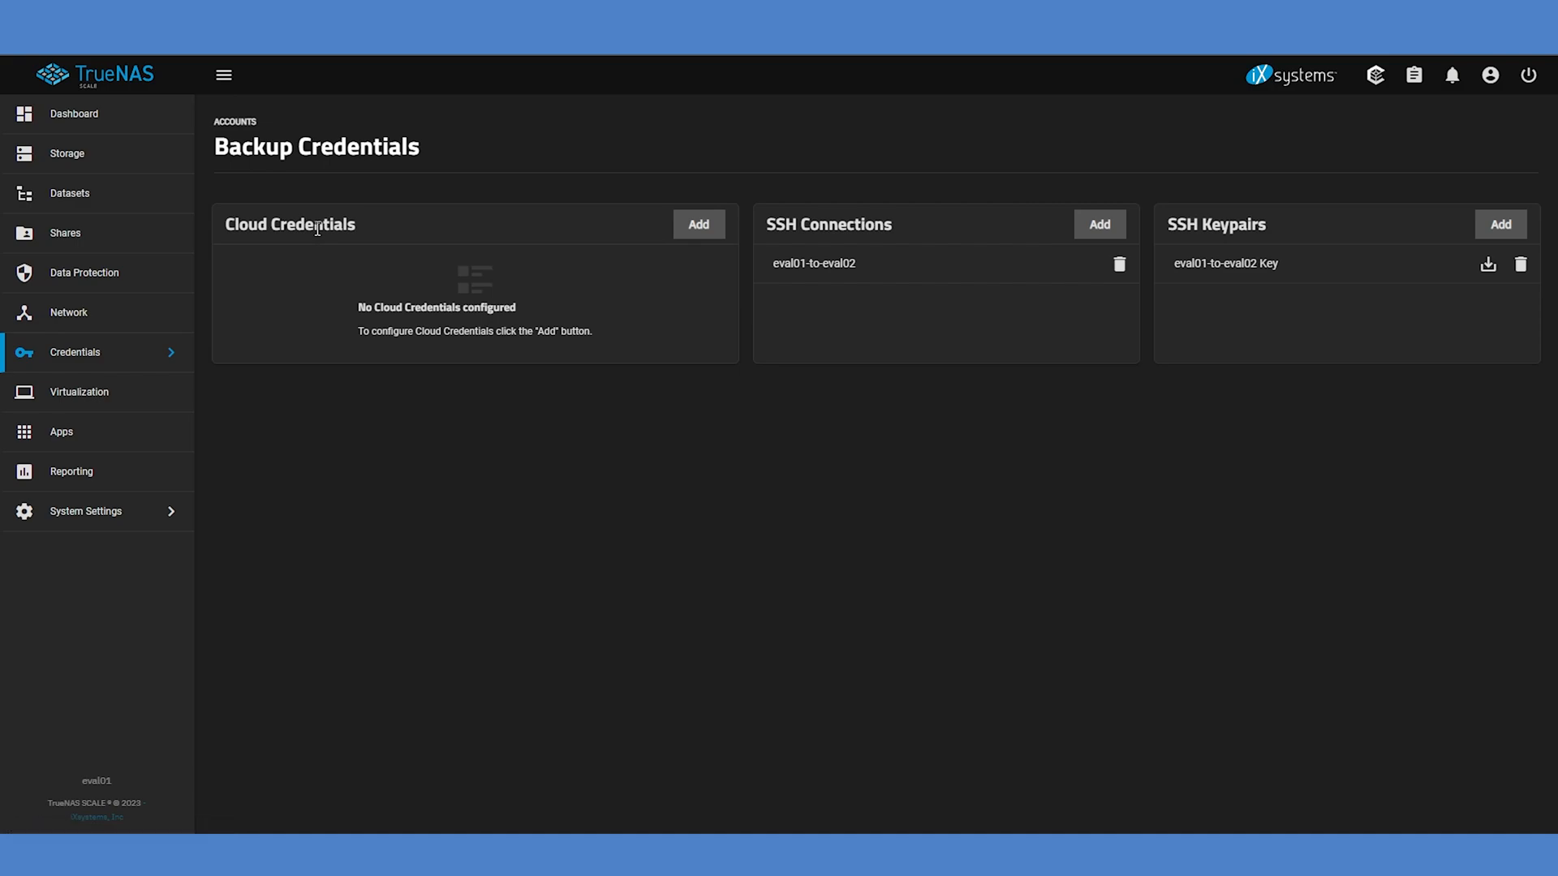
mouse_move(698, 224)
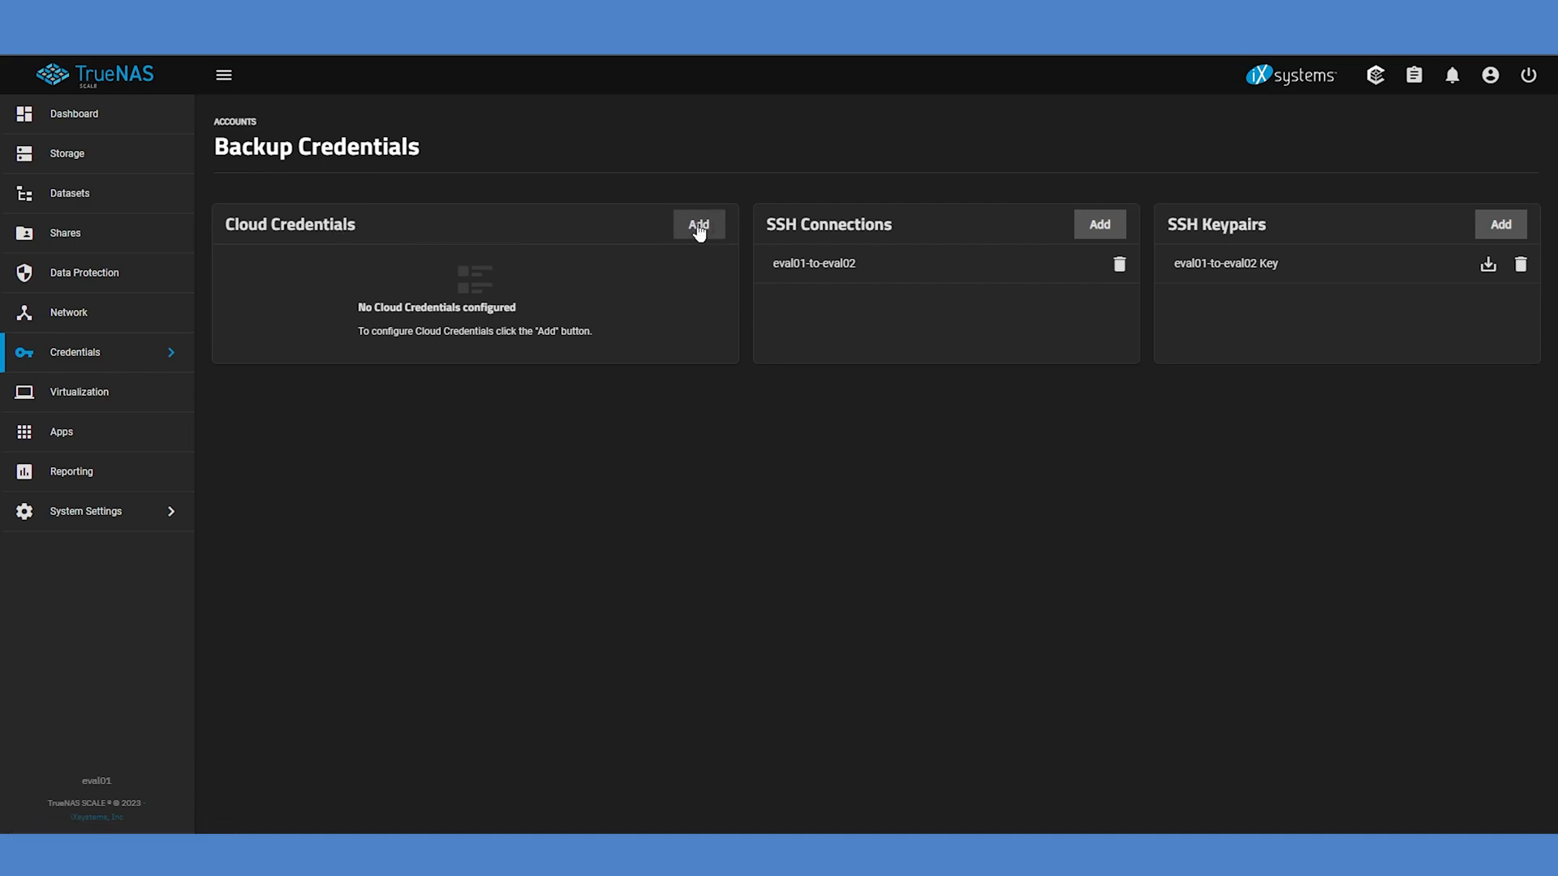
Add a Storj iX cloud credential with access and secret keys, verify it, and save it
click(698, 224)
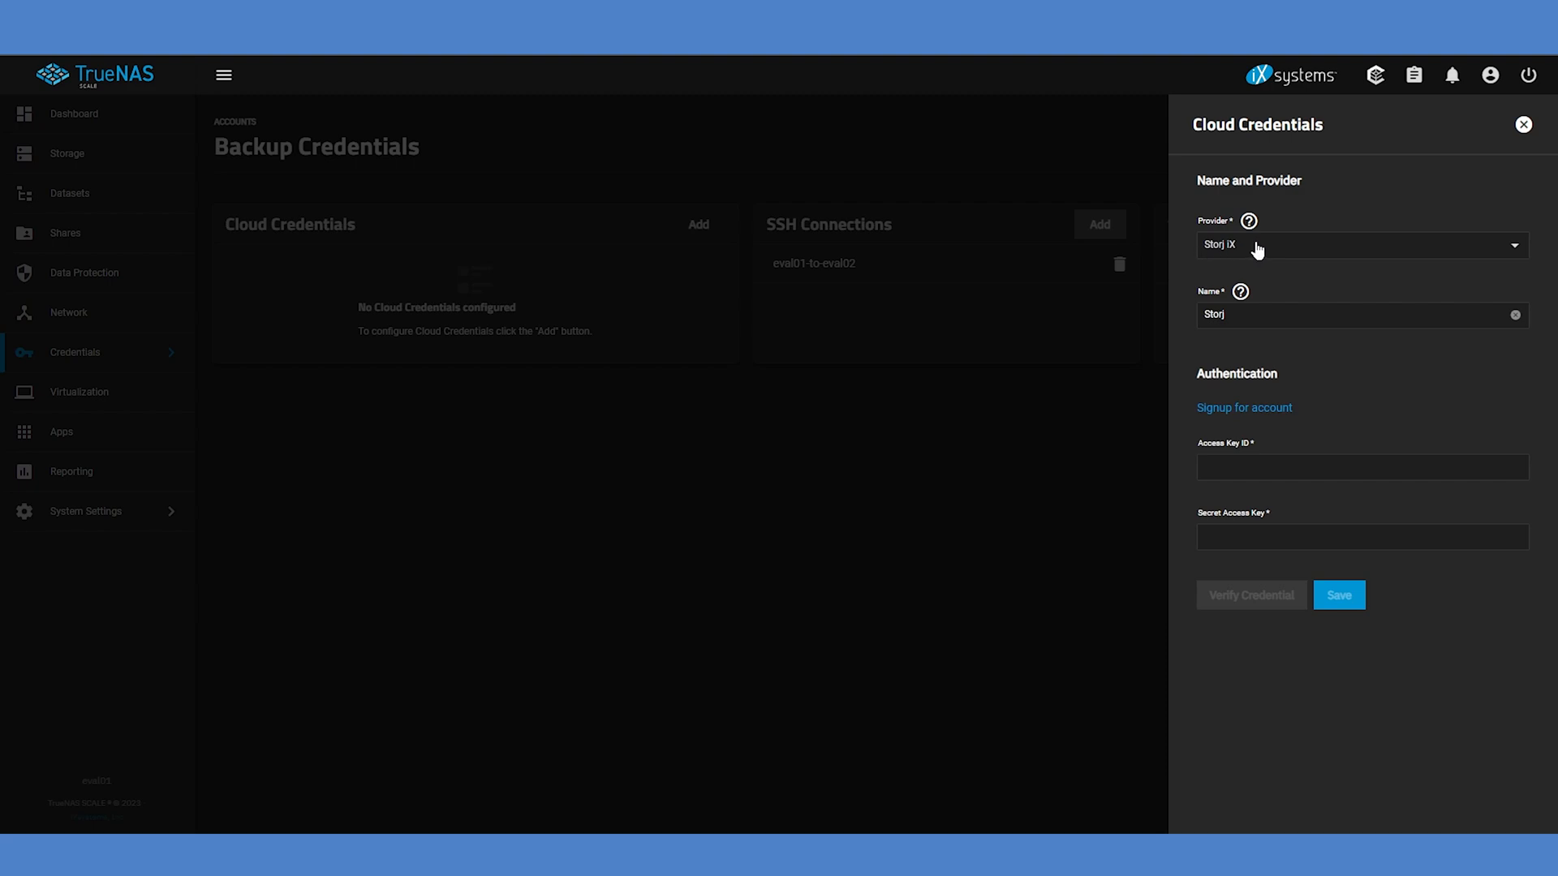
mouse_move(1322, 438)
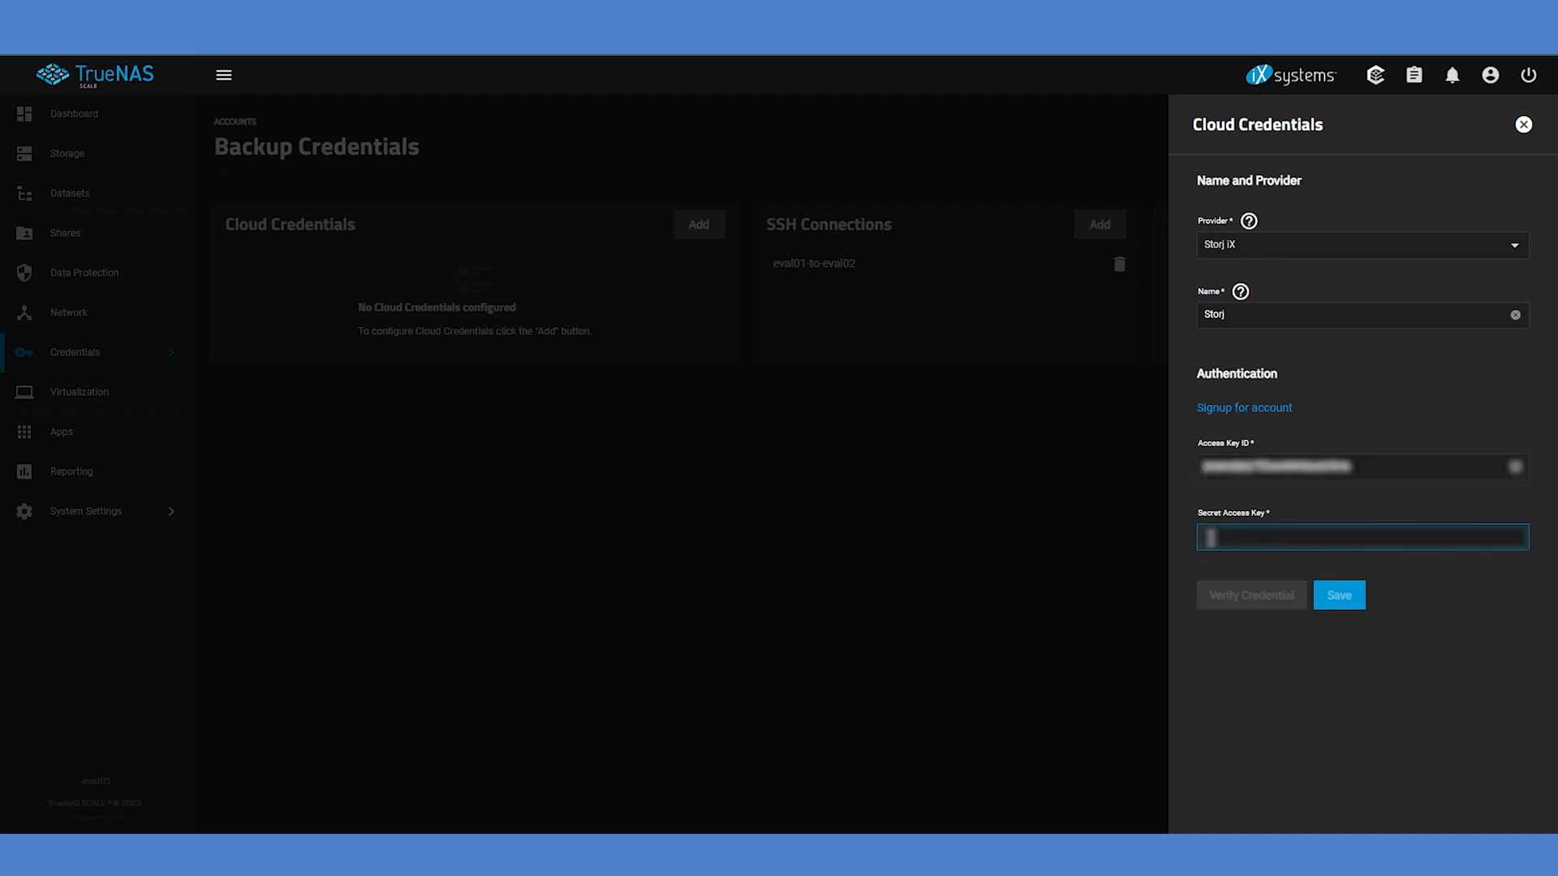
text(secretkey)
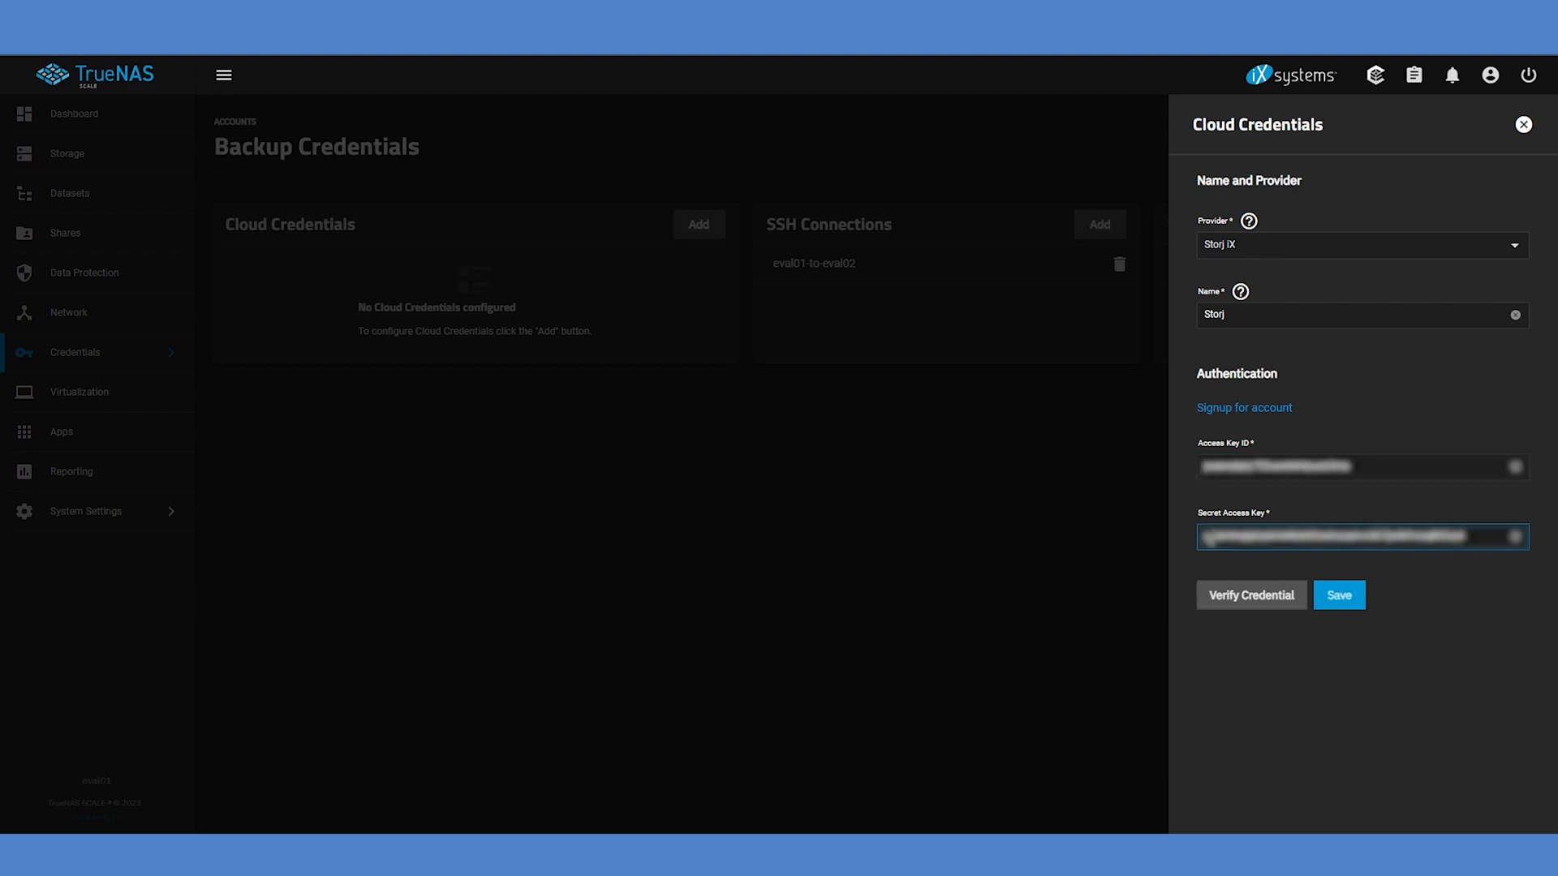
mouse_move(1229, 578)
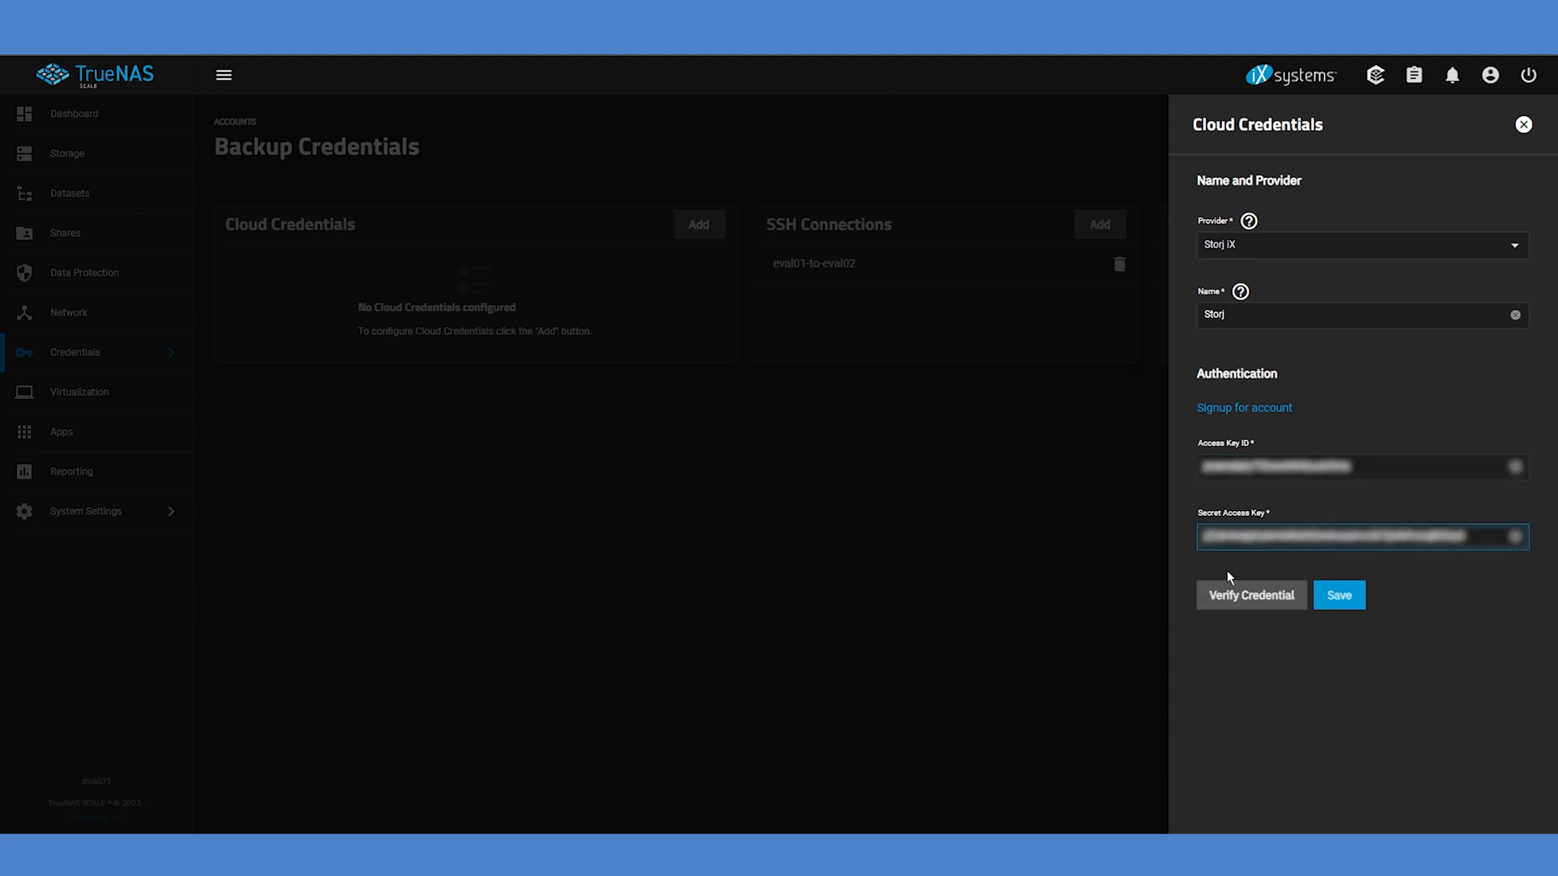
click(1251, 595)
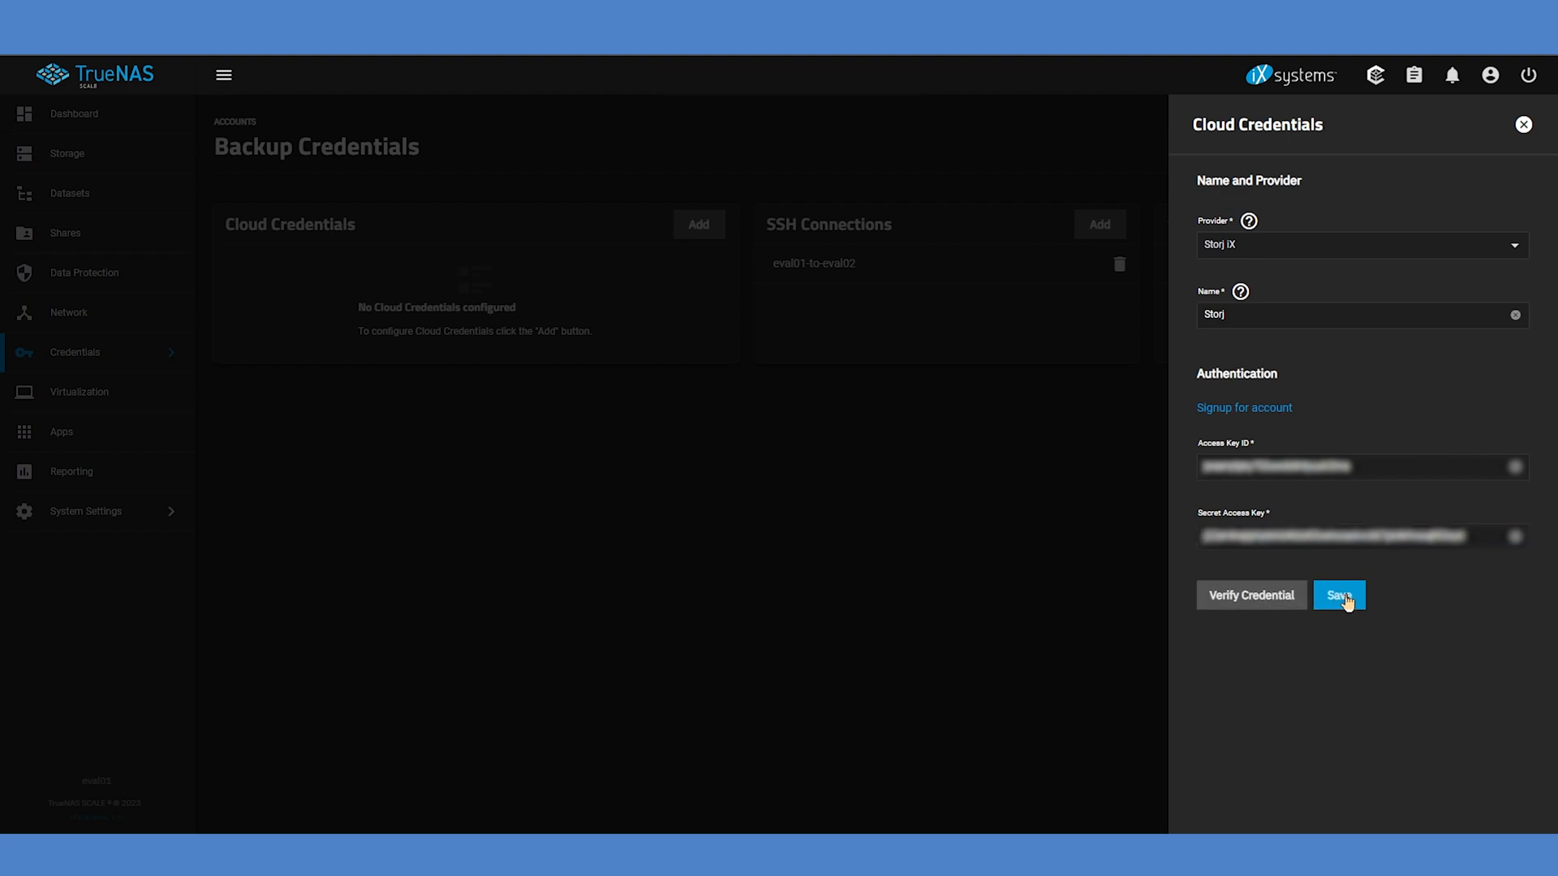
click(1339, 595)
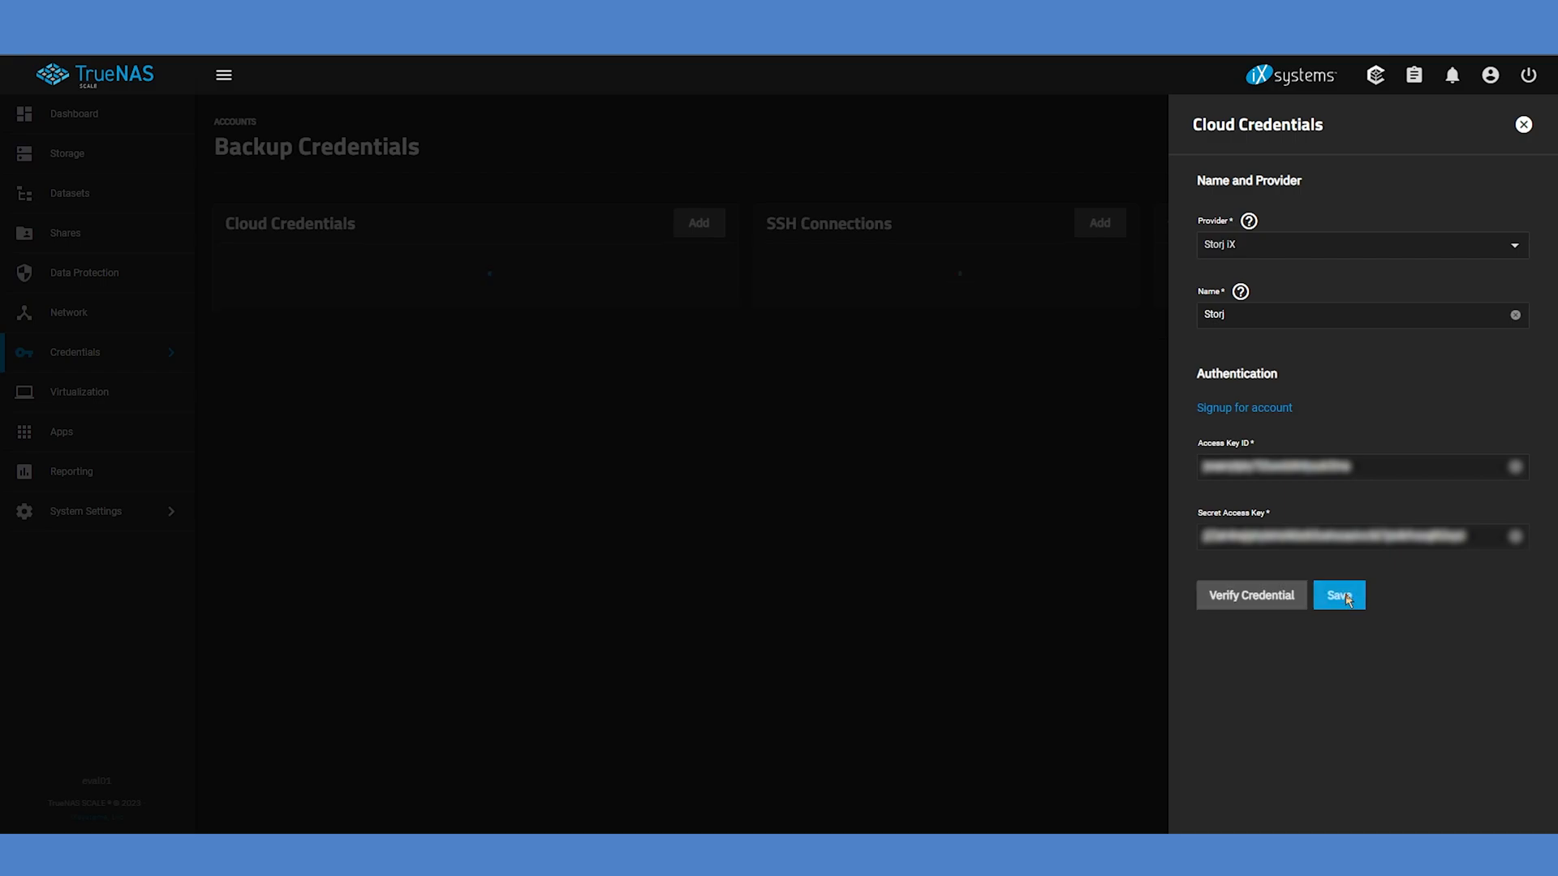
click(1338, 596)
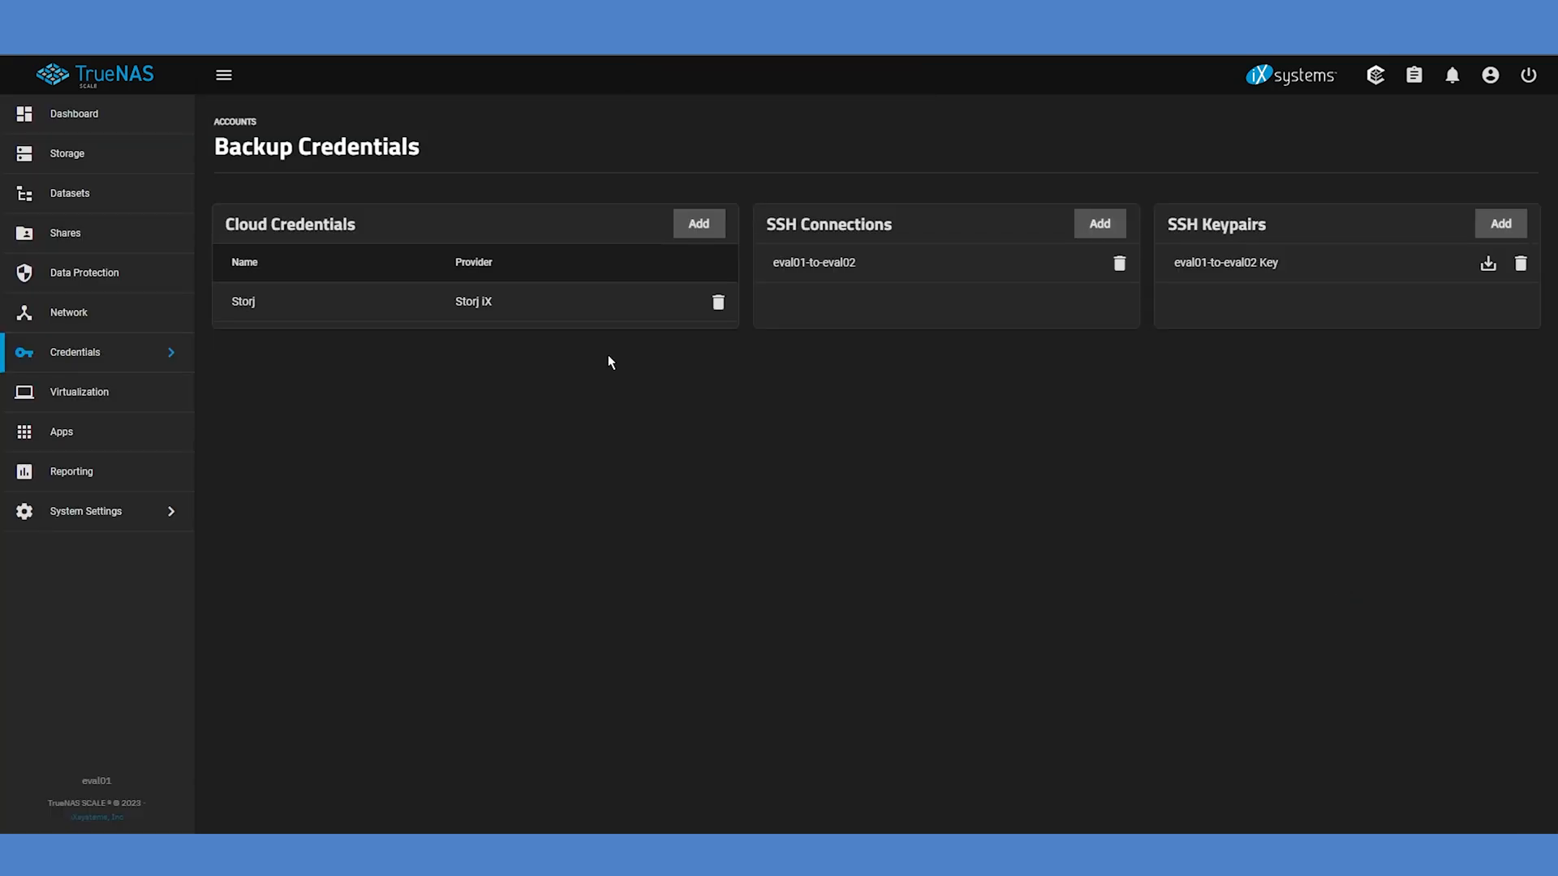
Start a new Cloud Sync task under Data Protection, described Evaldata-to-Storj, using the Storj credential
click(85, 273)
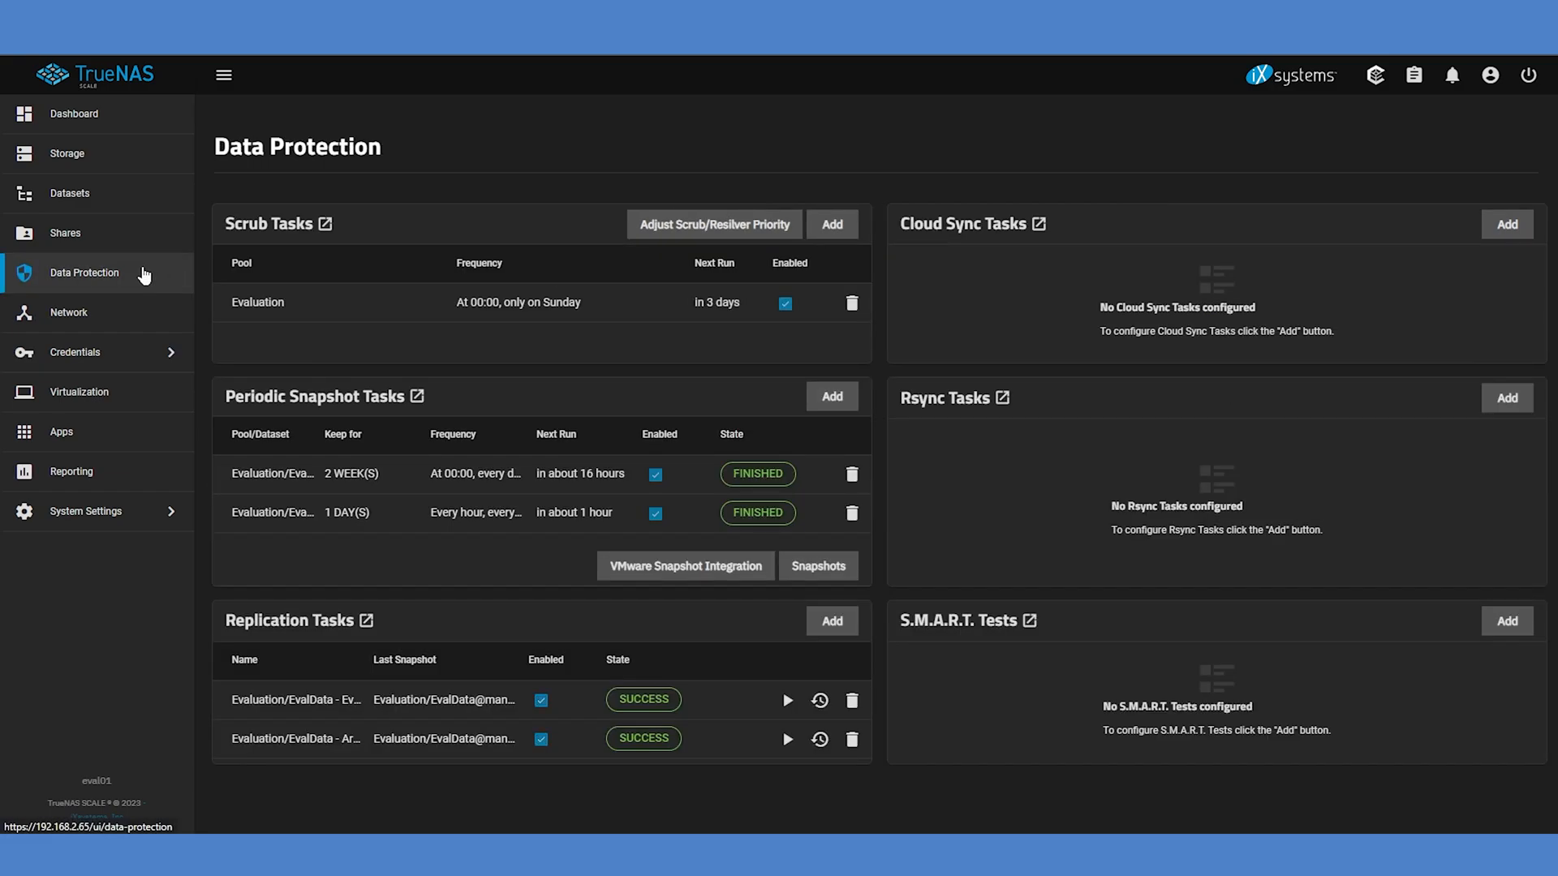
mouse_move(1506, 224)
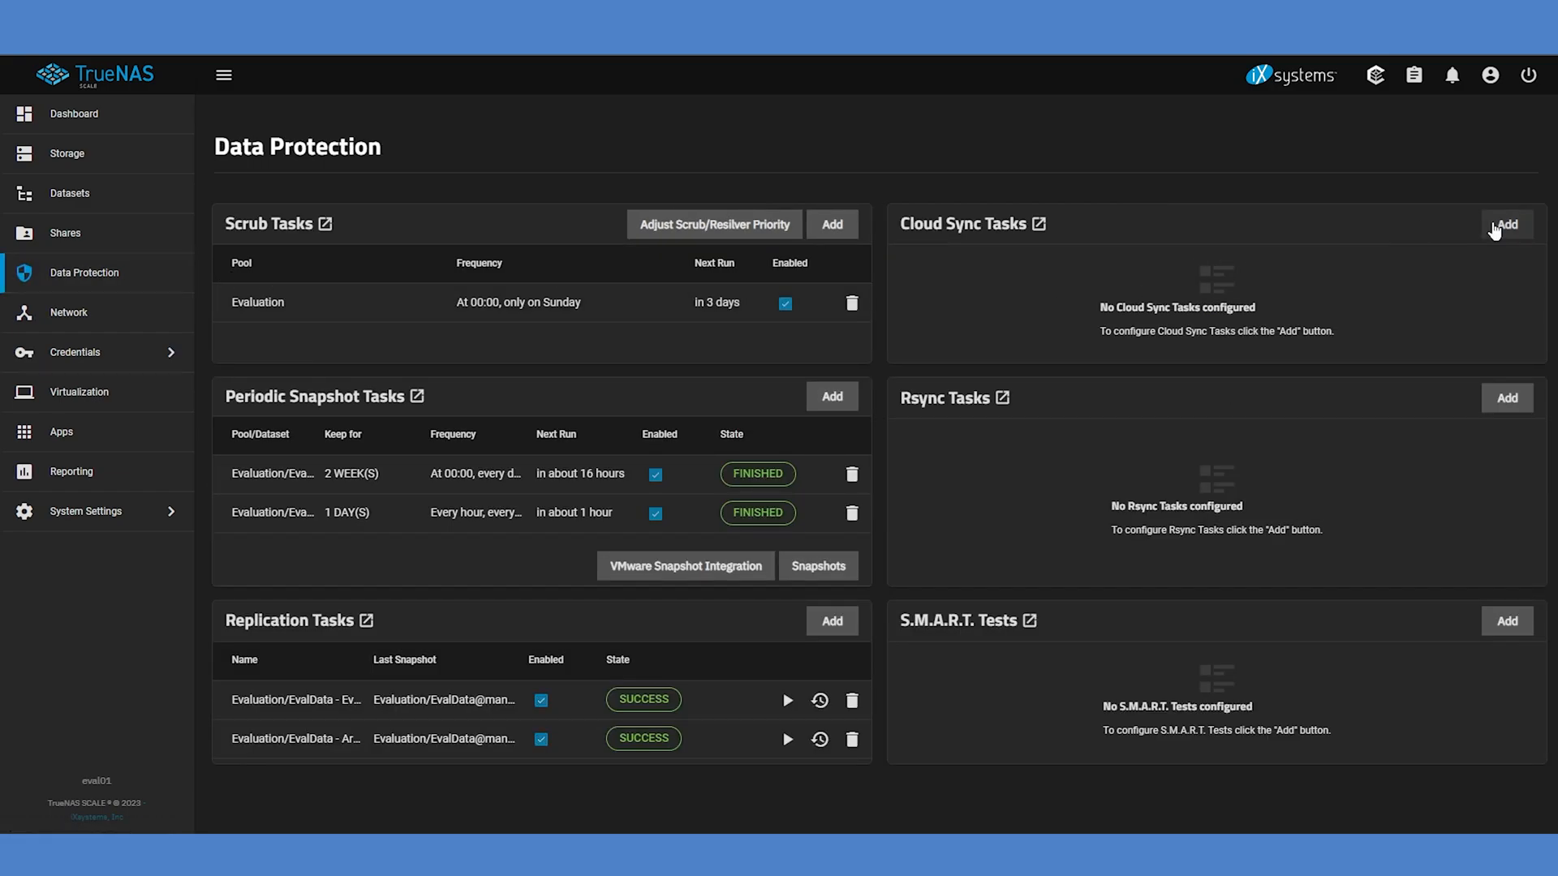
click(1506, 224)
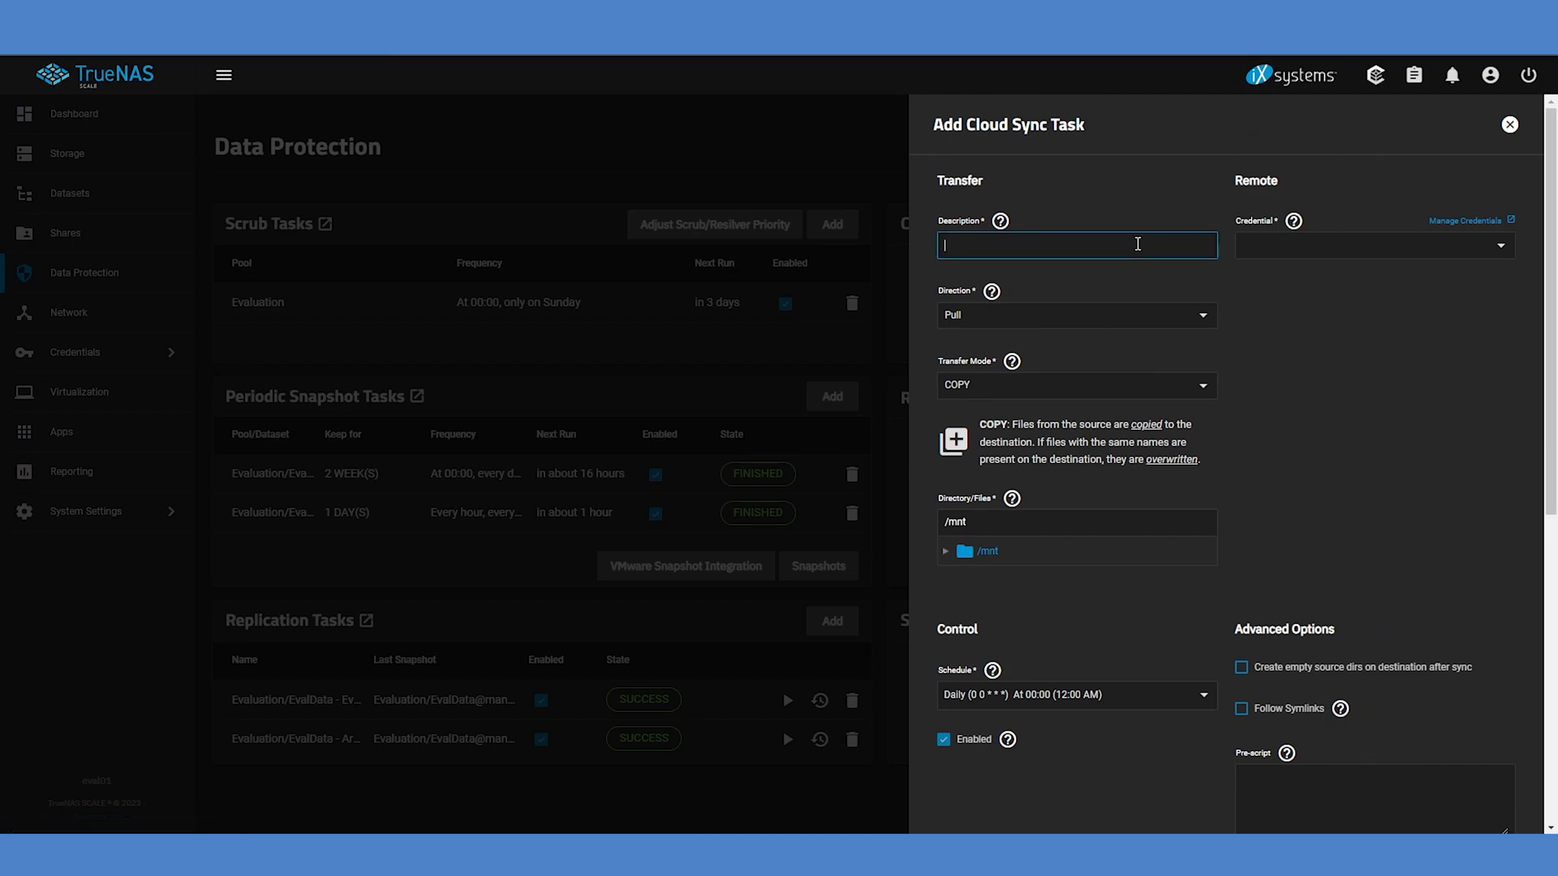
text(Evaldata-to)
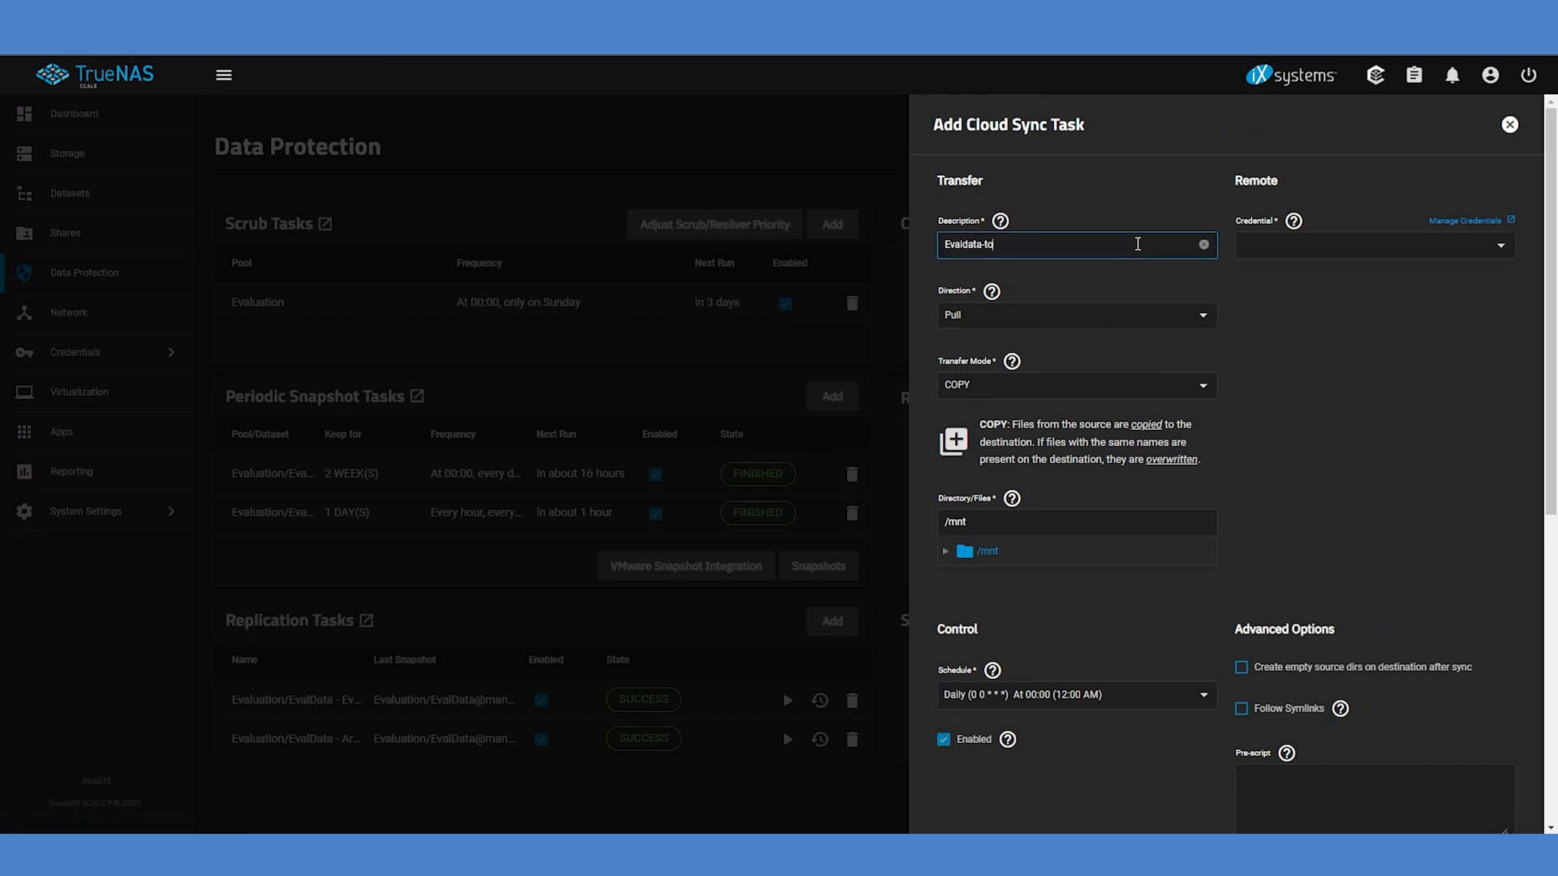
text(-Stor)
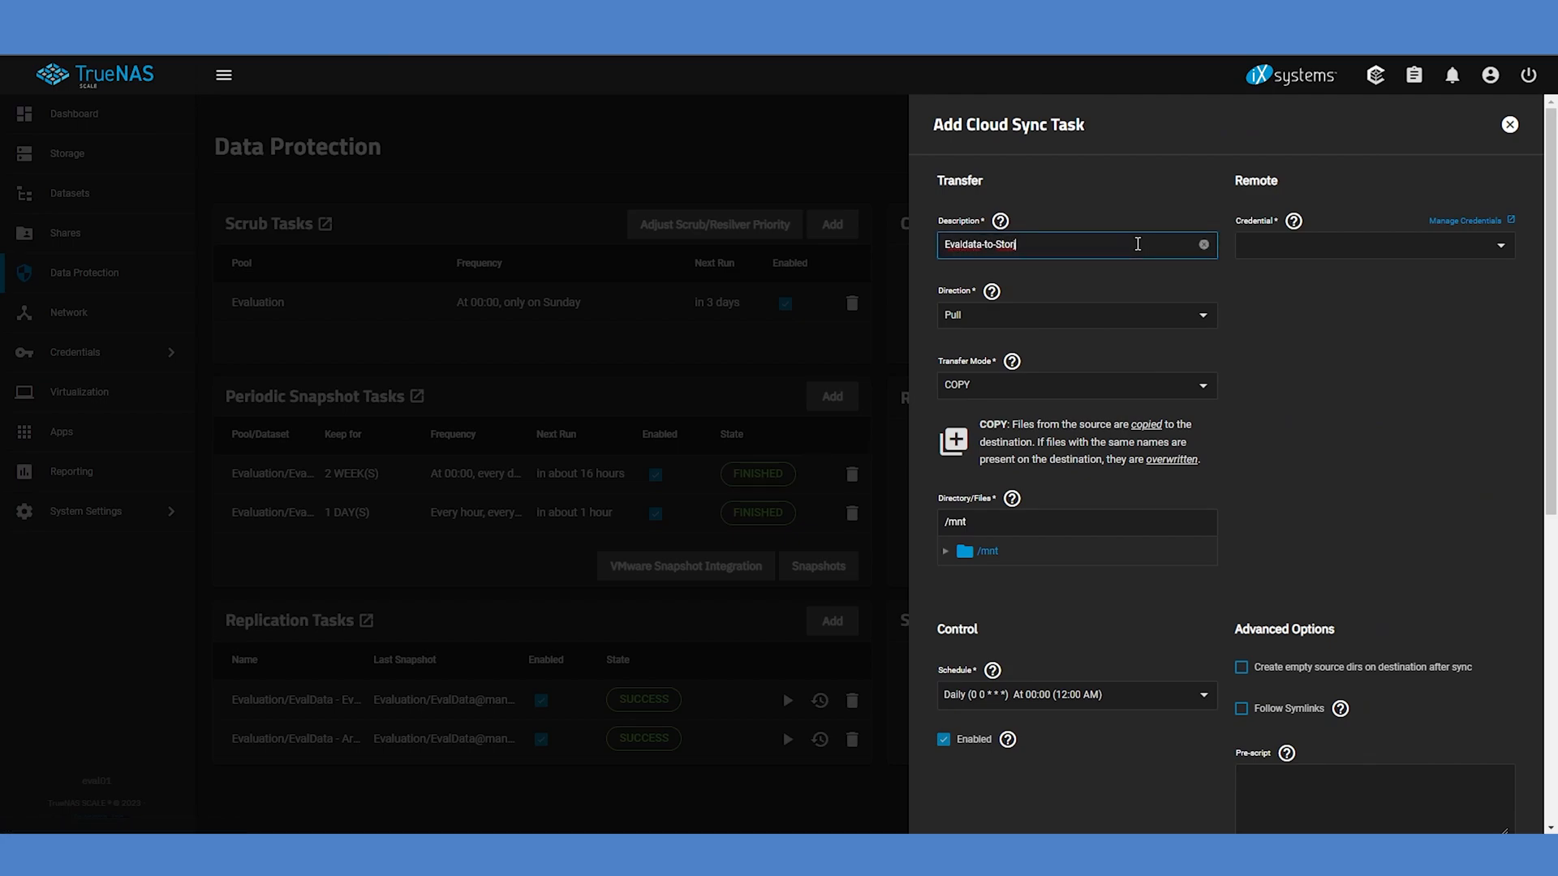
click(1372, 245)
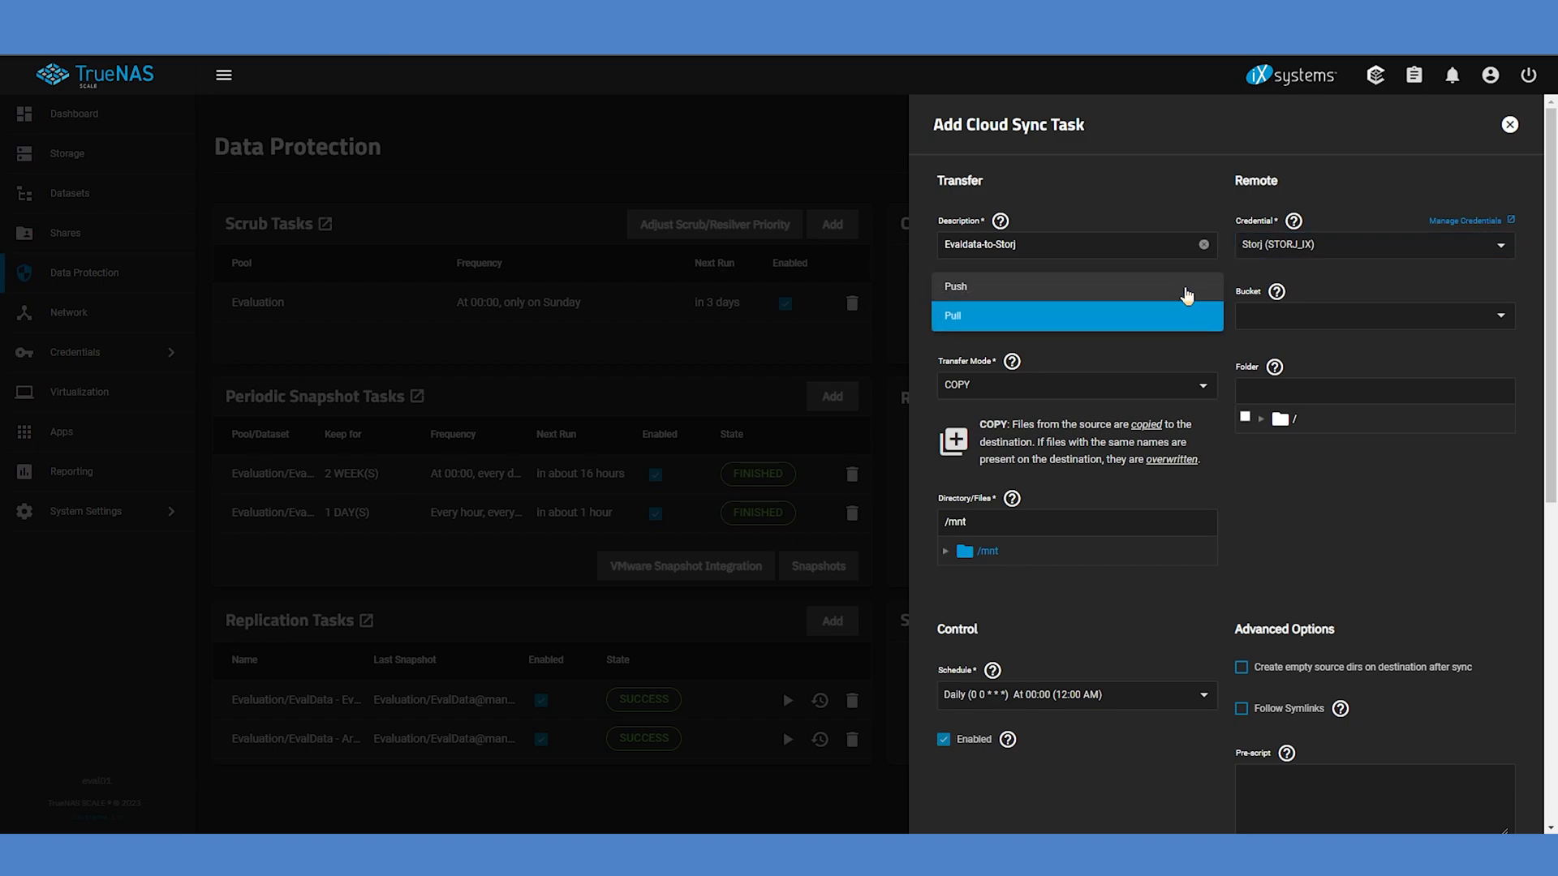
Set direction to Push and make /mnt/Evaluation/EvalData the only source directory
click(954, 285)
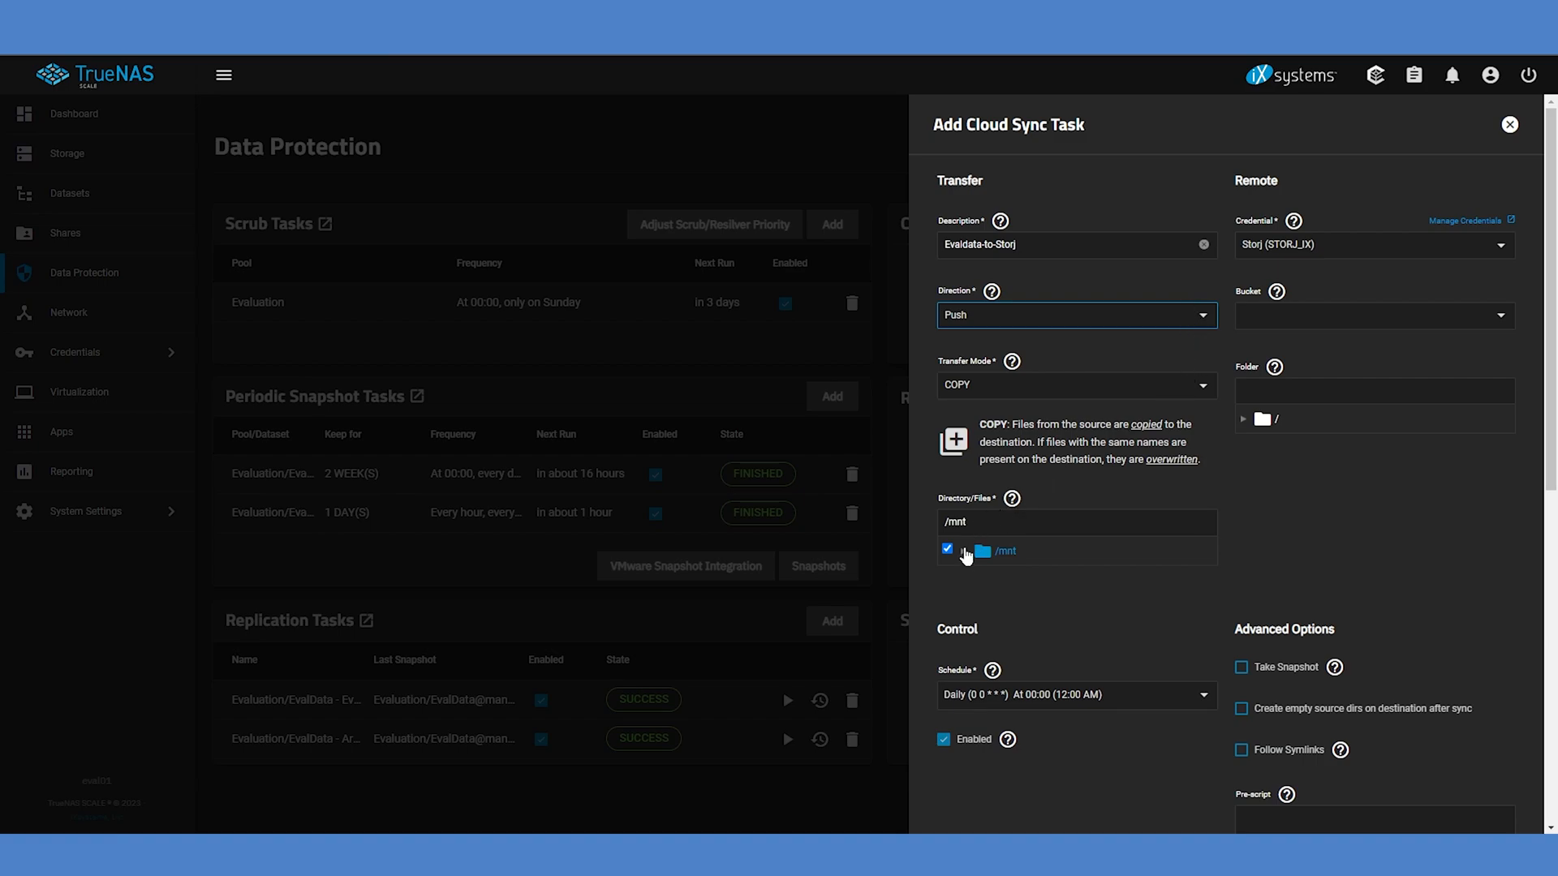
click(962, 552)
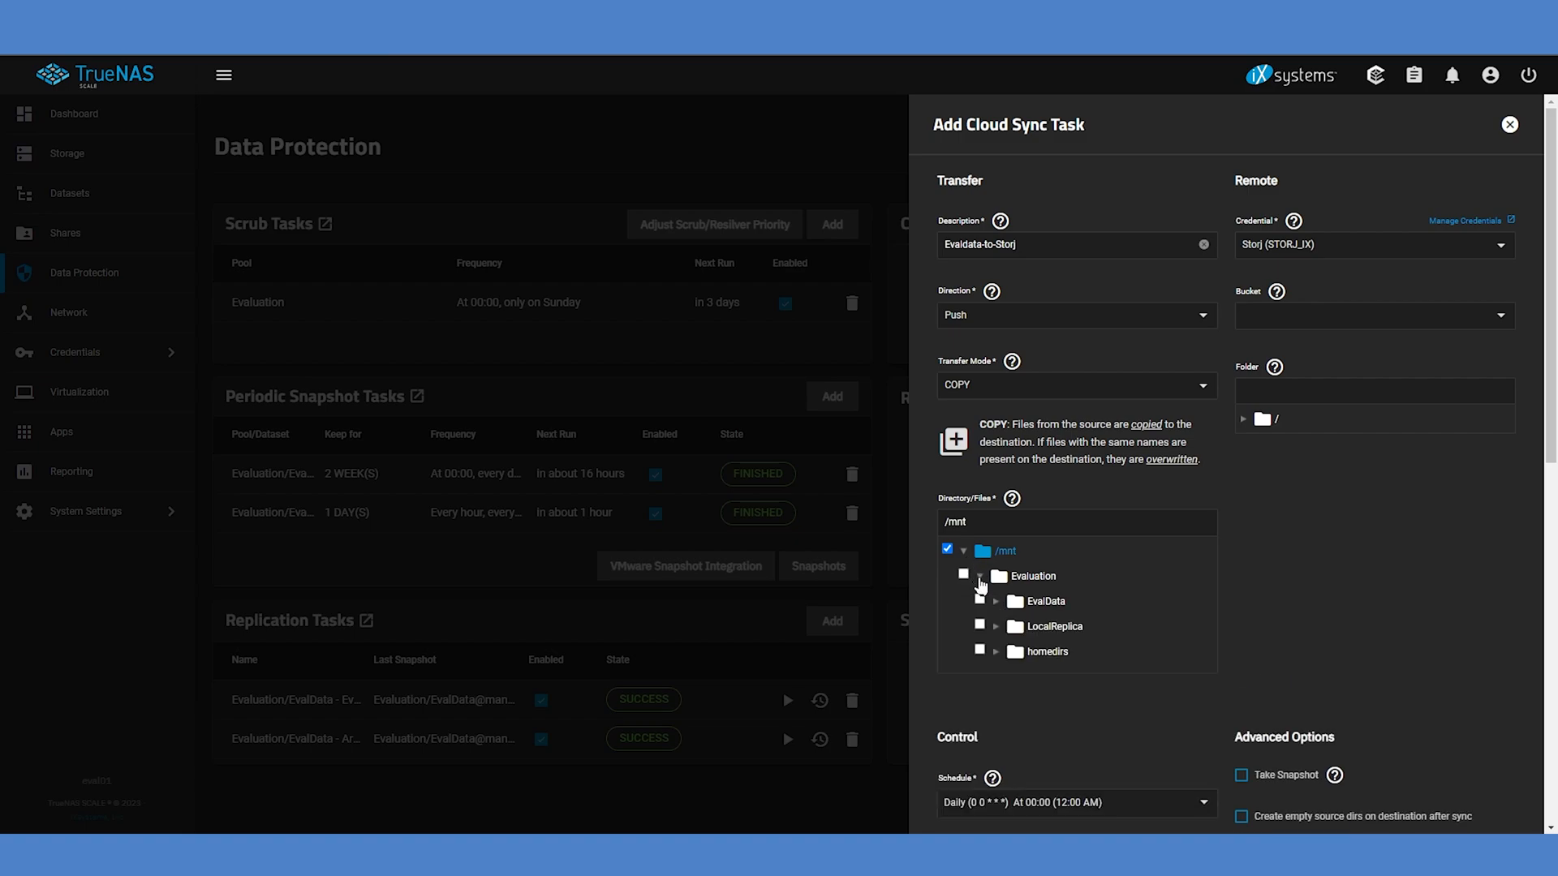
click(978, 600)
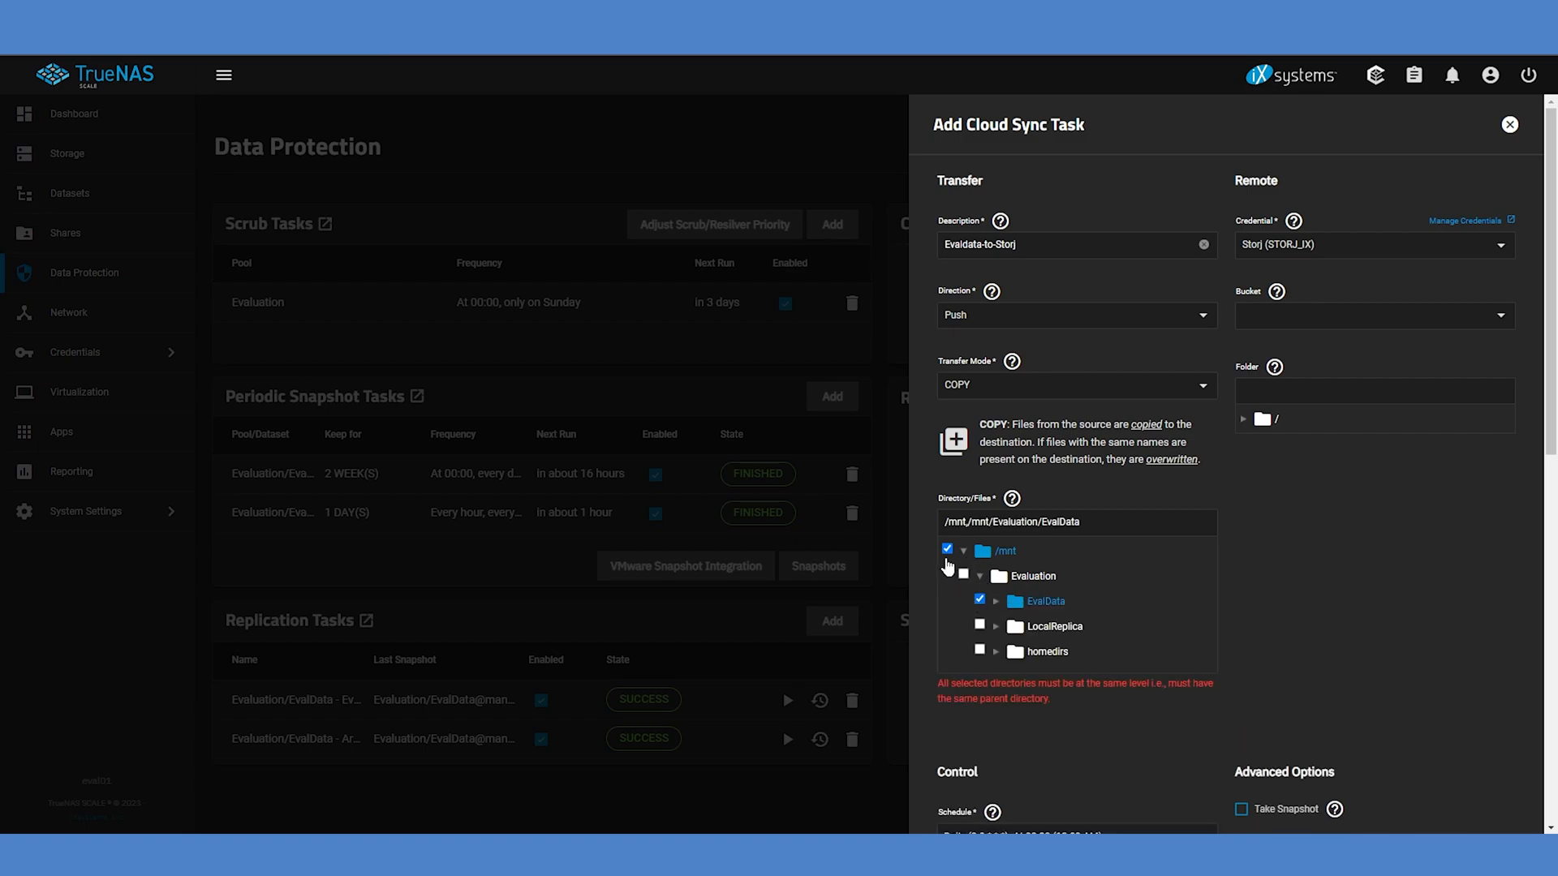
click(962, 574)
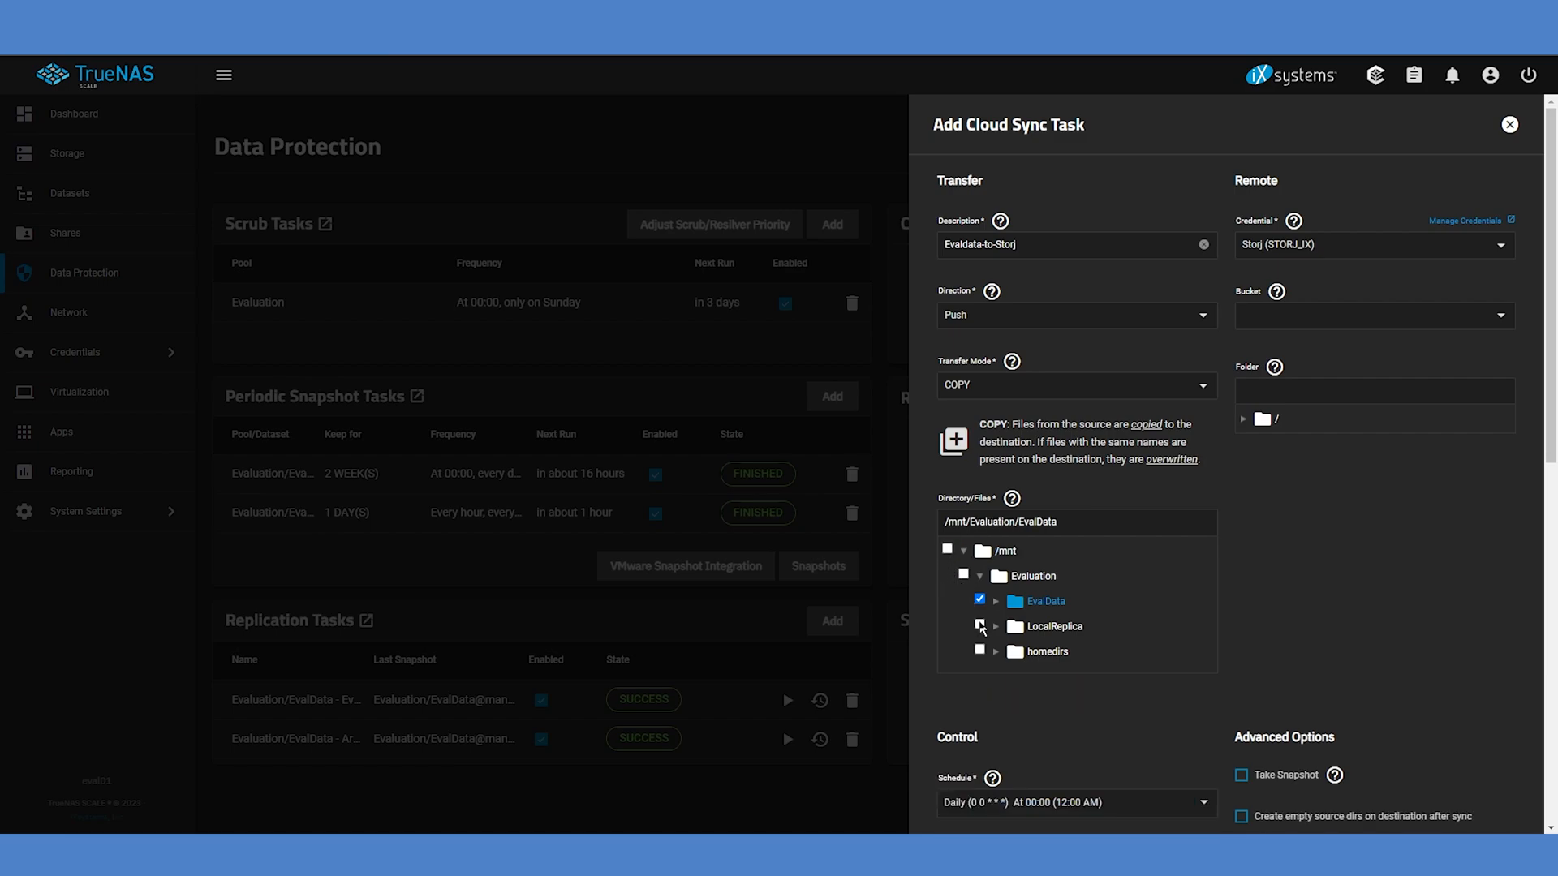
click(979, 626)
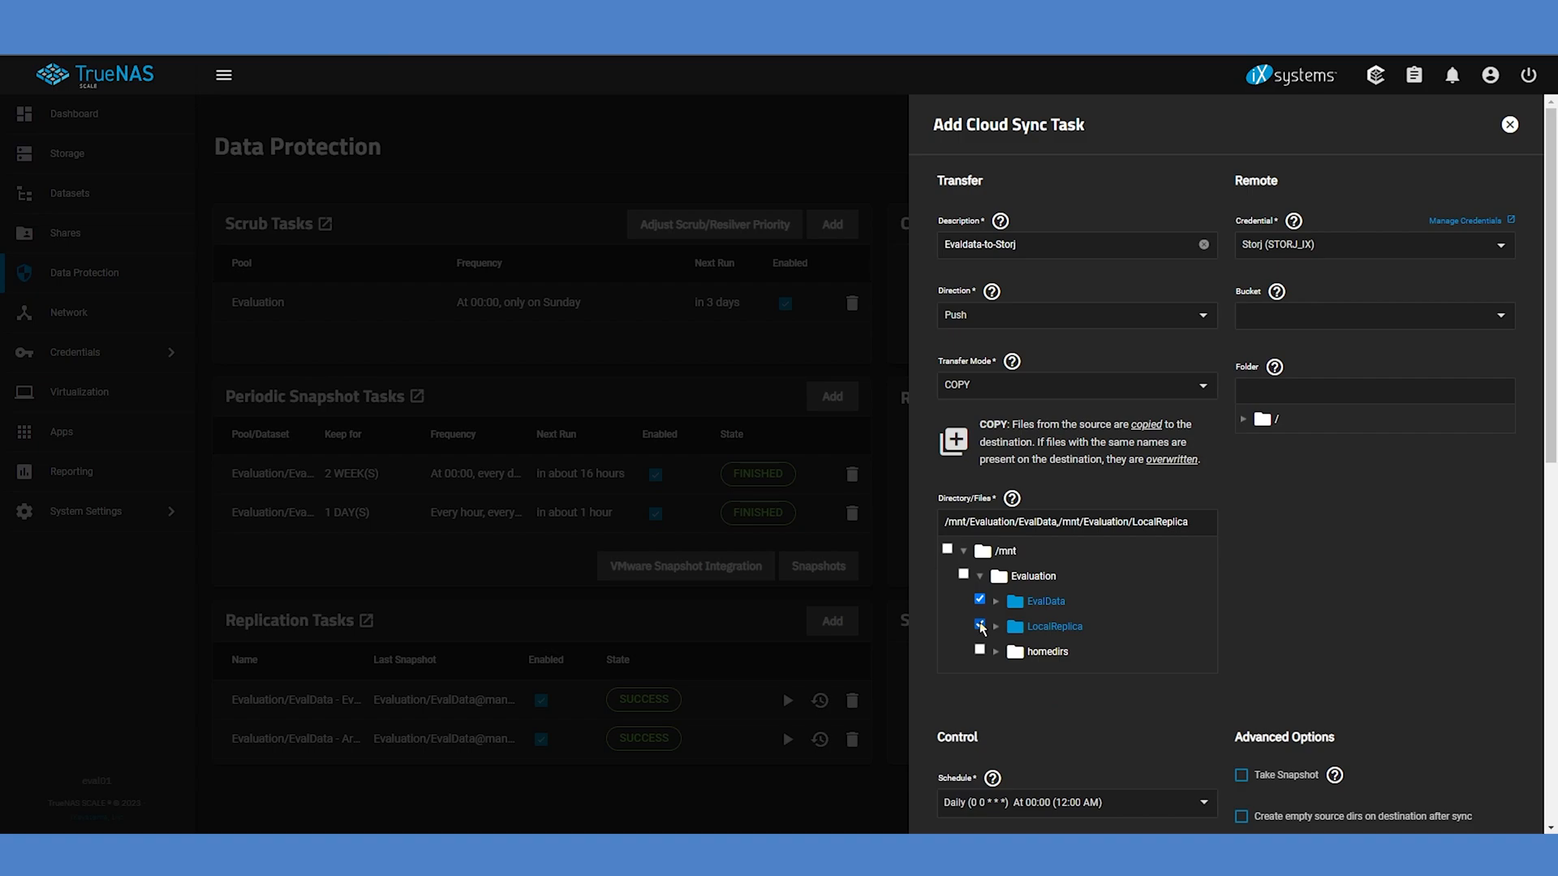
click(979, 627)
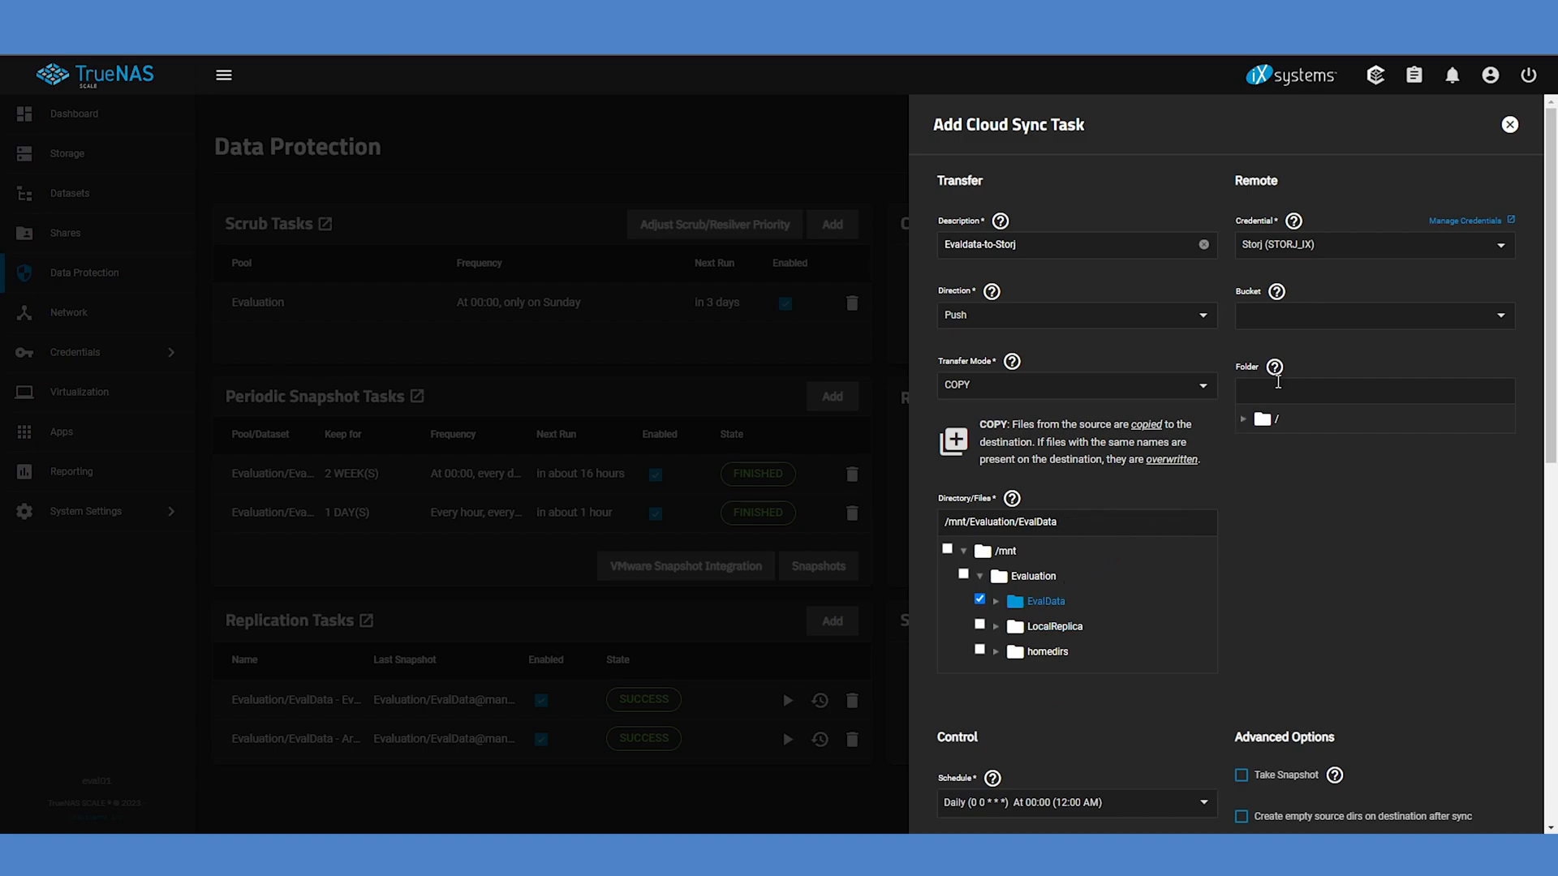
Target the existing john-smith bucket with its root folder / as the destination
click(1495, 315)
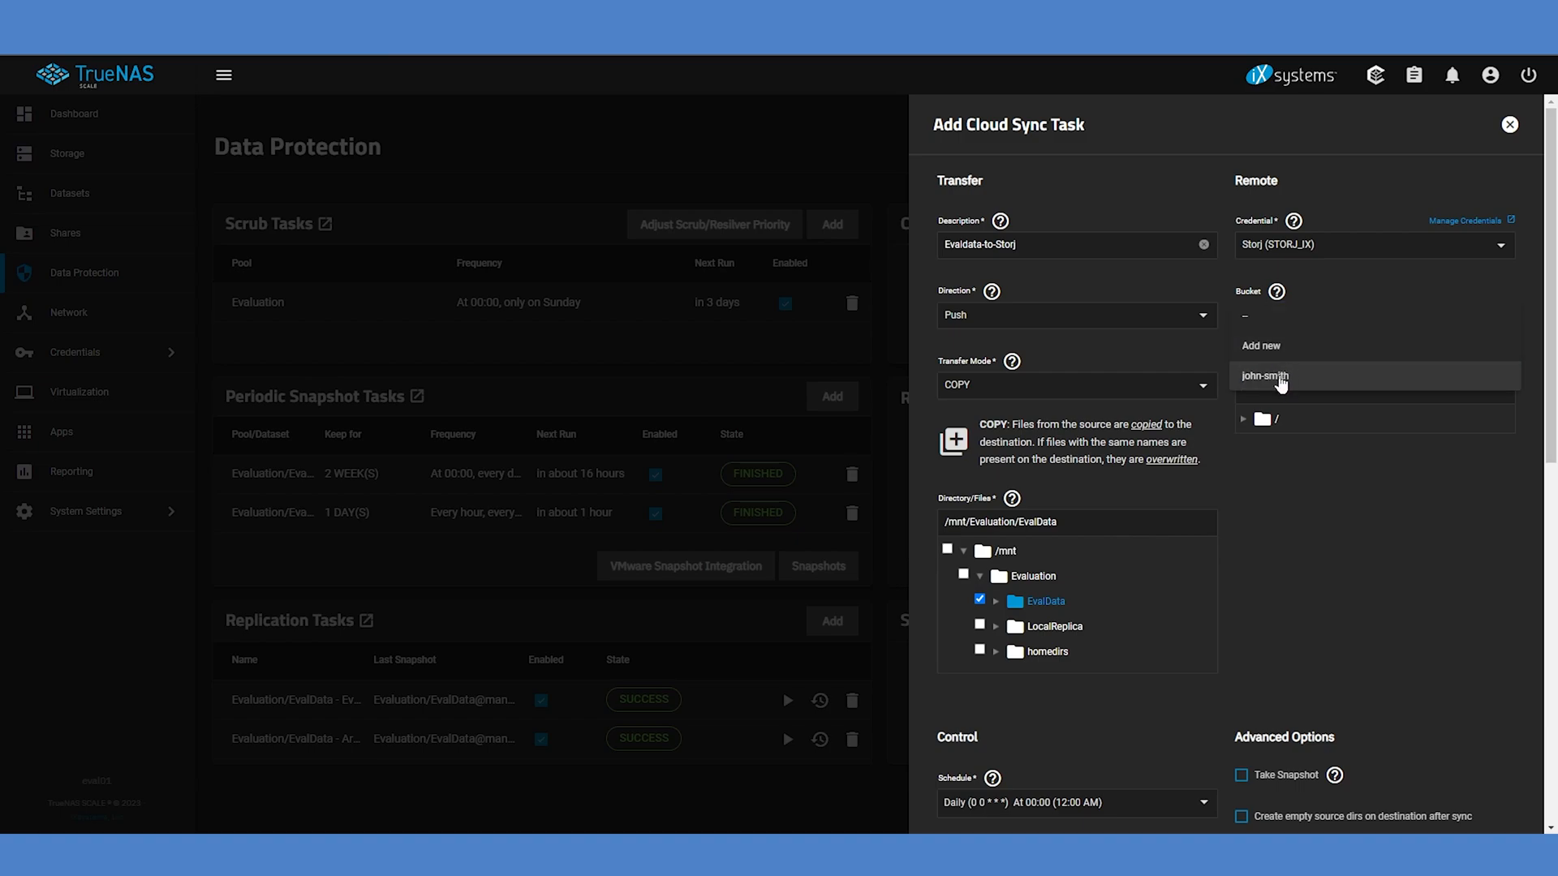
click(1262, 375)
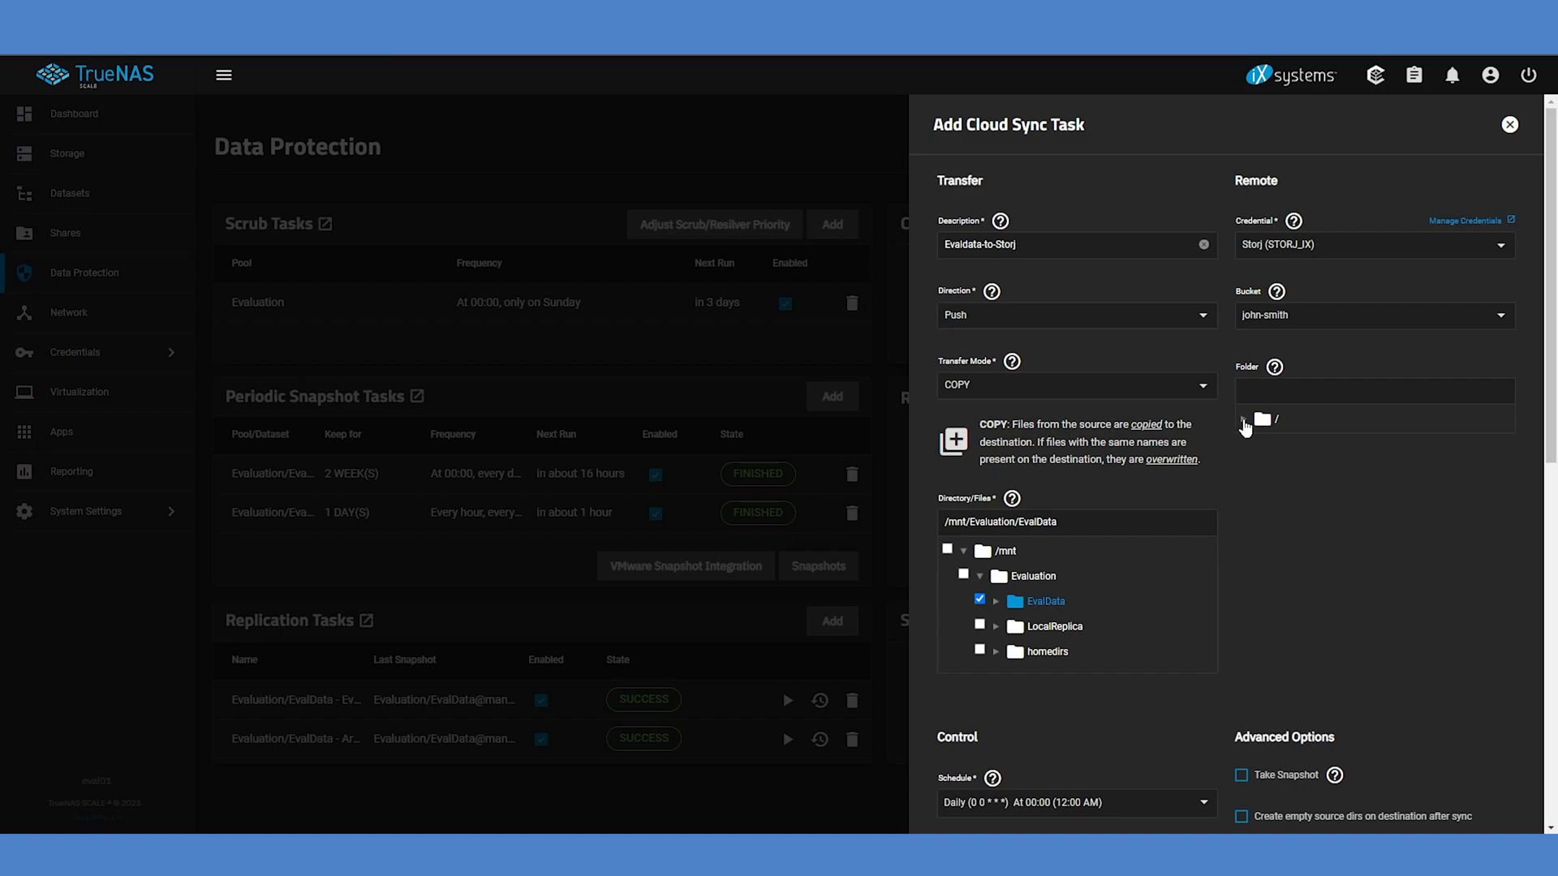
click(1262, 419)
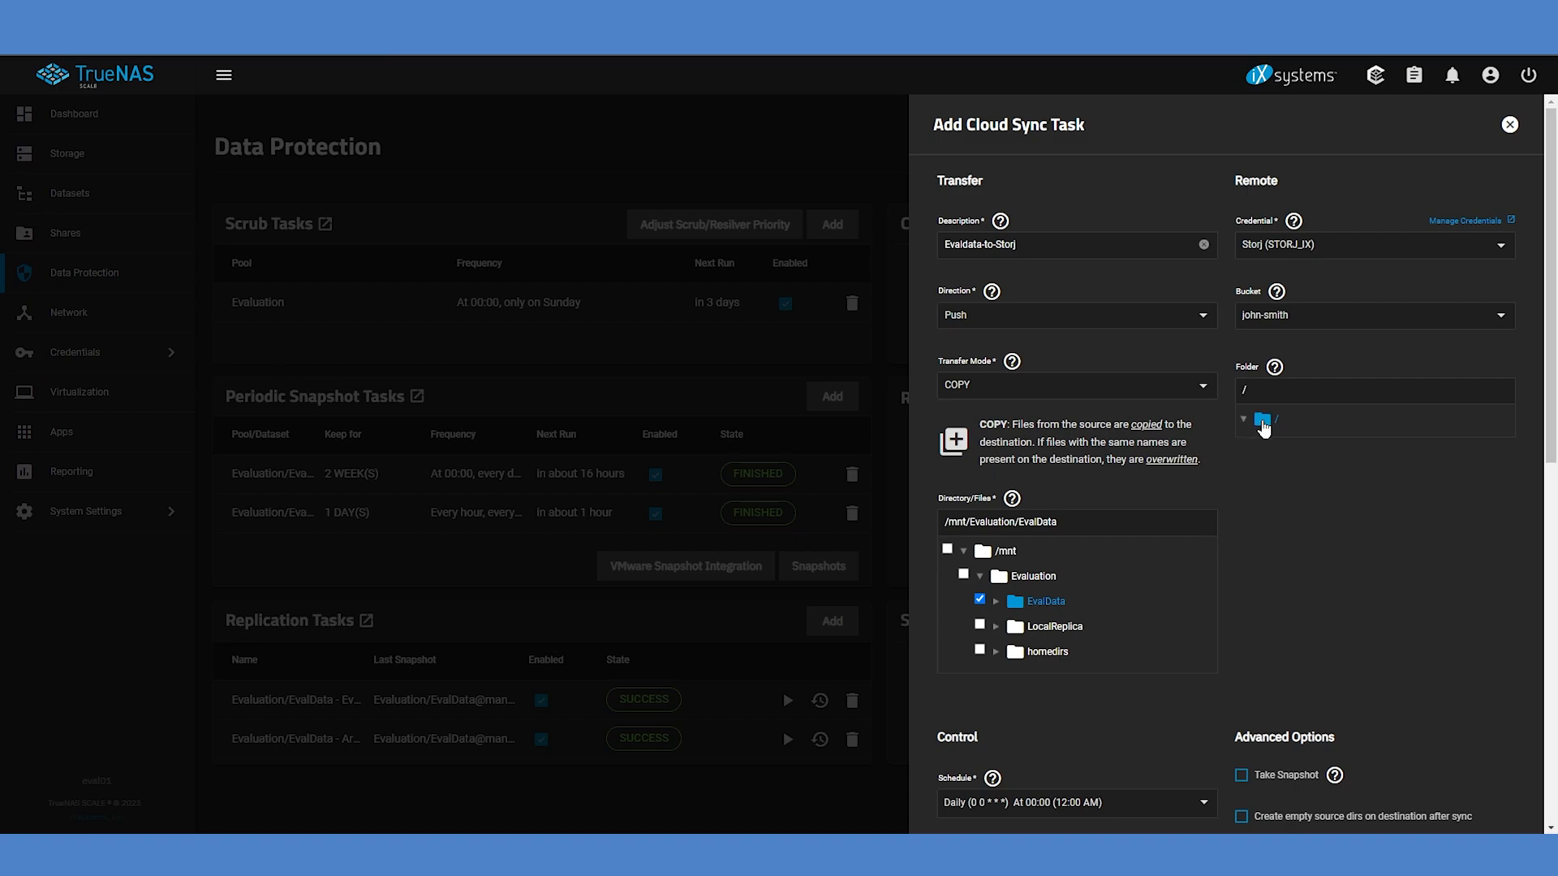
mouse_move(1307, 486)
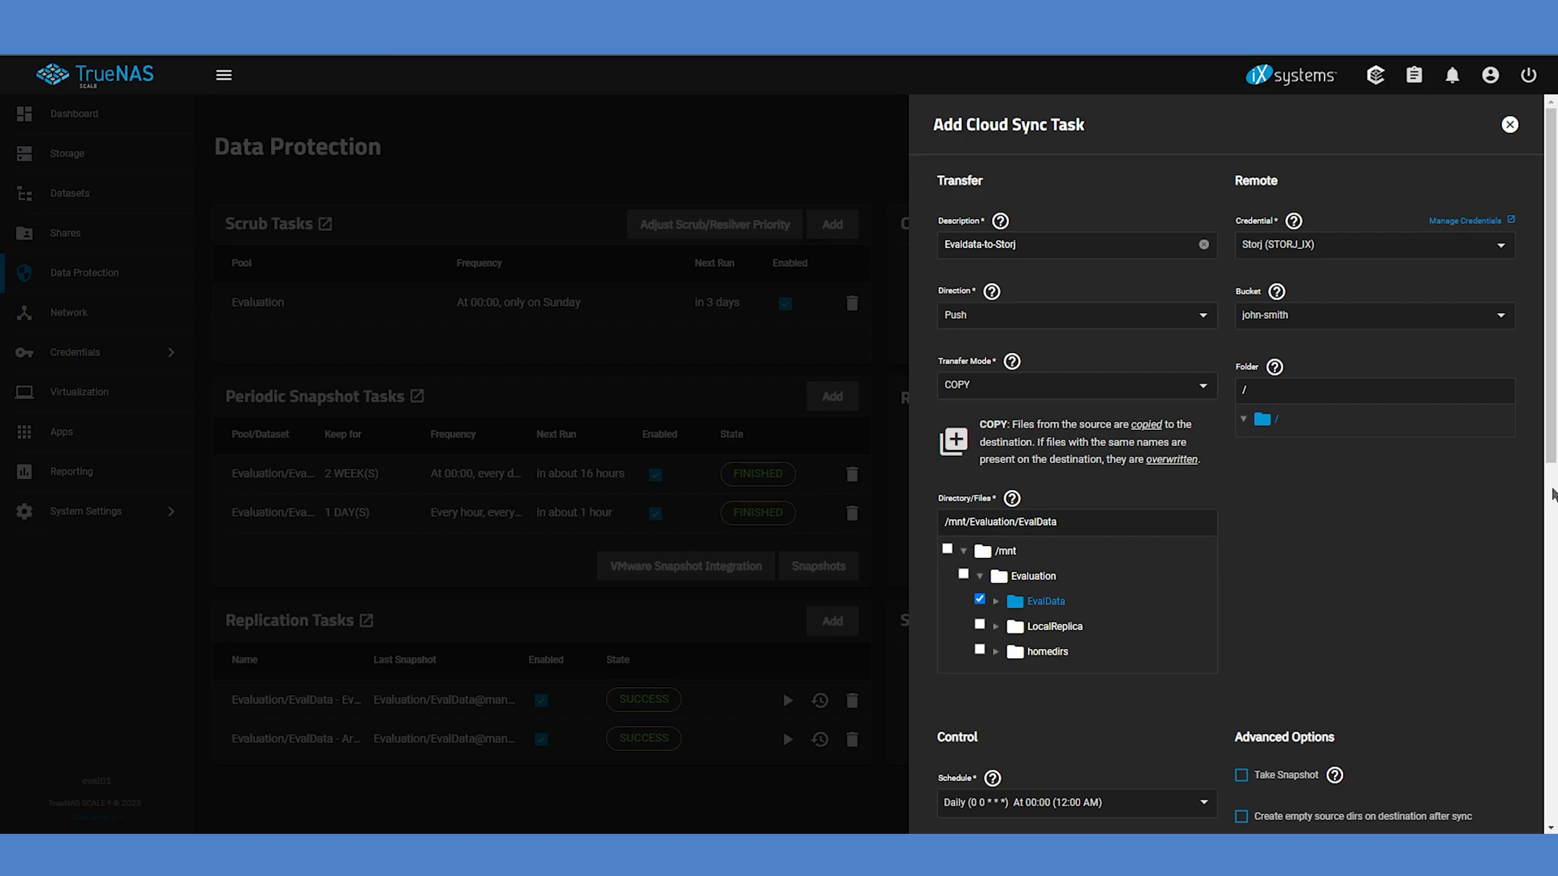
scroll(down, 3)
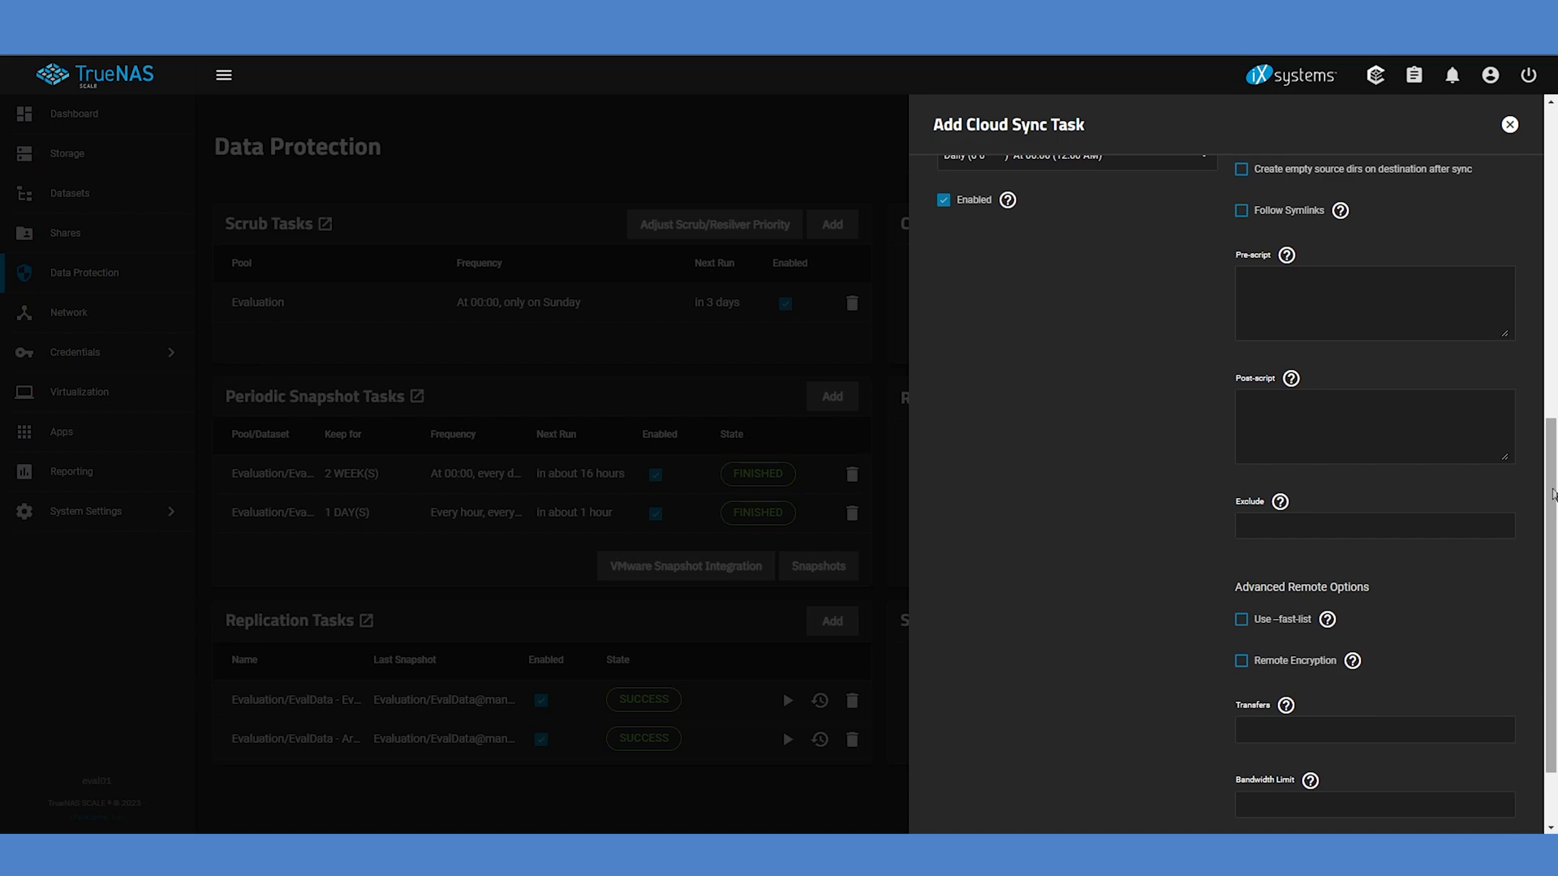
mouse_move(1353, 670)
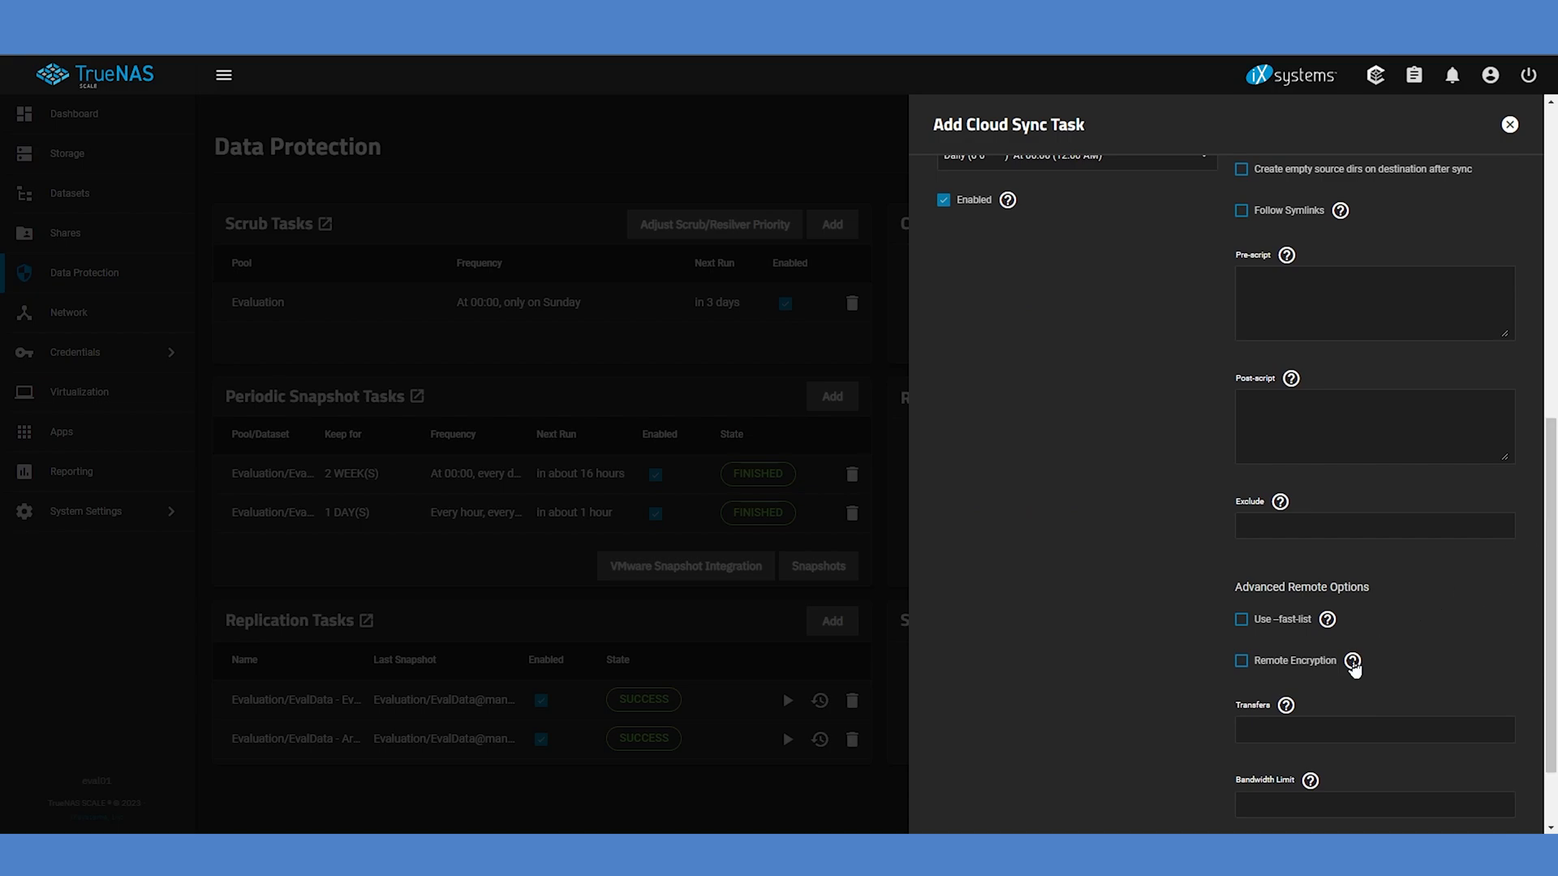
click(1240, 660)
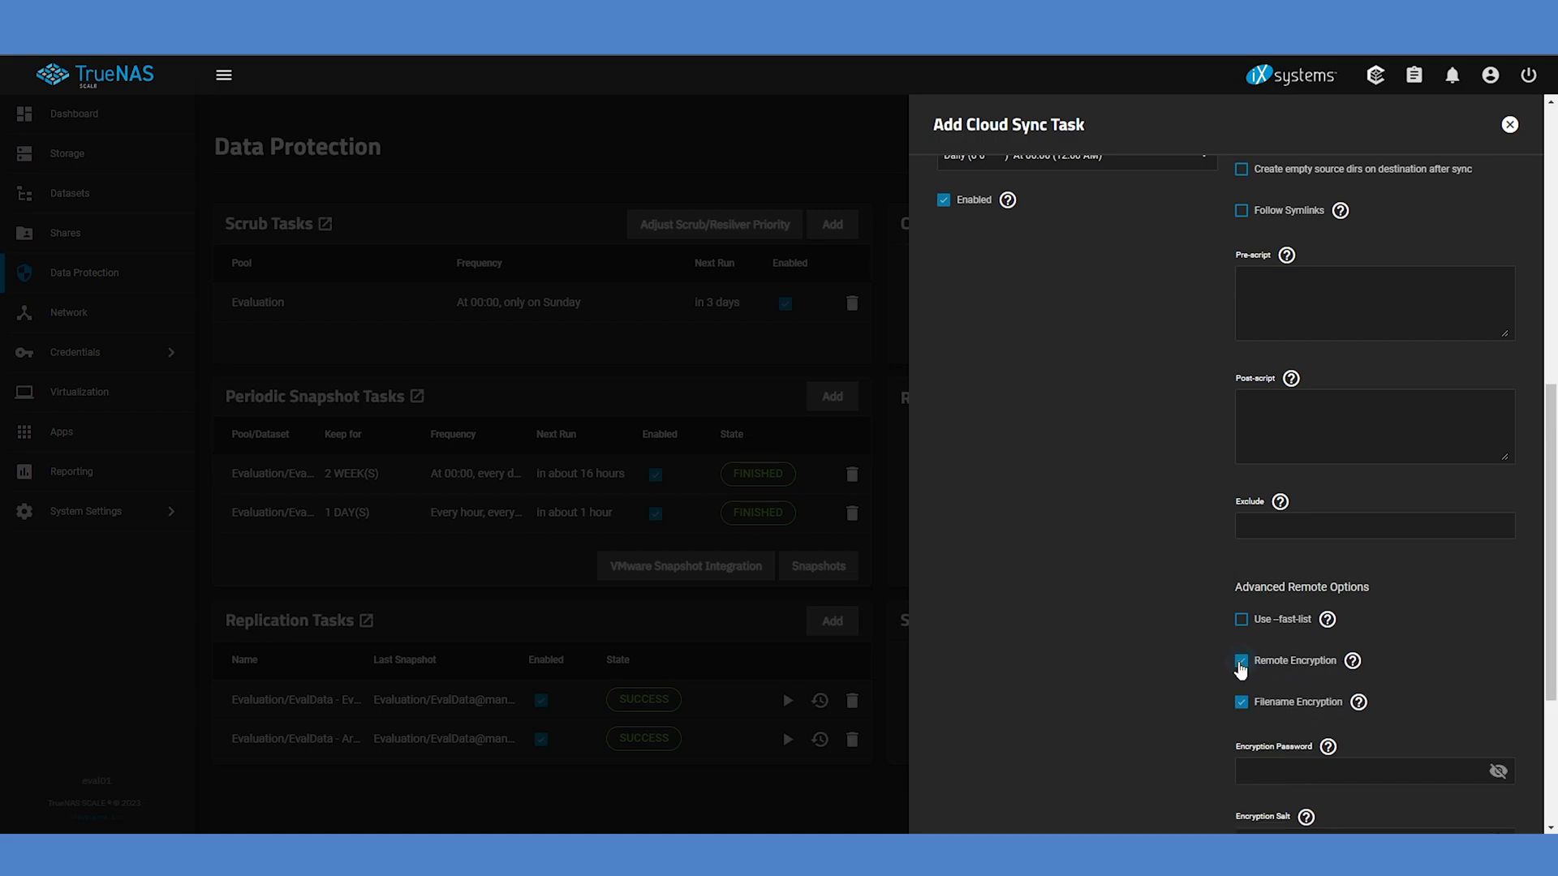
scroll(down, 3)
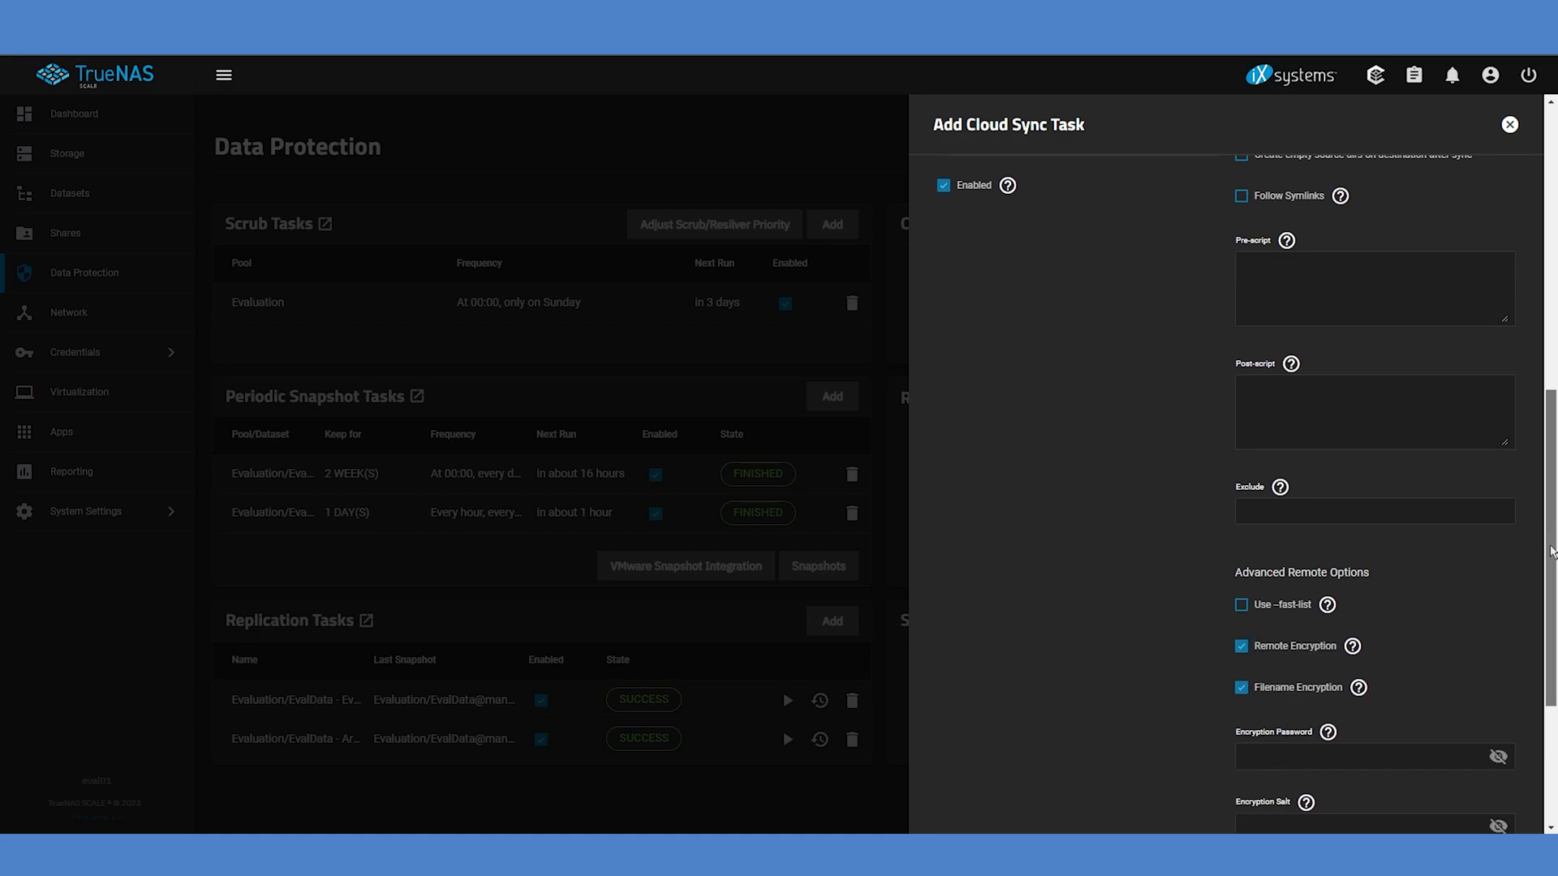
scroll(down, 3)
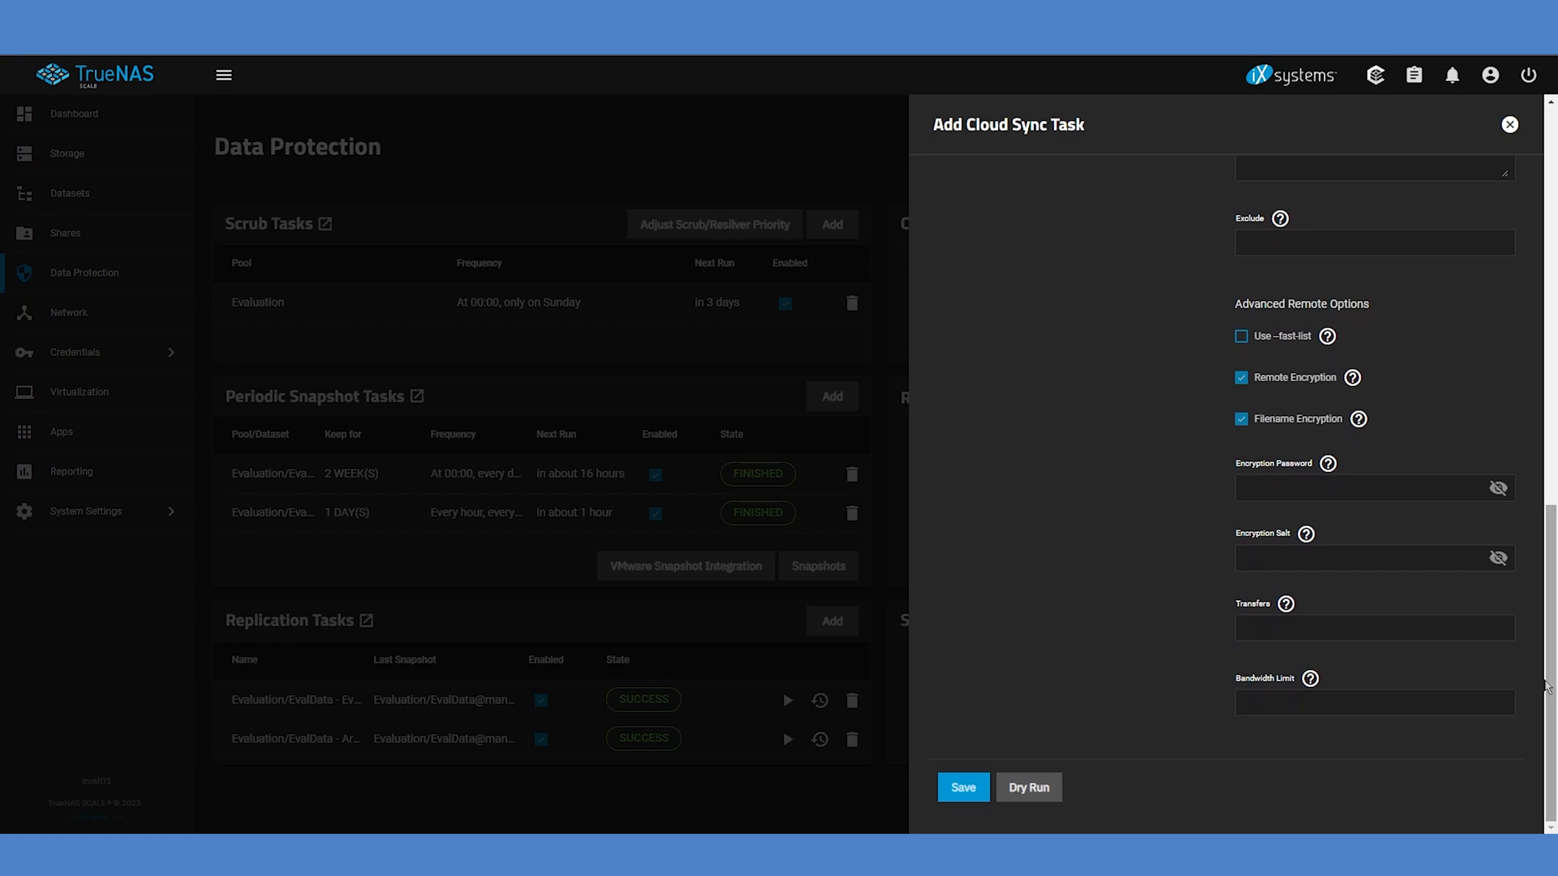
mouse_move(1476, 435)
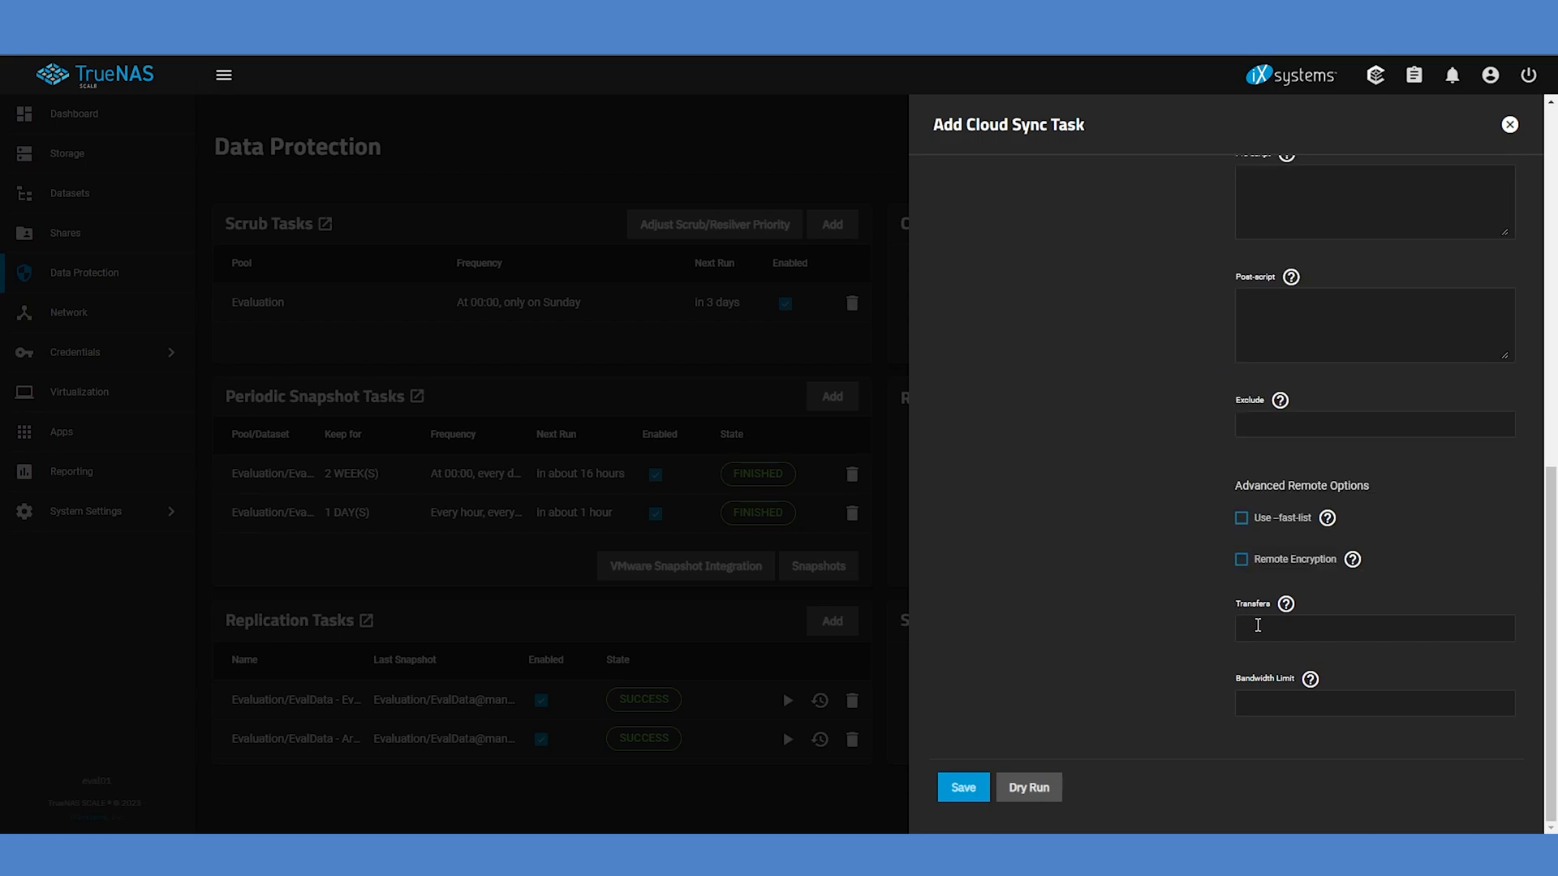
Set the task's Transfers count to 2
click(1374, 627)
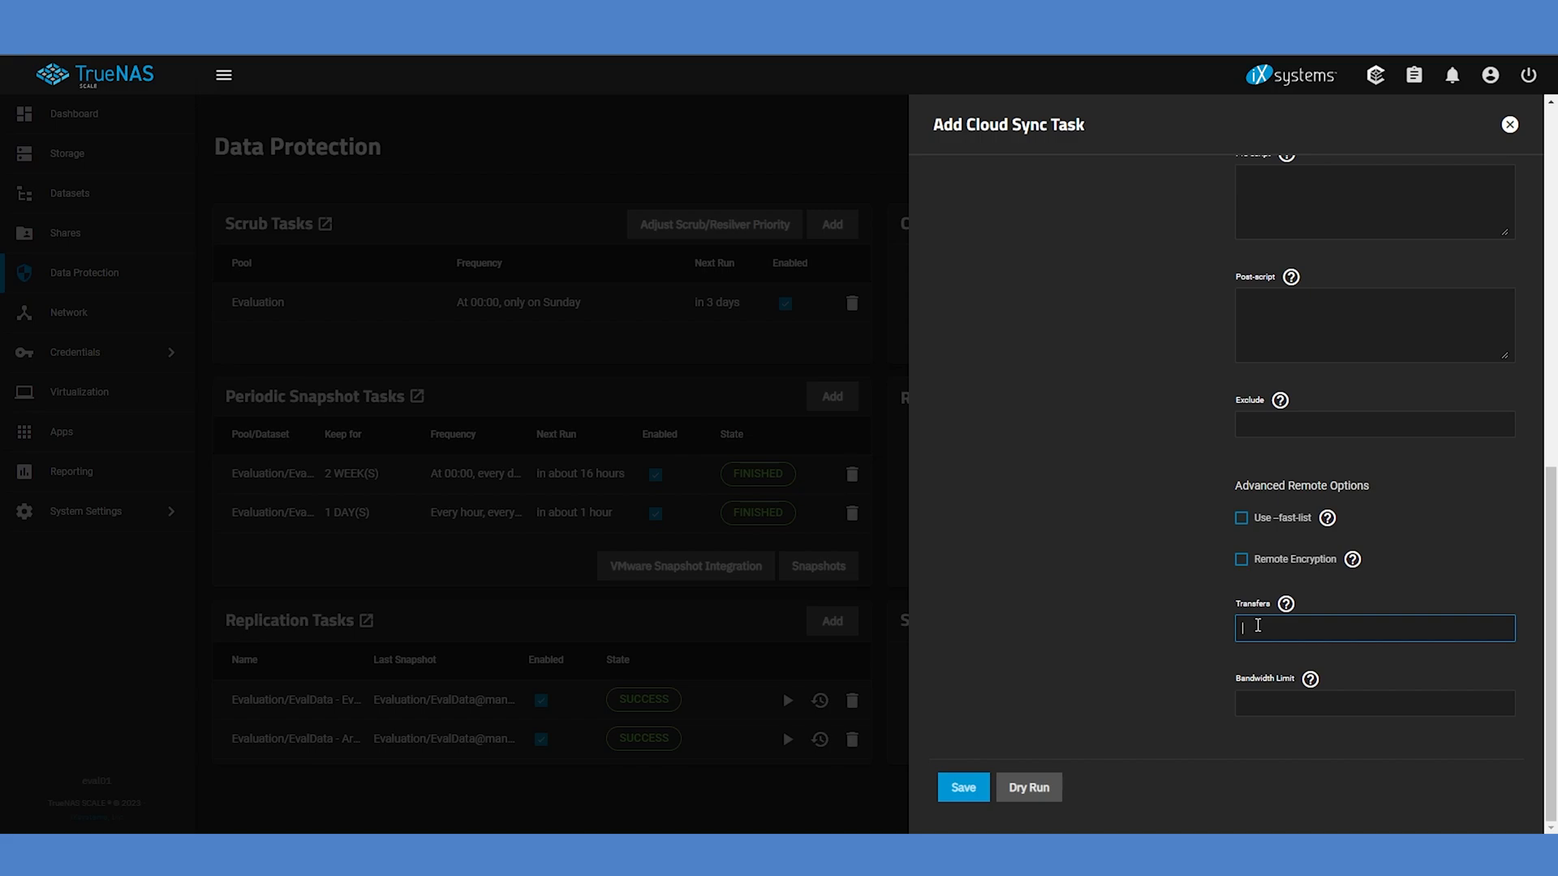
text(2)
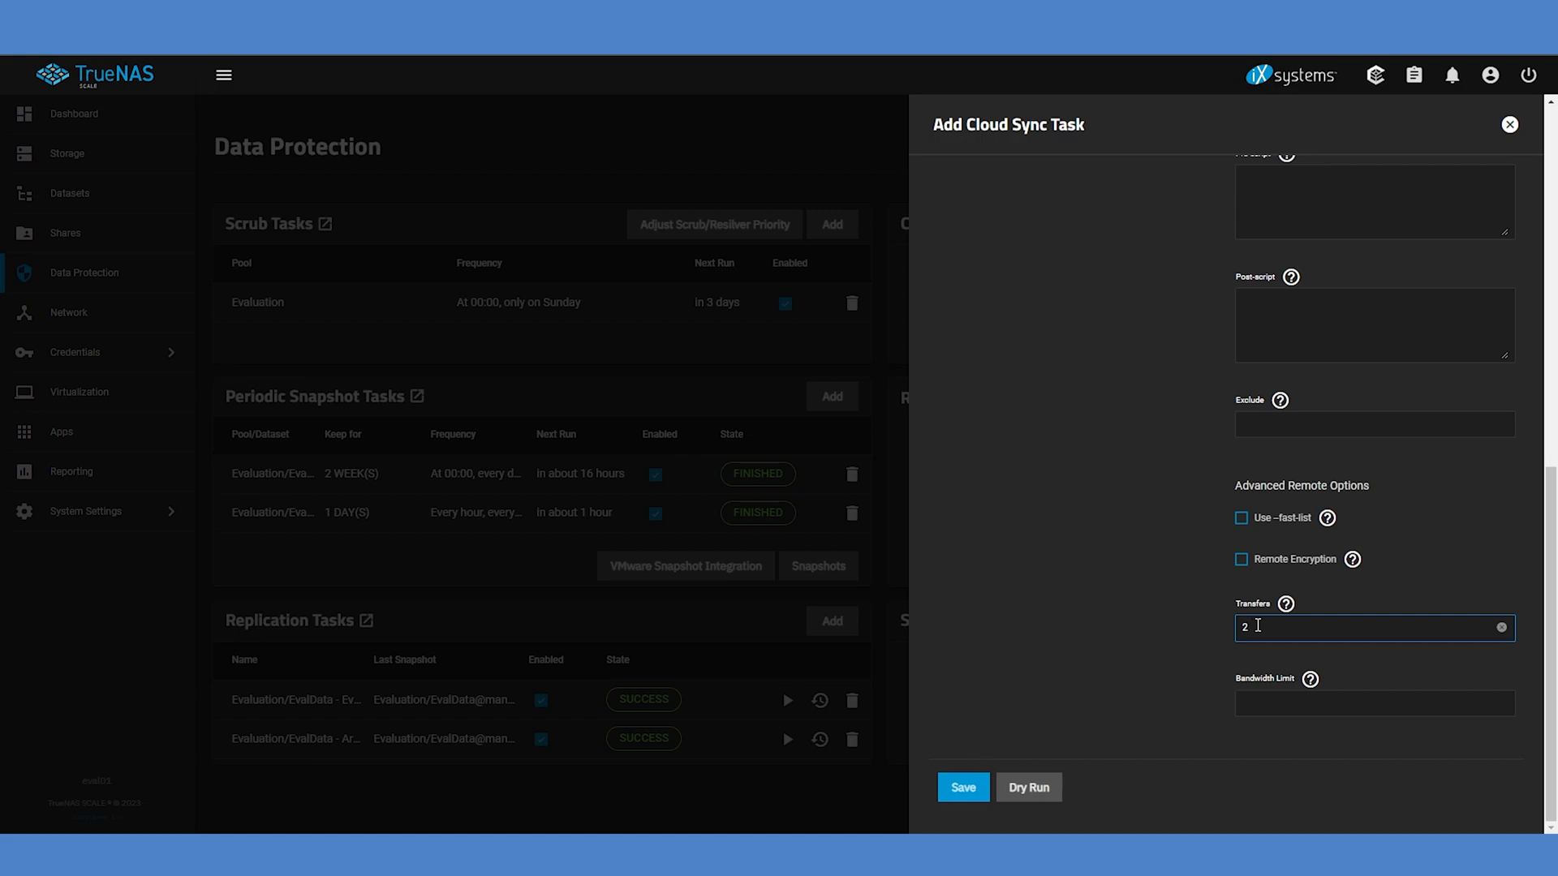
mouse_move(986, 751)
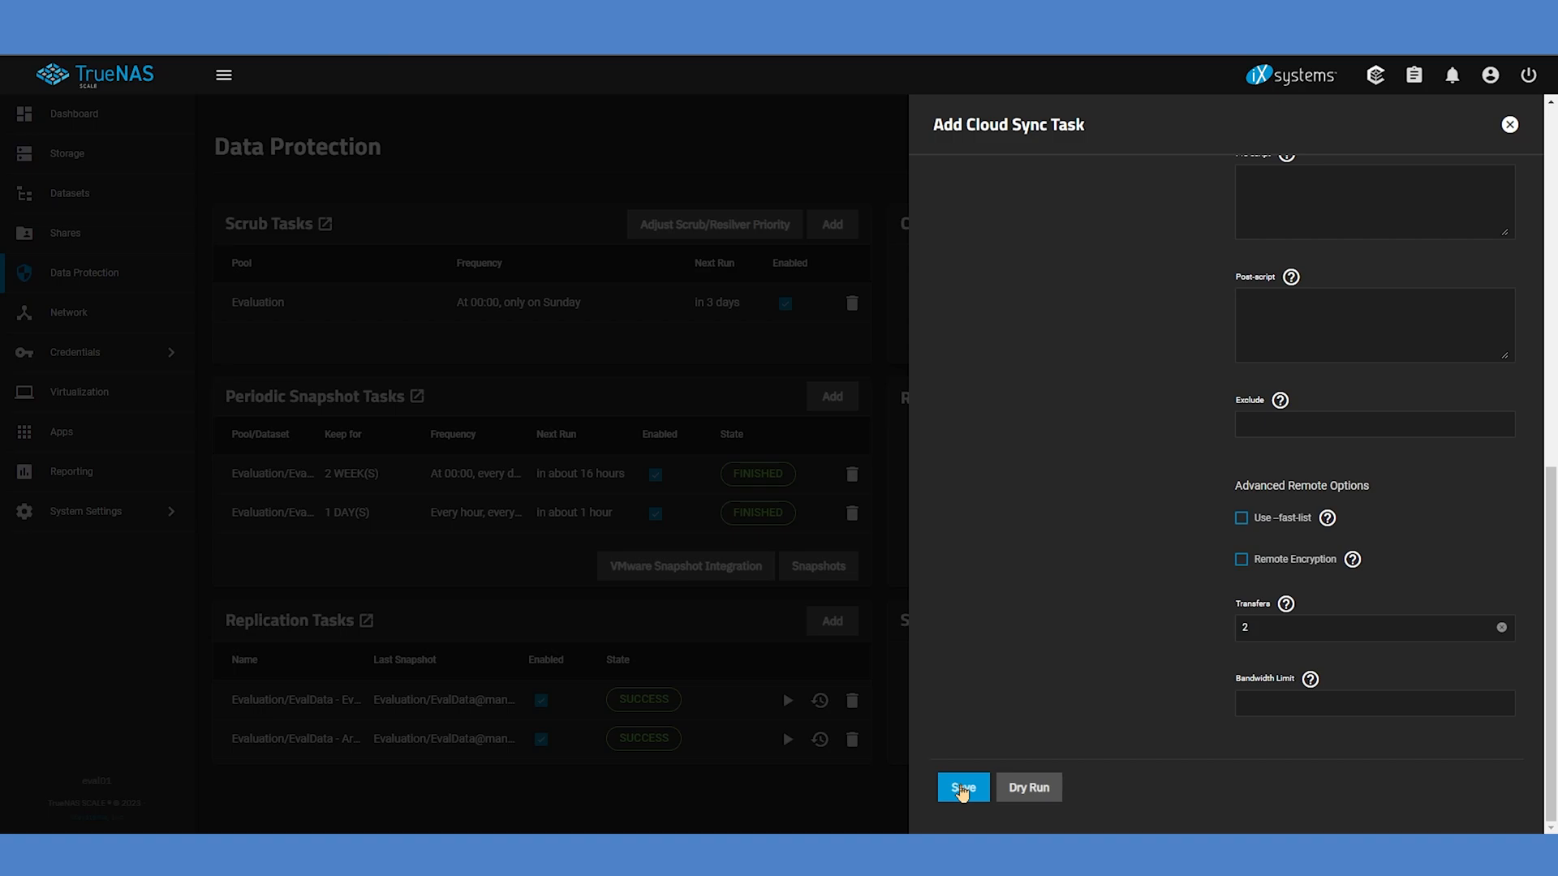
Save the Evaldata-to-Storj task and run a dry run that reports Success
click(961, 787)
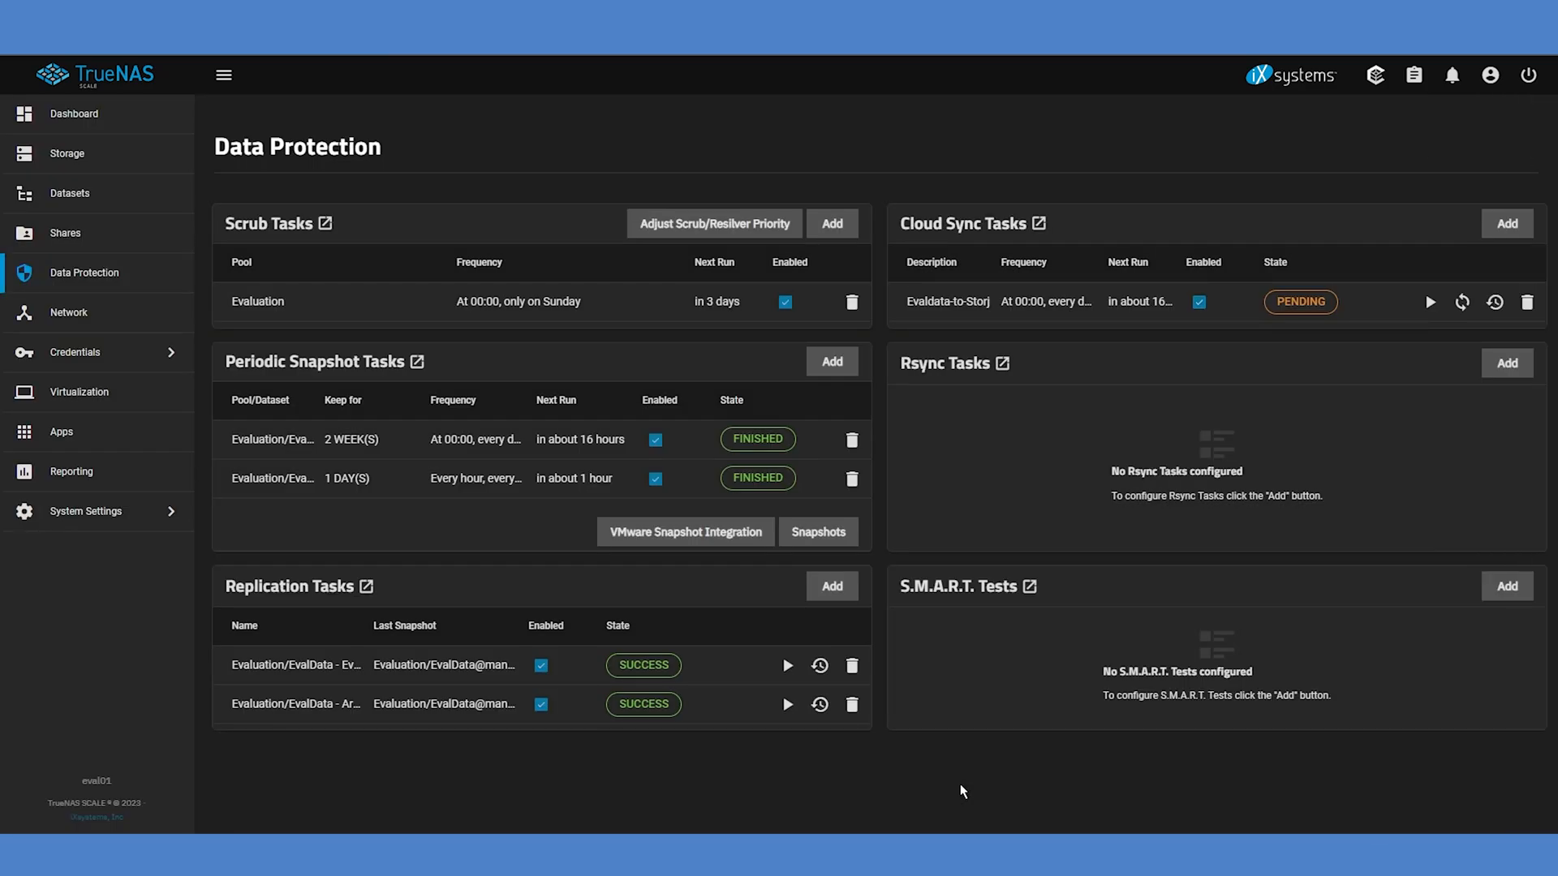
mouse_move(1449, 357)
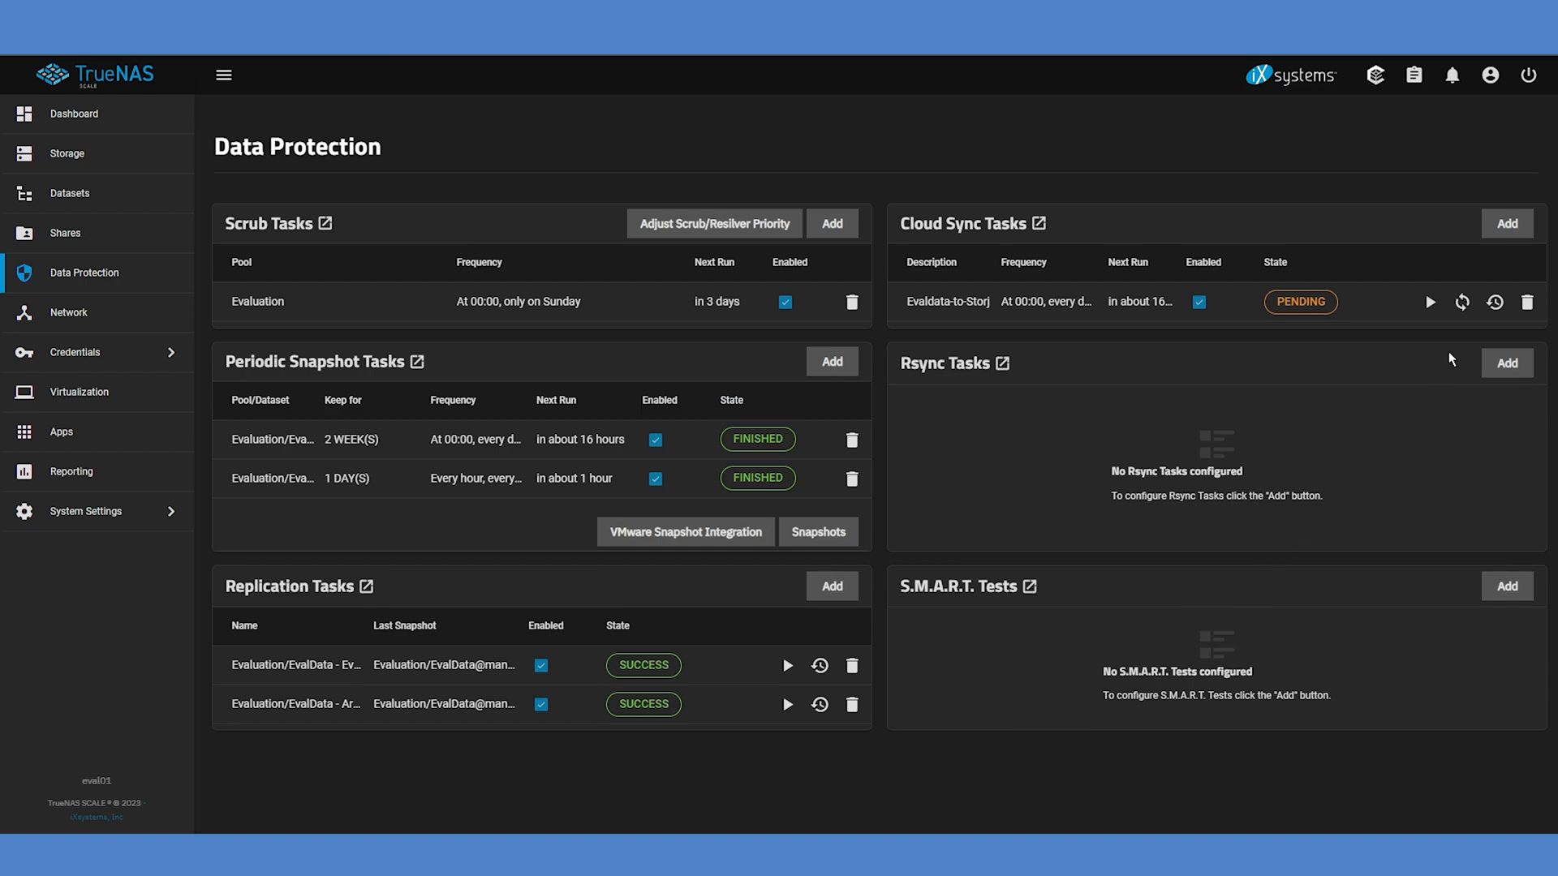
mouse_move(1462, 302)
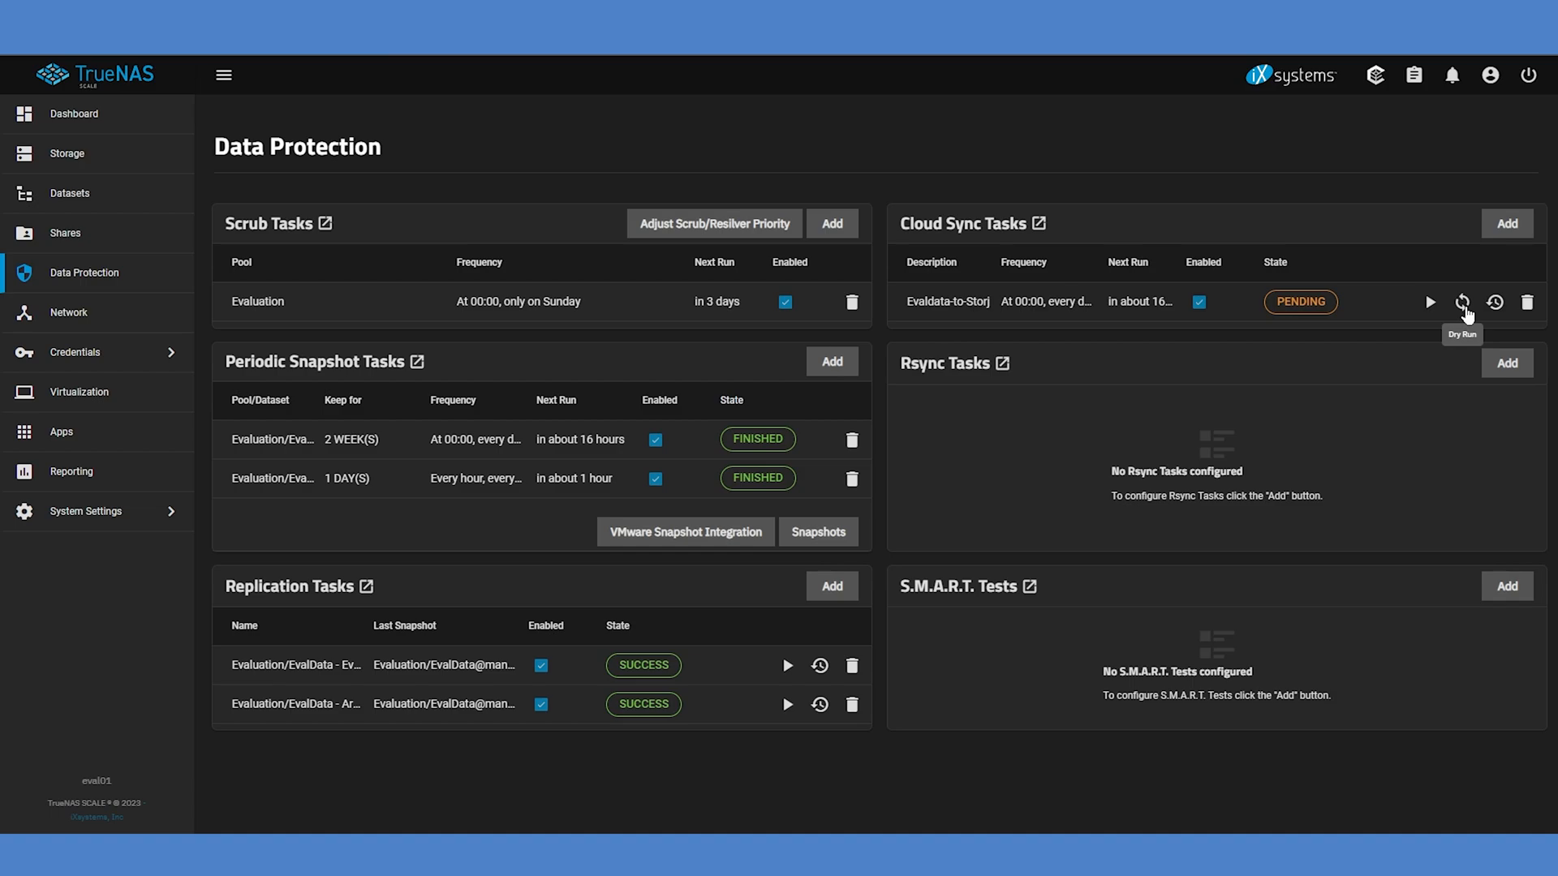
click(1462, 302)
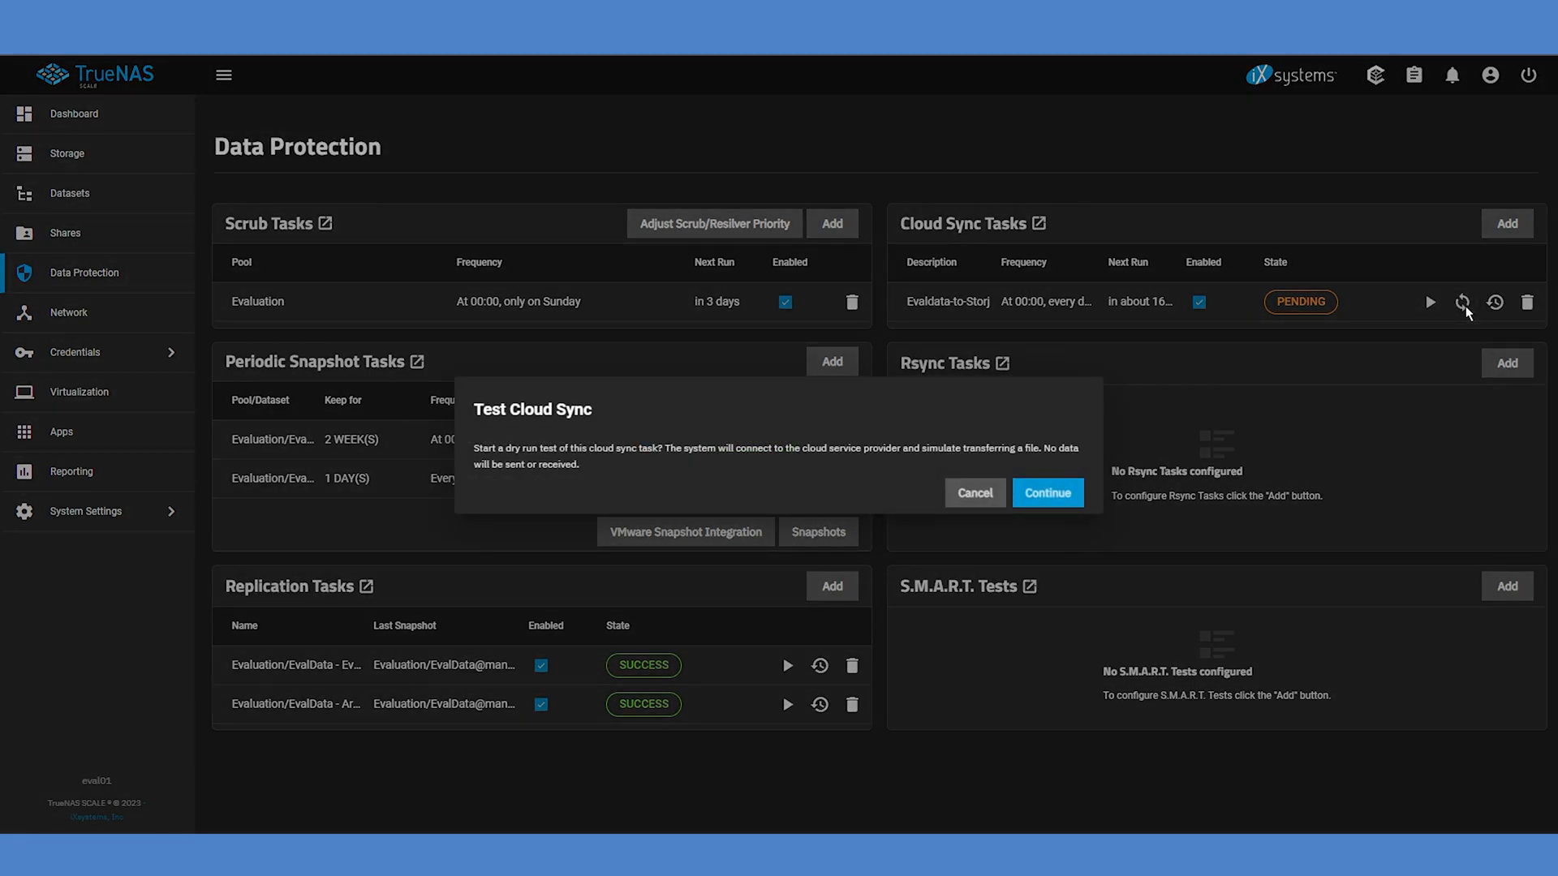
click(1046, 493)
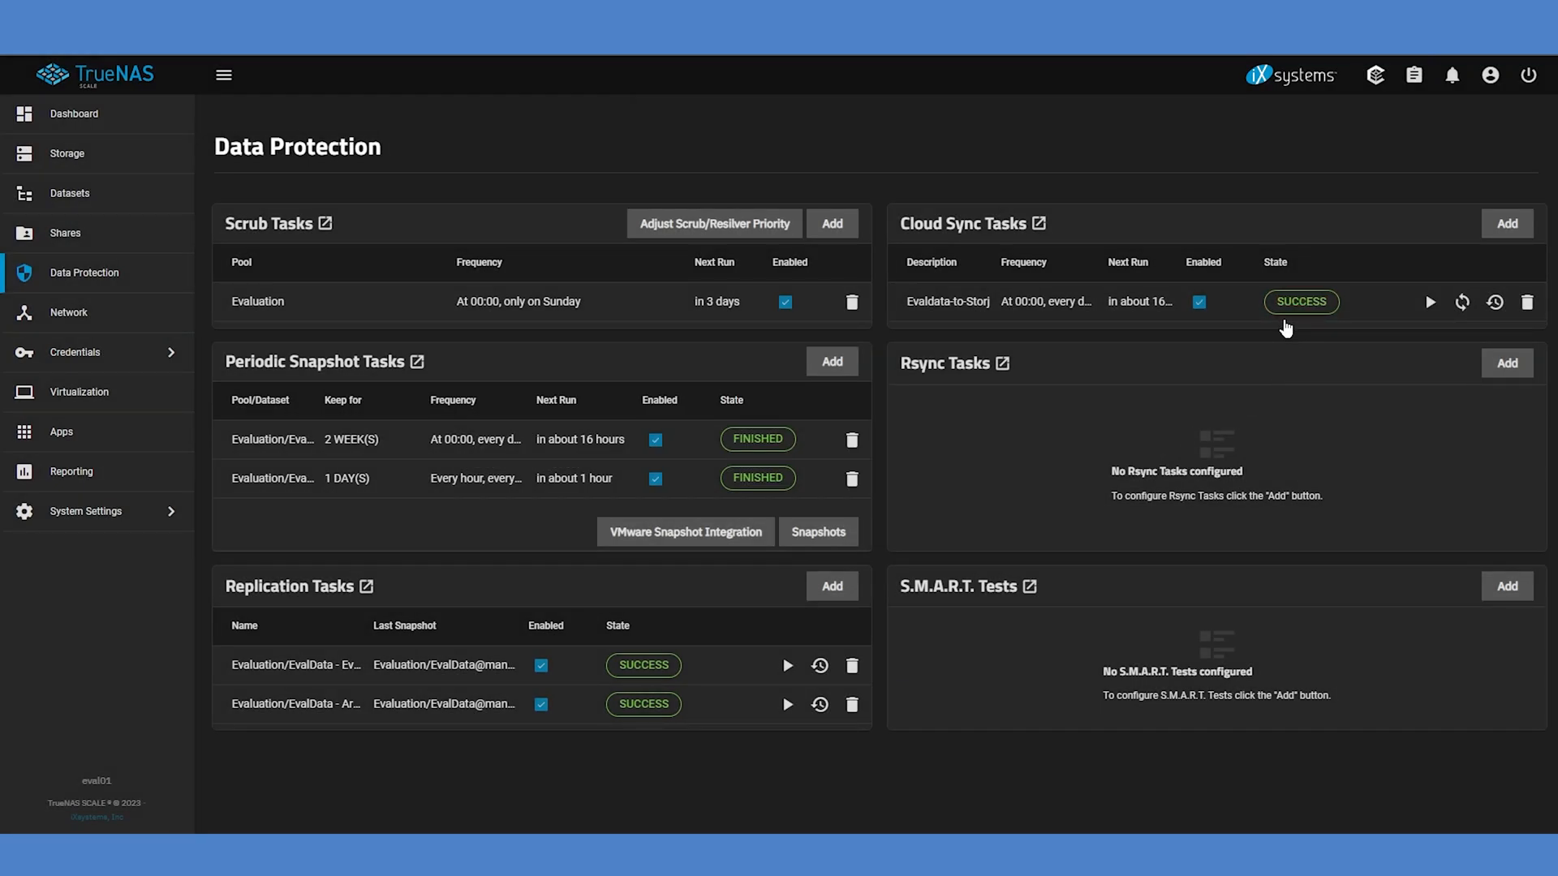
Run the Evaldata-to-Storj cloud sync task now and confirm
click(1428, 302)
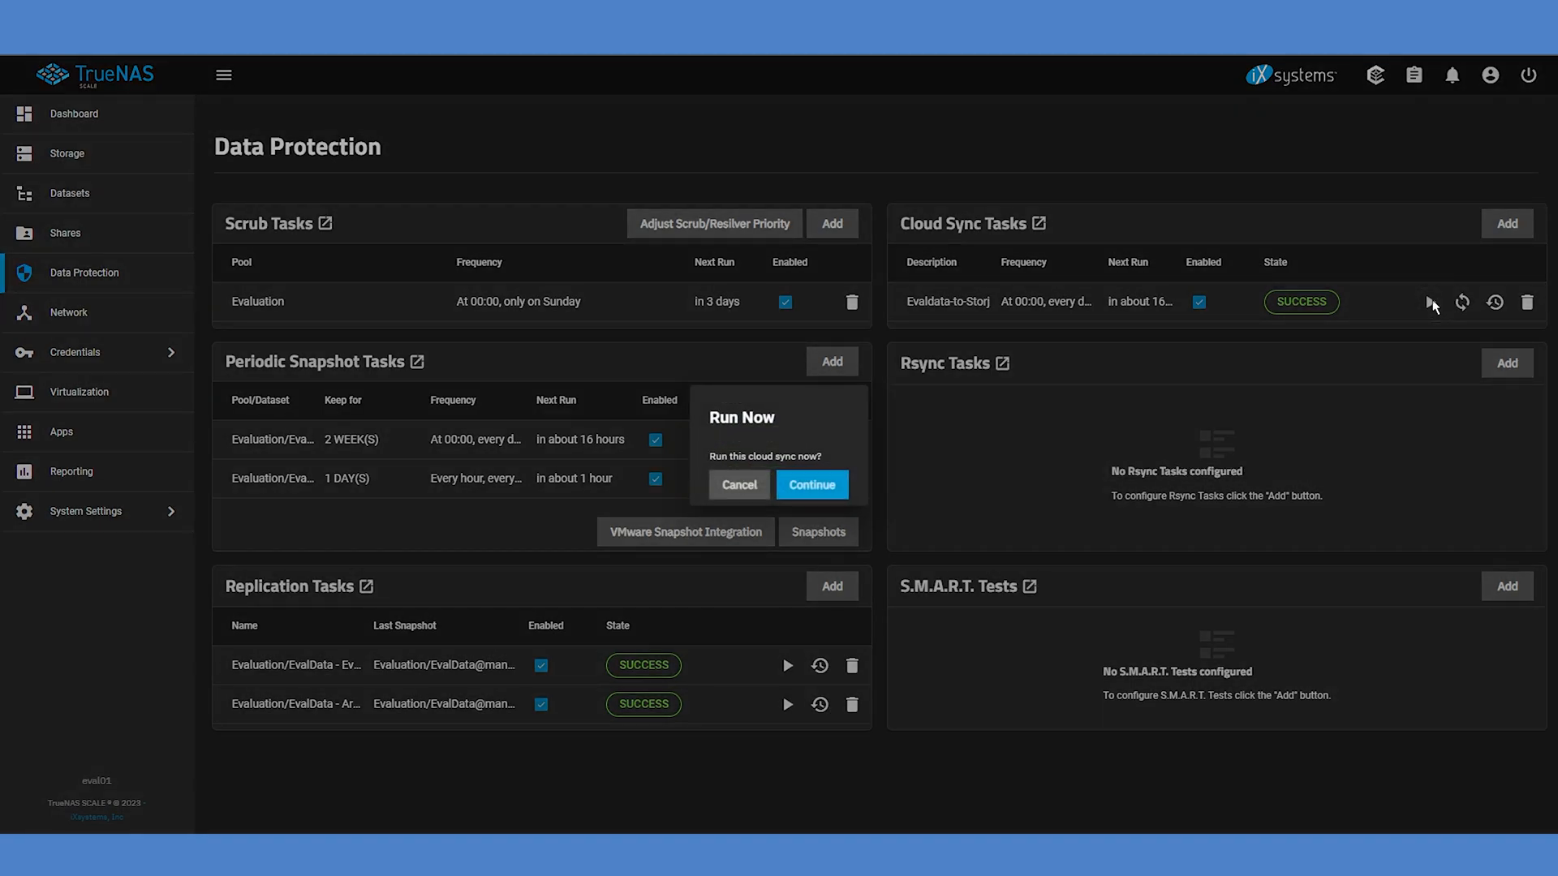
mouse_move(812, 485)
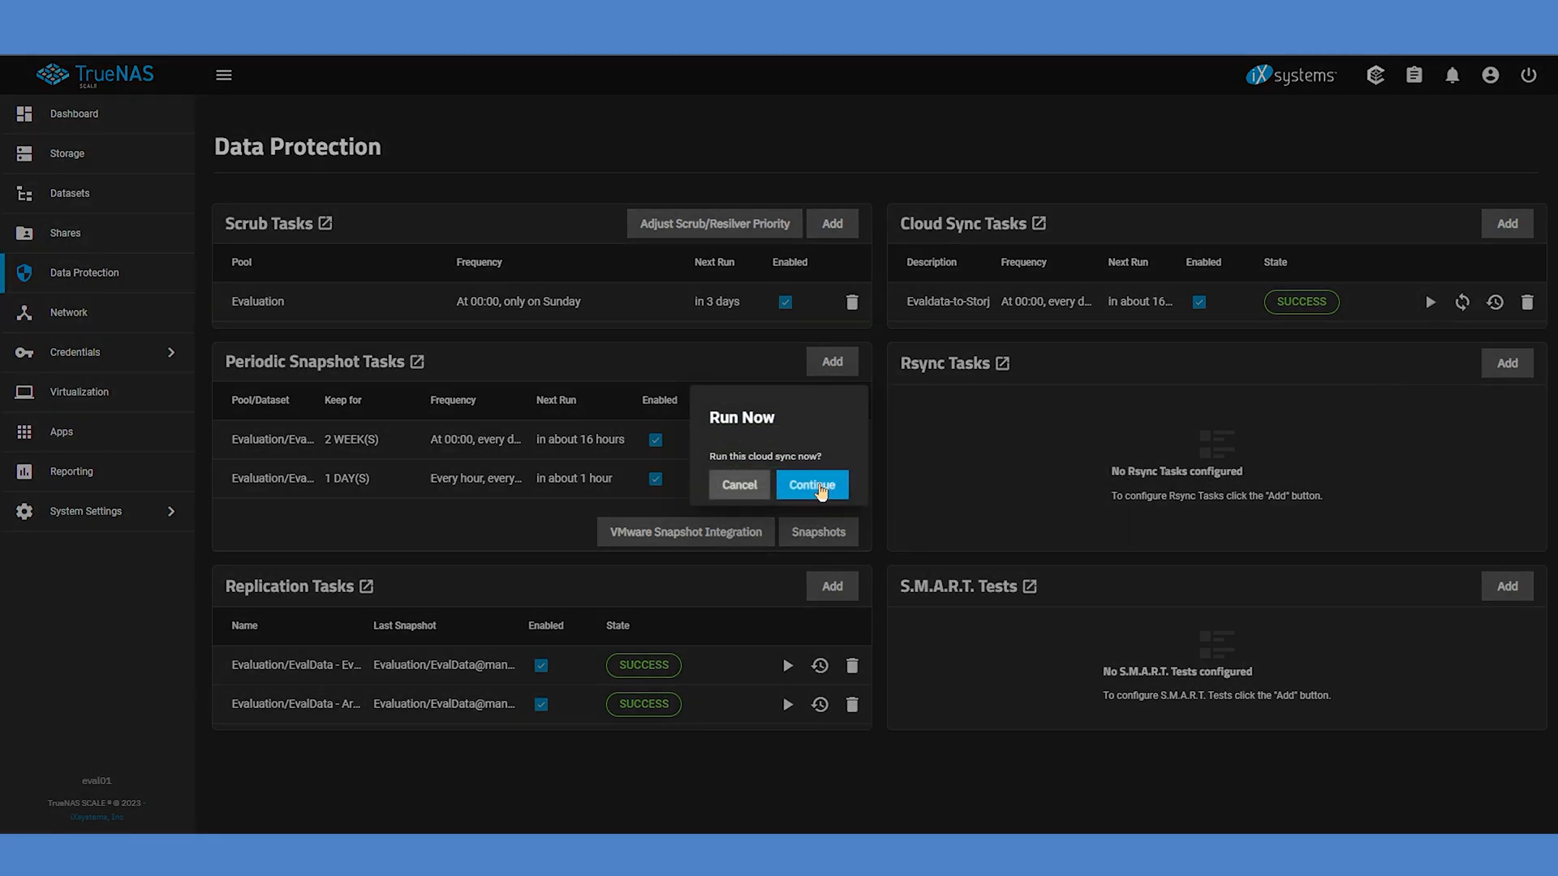
click(811, 485)
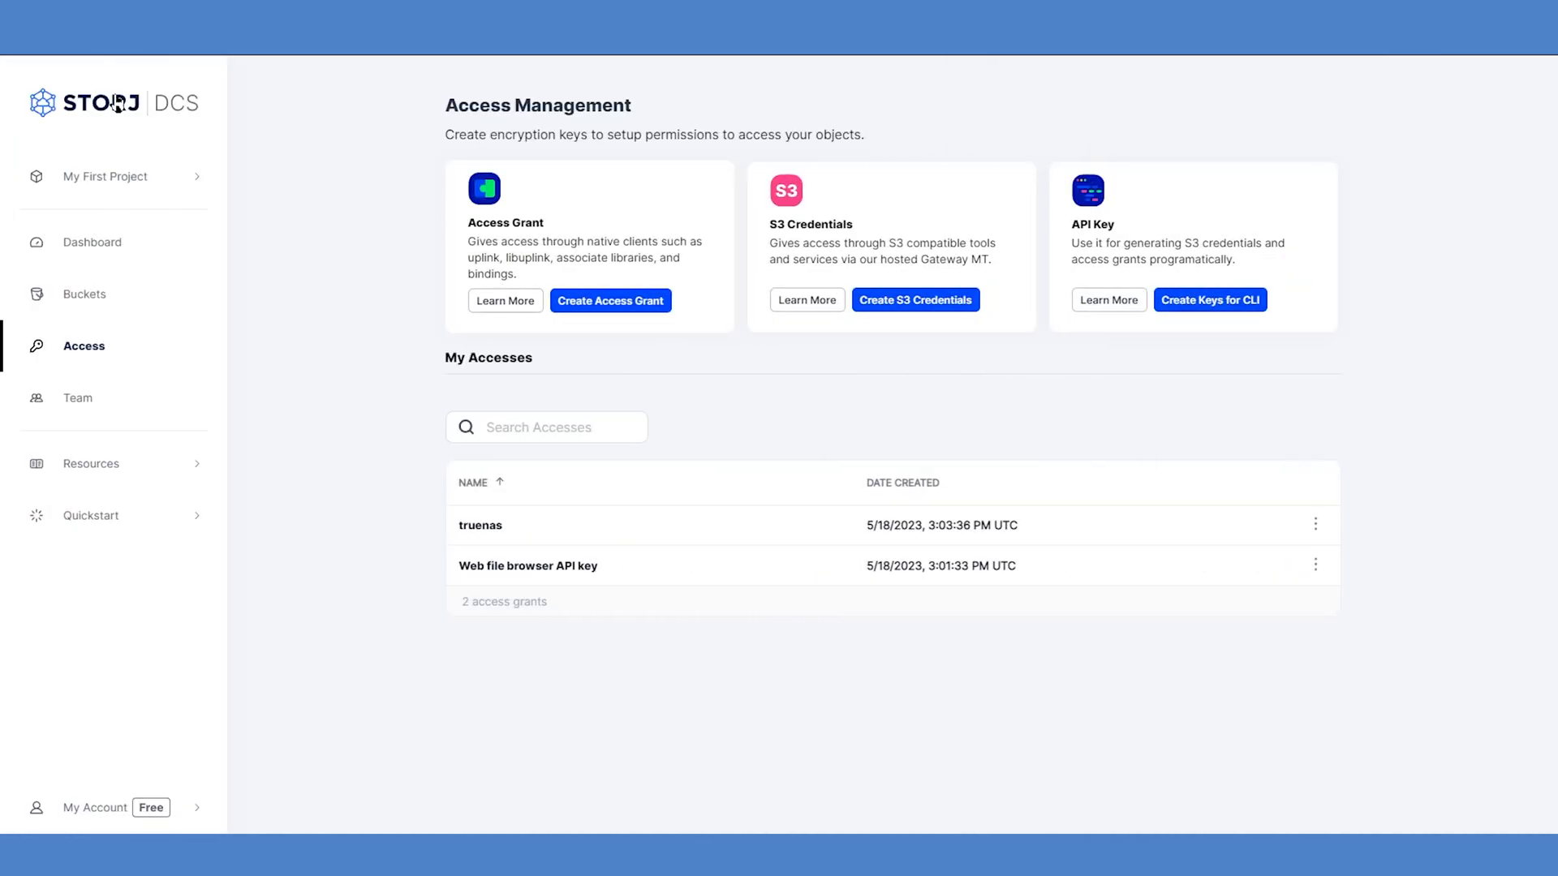
Show the Storj Buckets list with the john-smith bucket at 0 objects
click(85, 294)
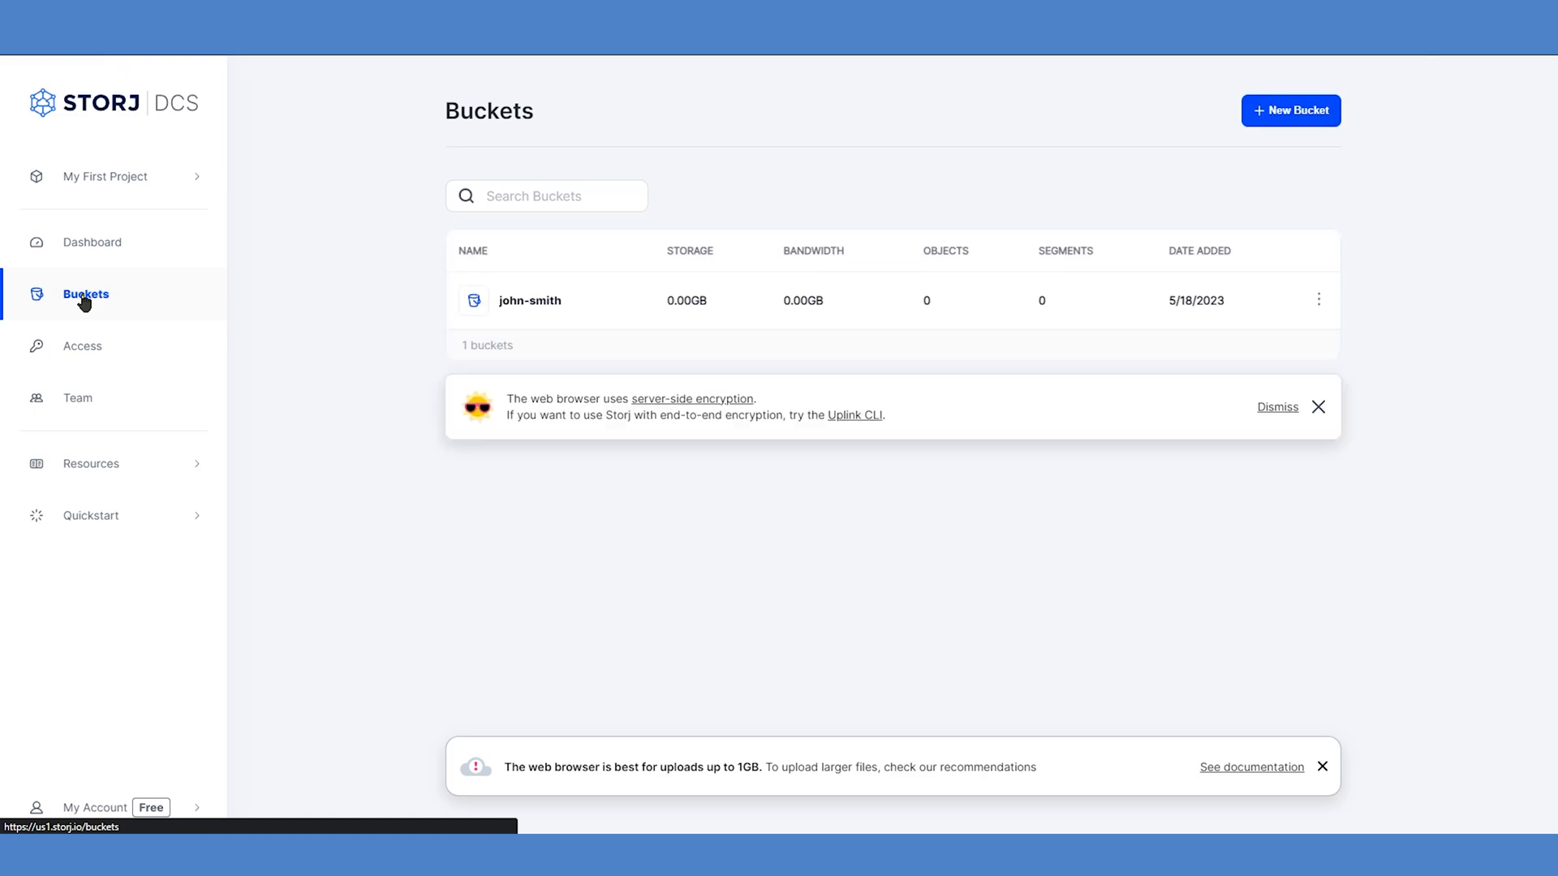
mouse_move(529, 302)
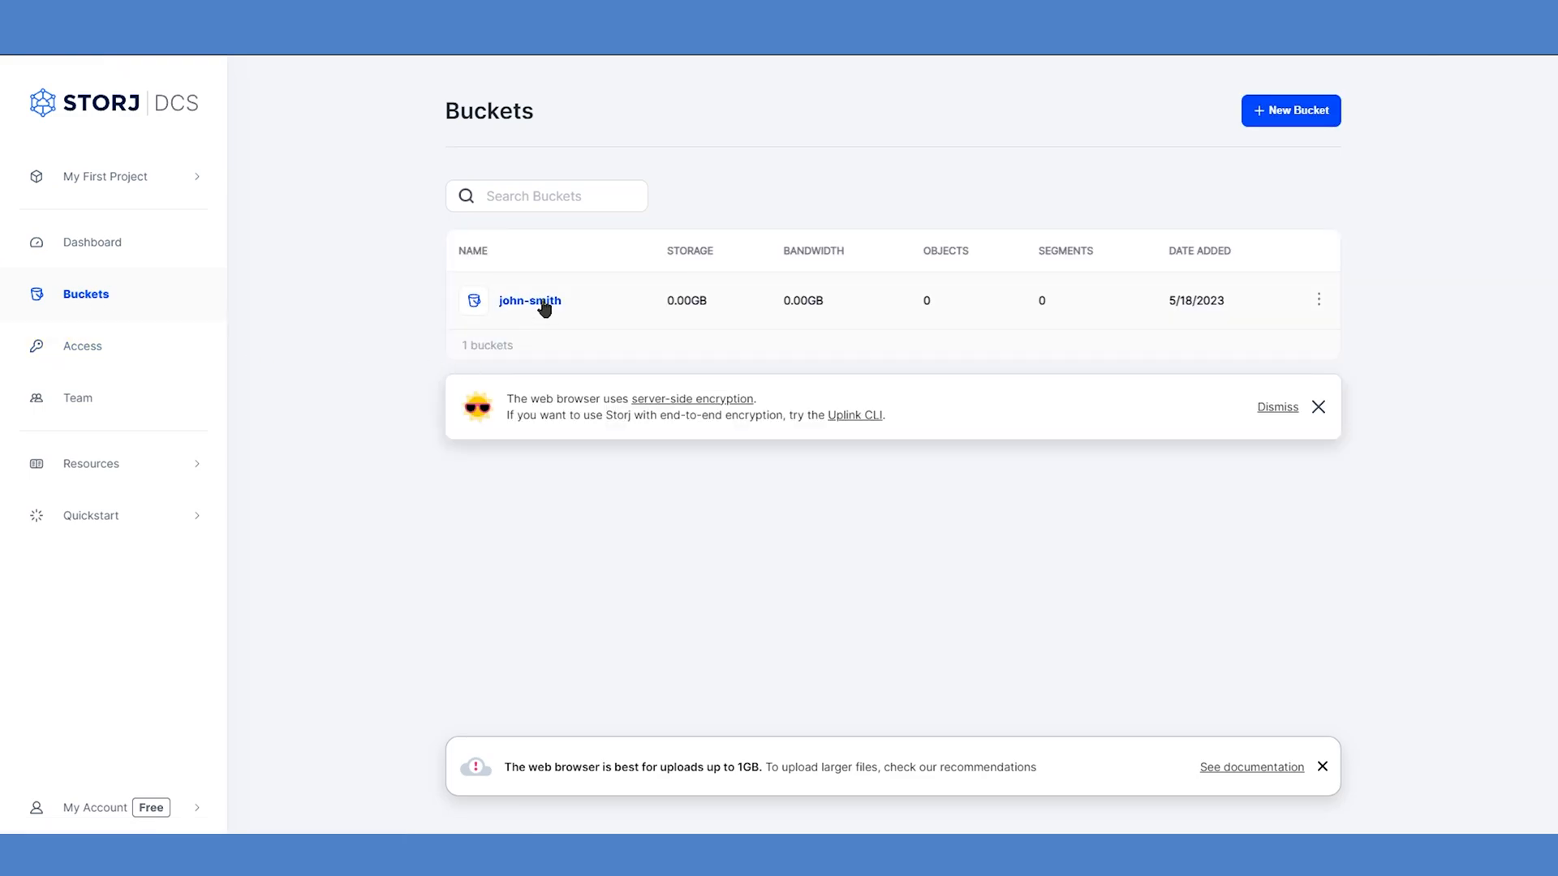